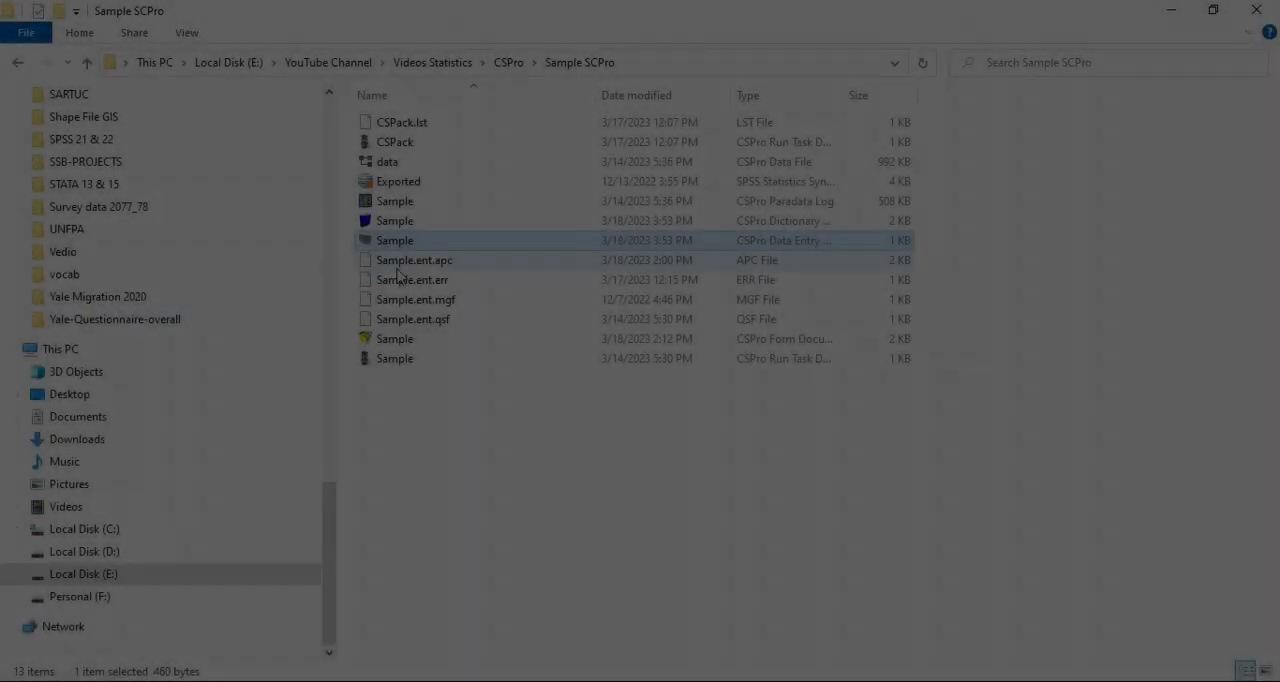
pyautogui.moveTo(414, 260)
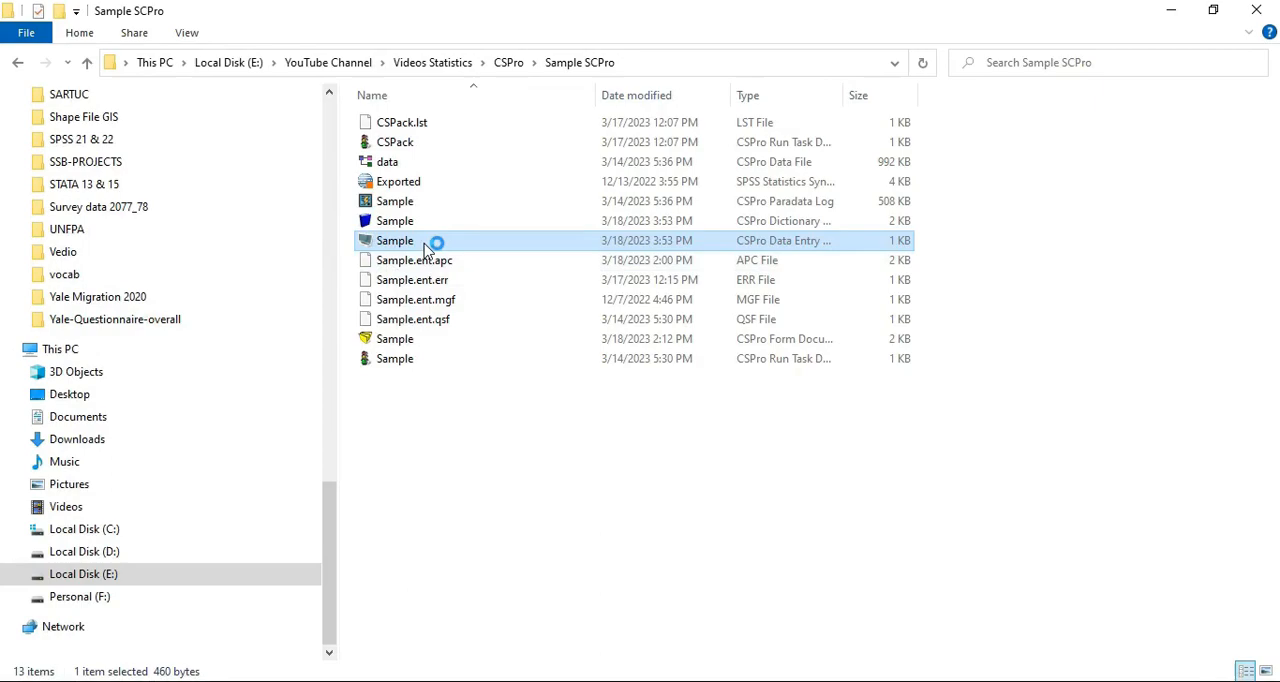
# Open the Sample CSPro Data Entry Application from the Sample SCPro folder in CSPro Designer
pyautogui.doubleClick(394, 240)
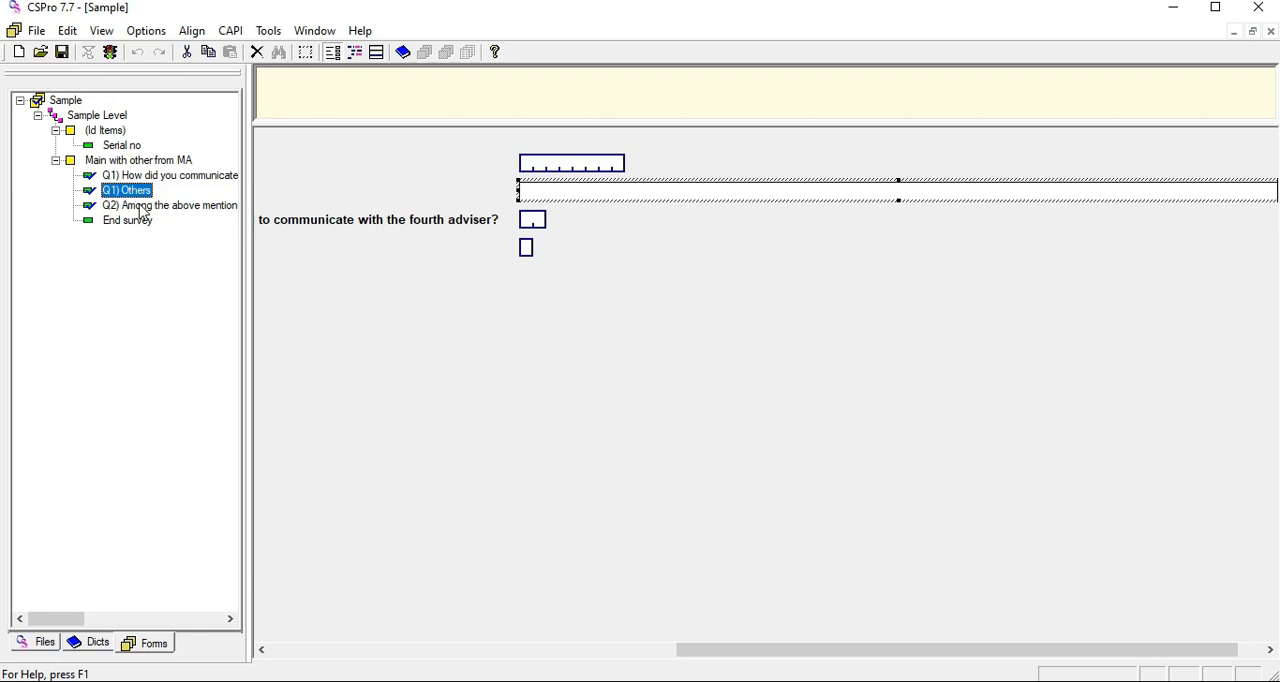
# Switch to the data dictionary and select the End survey item to insert a row above it
pyautogui.click(170, 204)
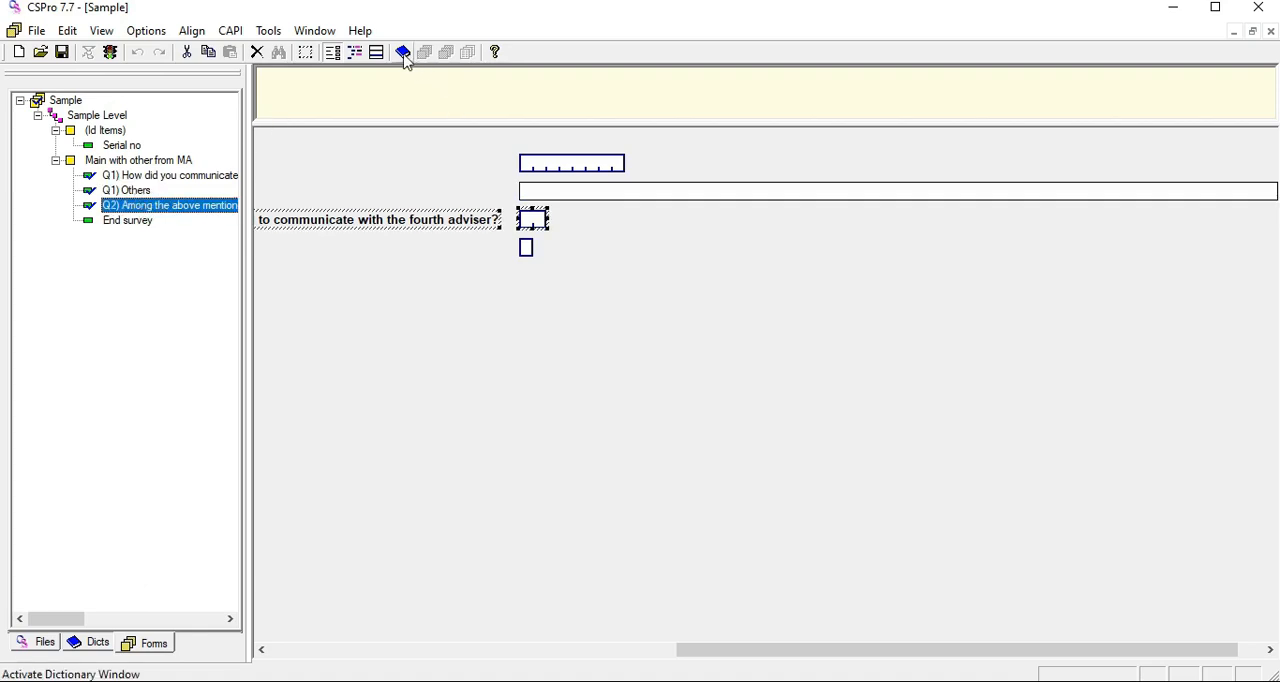
pyautogui.click(402, 52)
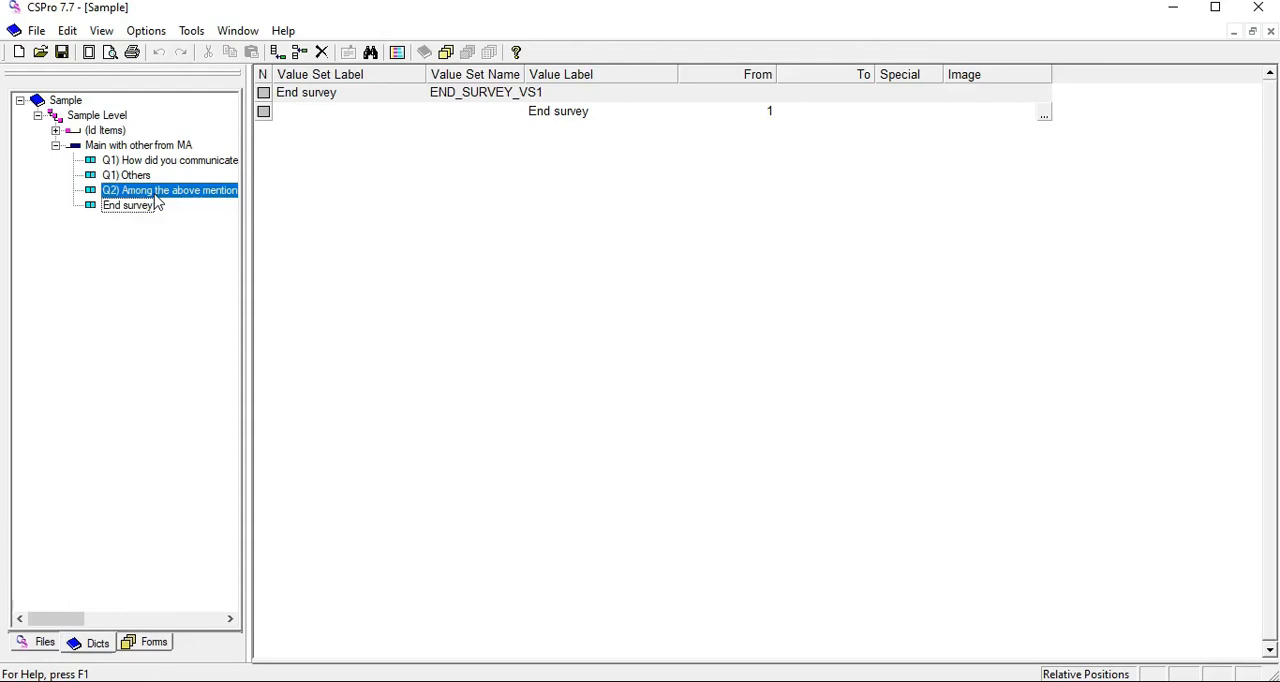
pyautogui.click(128, 204)
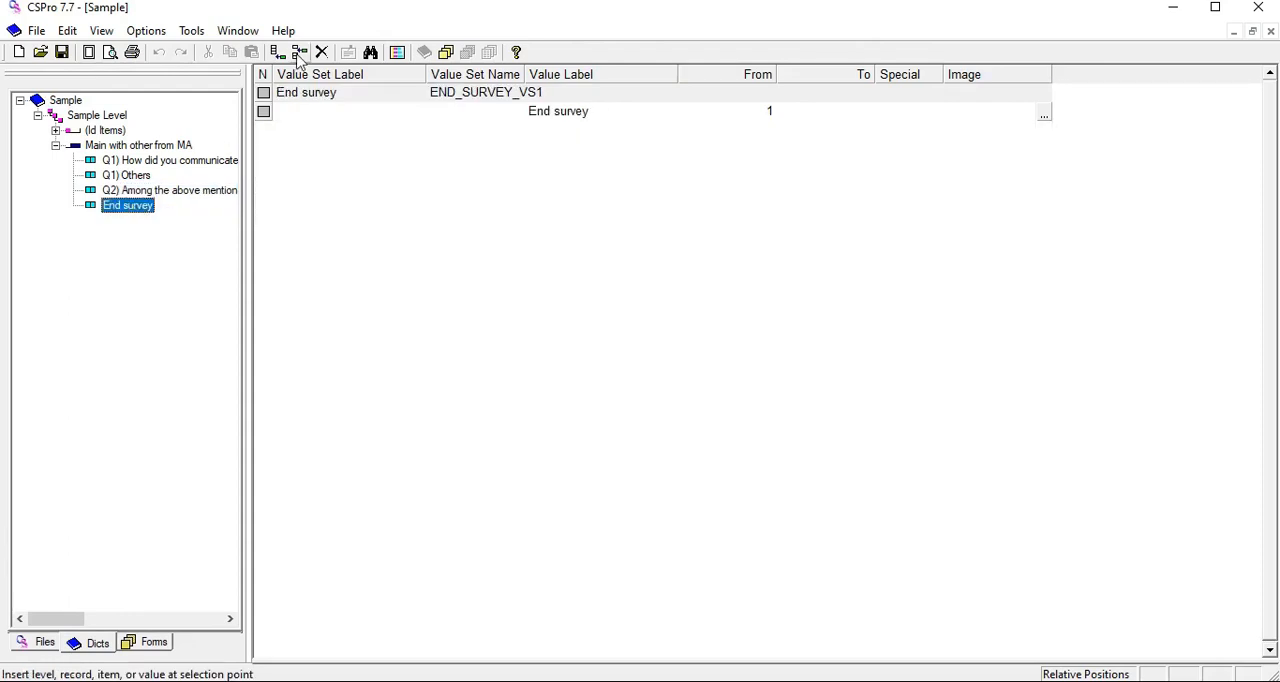
pyautogui.moveTo(300, 52)
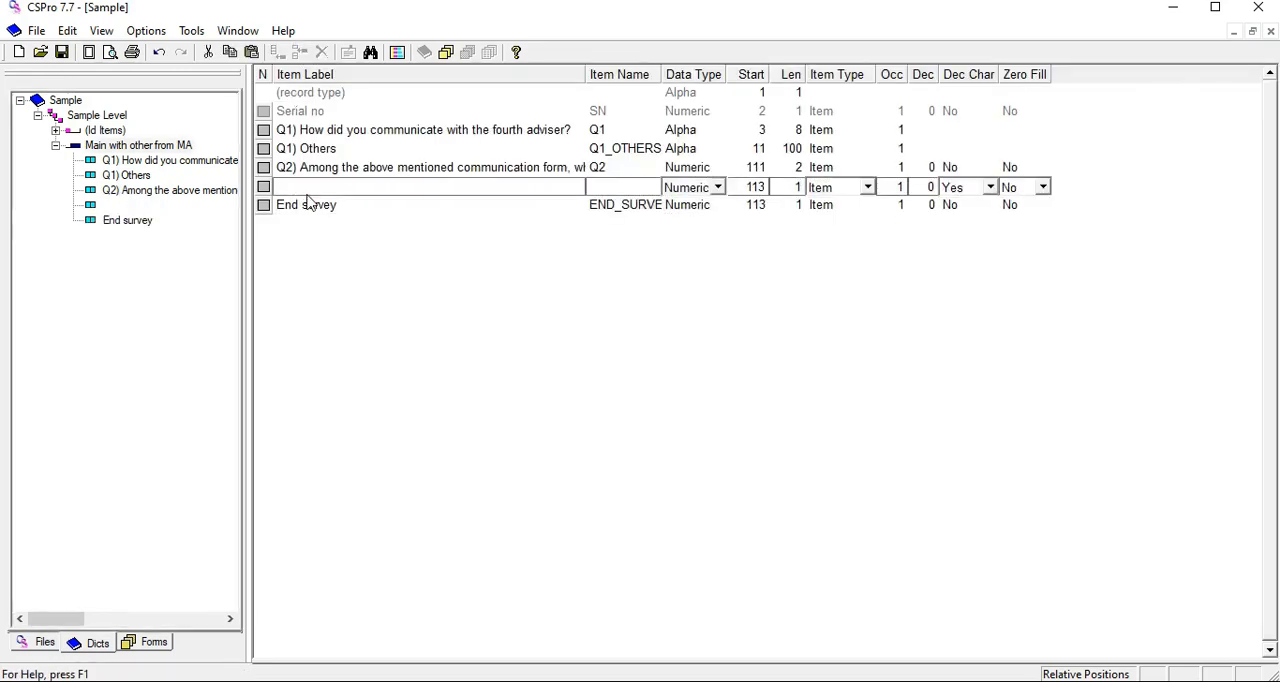
# Add a numeric item labelled 'Q3) Household photo' named PHOTO above End survey
pyautogui.write('Q3) House')
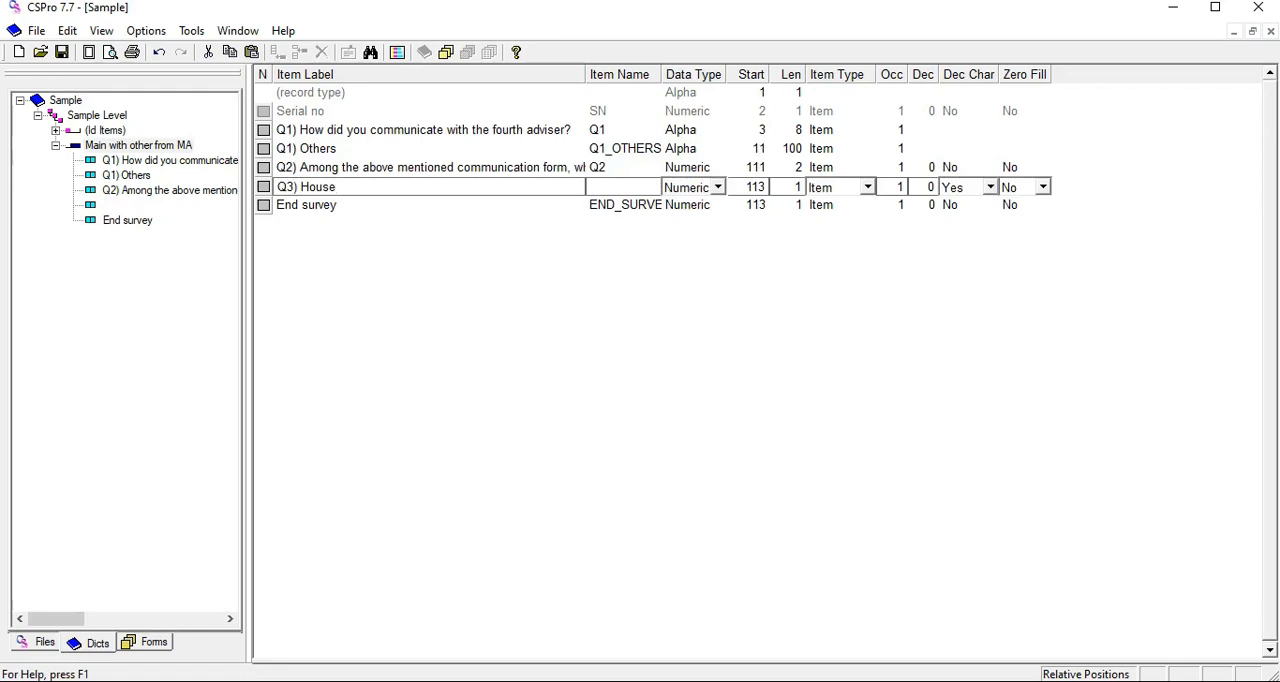
pyautogui.write('hold')
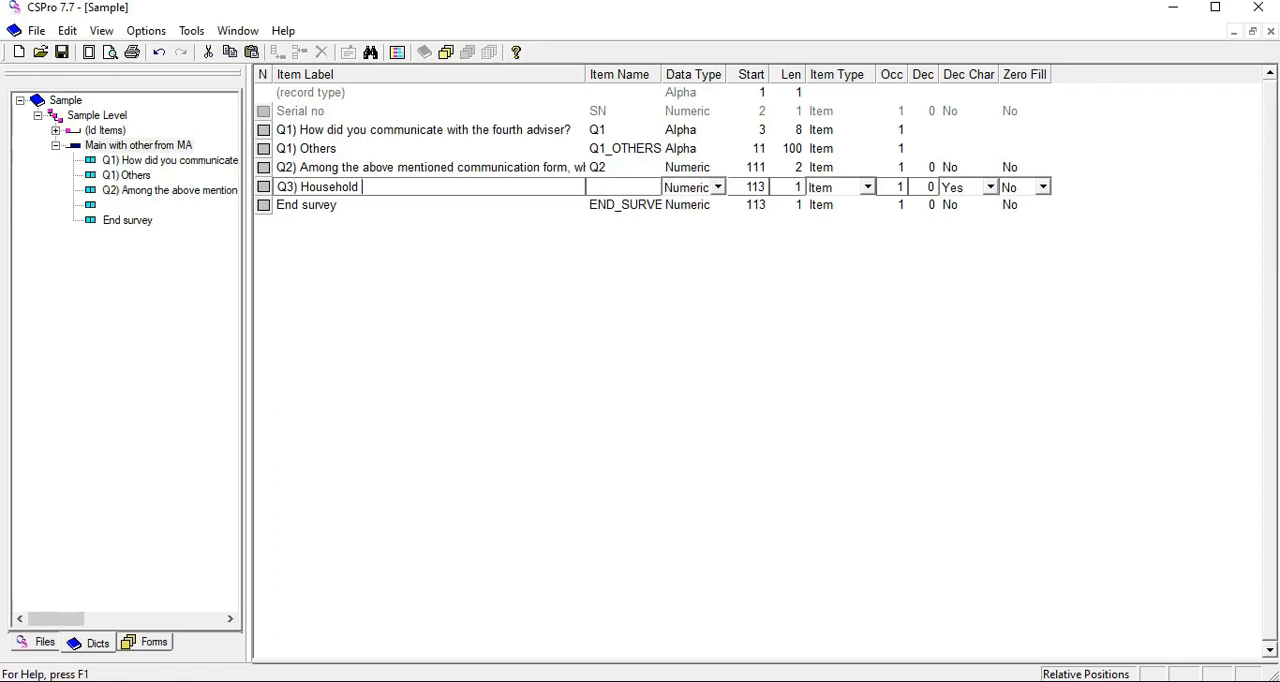
pyautogui.write('photo')
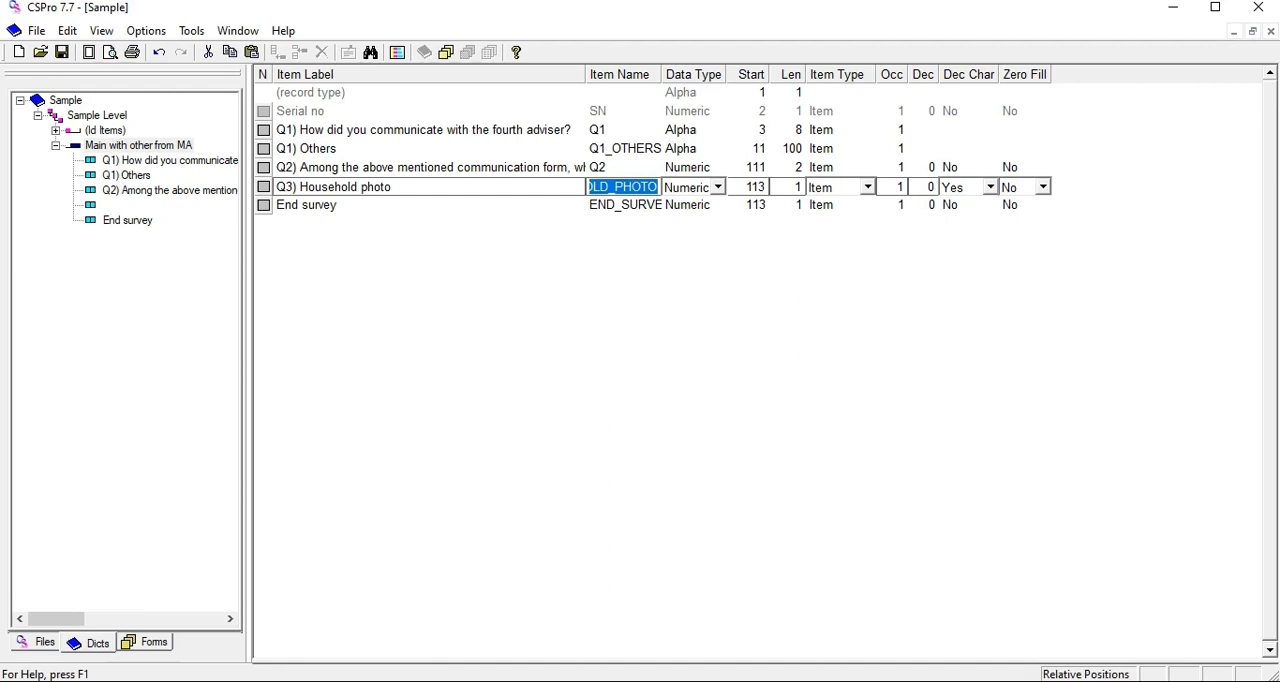
pyautogui.write('PHOT')
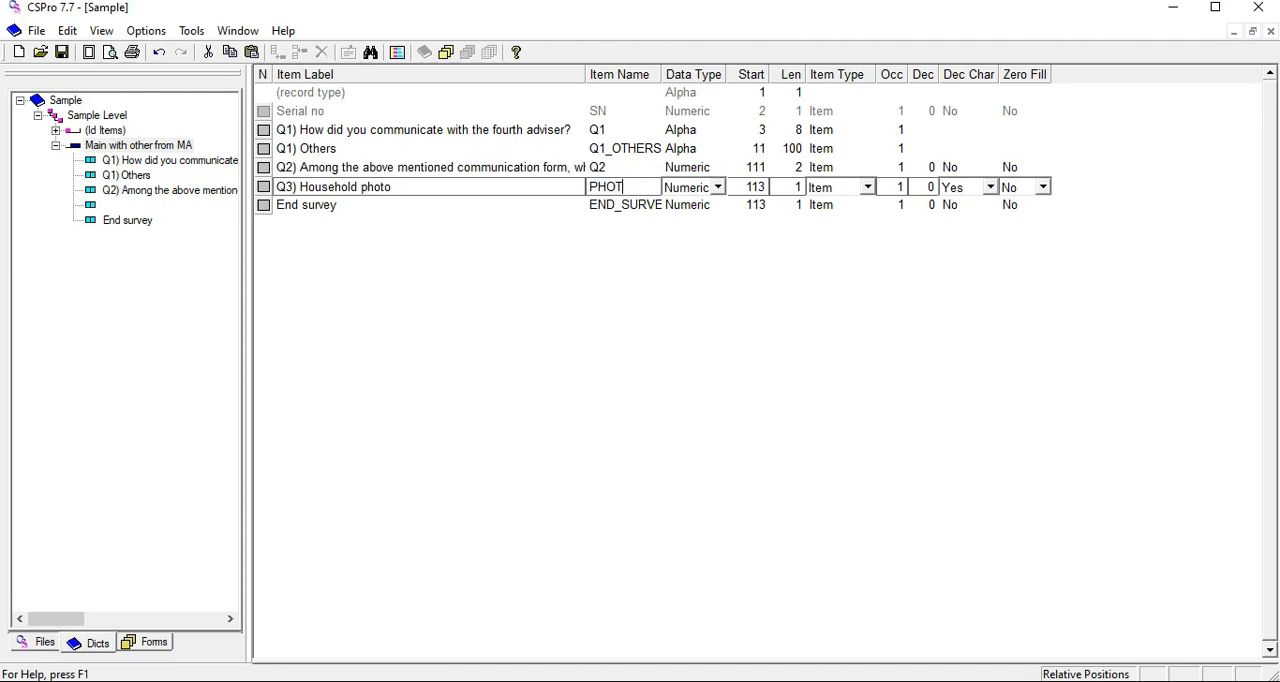
pyautogui.click(690, 186)
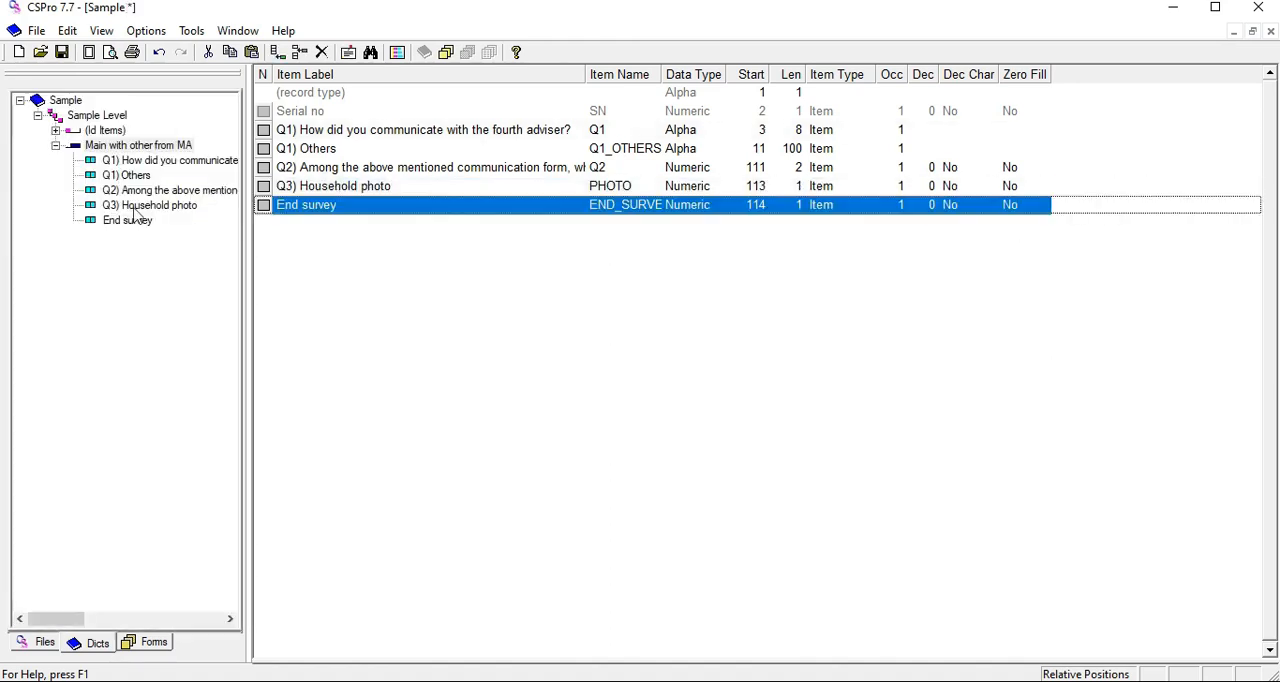
# Create value set PHOTO_VS1: Take photo 1, See saved photo 2, Save photo 3, Refused to take photo
pyautogui.rightClick(150, 204)
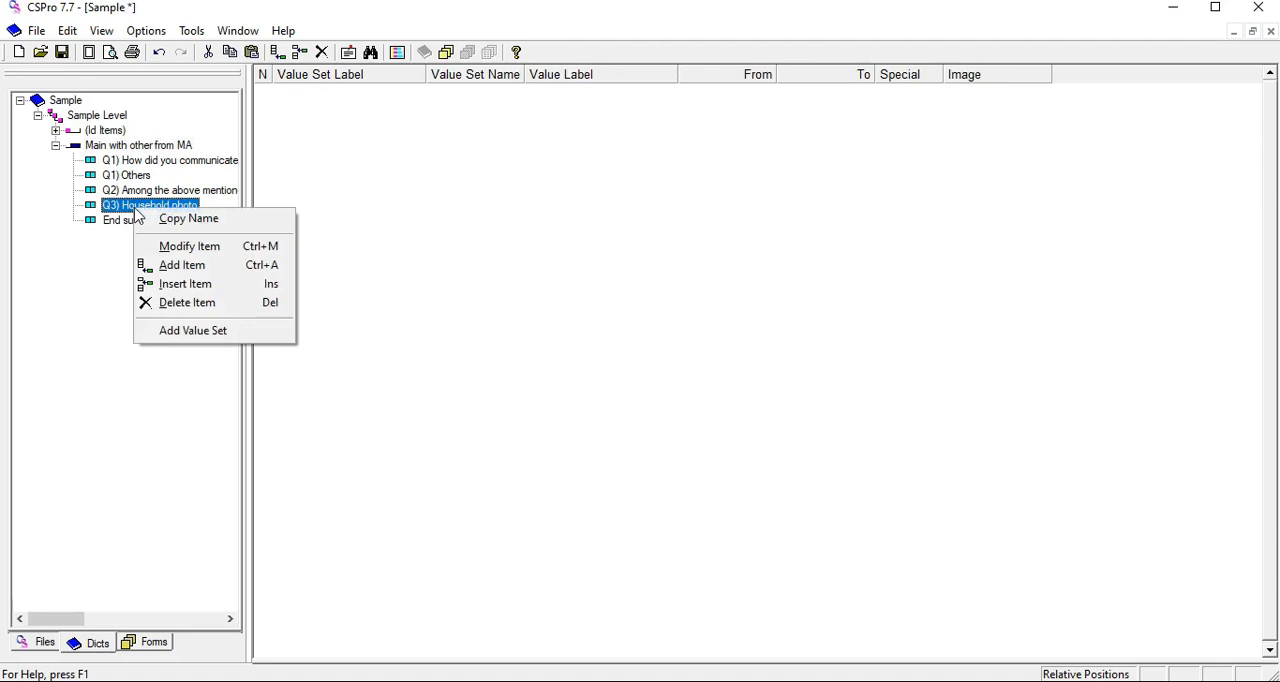
pyautogui.click(192, 330)
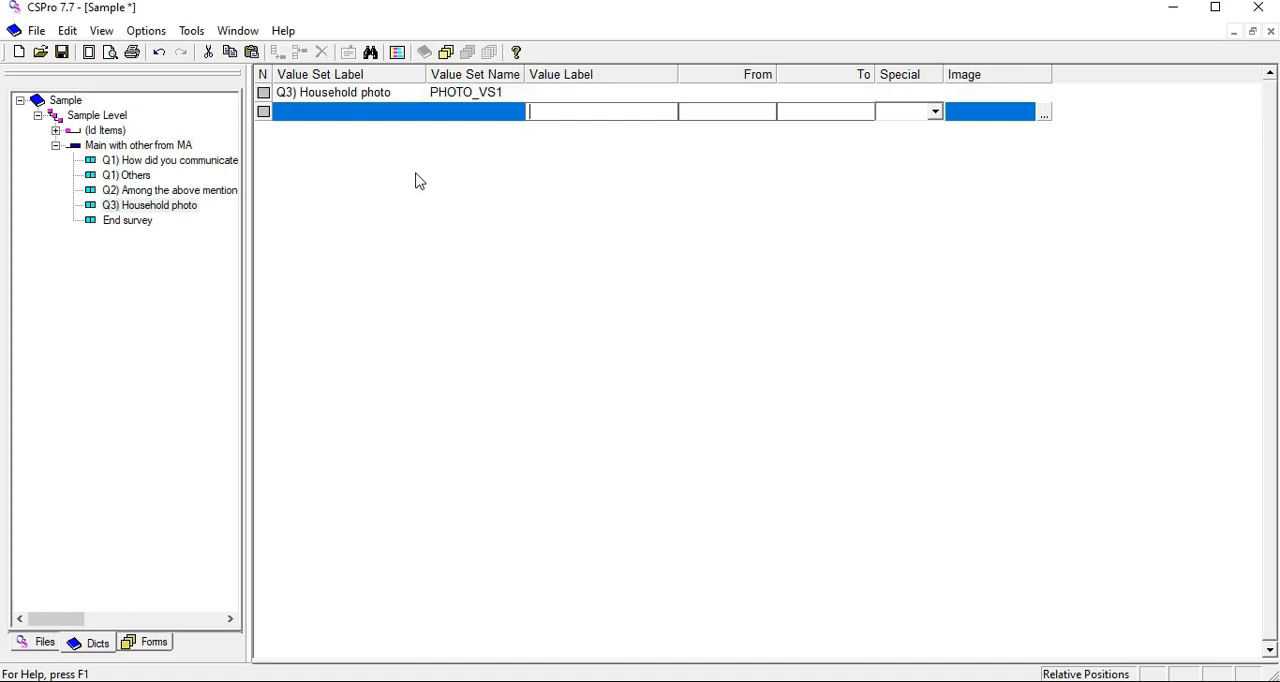
pyautogui.write('Take photo')
pyautogui.write('See saved photo')
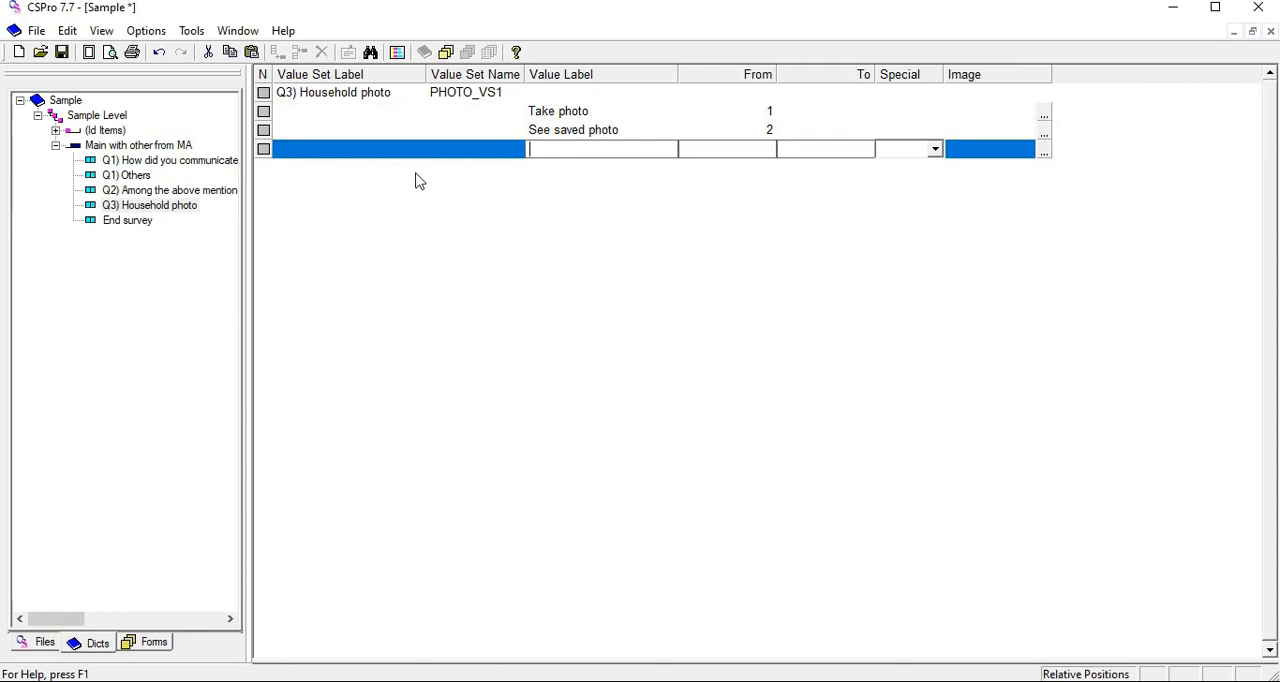
pyautogui.write('Save')
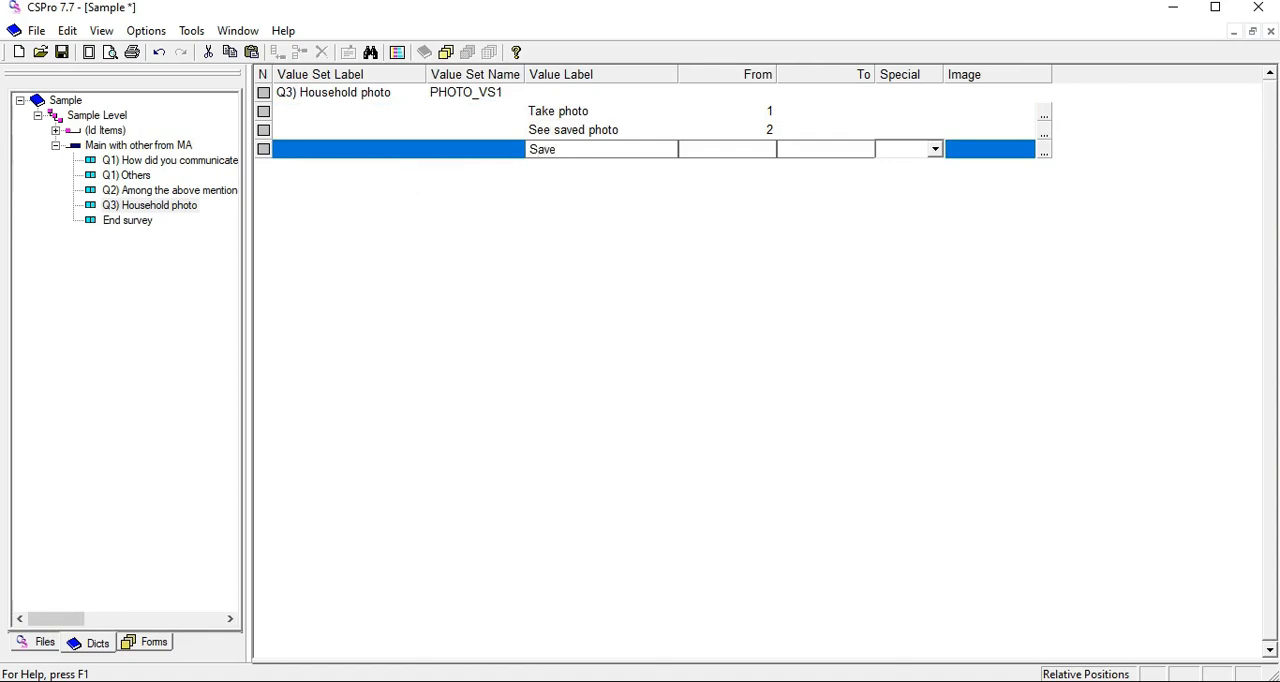
pyautogui.write('photo')
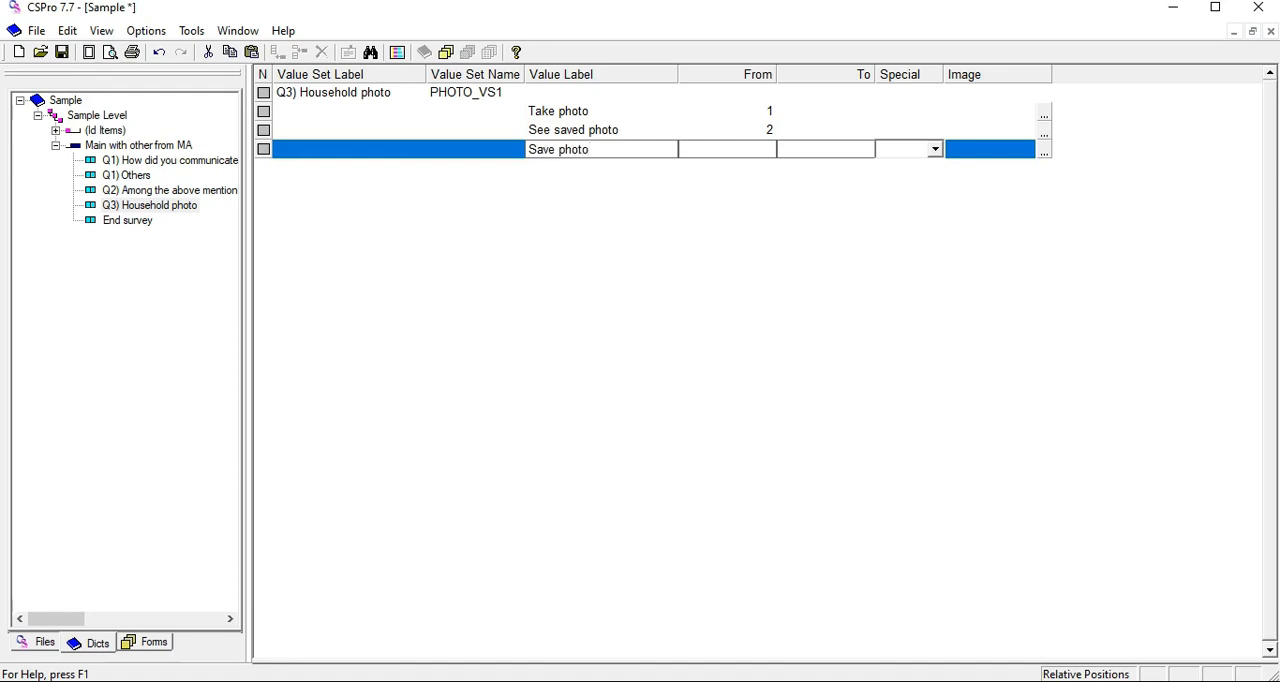
pyautogui.write('3')
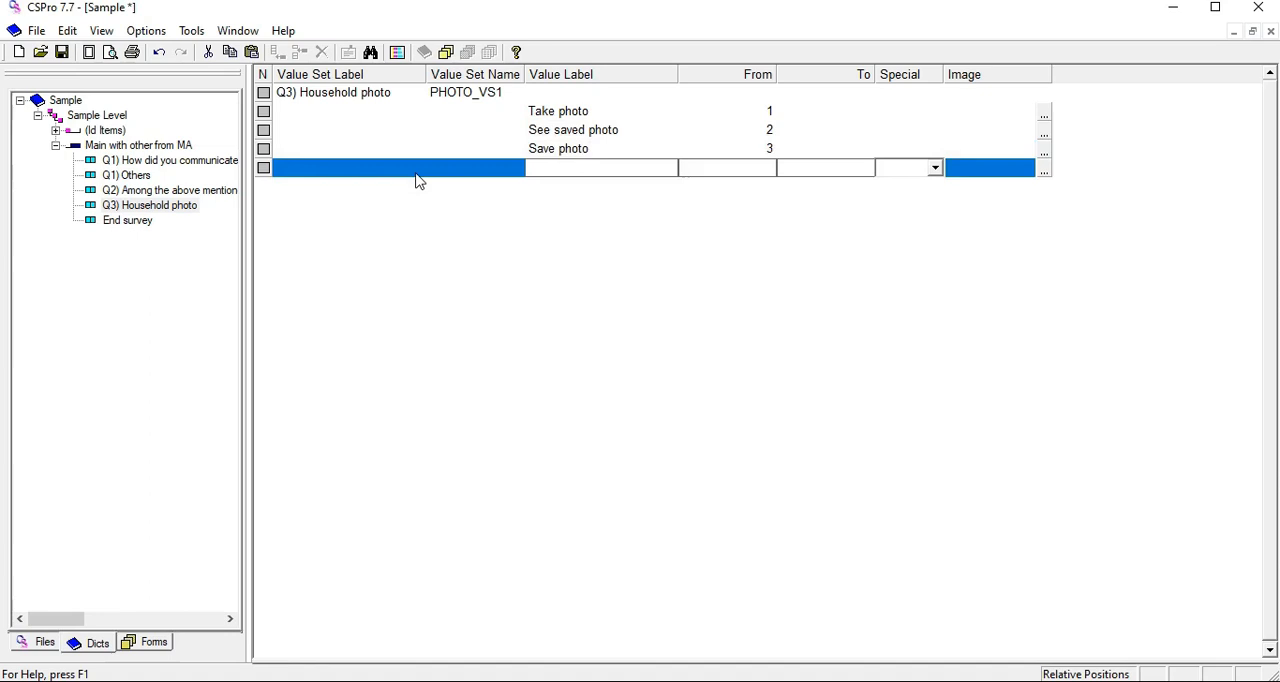
pyautogui.moveTo(568, 180)
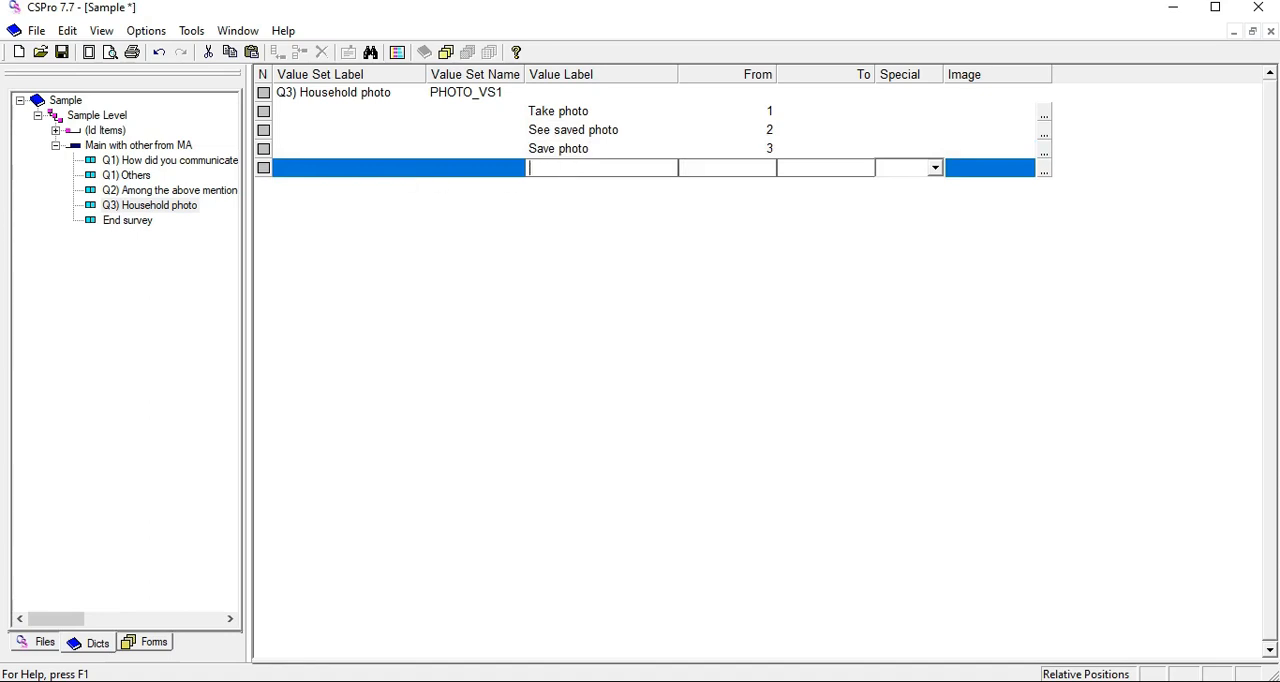
pyautogui.write('Refused to take')
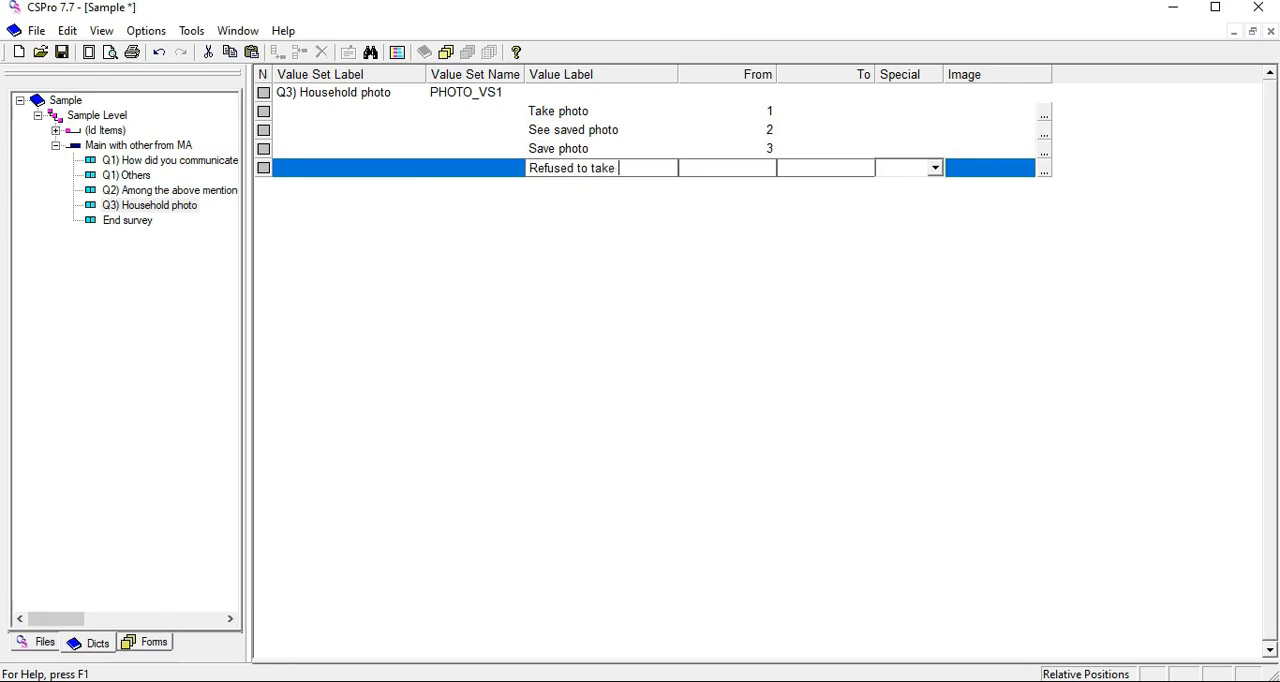
pyautogui.write('photo')
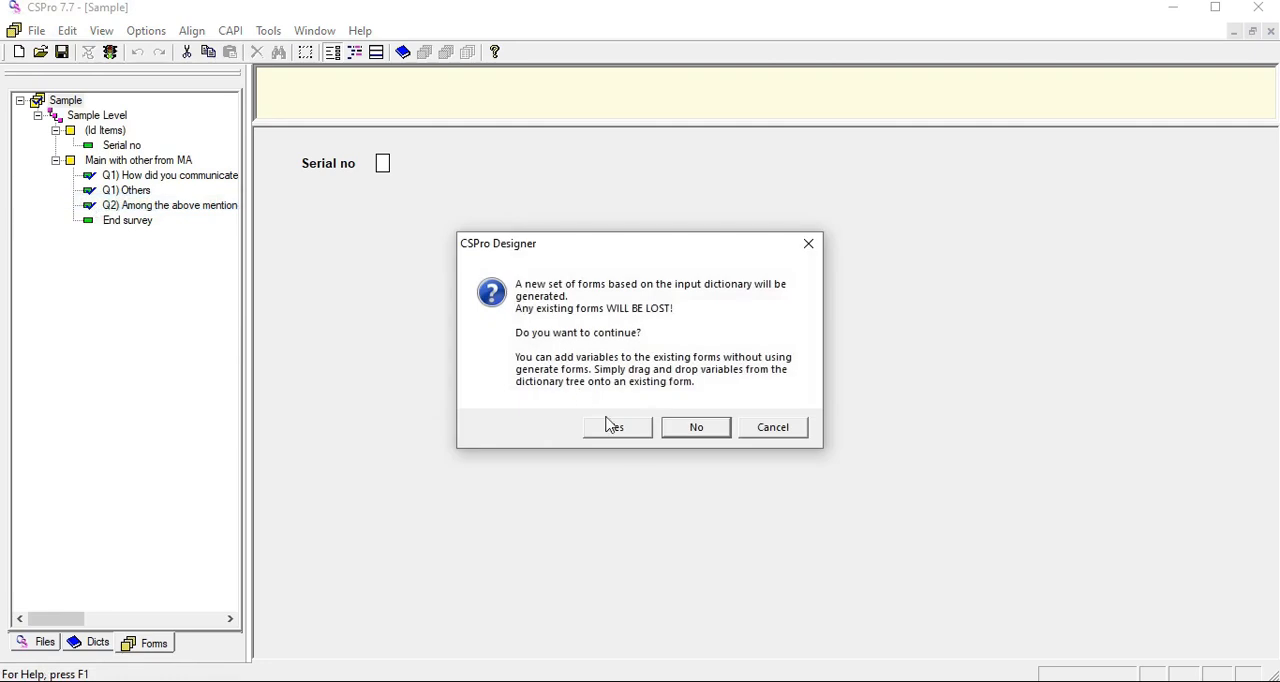
# Regenerate the forms from the dictionary with default drag options so Q3 Household photo appears
pyautogui.click(614, 428)
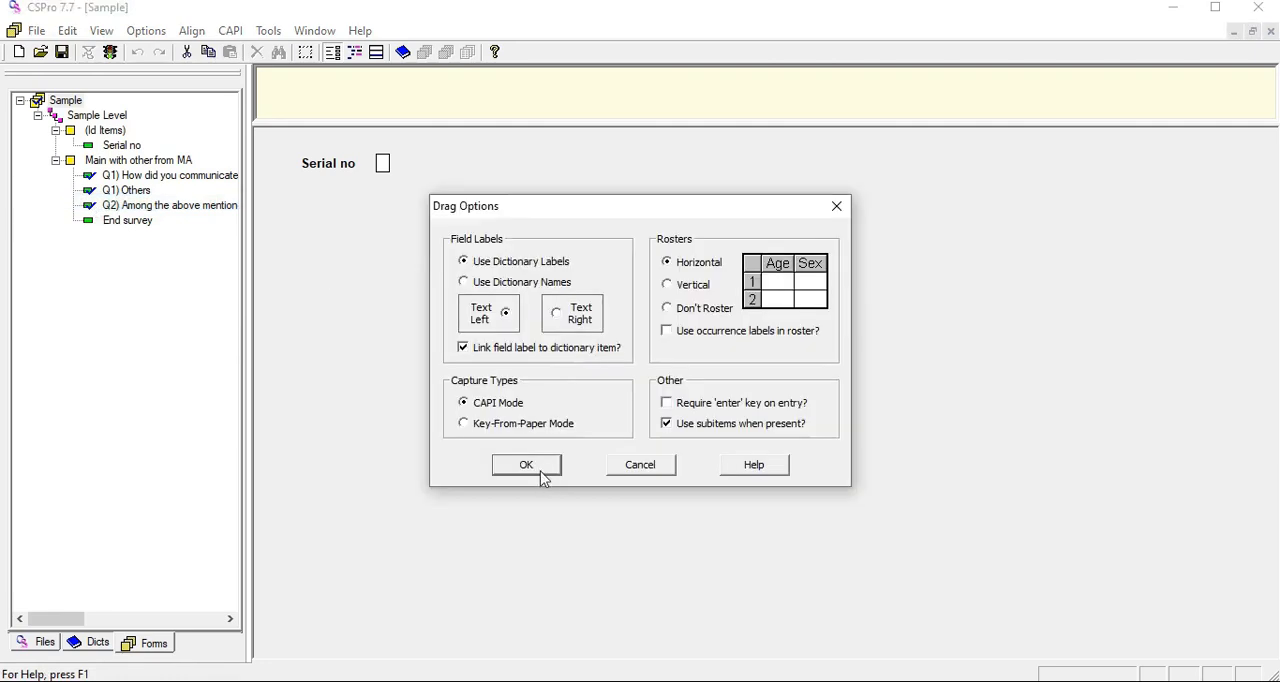
pyautogui.click(526, 464)
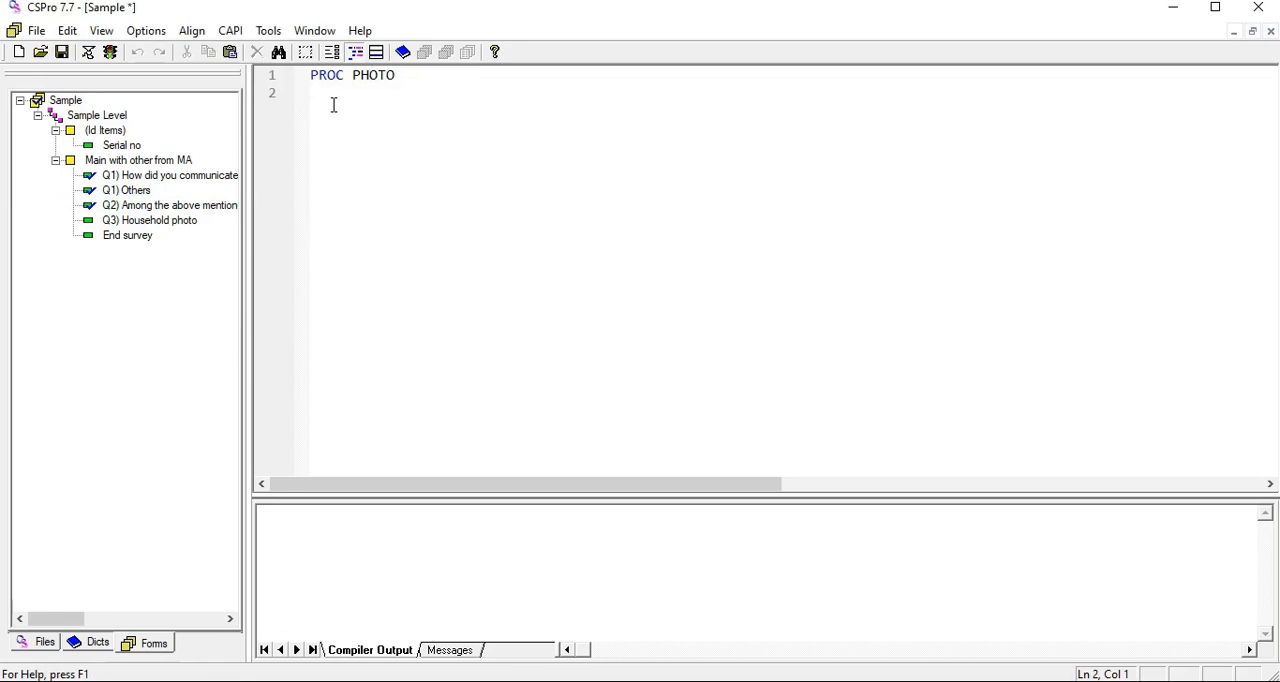
# Write PHOTO's onfocus declaring string photoFilename = maketext("%s/../PHOTO/photo%d%s.jpg" ...)
pyautogui.write('on')
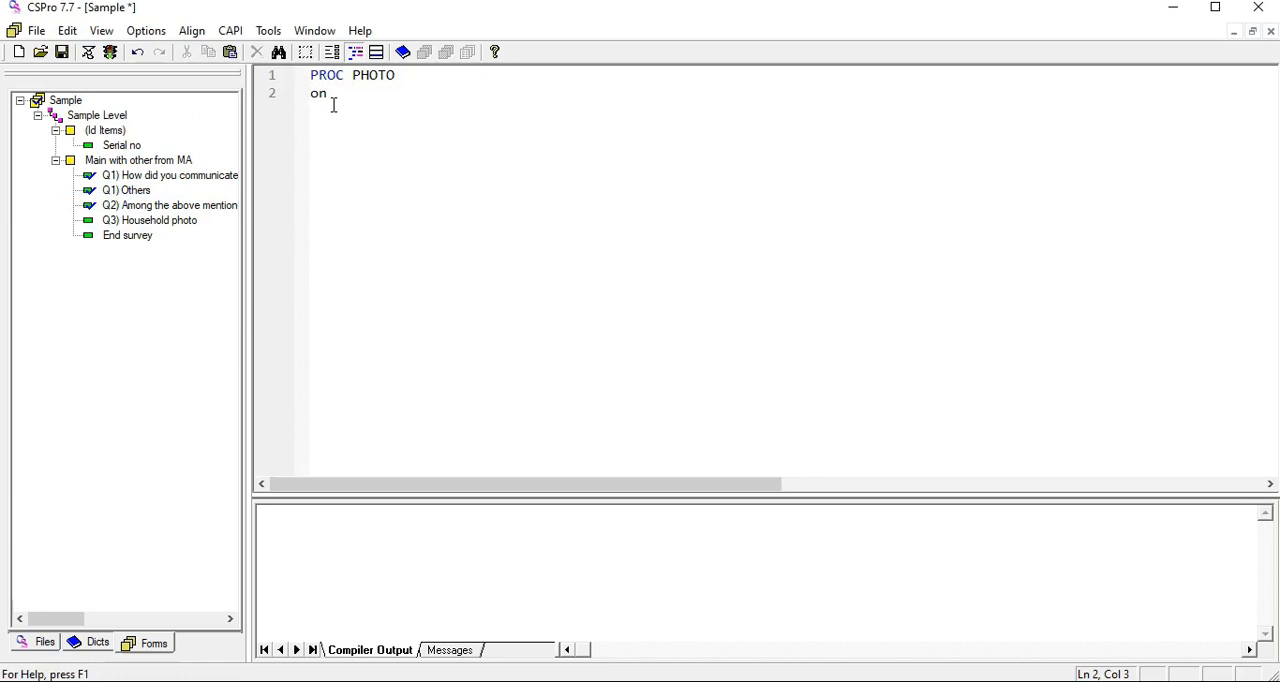
pyautogui.press('BackSpace')
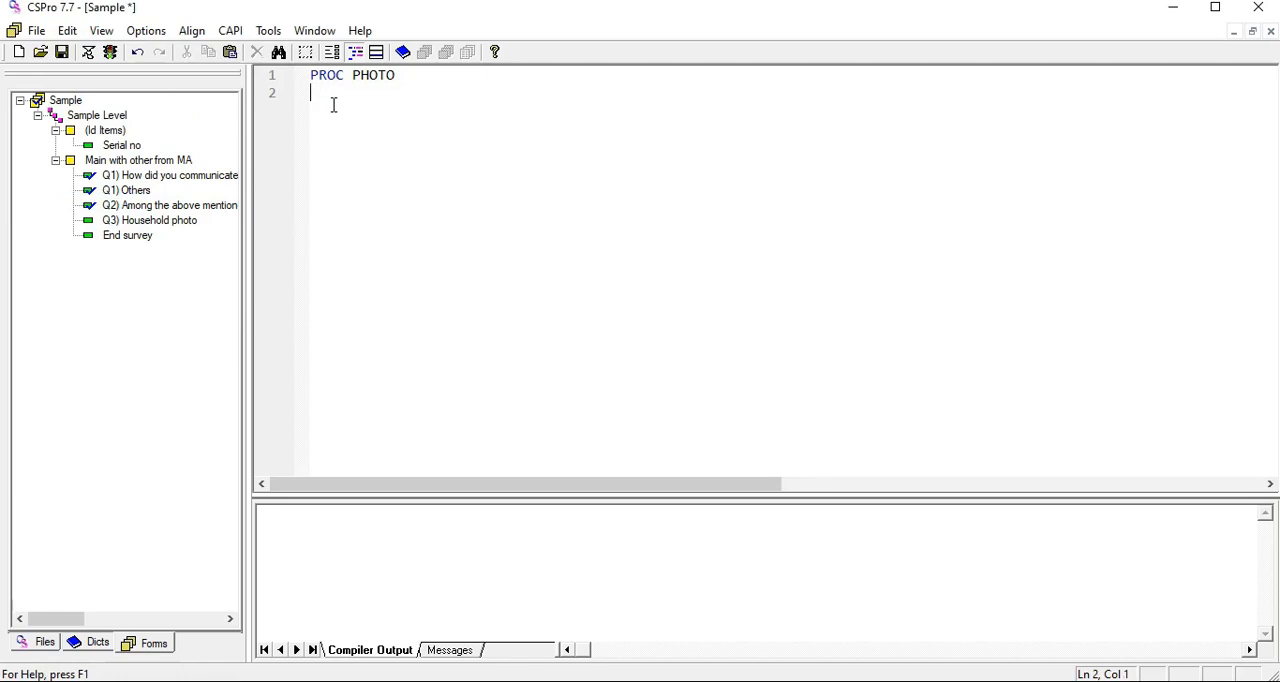
pyautogui.write('onfo')
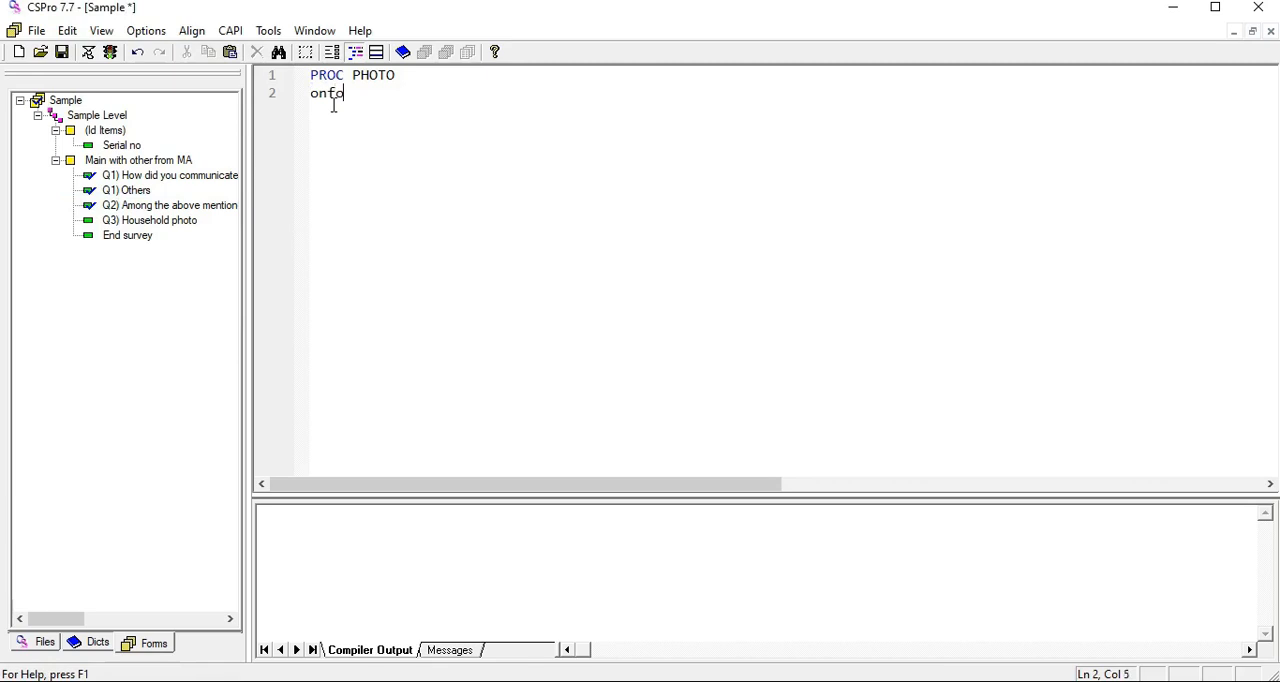
pyautogui.write('cus')
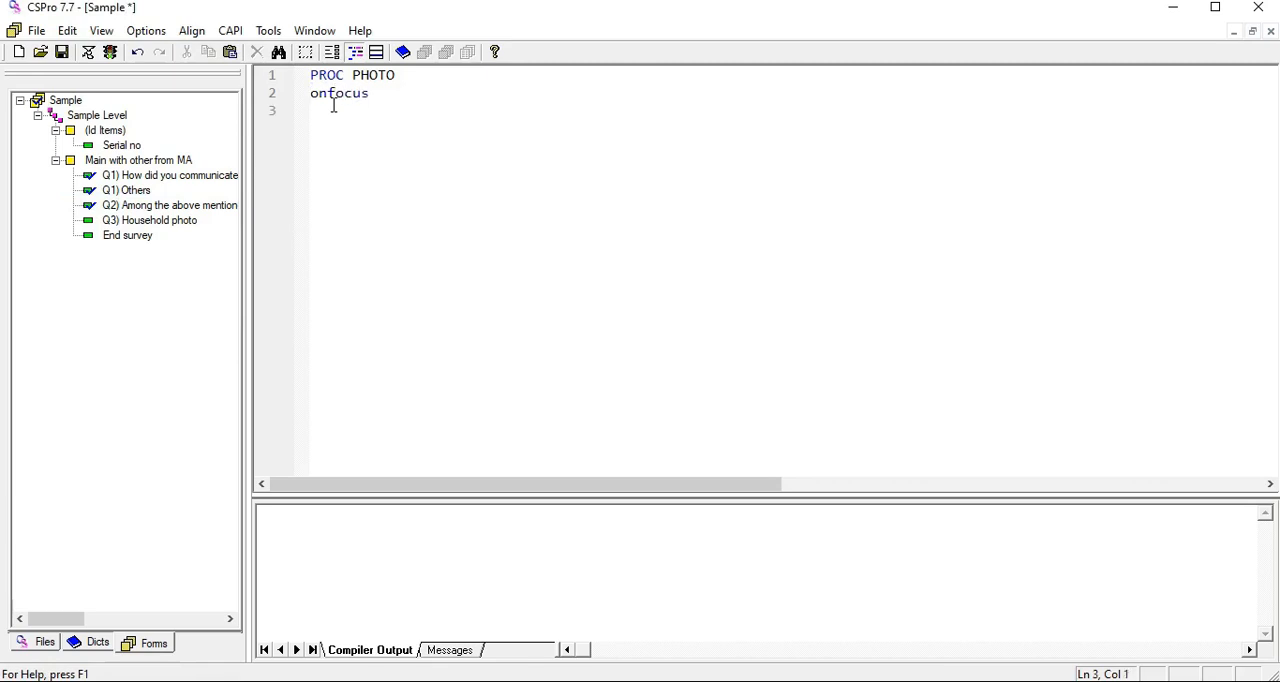
pyautogui.write('str')
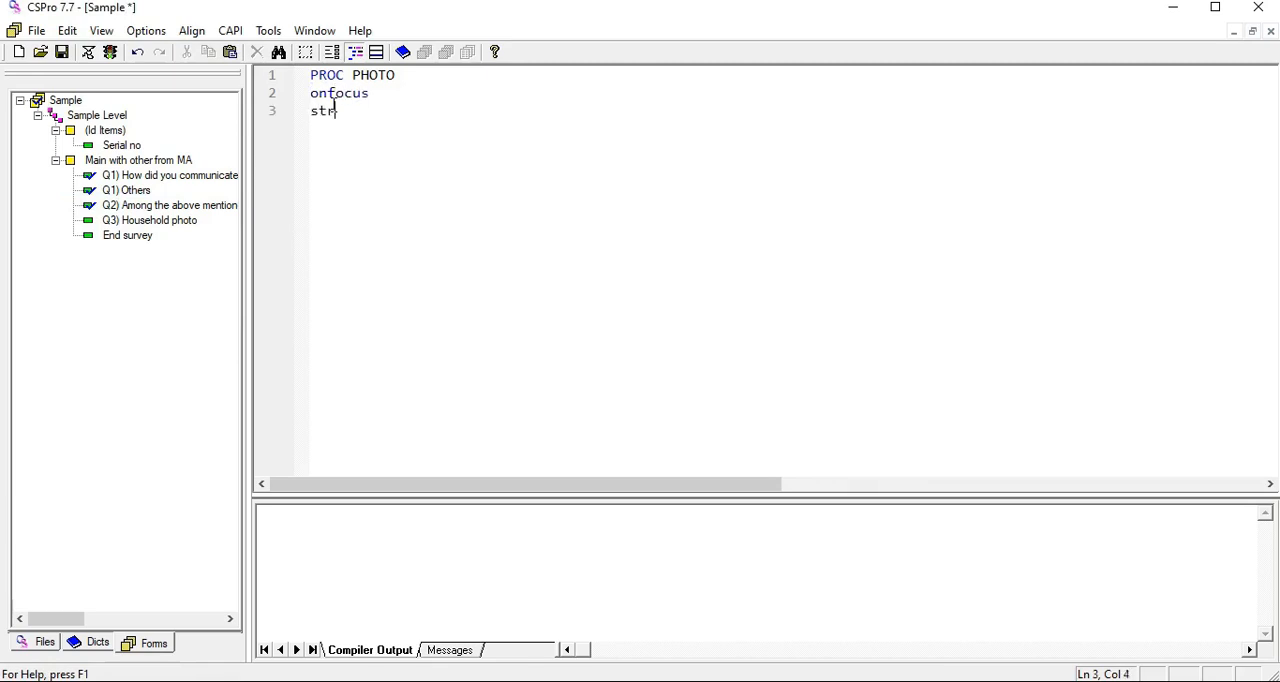
pyautogui.write('ing')
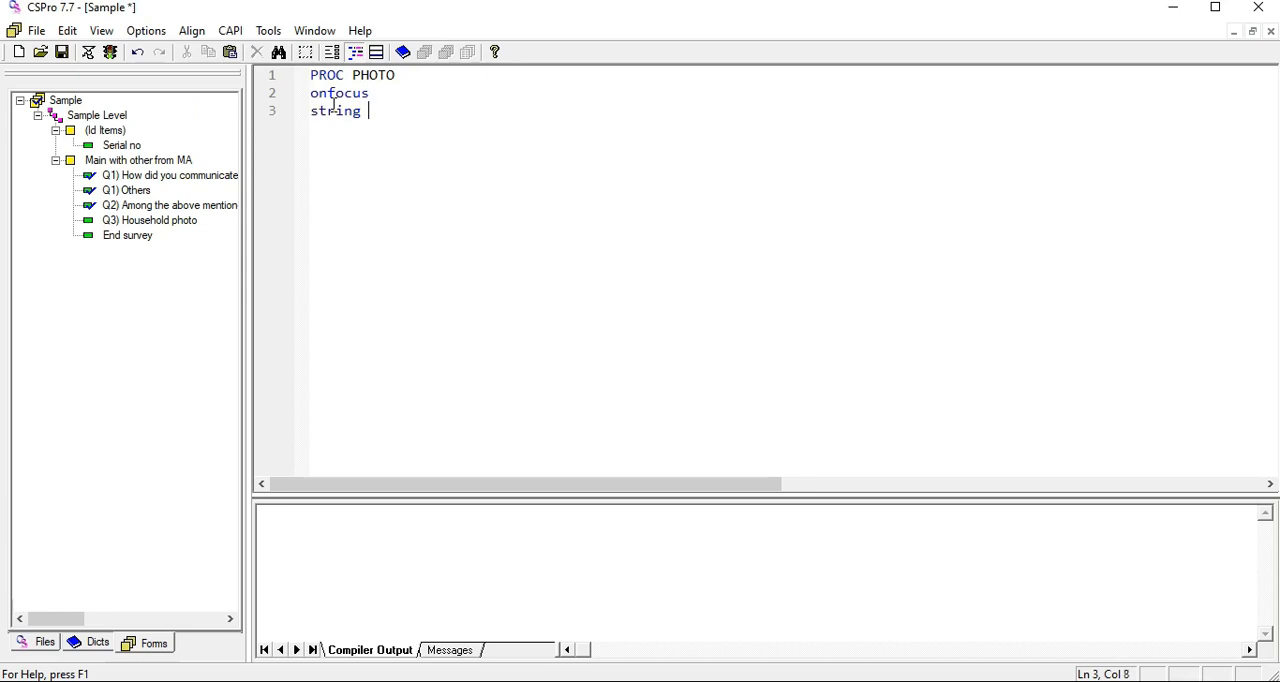
pyautogui.write('photoFi')
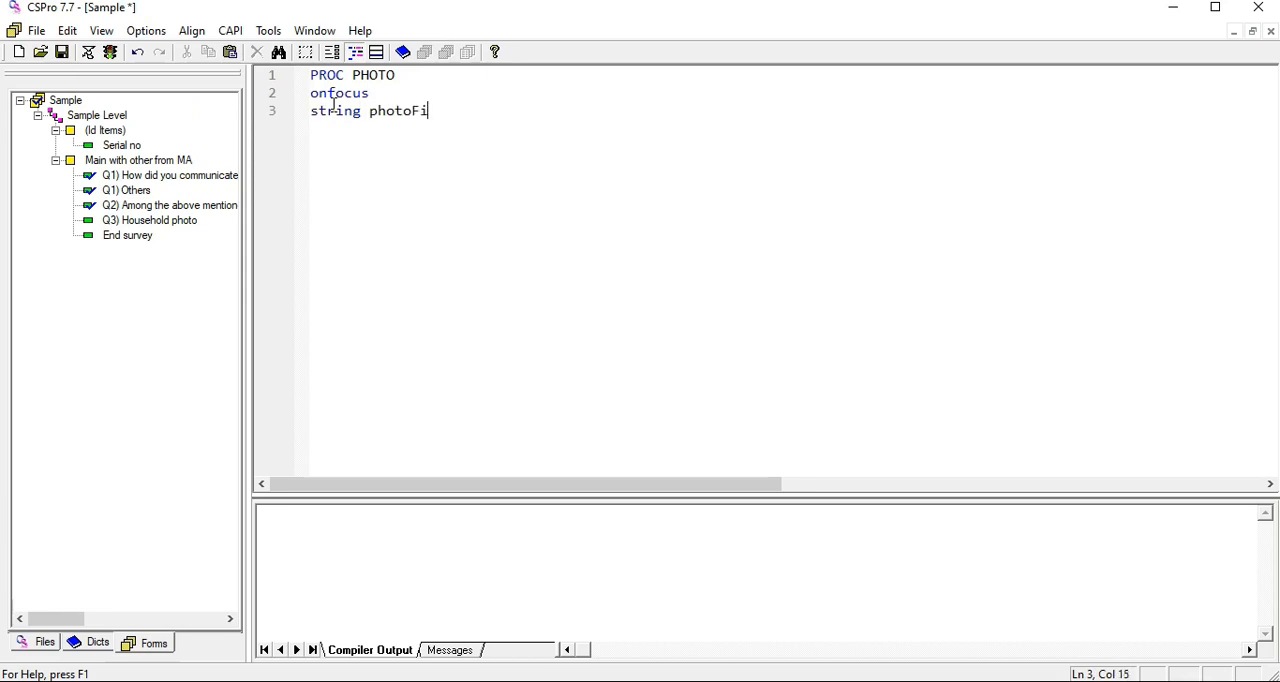
pyautogui.write('lename')
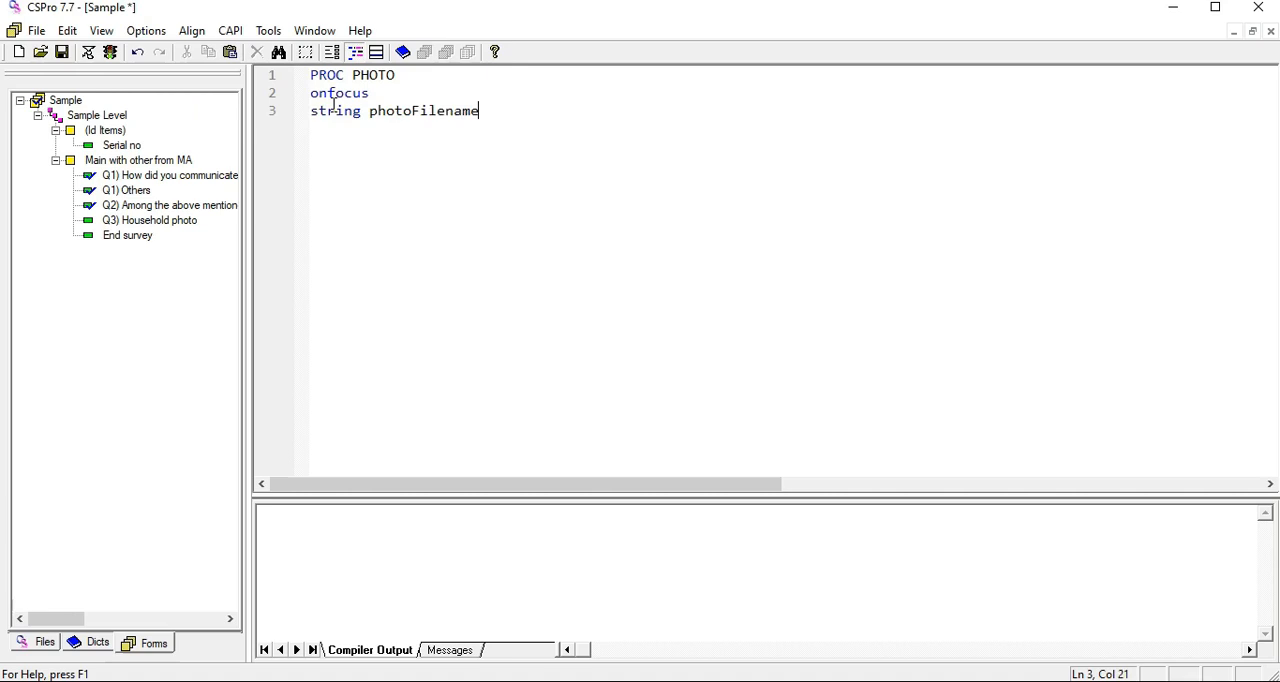
pyautogui.write('=mae')
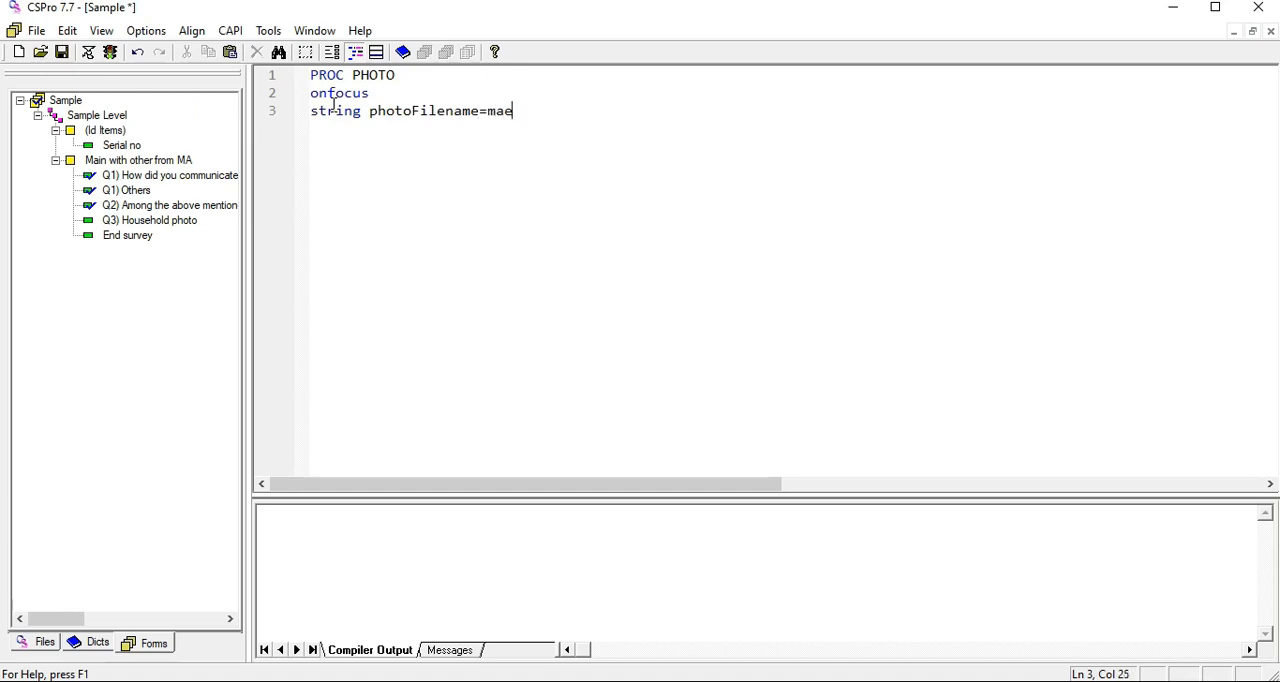
pyautogui.write('ketes')
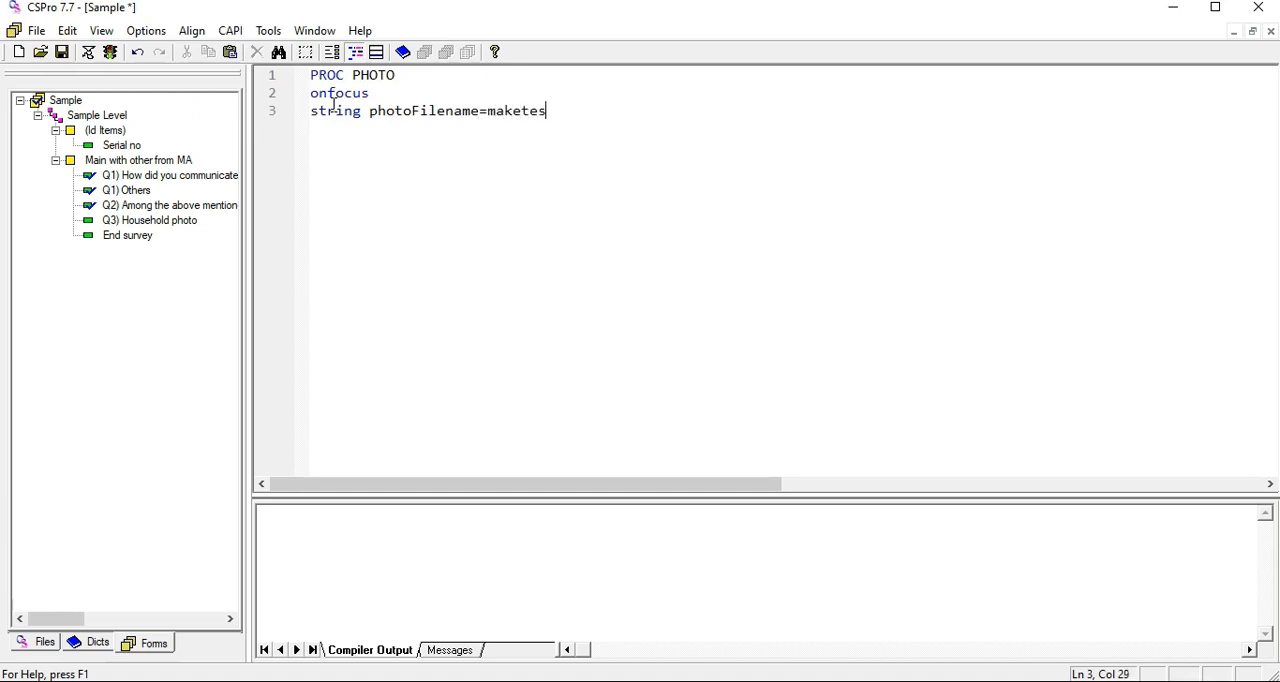
pyautogui.write('xt')
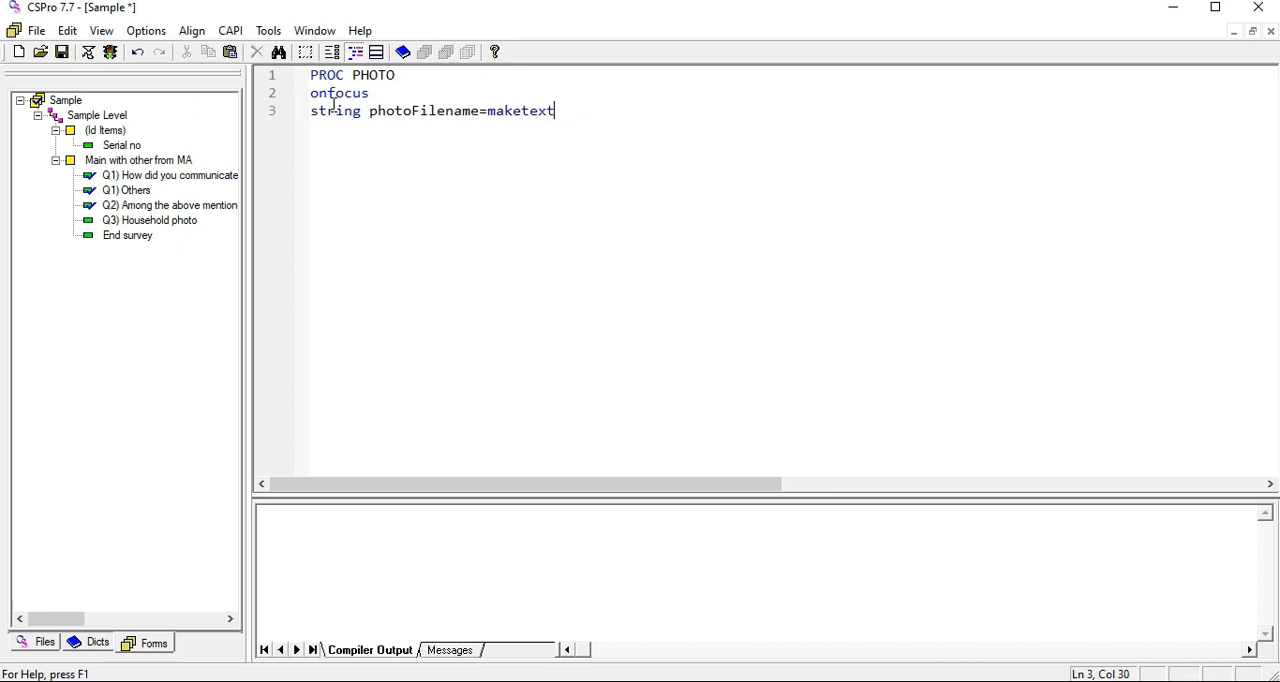
pyautogui.write('("')
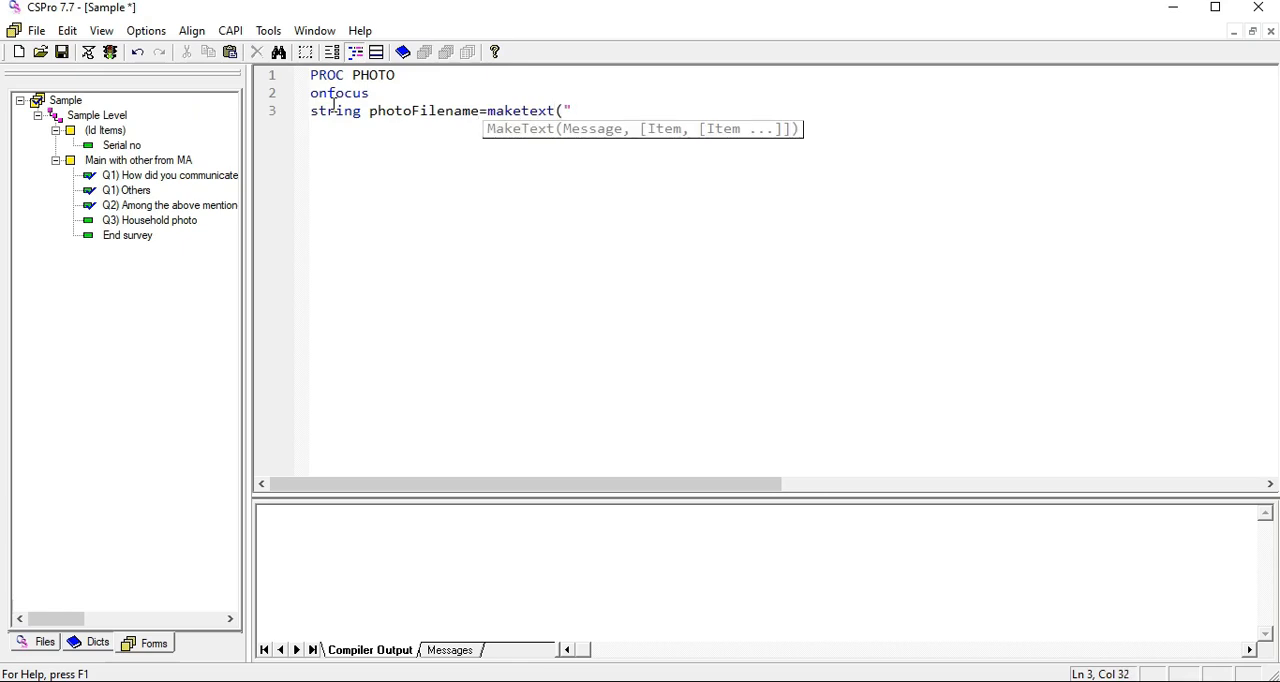
pyautogui.write('%')
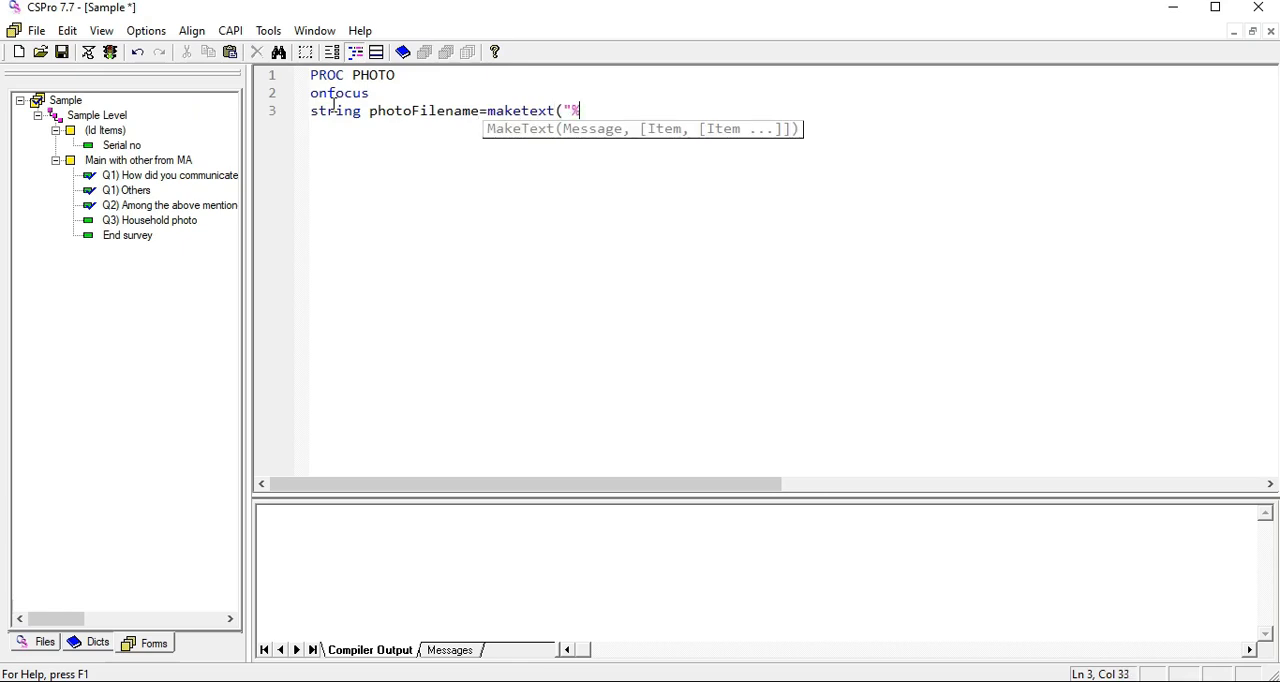
pyautogui.write('s/')
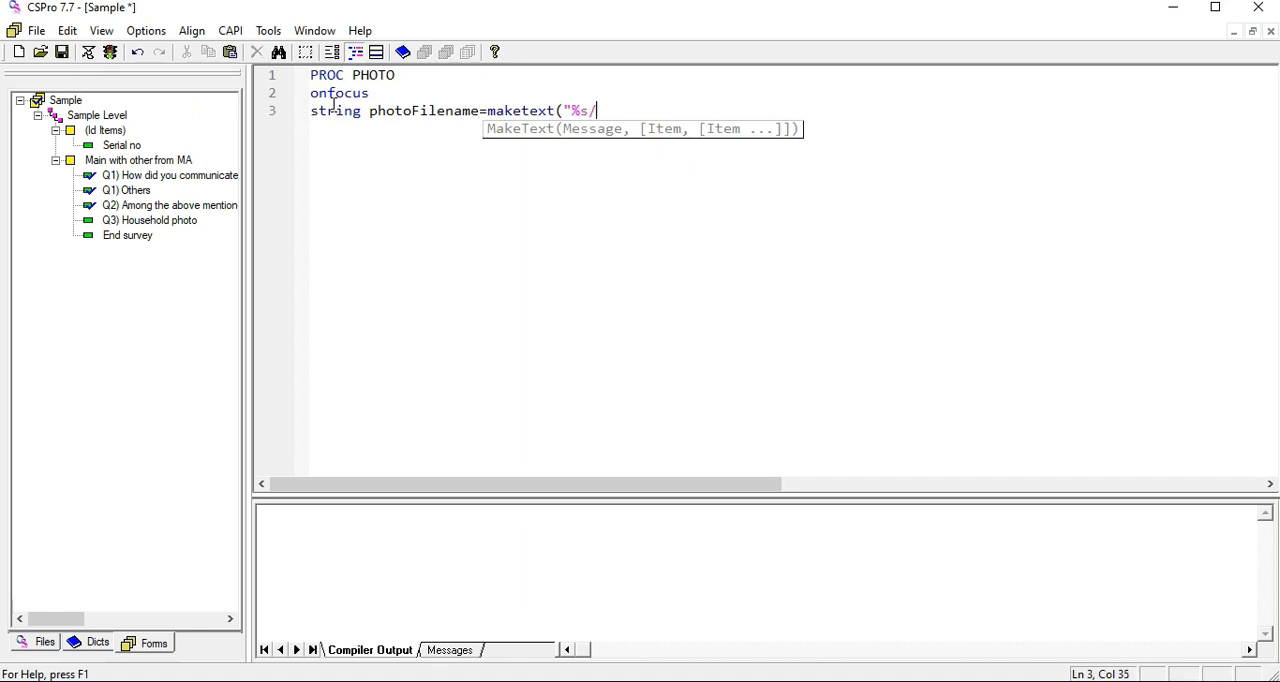
pyautogui.write('..')
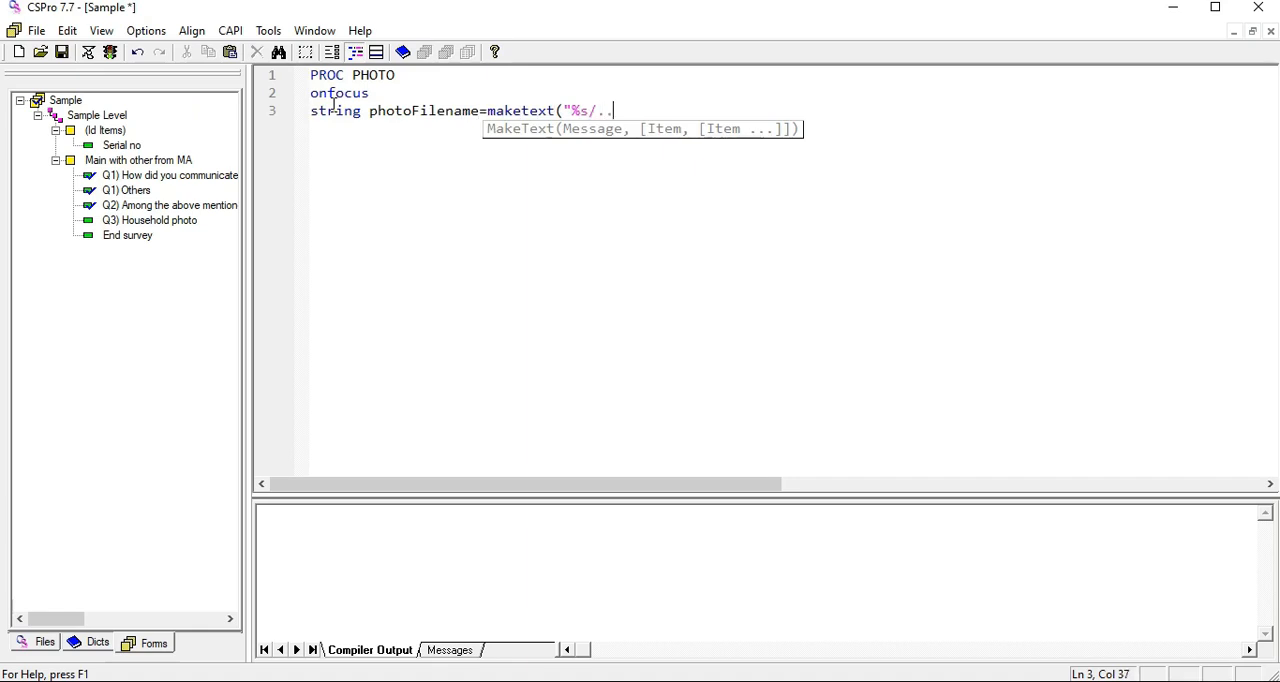
pyautogui.write('/')
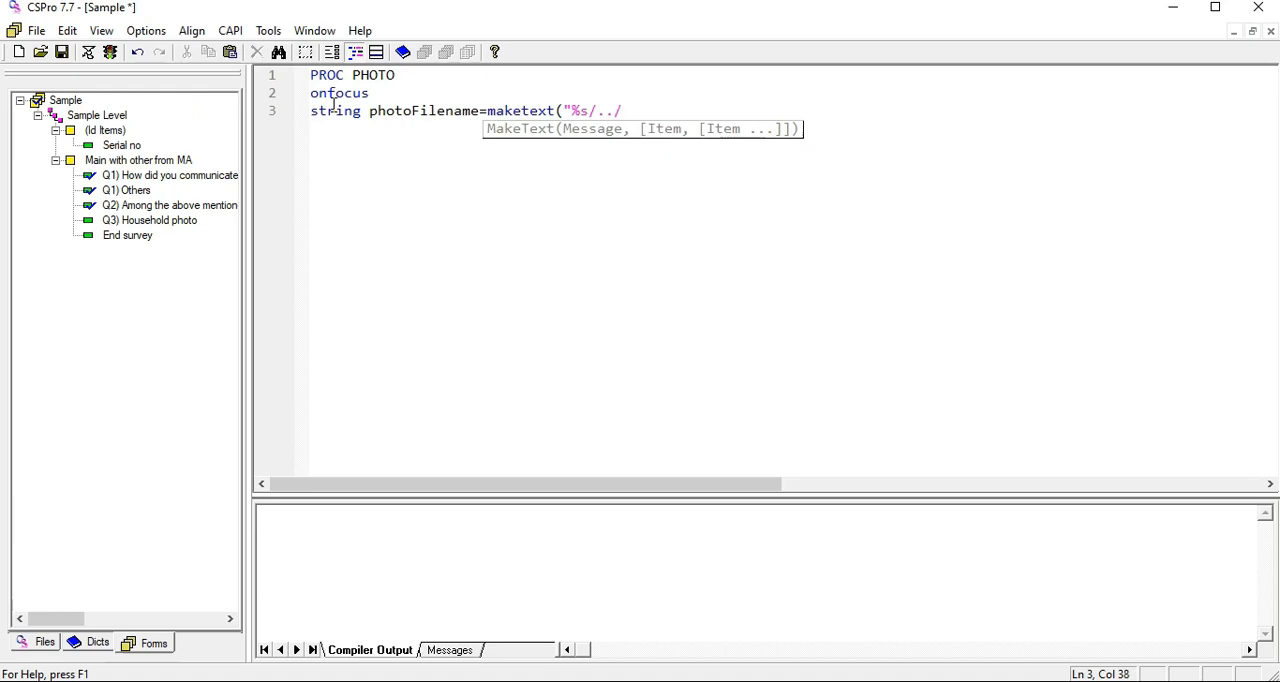
pyautogui.write('PHOT')
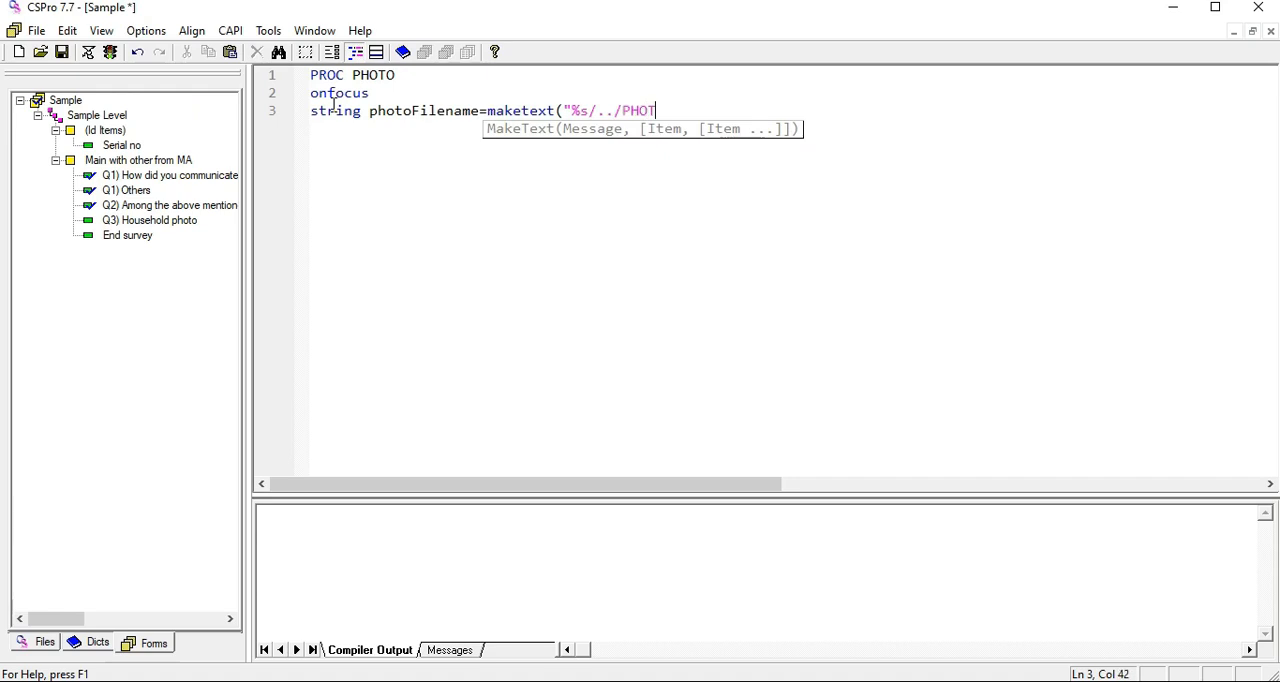
pyautogui.write('O')
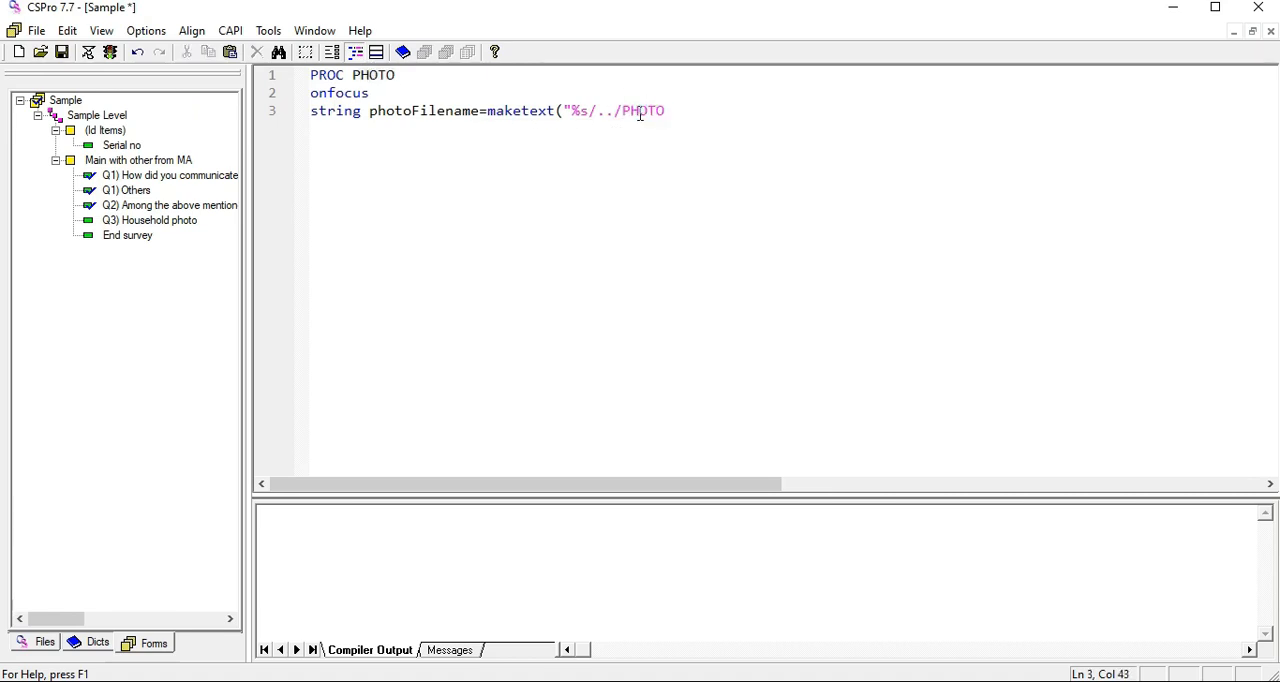
pyautogui.write('/')
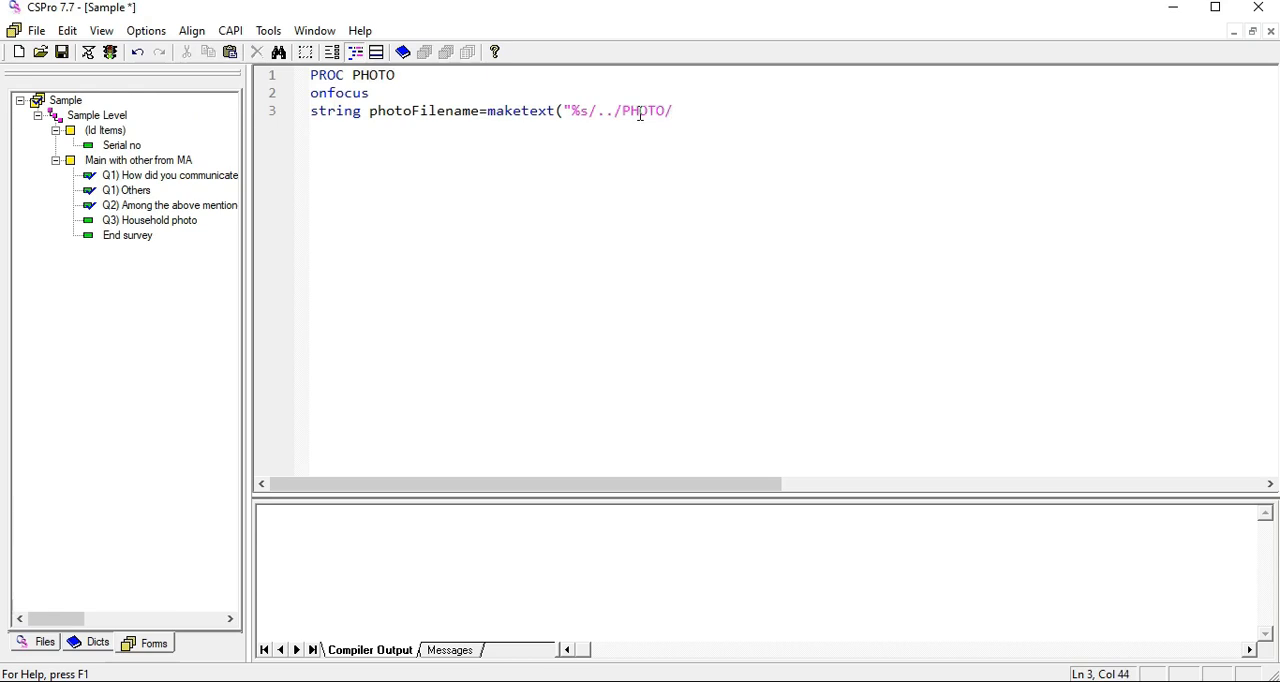
pyautogui.write('photo')
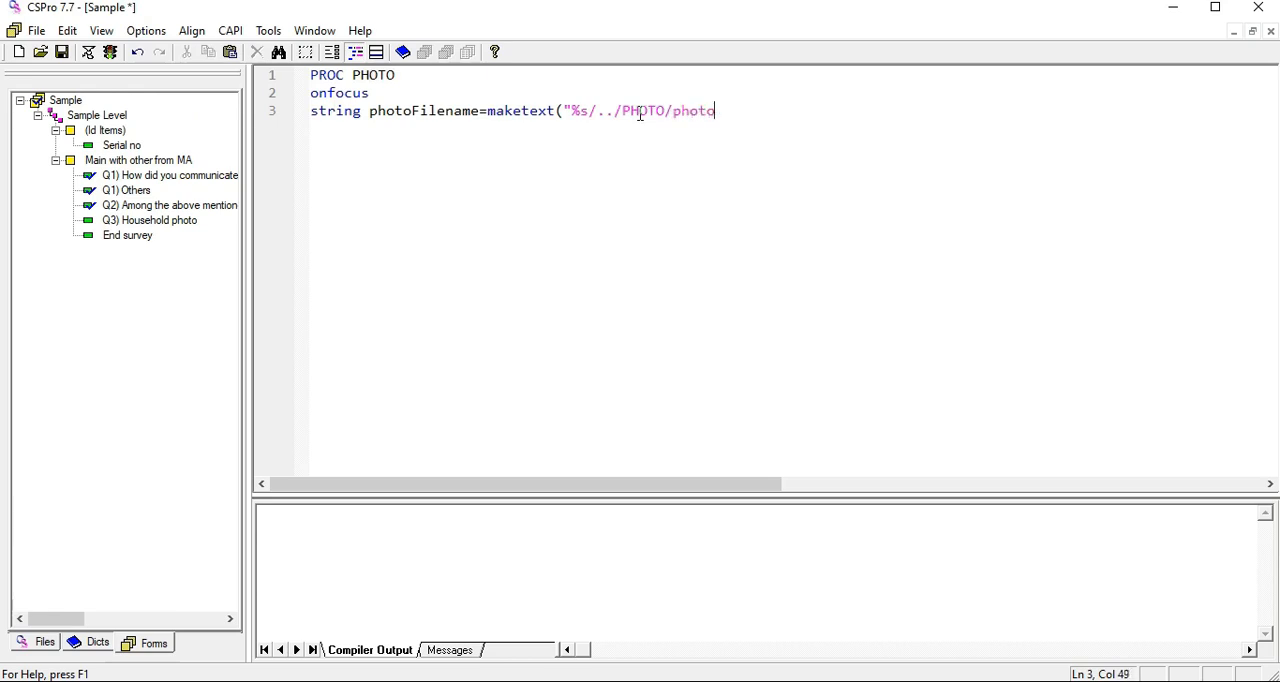
pyautogui.write('%d,')
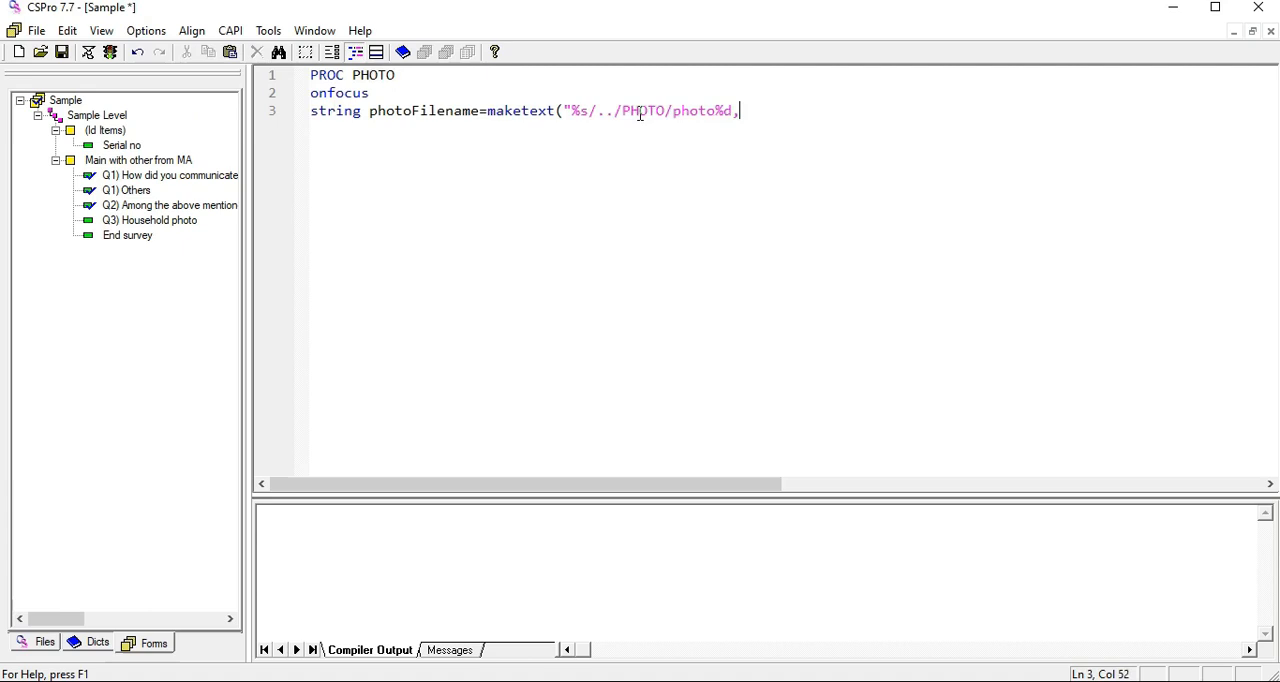
pyautogui.write('%s')
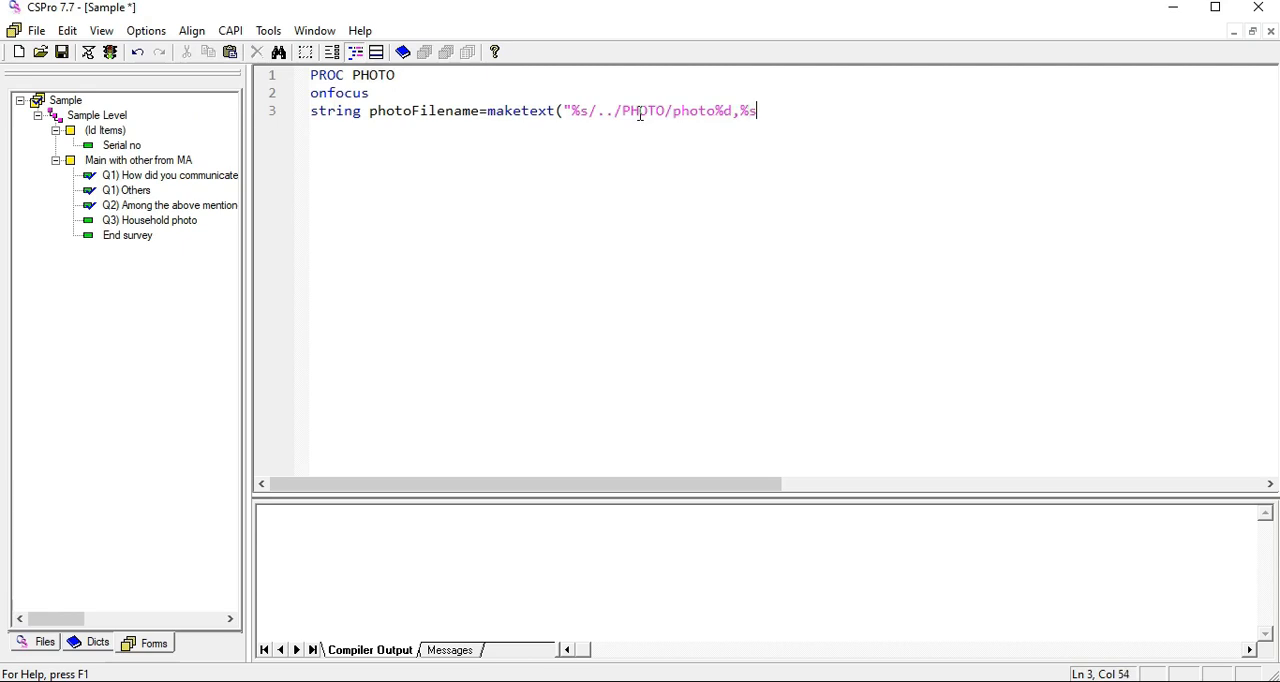
pyautogui.write('.jp')
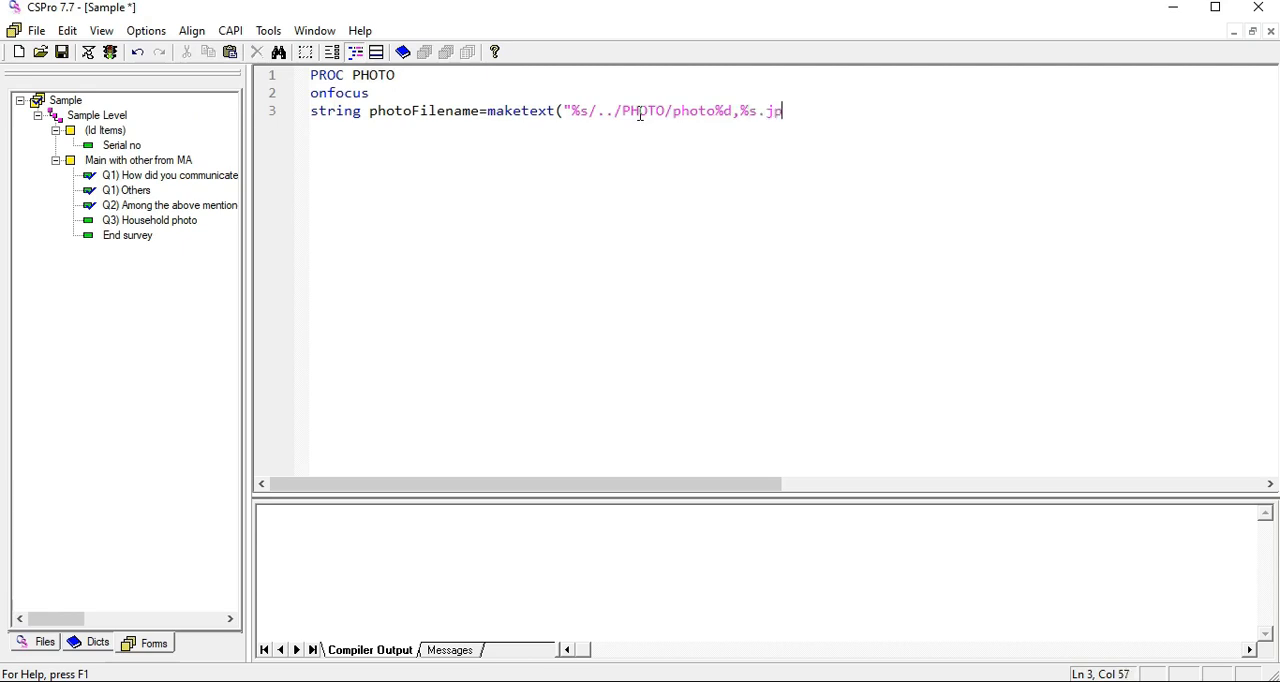
pyautogui.write('g,')
pyautogui.write('path')
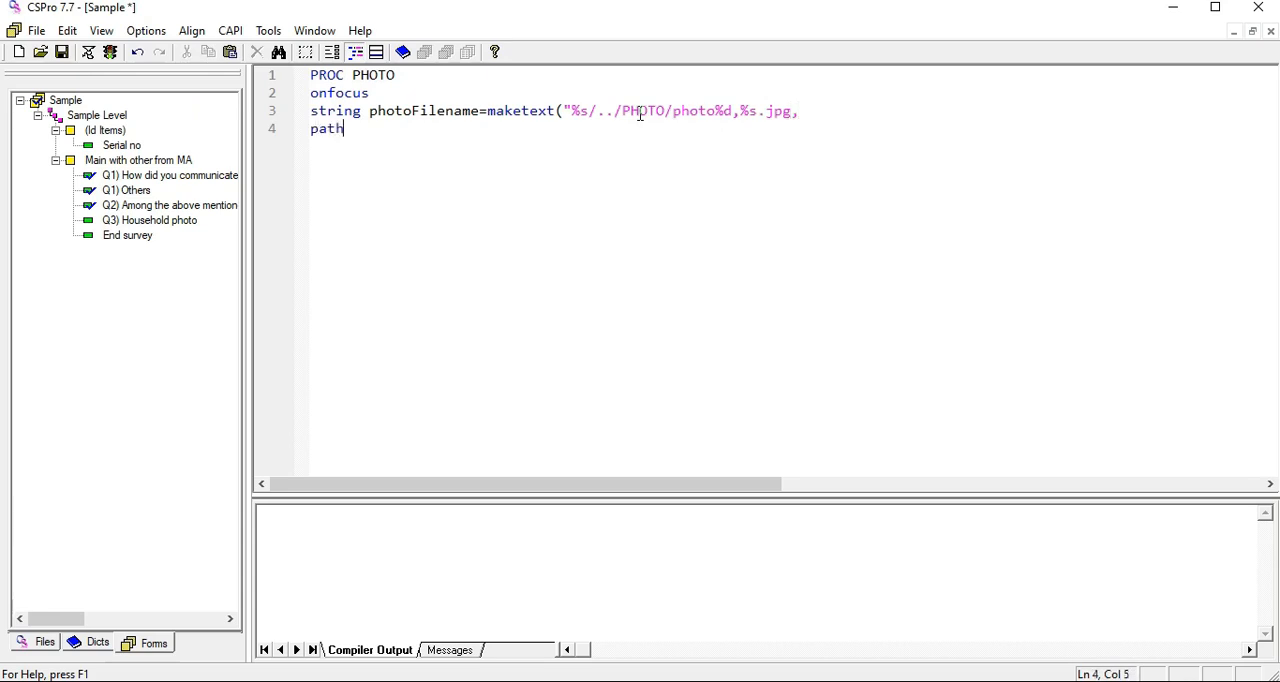
# Finish maketext with pathname(Application) and SN arguments, then start 'if fileexist(photoFilename) then'
pyautogui.write('name')
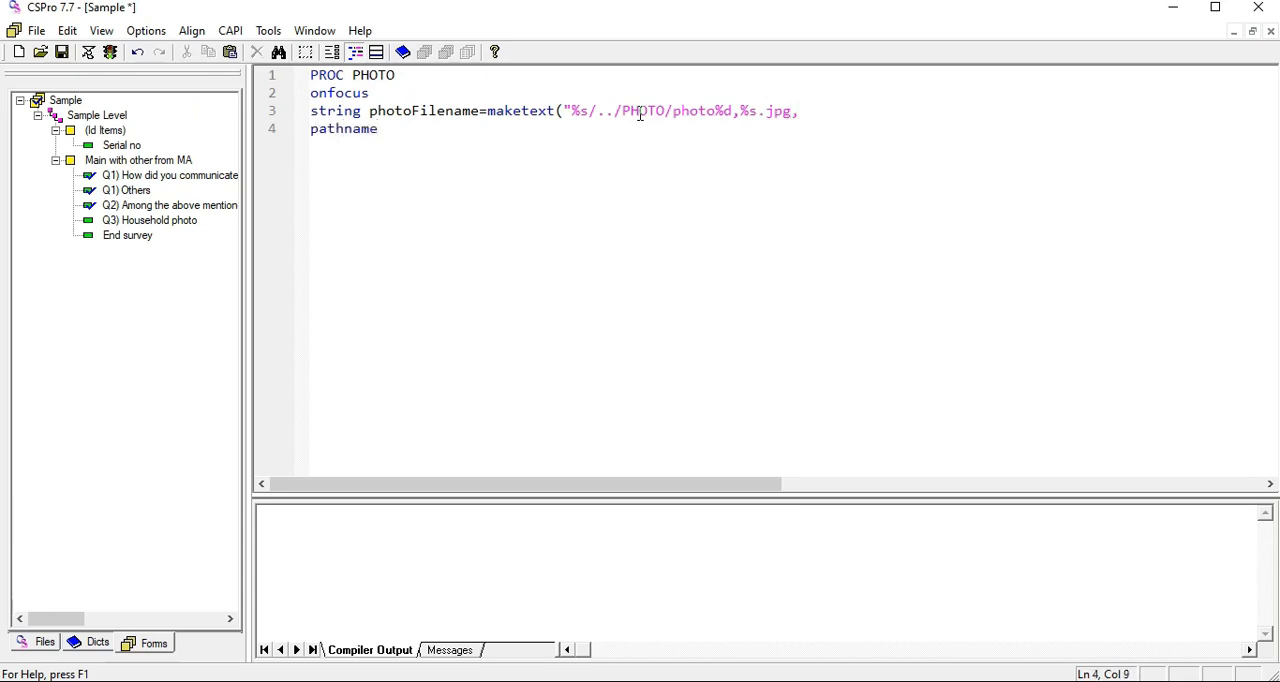
pyautogui.write('(')
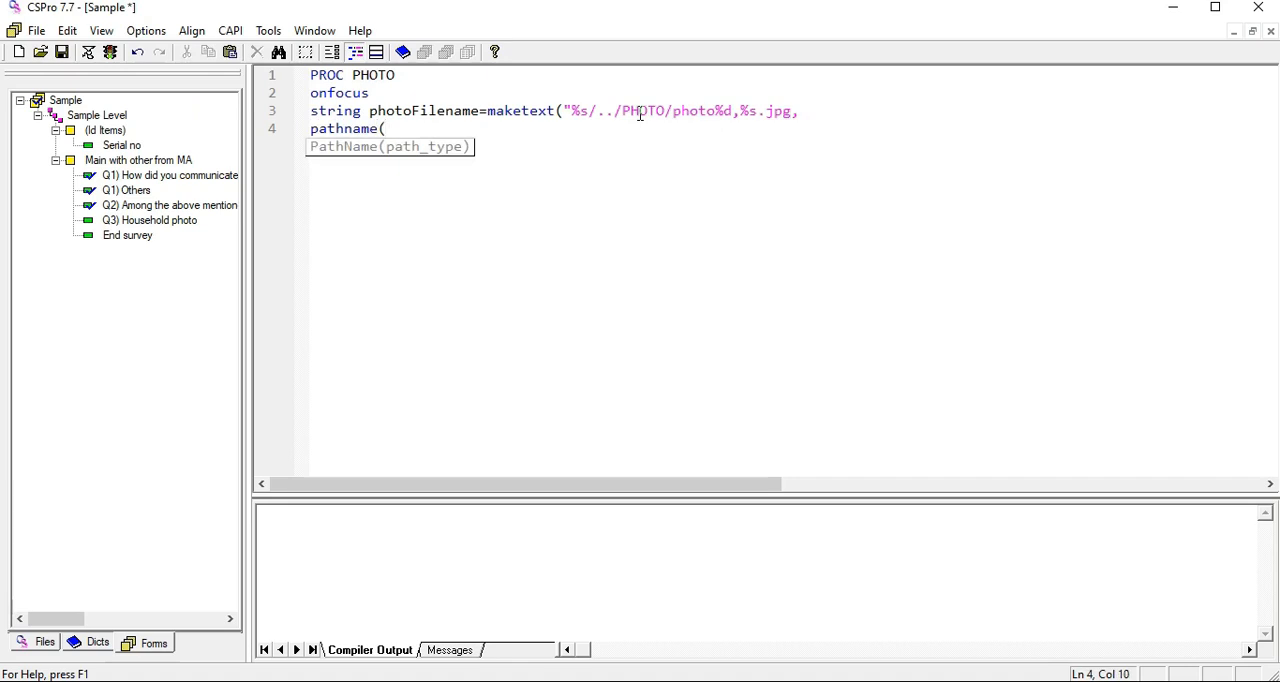
pyautogui.write('Applica')
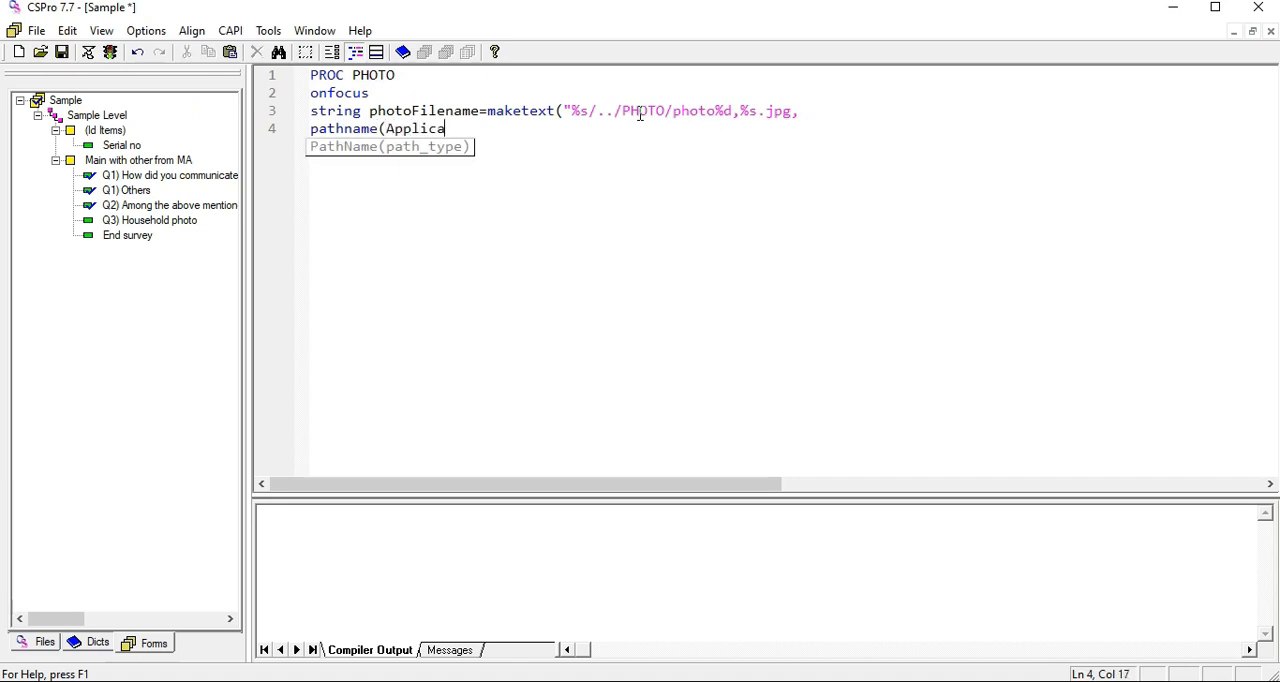
pyautogui.write('tion')
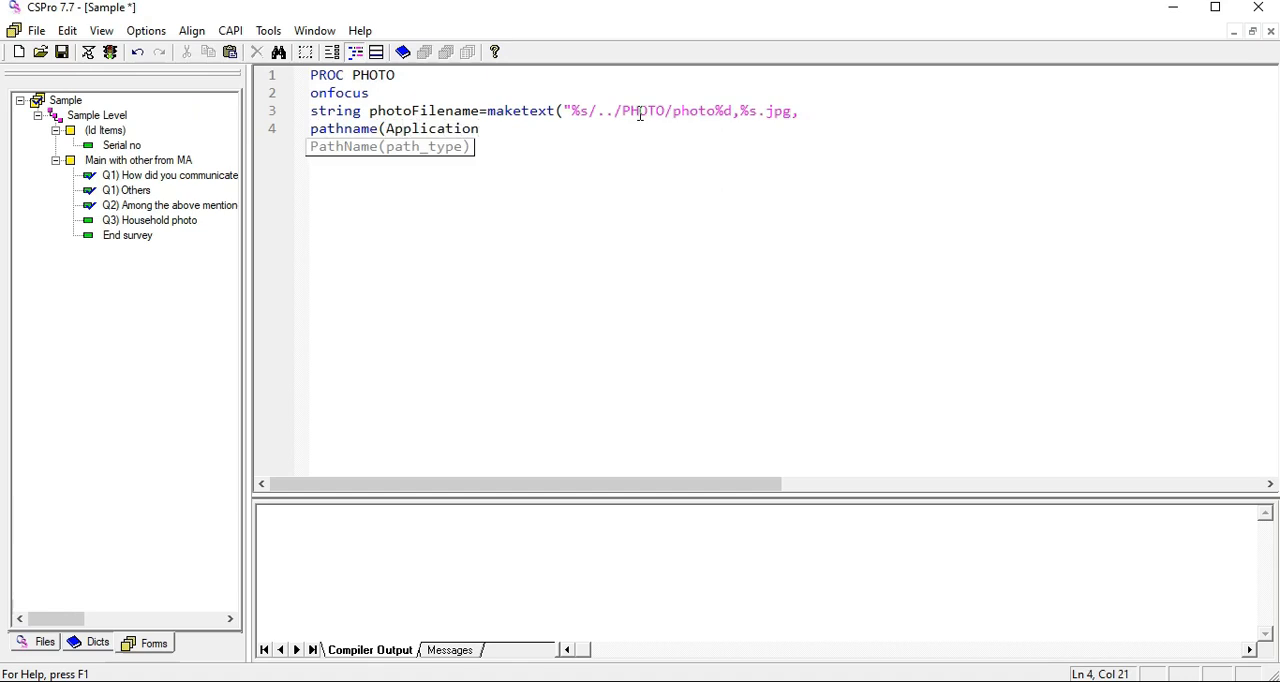
pyautogui.write('),')
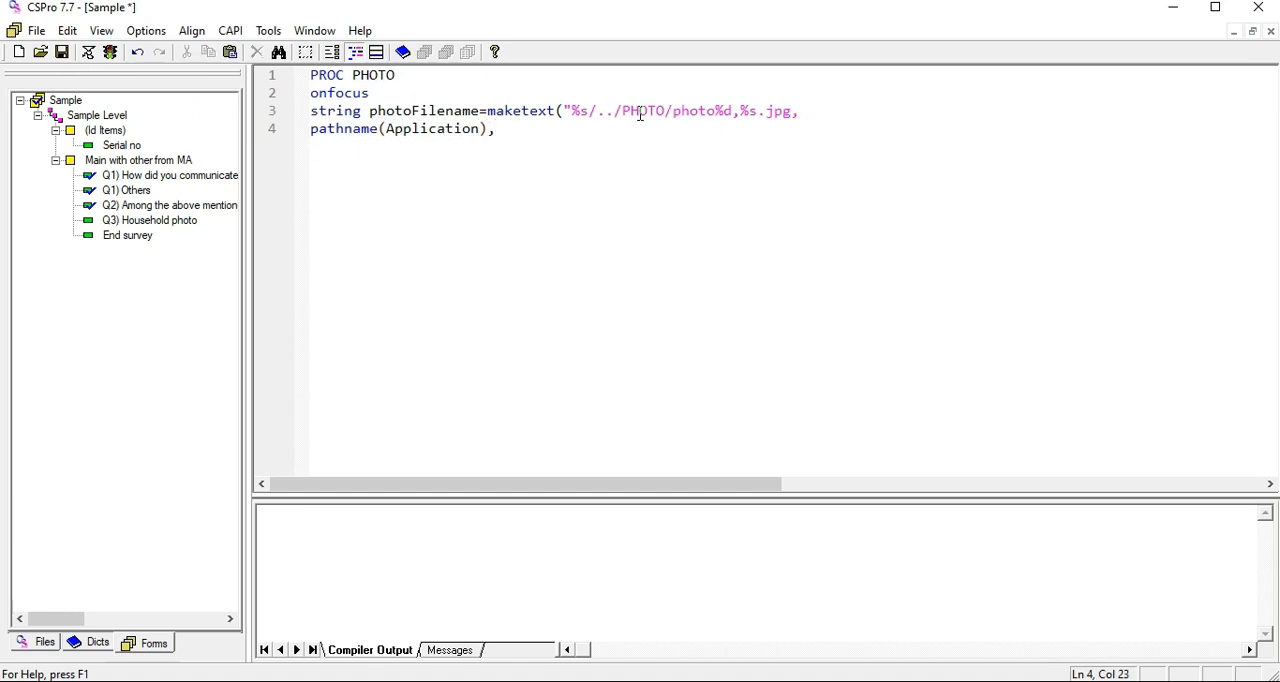
pyautogui.moveTo(120, 152)
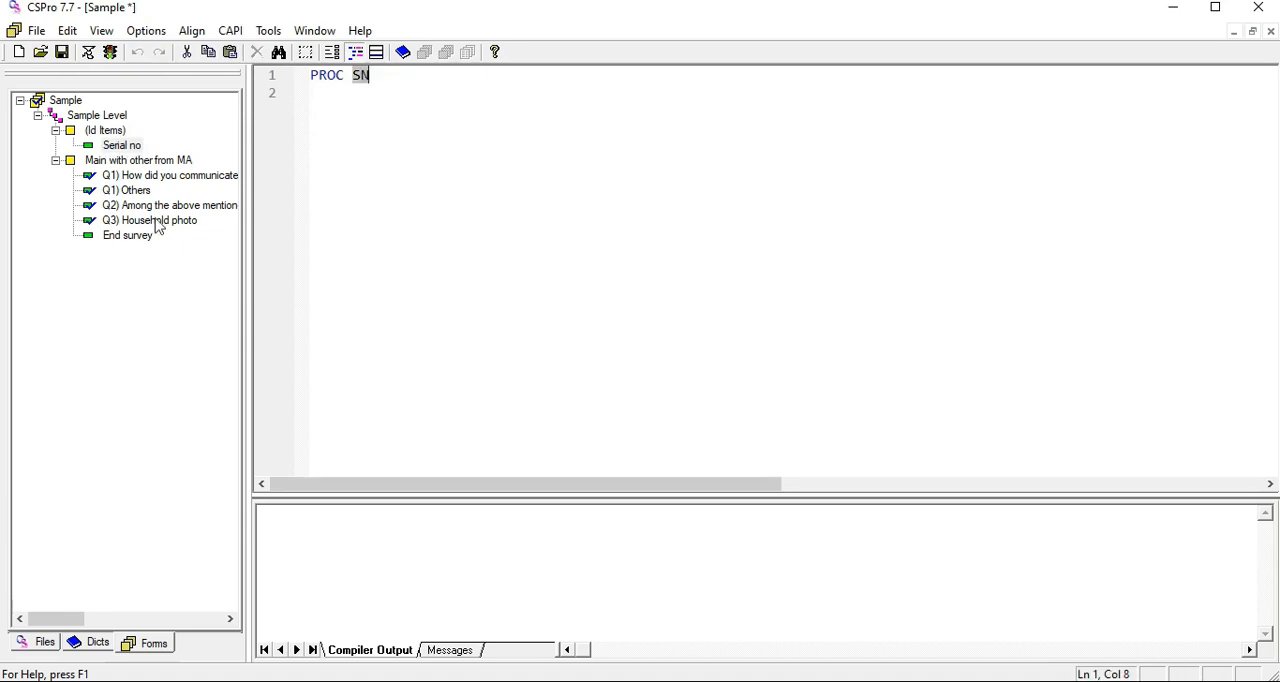
pyautogui.click(150, 220)
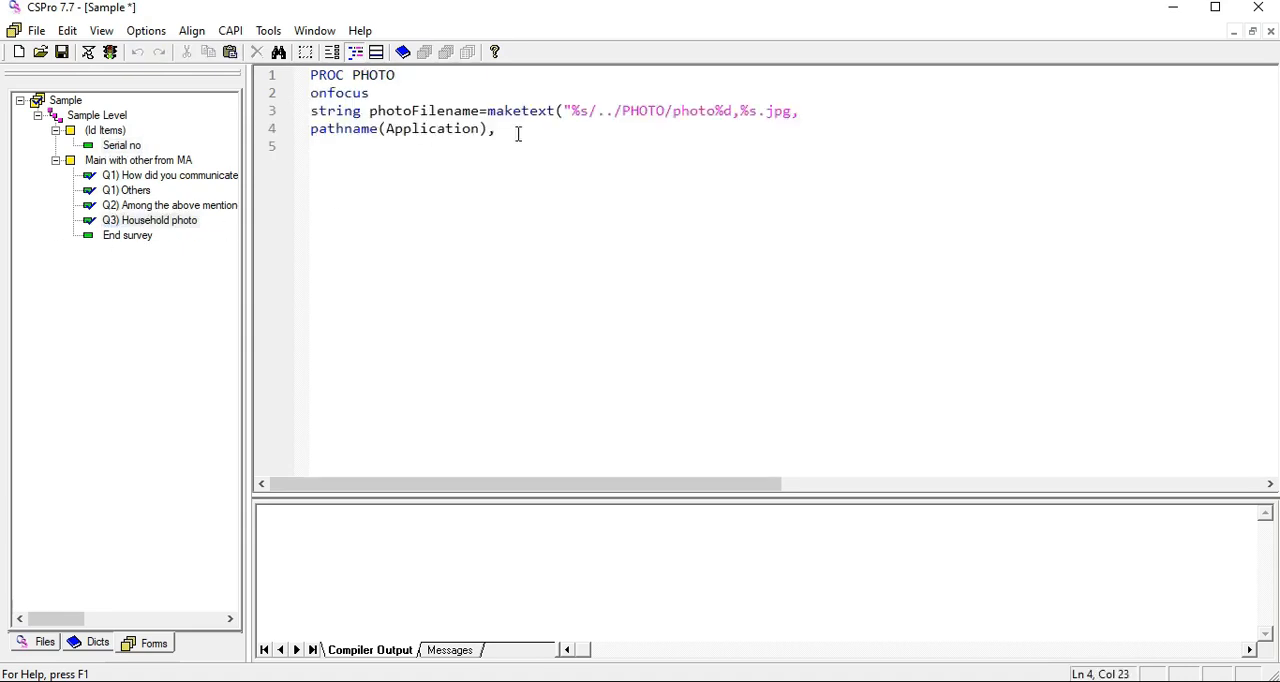
pyautogui.write('SN')
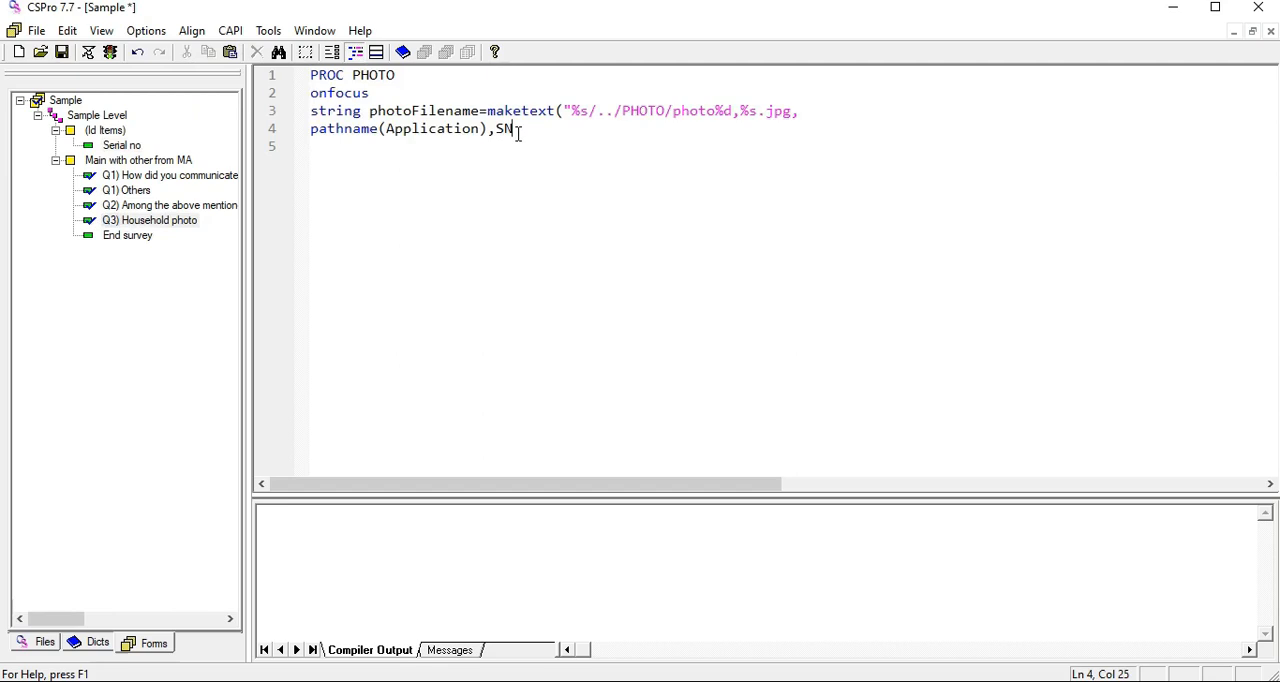
pyautogui.write(');')
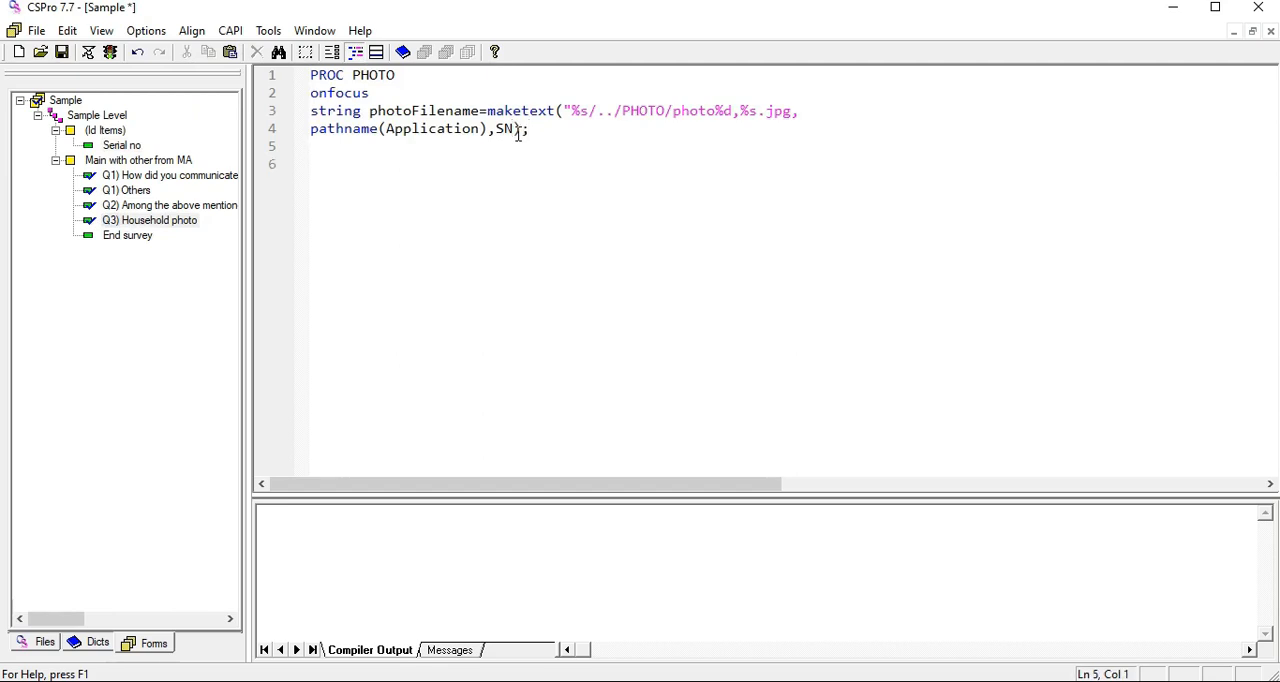
pyautogui.write('fi')
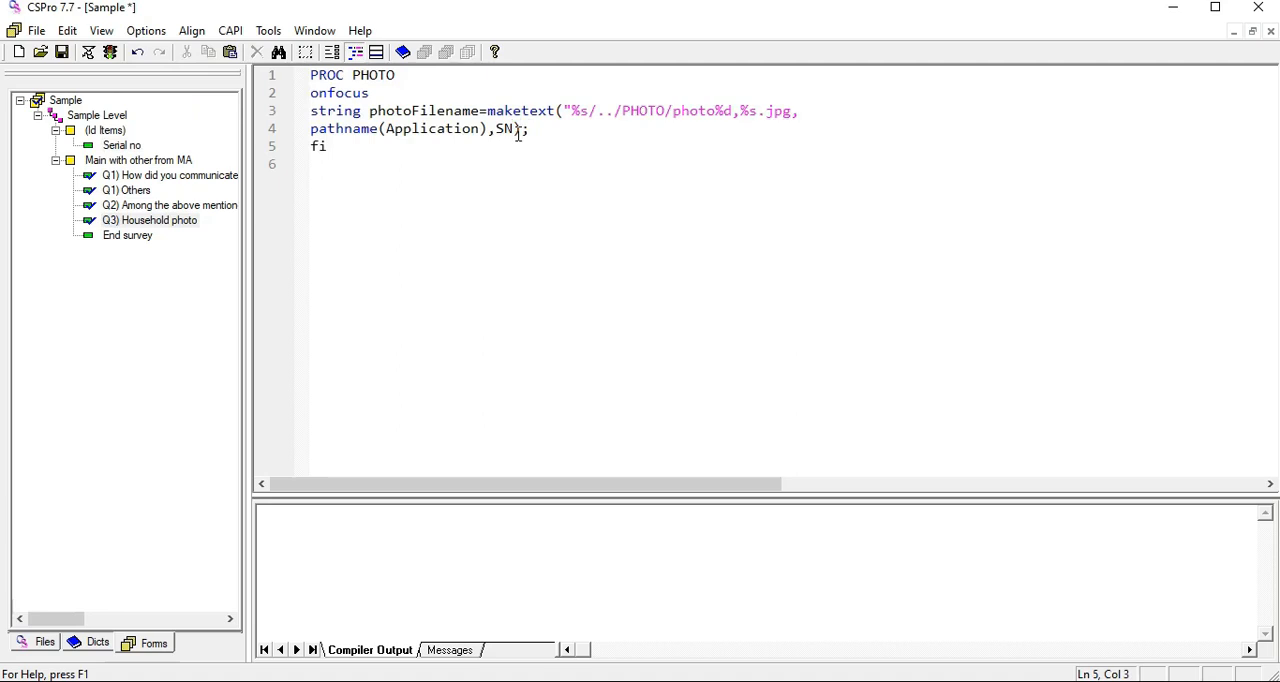
pyautogui.write('if')
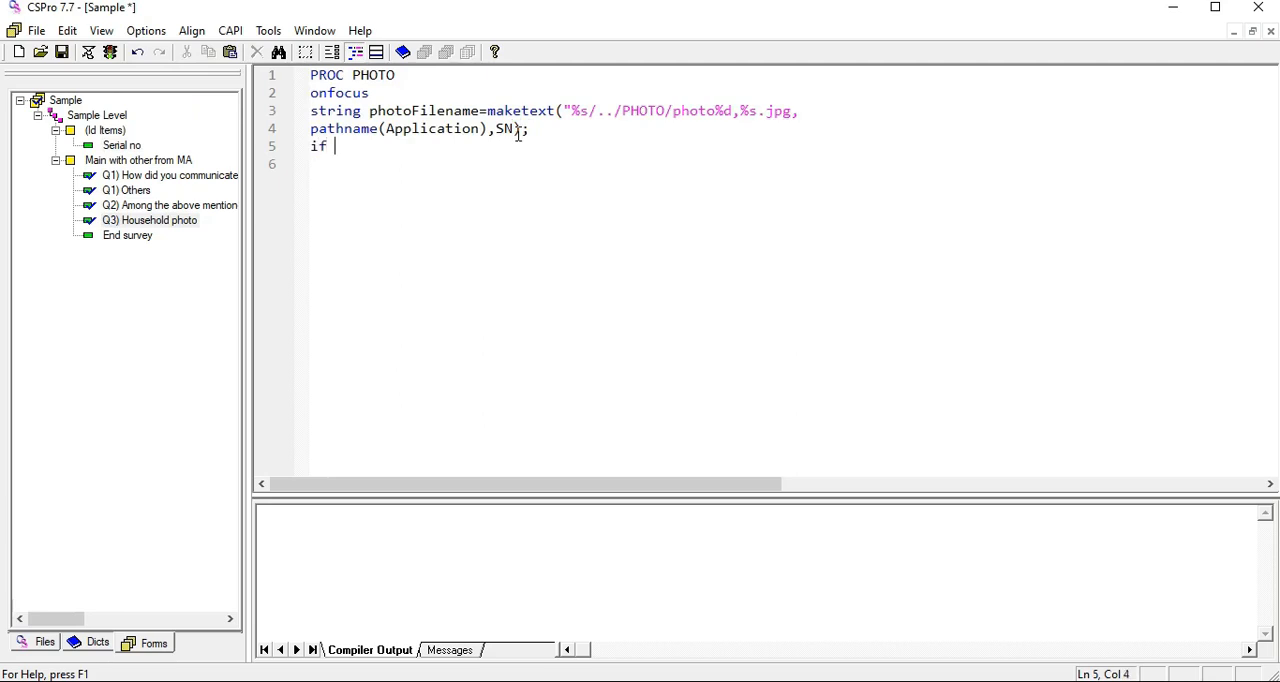
pyautogui.write('fileex')
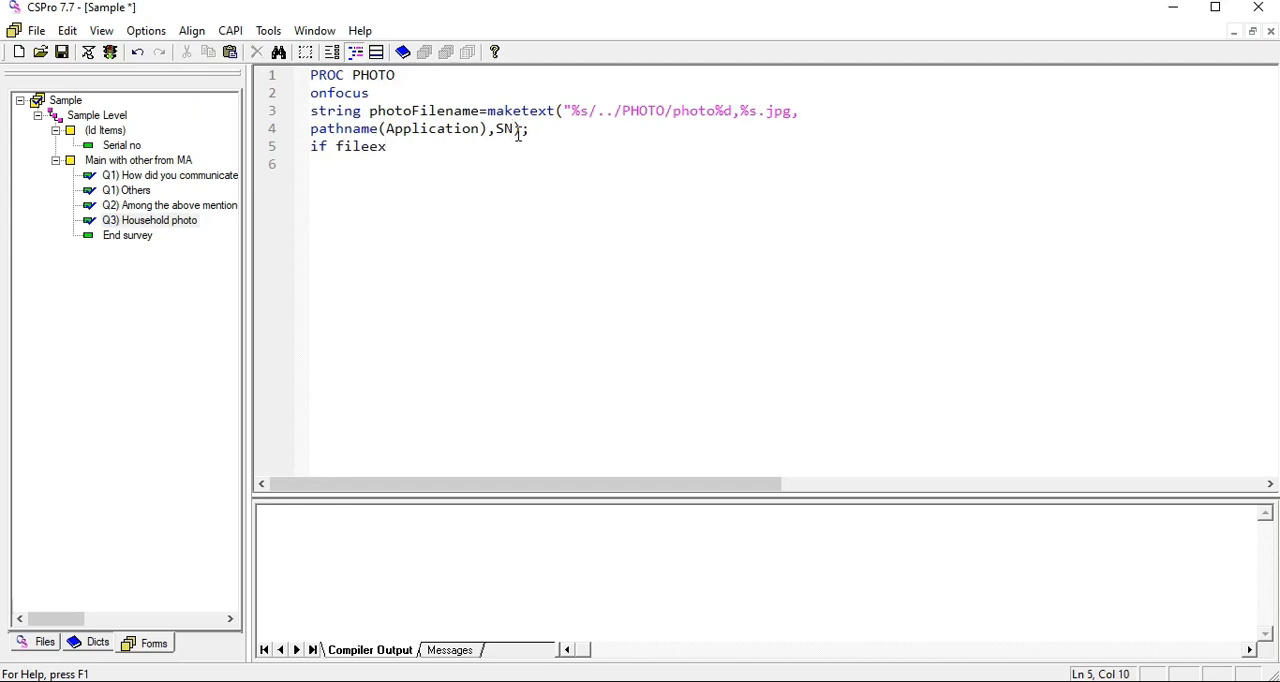
pyautogui.write('ist')
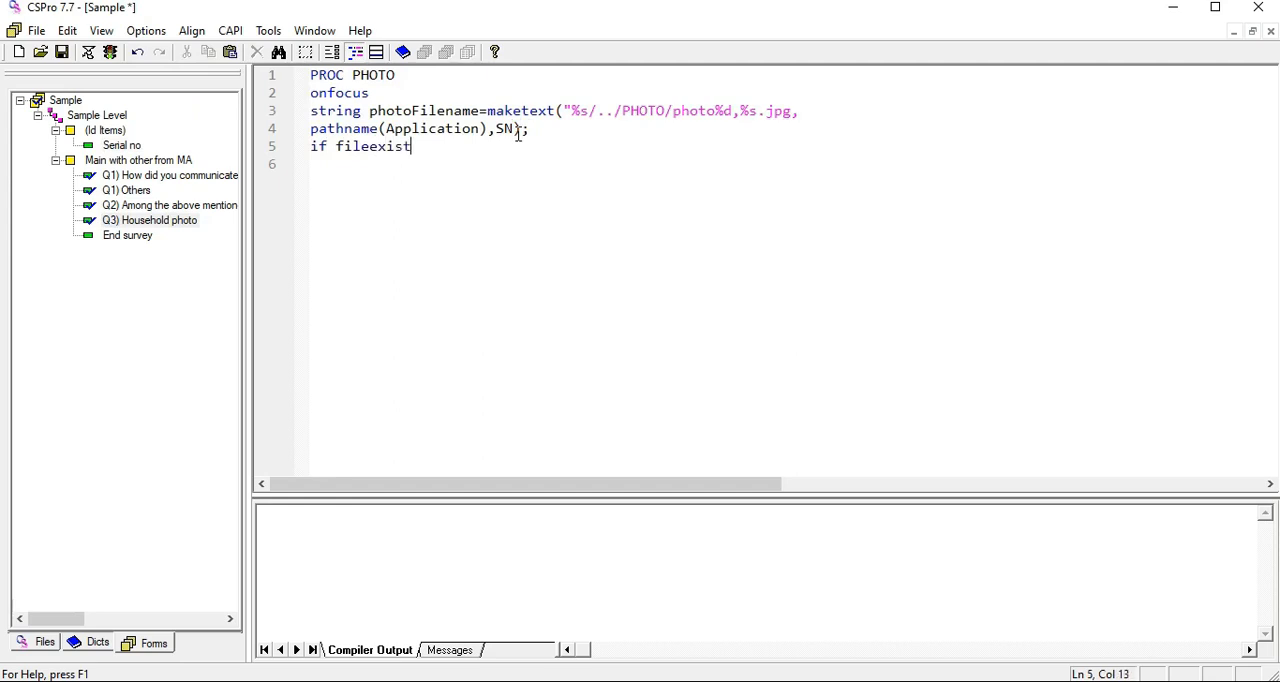
pyautogui.write('(')
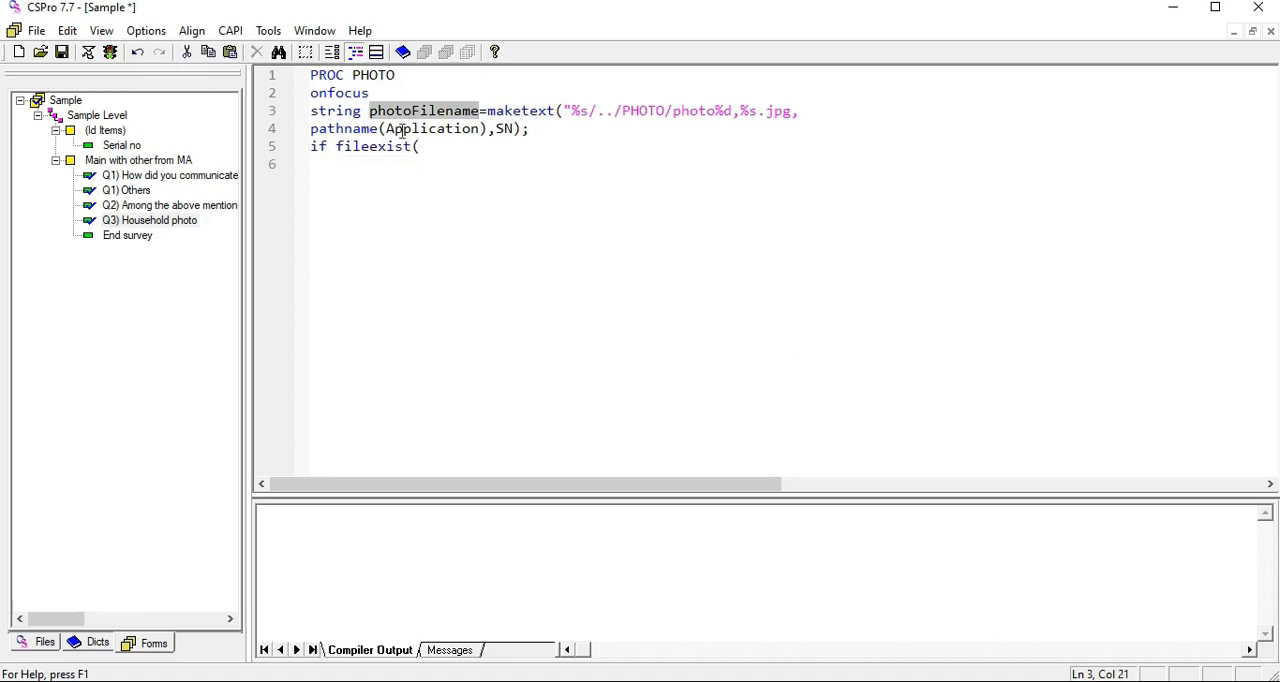
pyautogui.write('photoFilename')
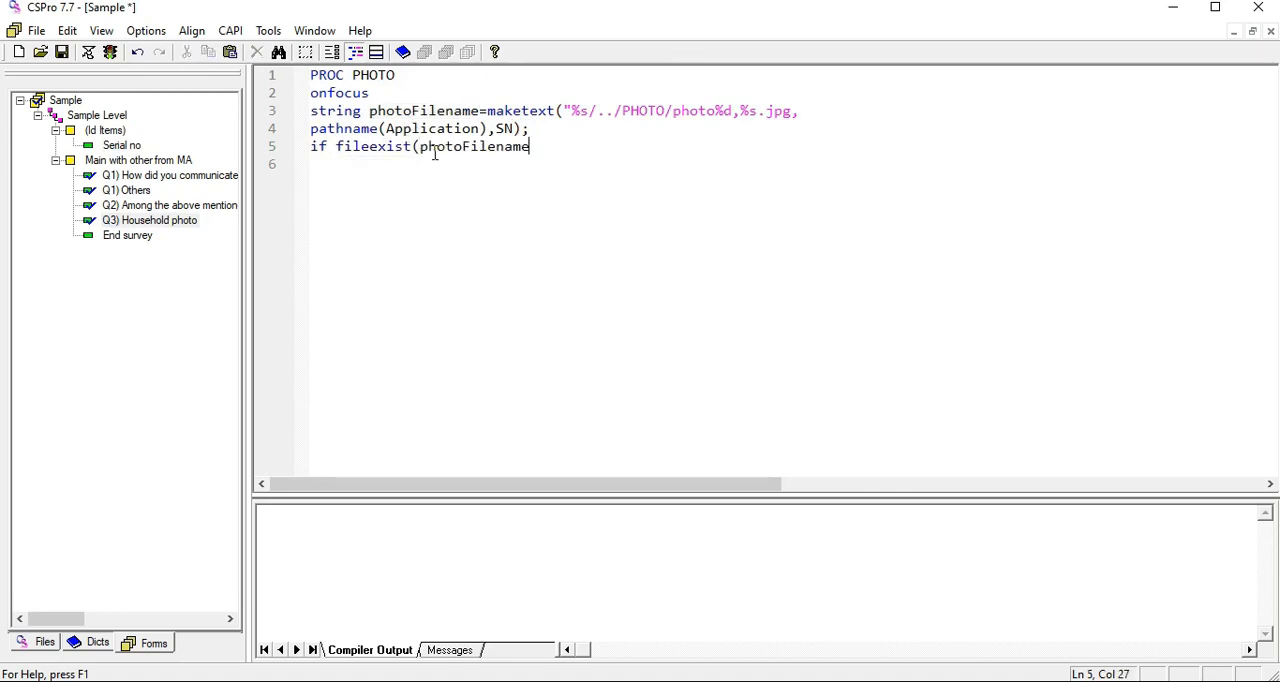
pyautogui.write(') then')
pyautogui.click(790, 164)
pyautogui.write('s')
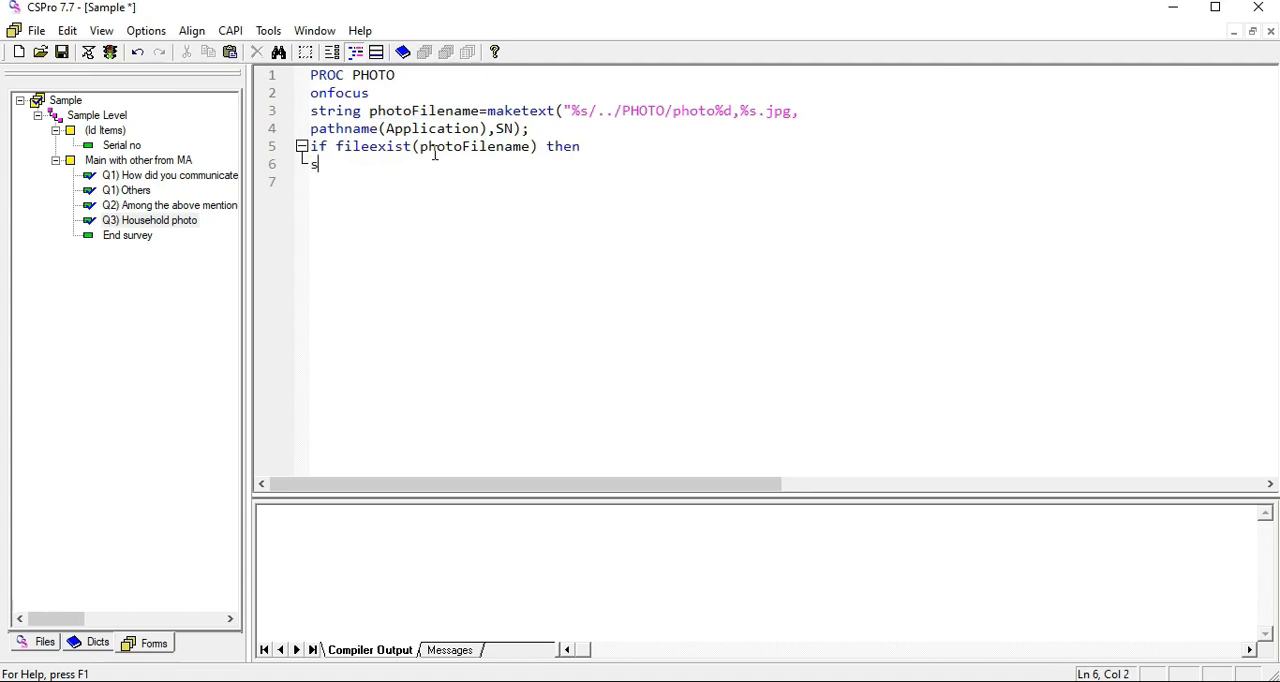
# Inside the fileexist check call setvalueset(PHOTO,PHOTO_VS1); and close the block with endif;
pyautogui.write('etvalu')
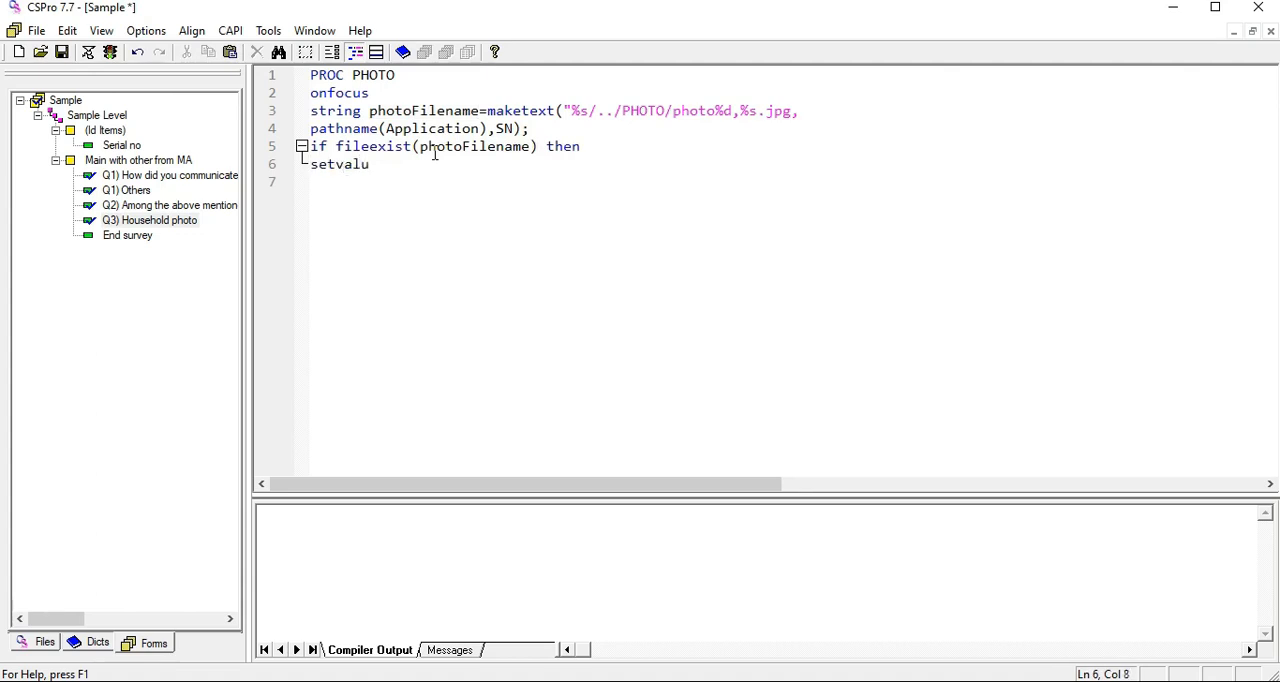
pyautogui.write('se')
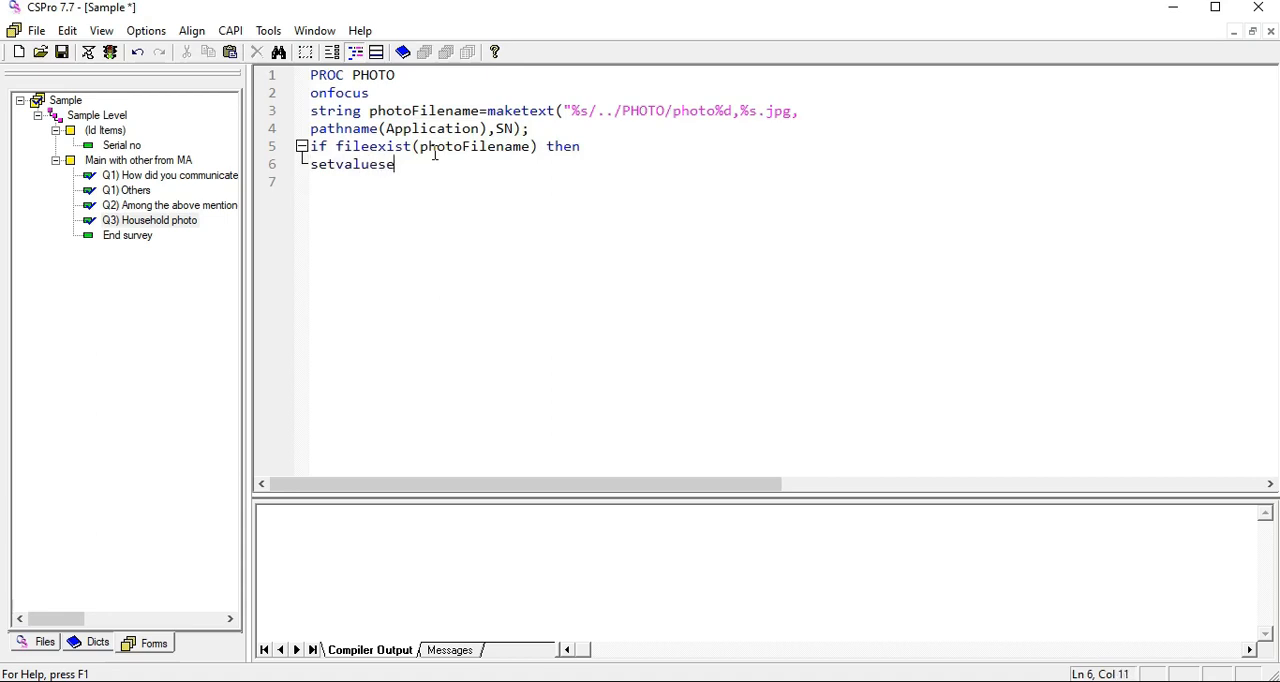
pyautogui.write('(')
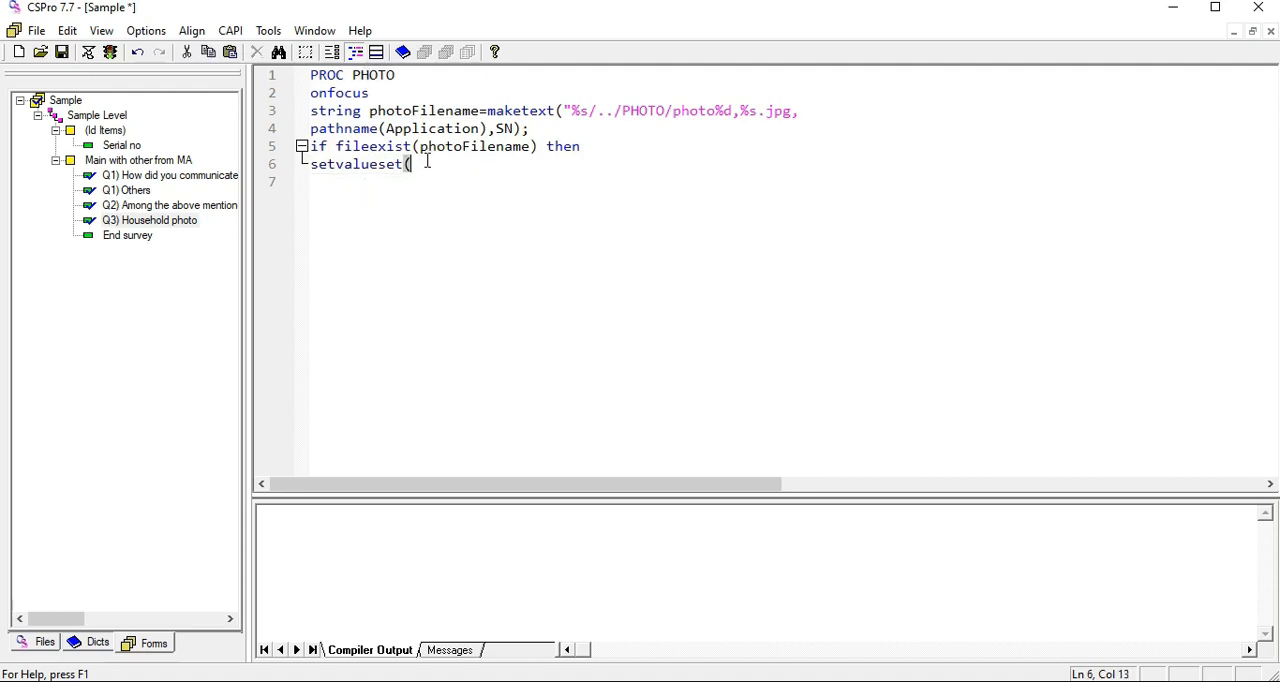
pyautogui.write('PHOTO')
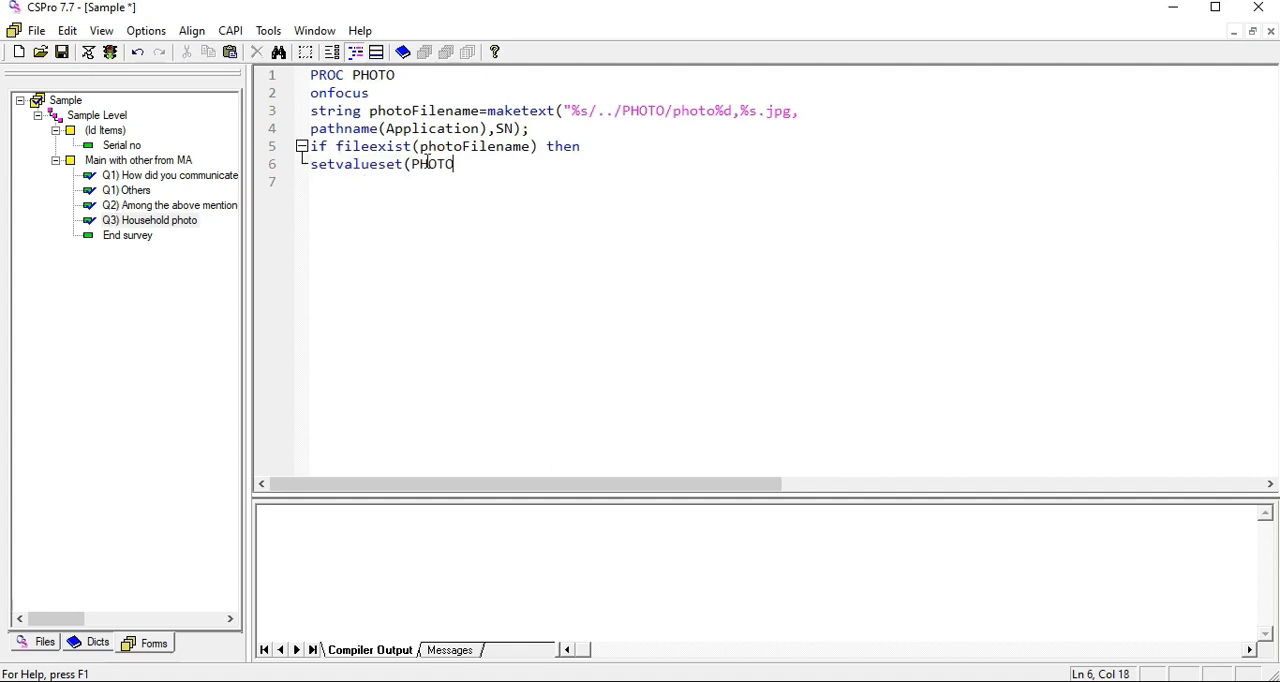
pyautogui.write(',')
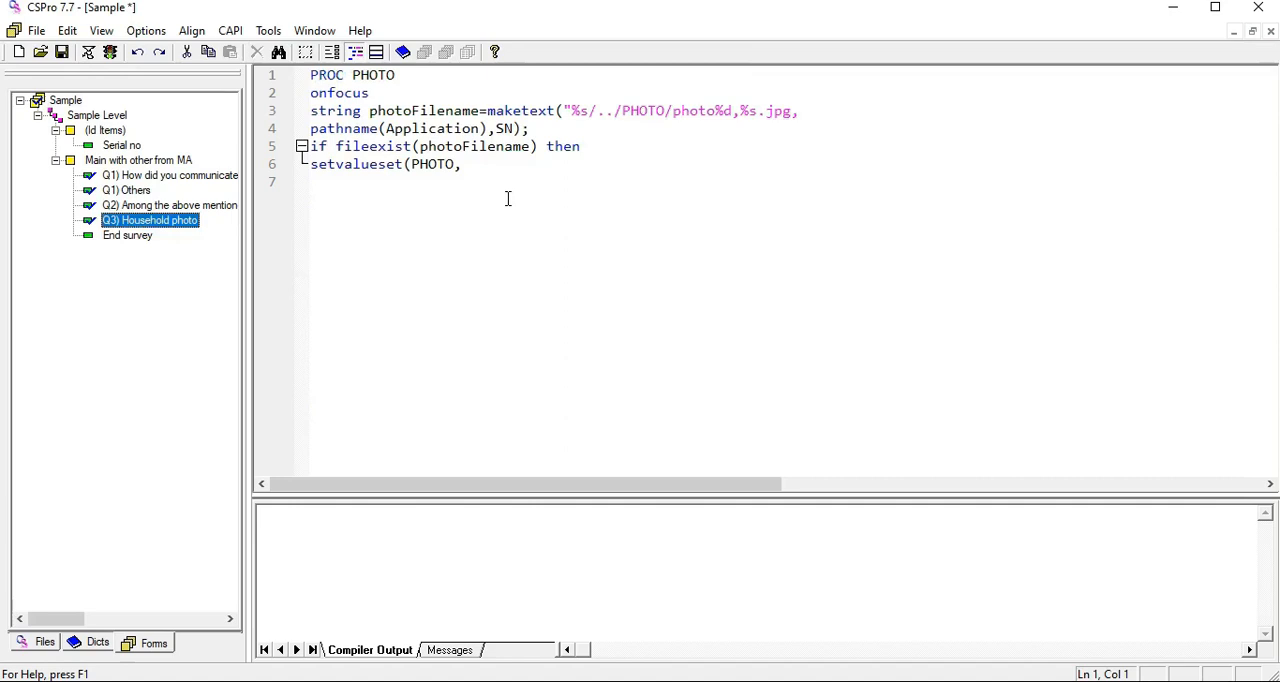
pyautogui.write('PHOTO_VS1);')
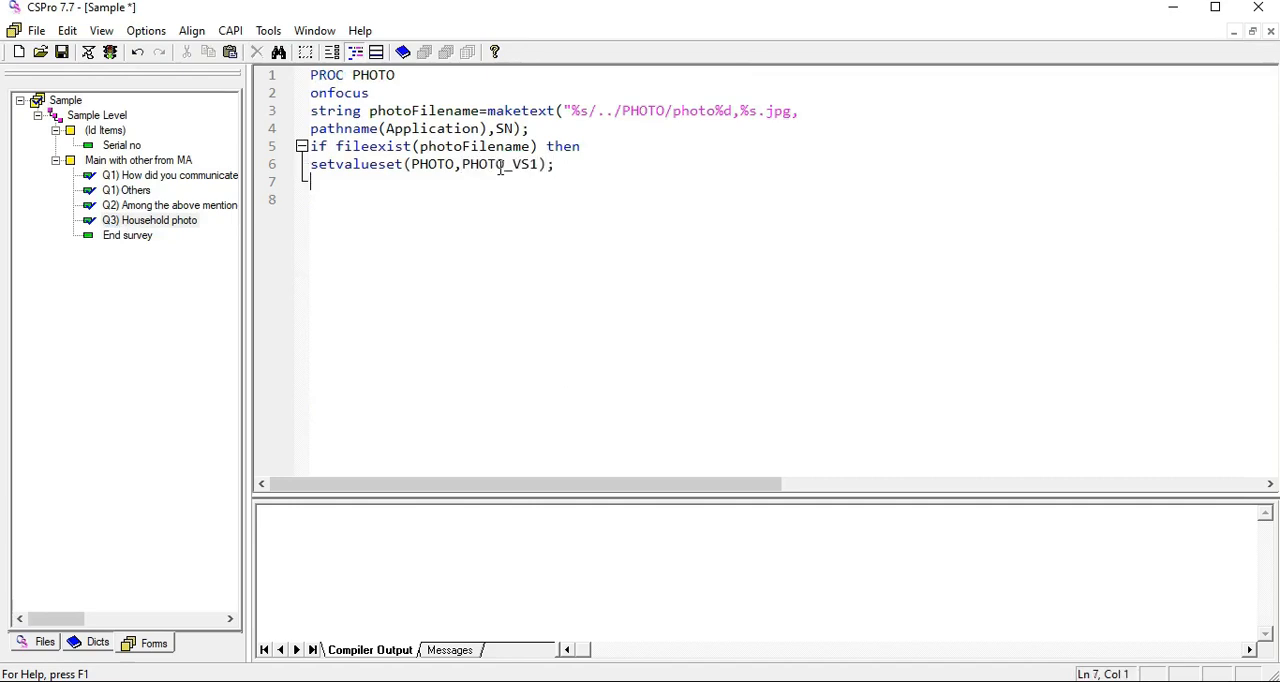
pyautogui.write('endif;')
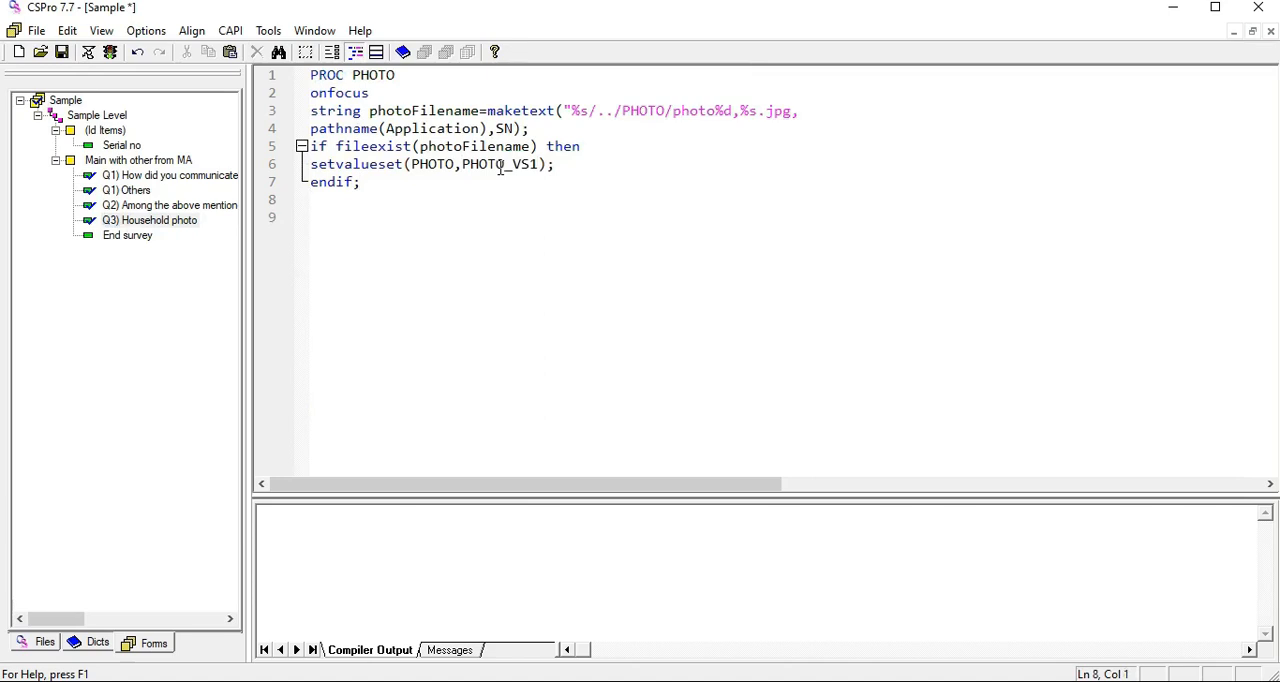
# Write postproc: if $=1 then execsystem(maketext("camera:%s",photoFilename)) to launch the camera
pyautogui.write('po')
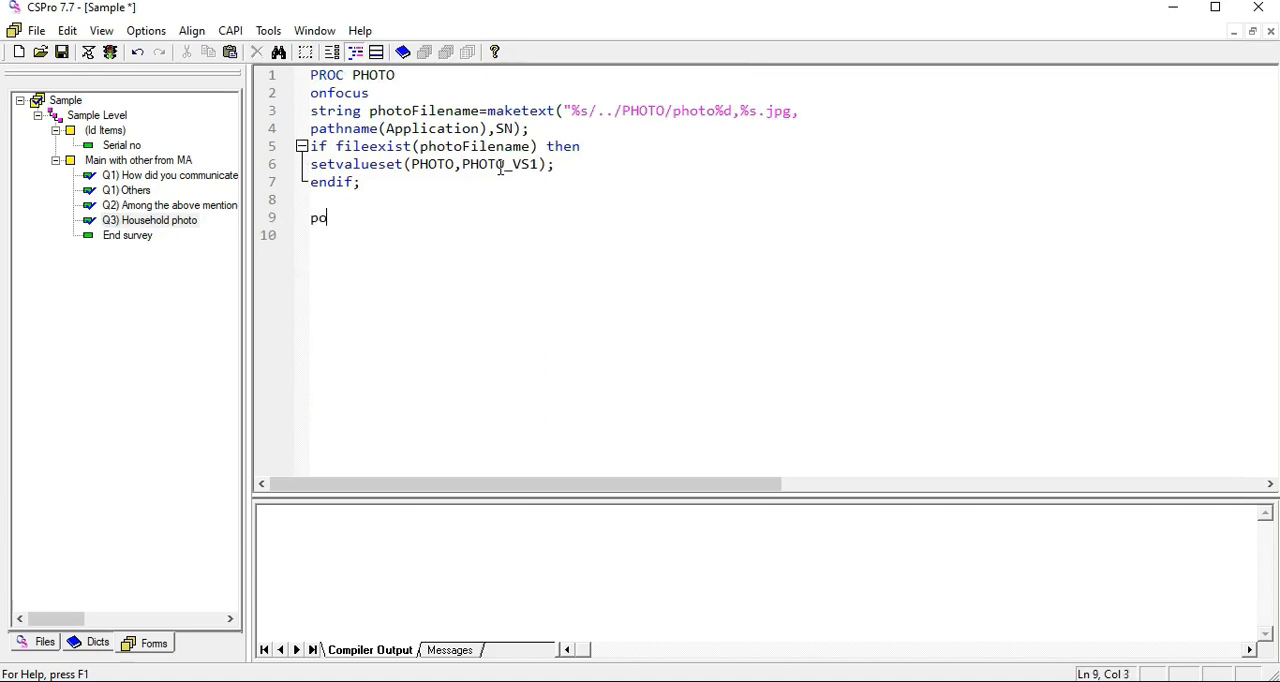
pyautogui.write('stpri')
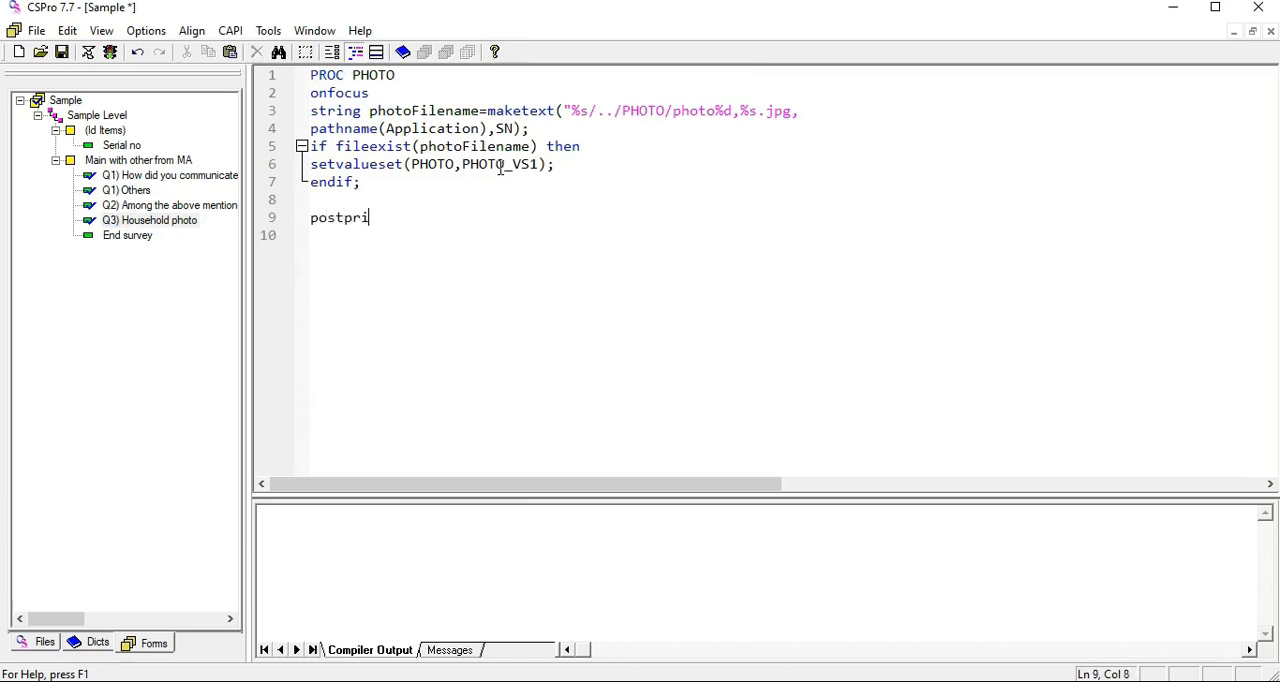
pyautogui.write('oc')
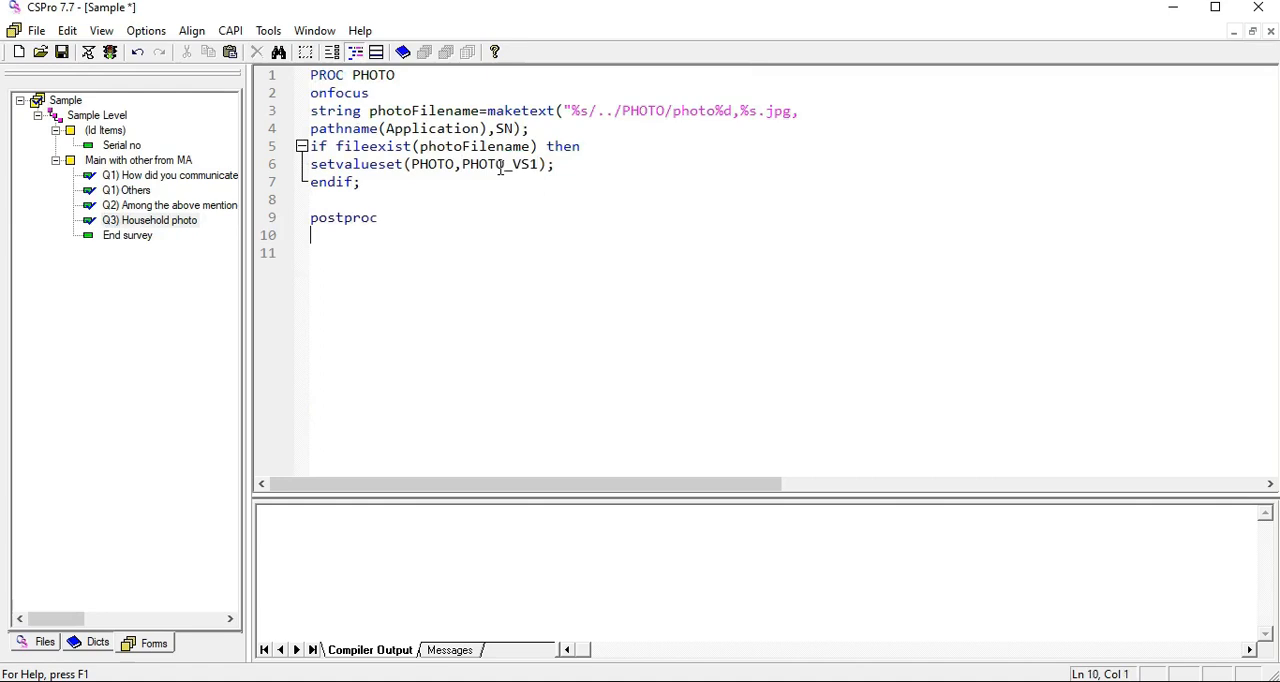
pyautogui.write('if')
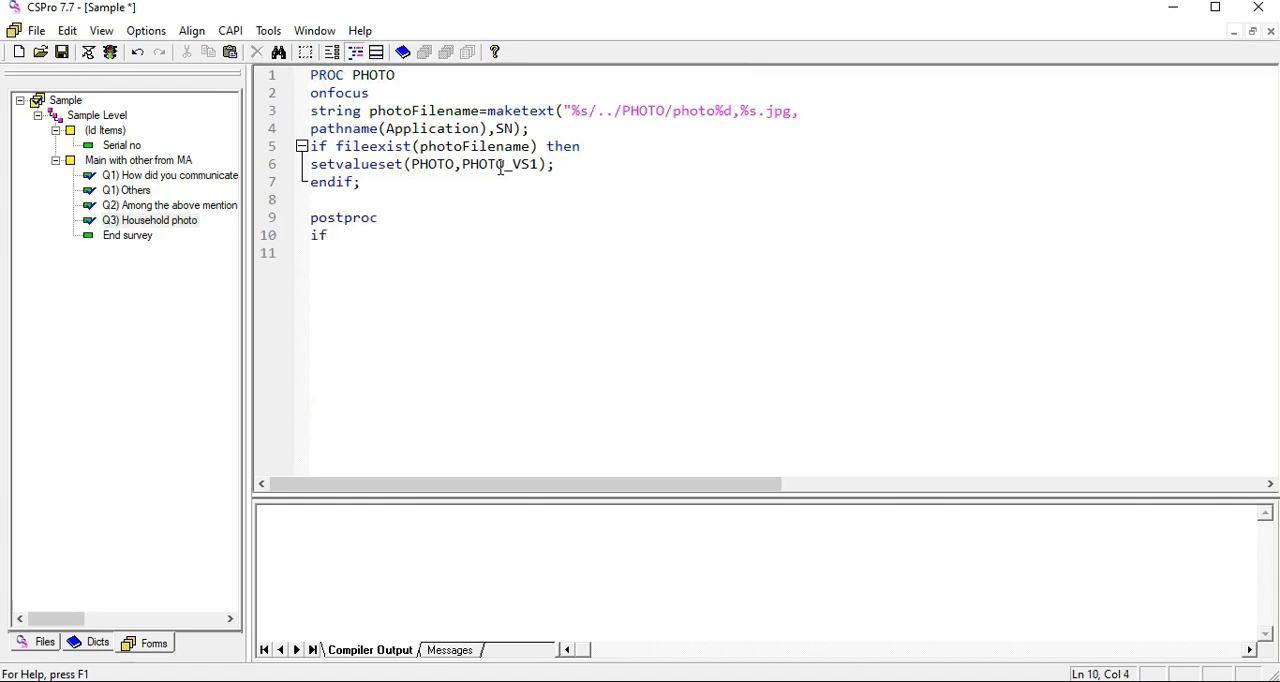
pyautogui.write('$')
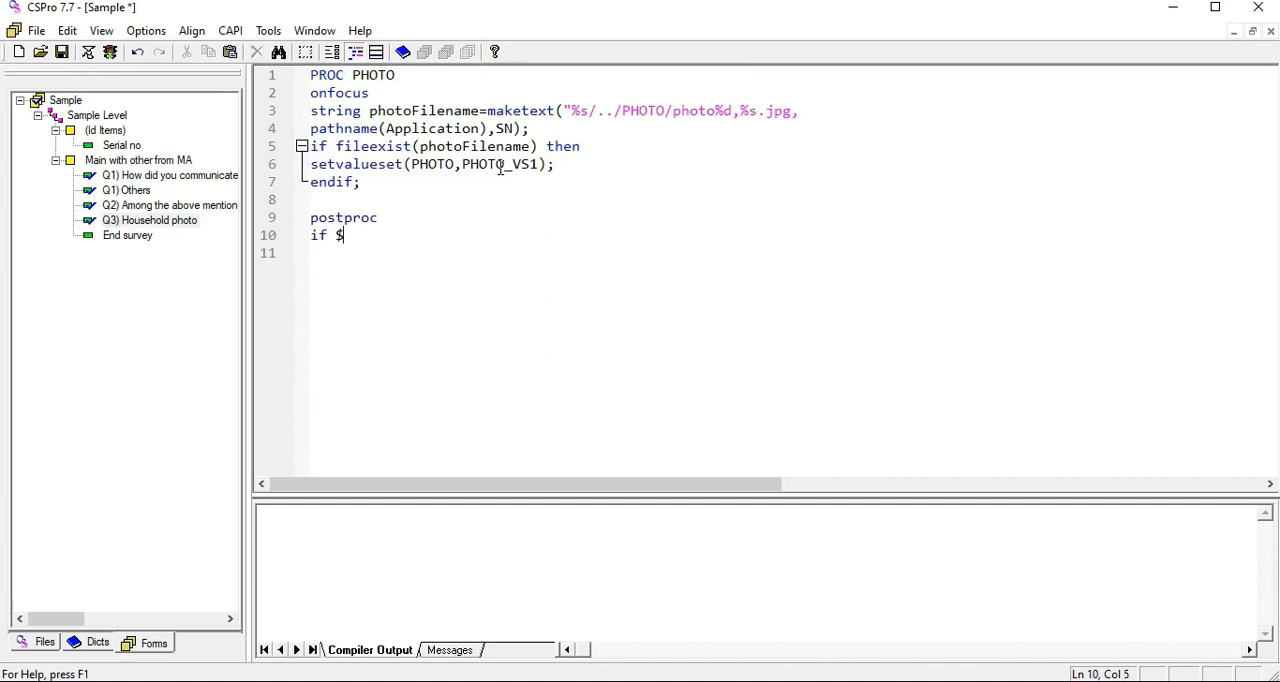
pyautogui.write('=1 then')
pyautogui.click(784, 252)
pyautogui.write('execsystm')
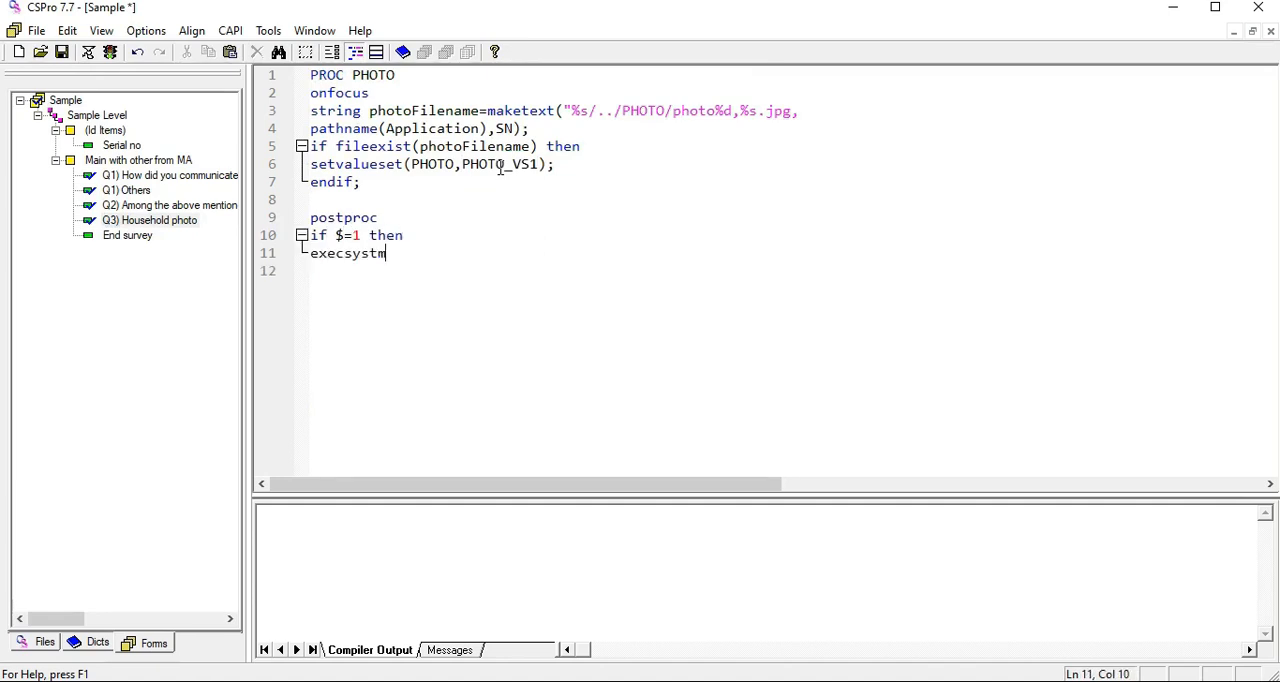
pyautogui.write('e')
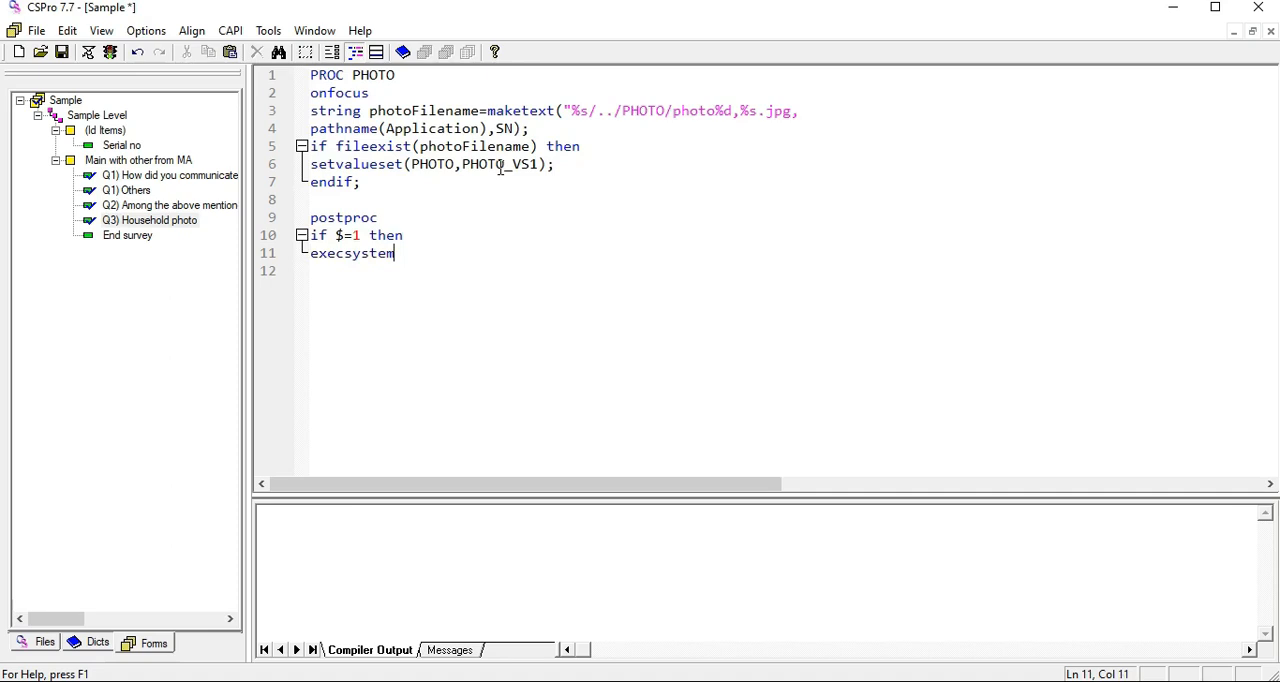
pyautogui.write('(make')
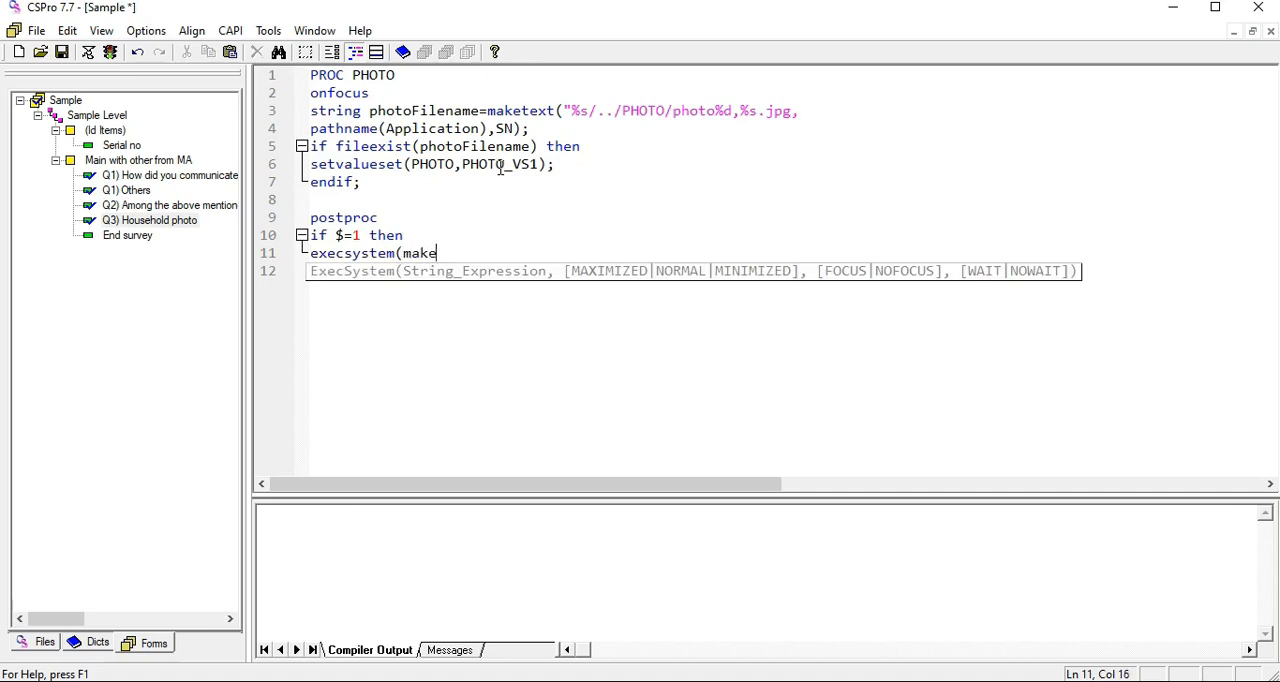
pyautogui.write('text')
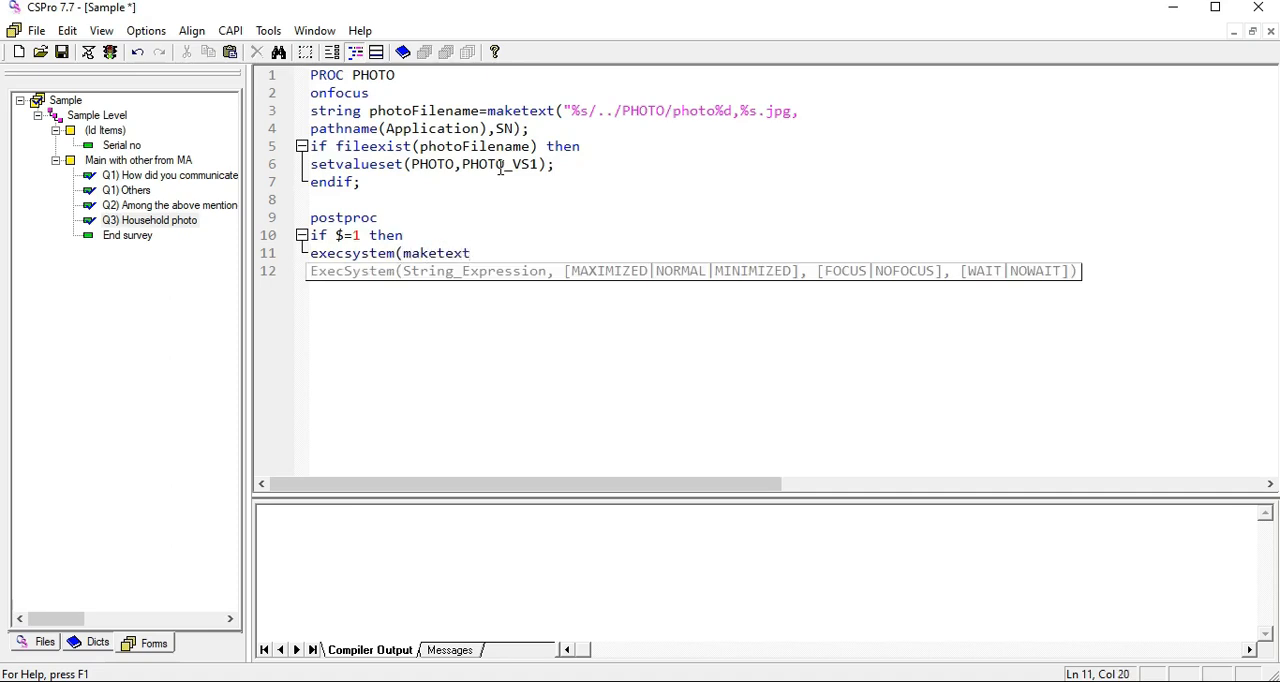
pyautogui.write('("')
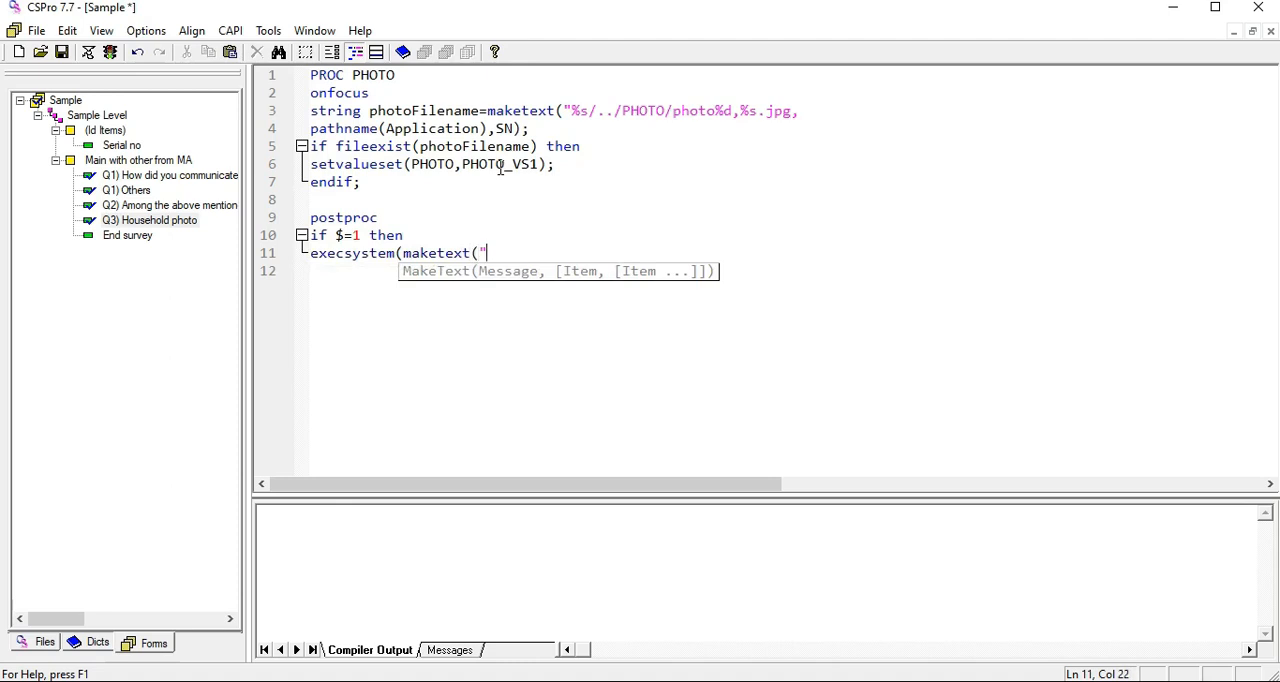
pyautogui.write('camera')
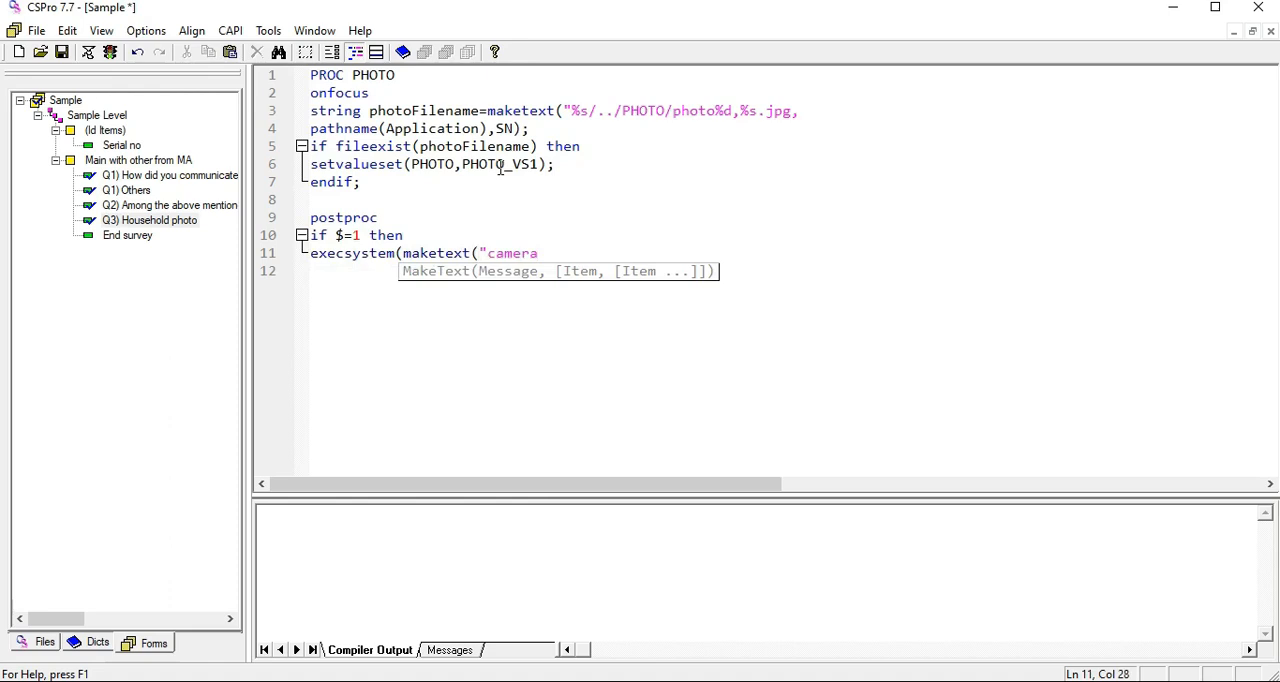
pyautogui.write(':%')
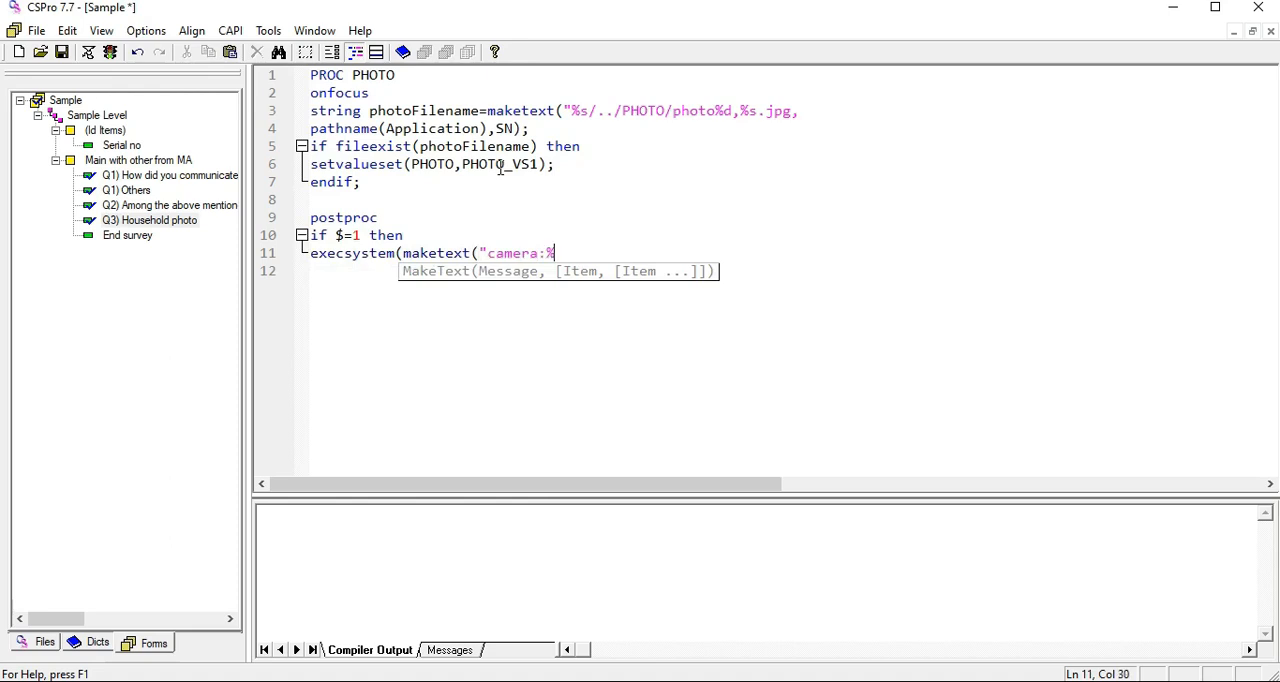
pyautogui.write('s')
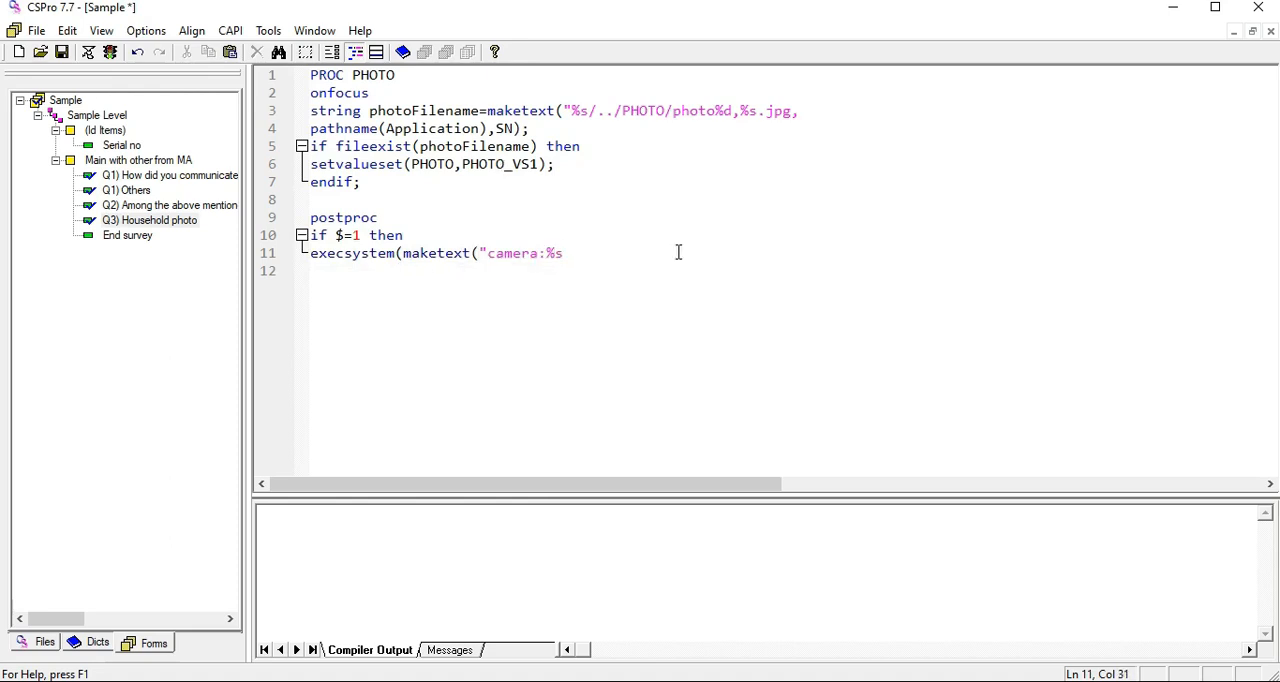
pyautogui.write('",')
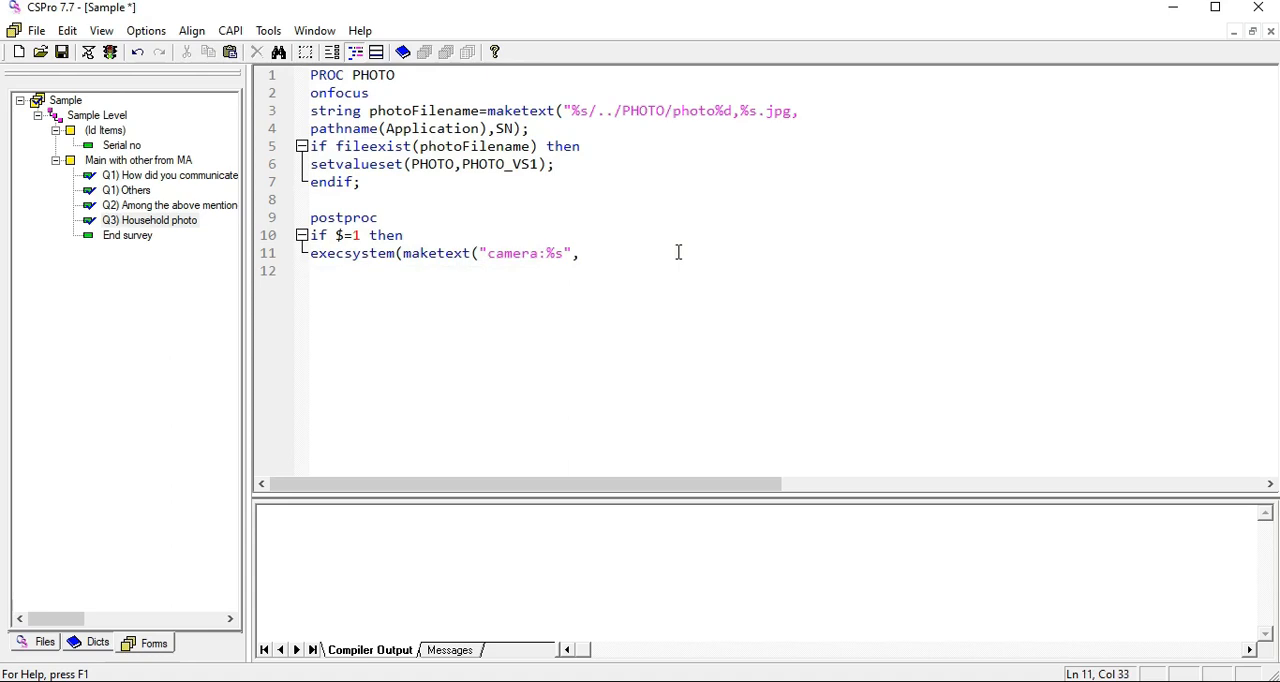
pyautogui.doubleClick(476, 146)
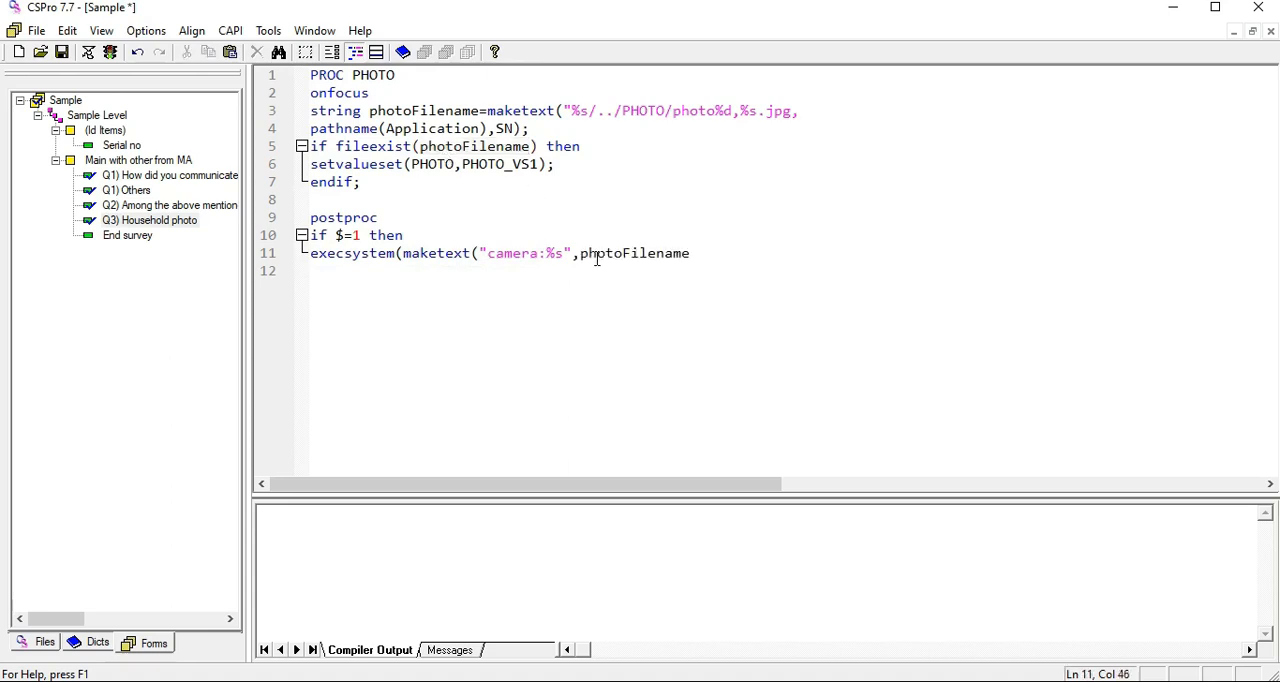
pyautogui.write(')')
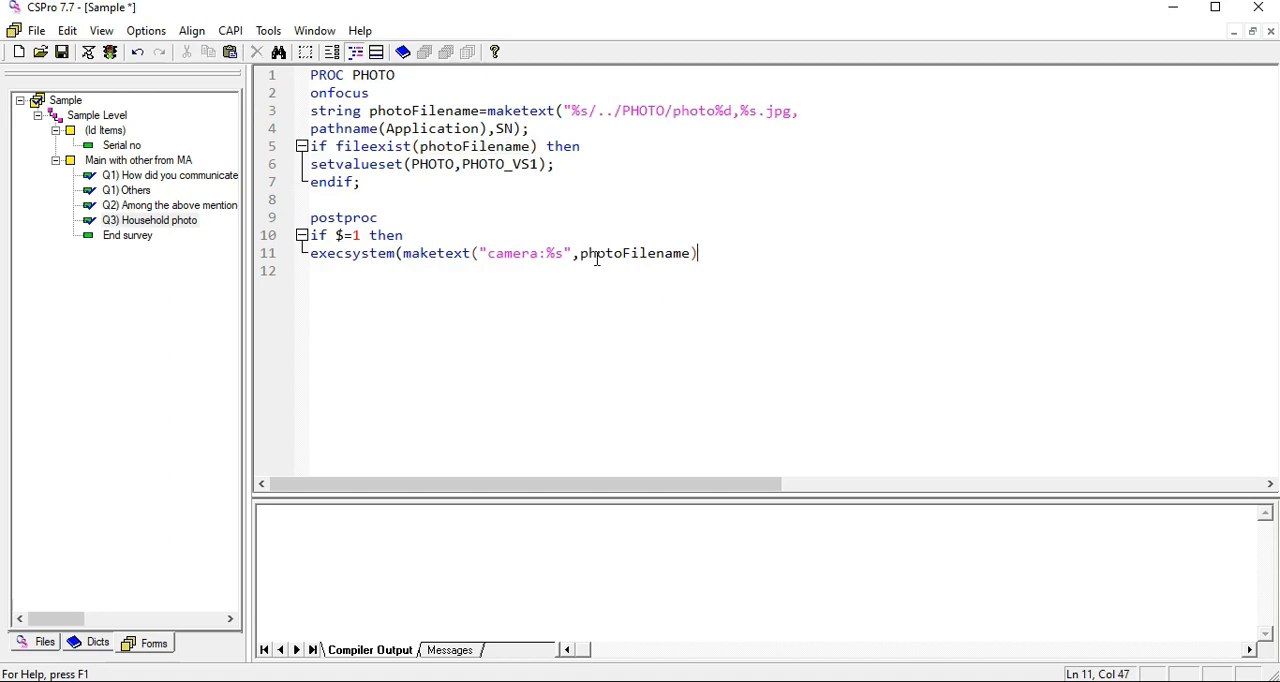
pyautogui.write(');')
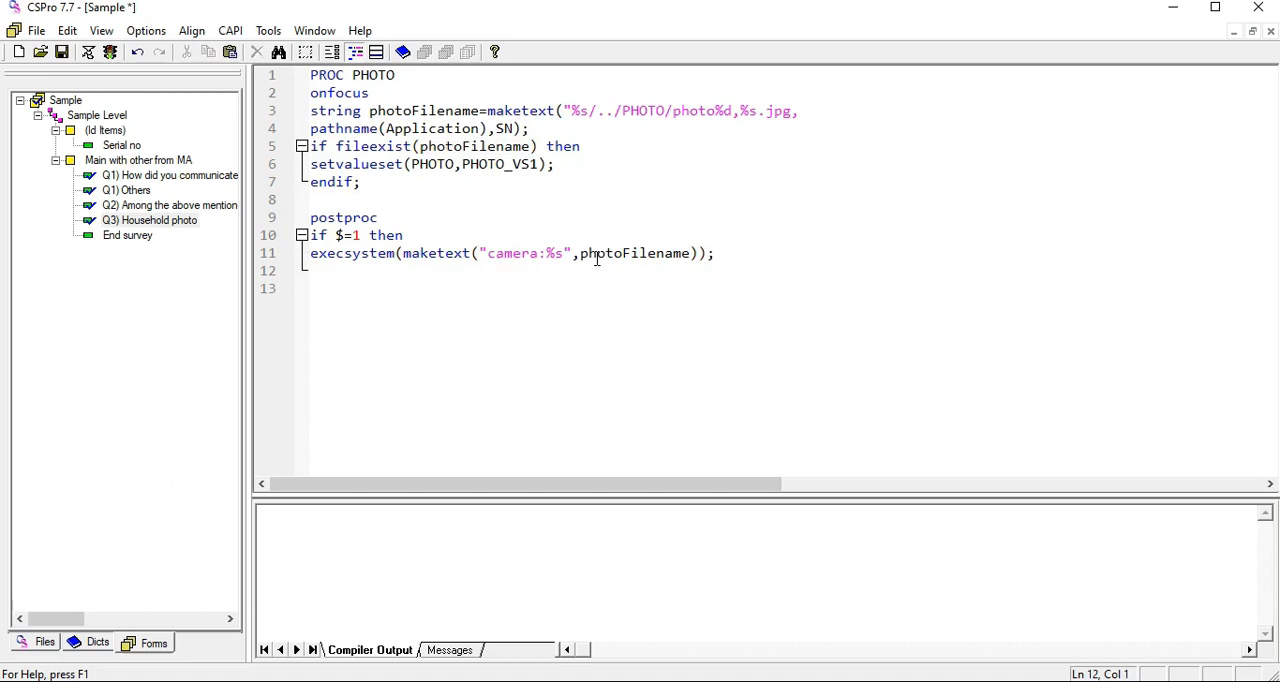
# Add reenter; to the take-photo branch, start 'elseif $=' and check the photo codes before returning to logic
pyautogui.write('ree')
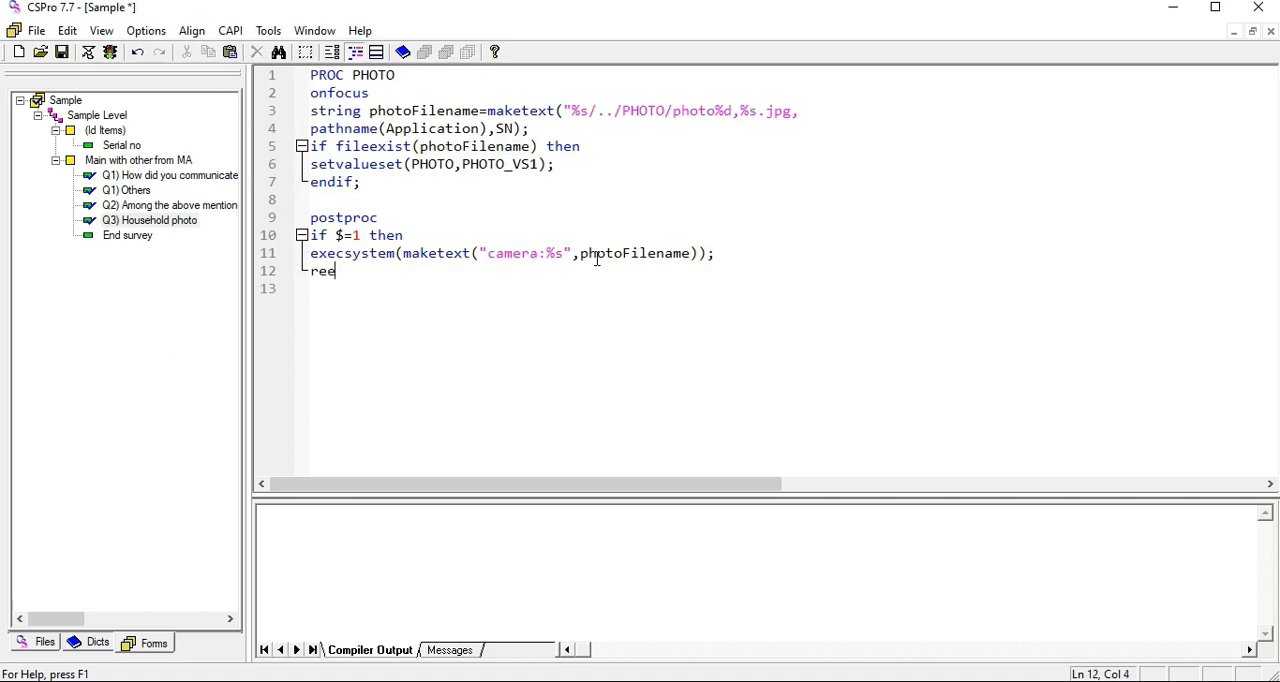
pyautogui.write('nter;')
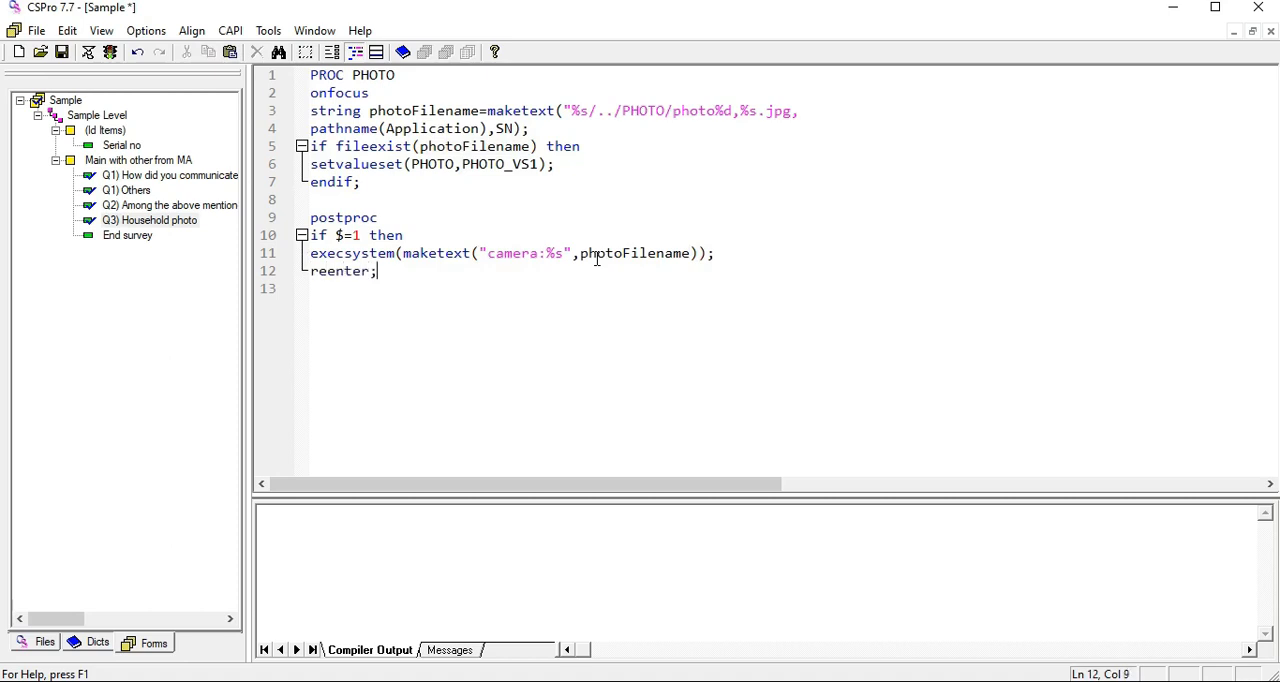
pyautogui.write('el')
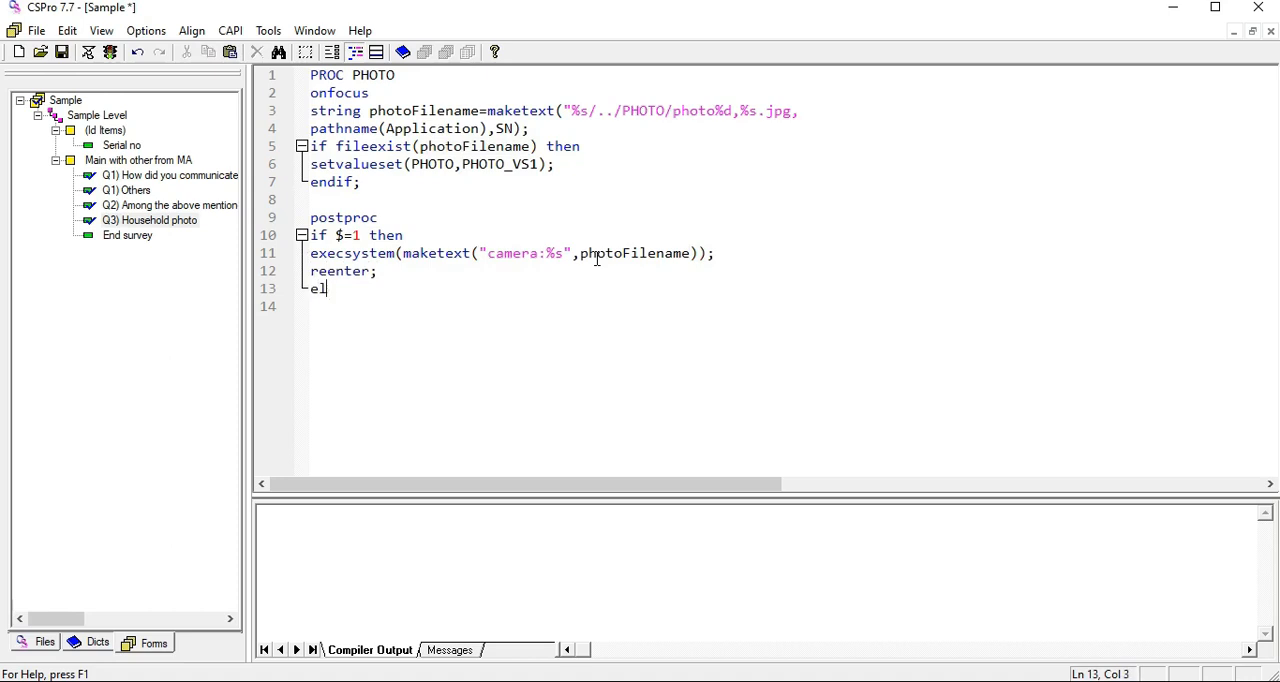
pyautogui.write('seif')
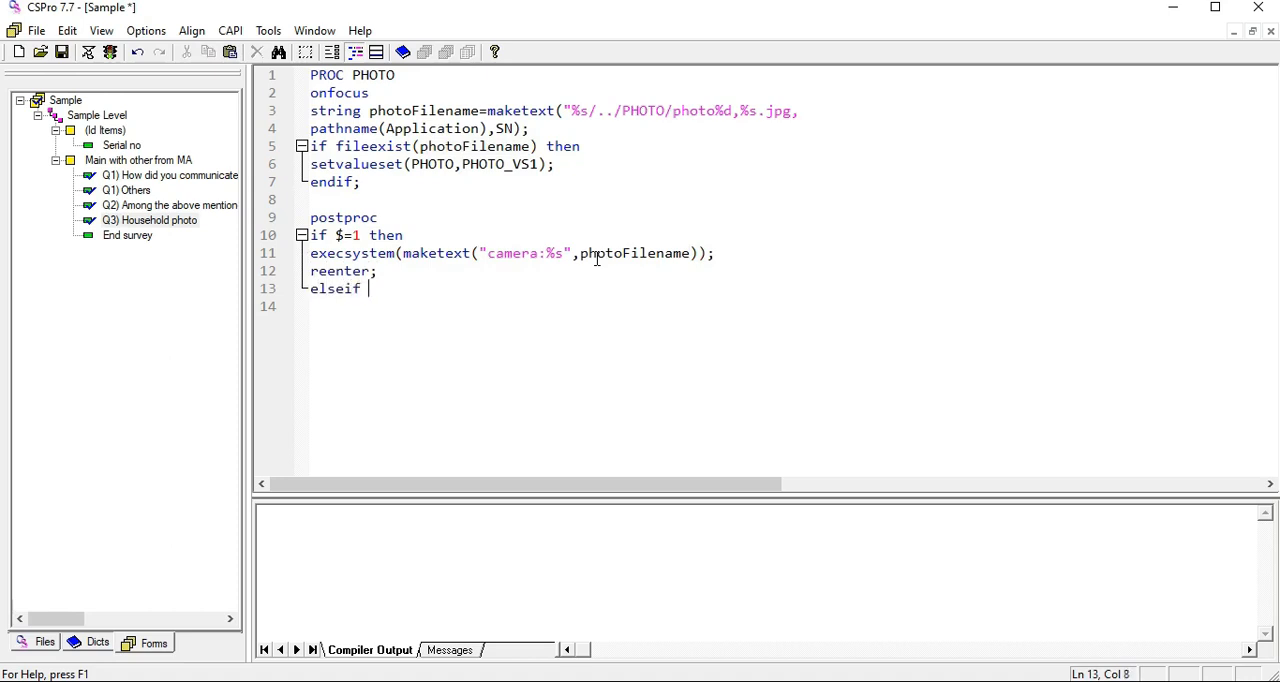
pyautogui.write('$')
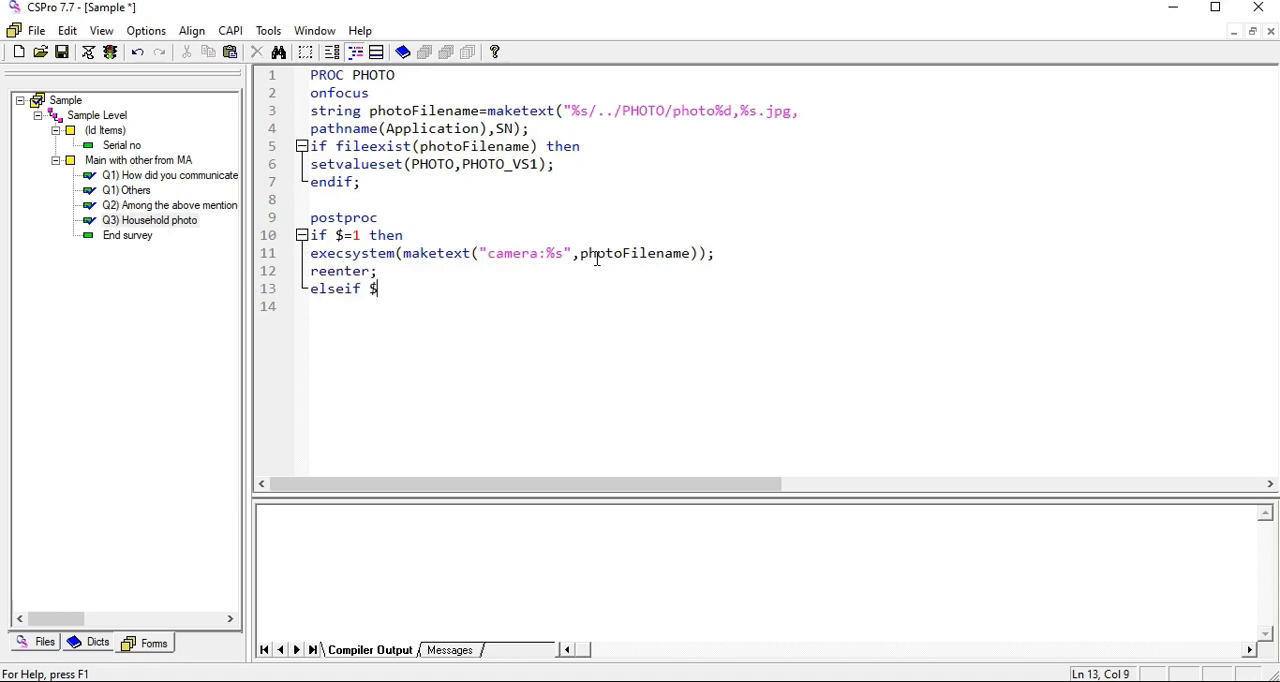
pyautogui.write('=')
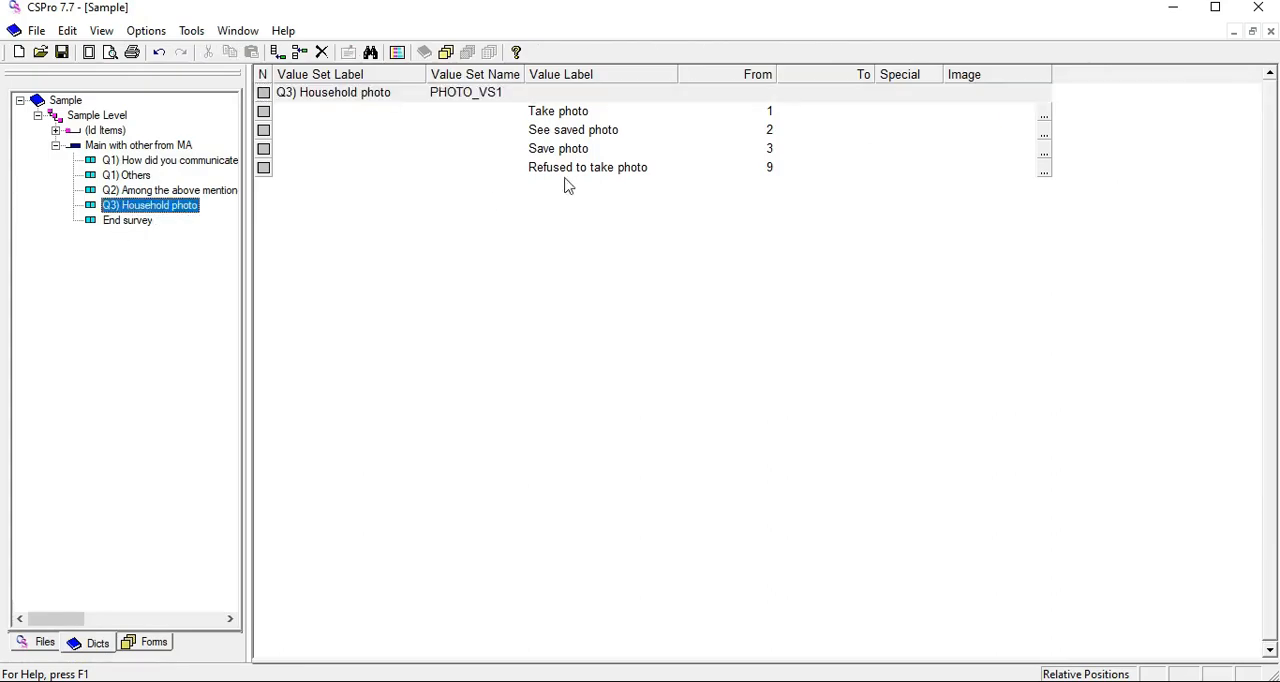
pyautogui.click(572, 128)
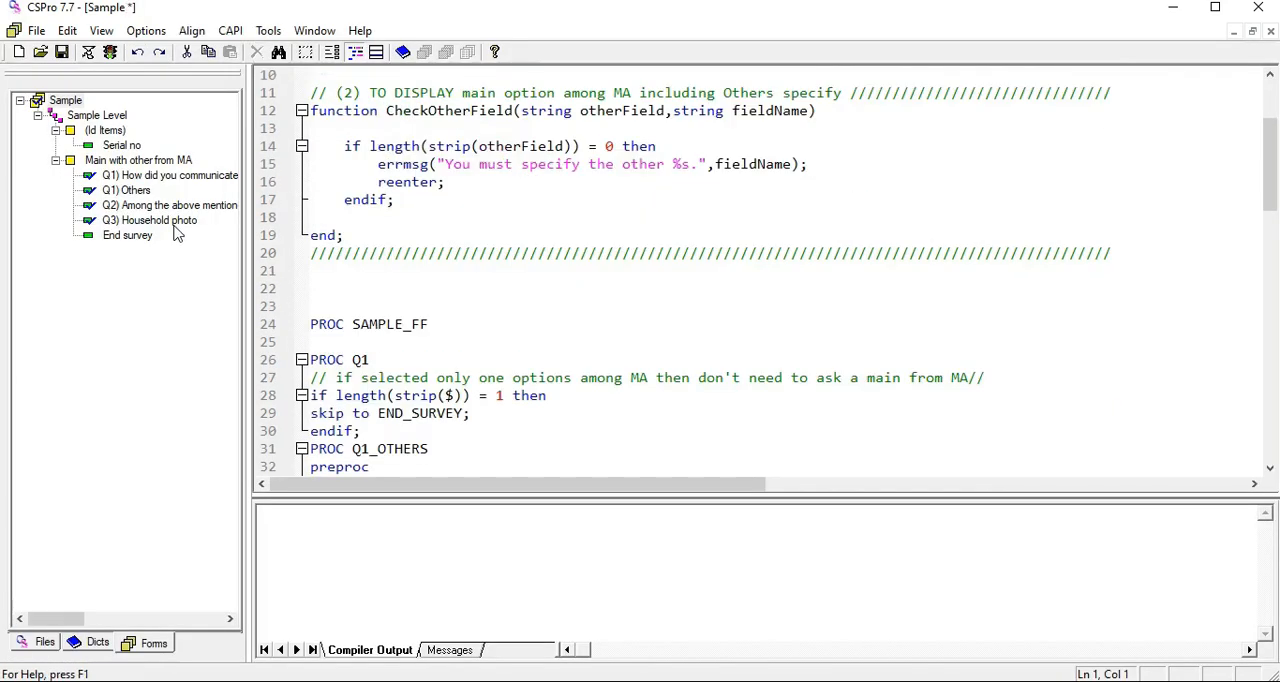
# For answer 2 write execsystem(maketext("view:%s",photoFilename)) to open the saved photo
pyautogui.click(150, 220)
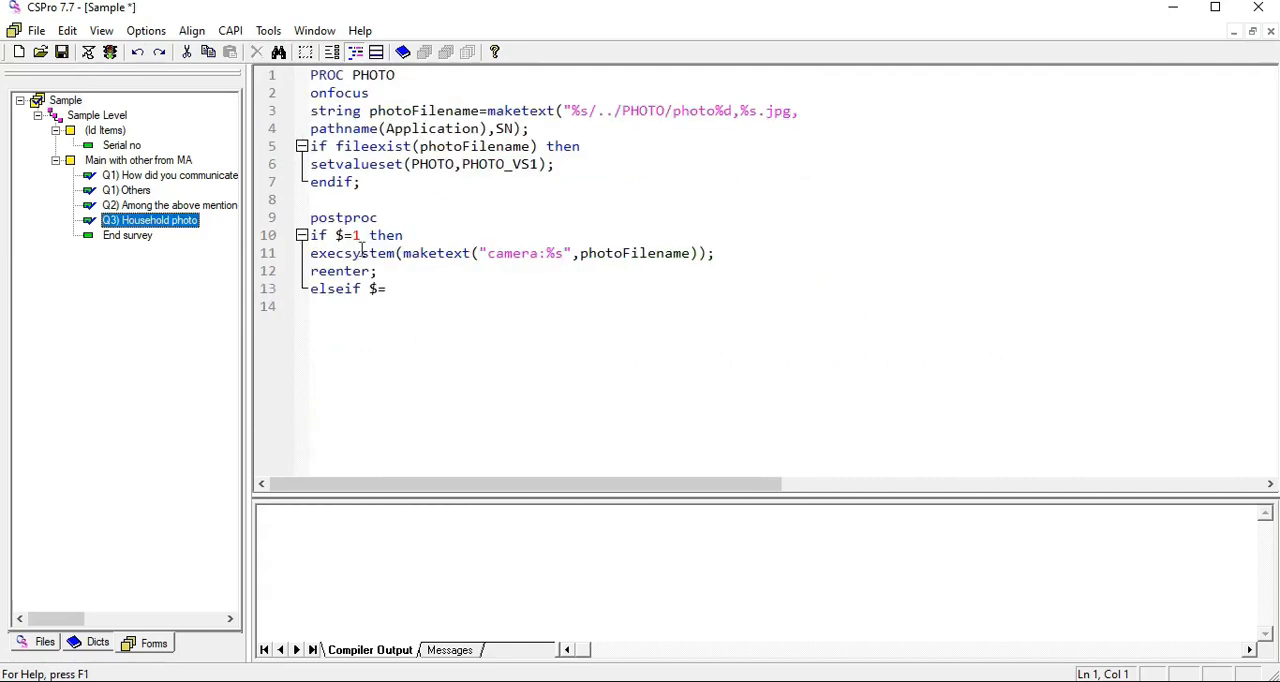
pyautogui.write('2 the')
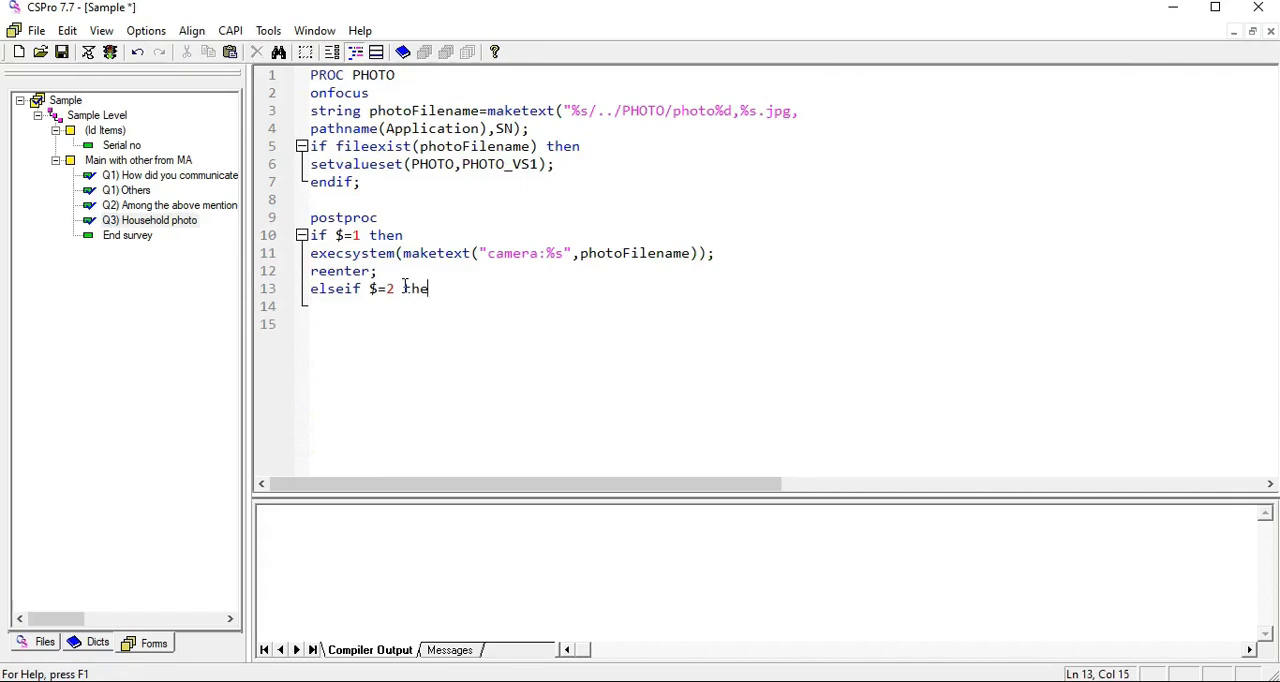
pyautogui.write('n')
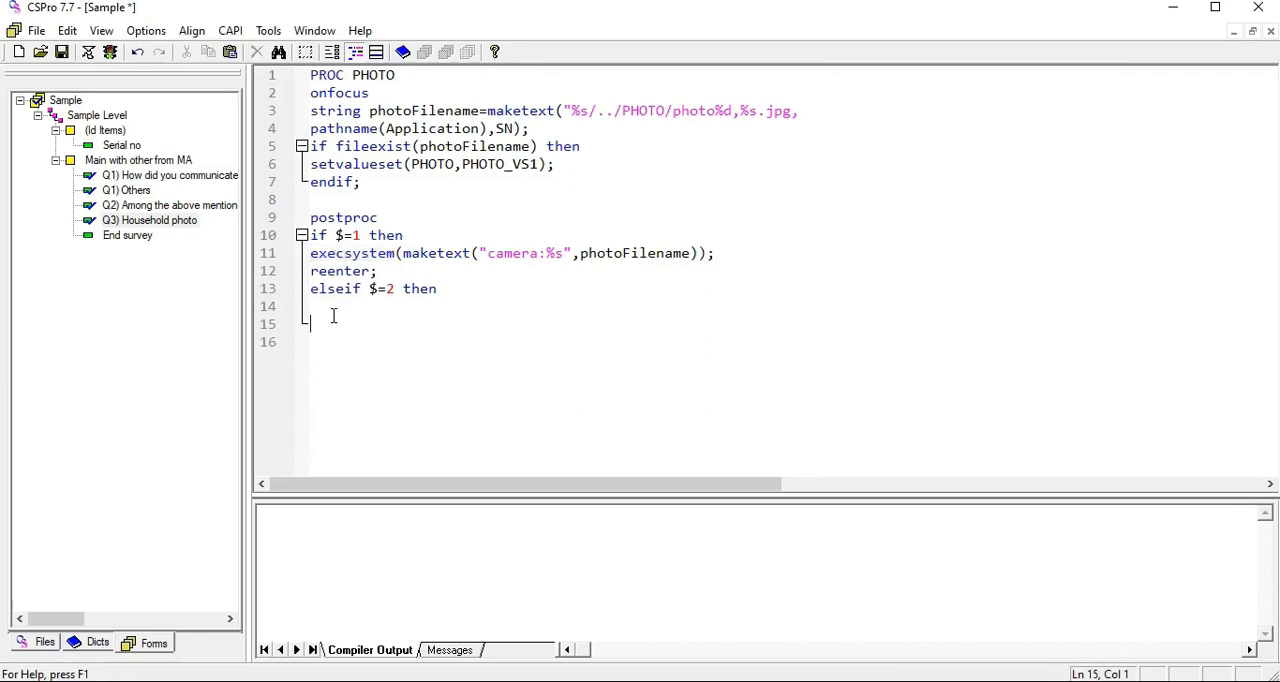
pyautogui.write('execsystem')
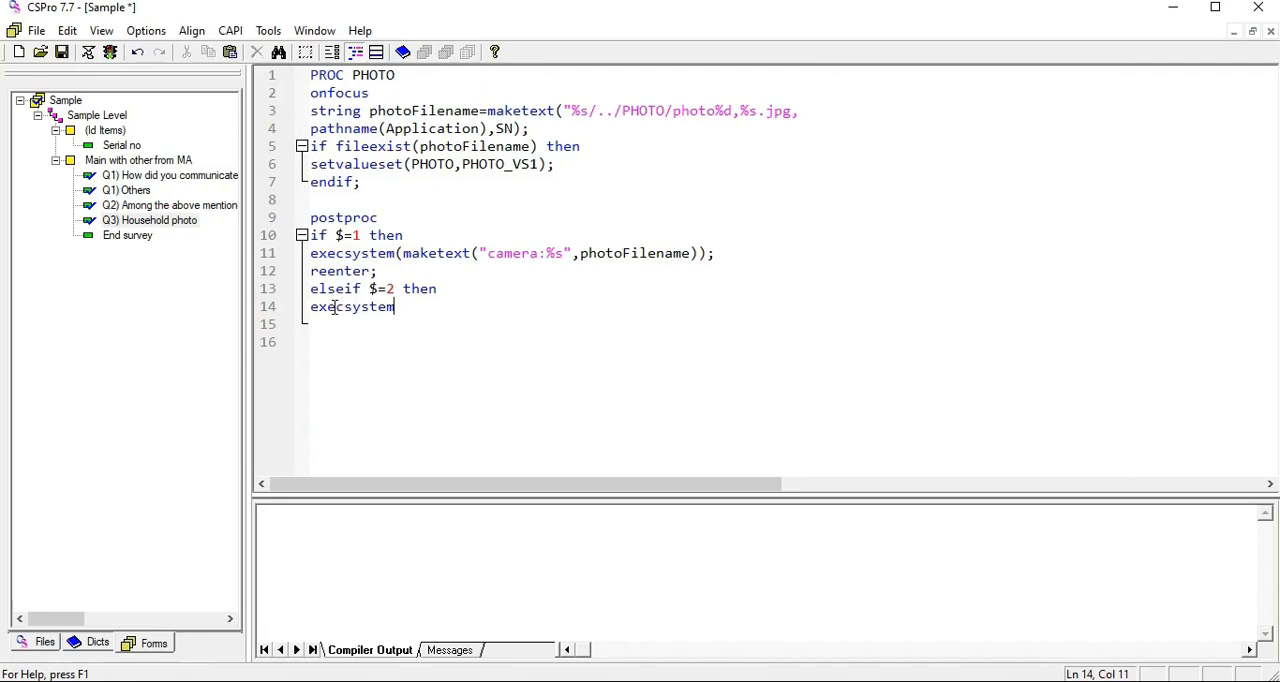
pyautogui.write('(')
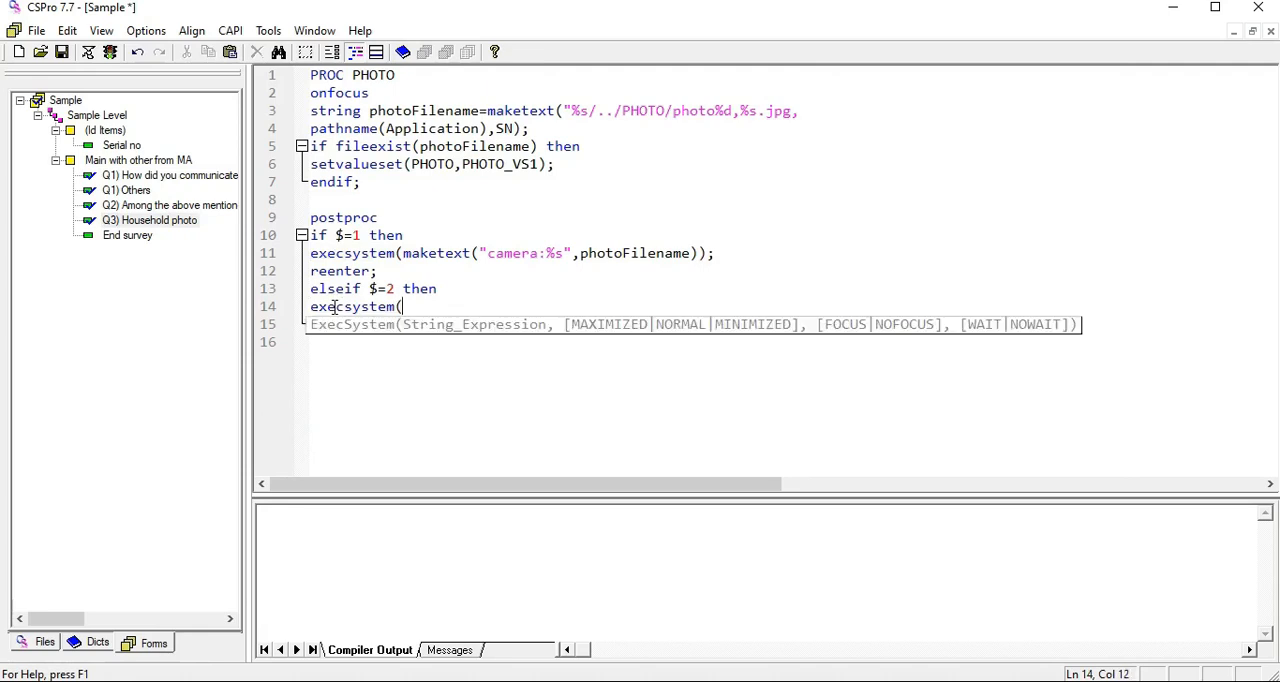
pyautogui.write('ma')
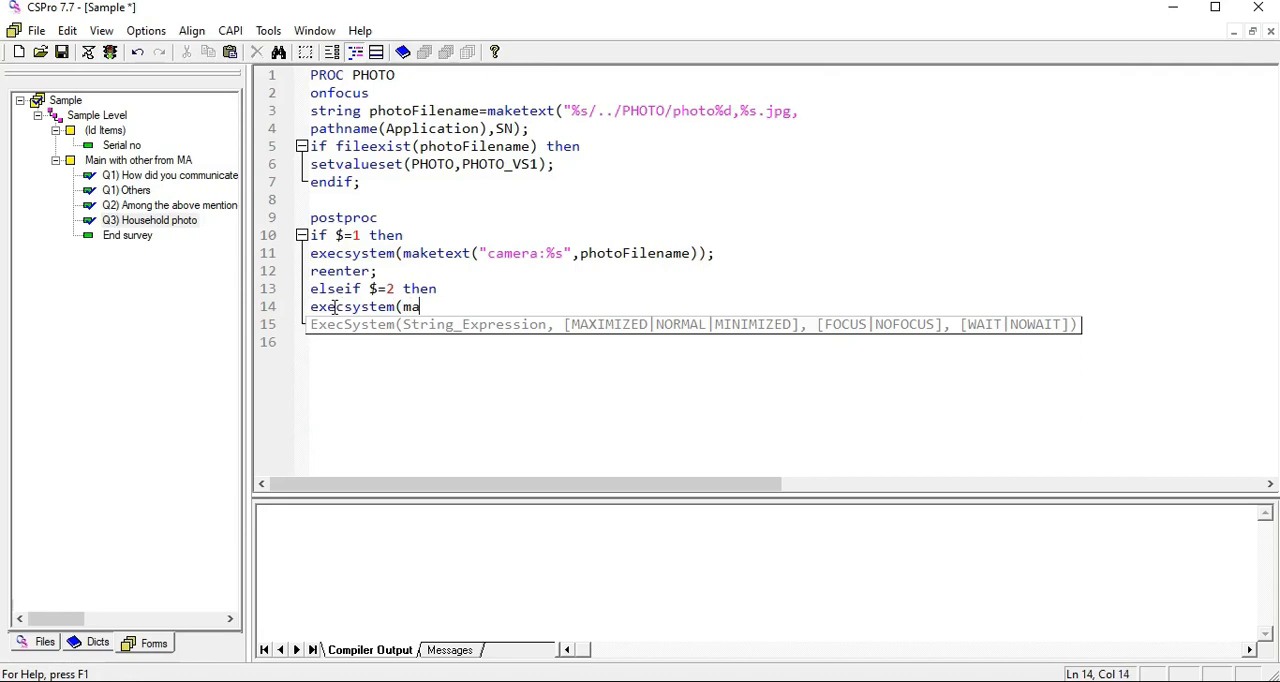
pyautogui.write('metext')
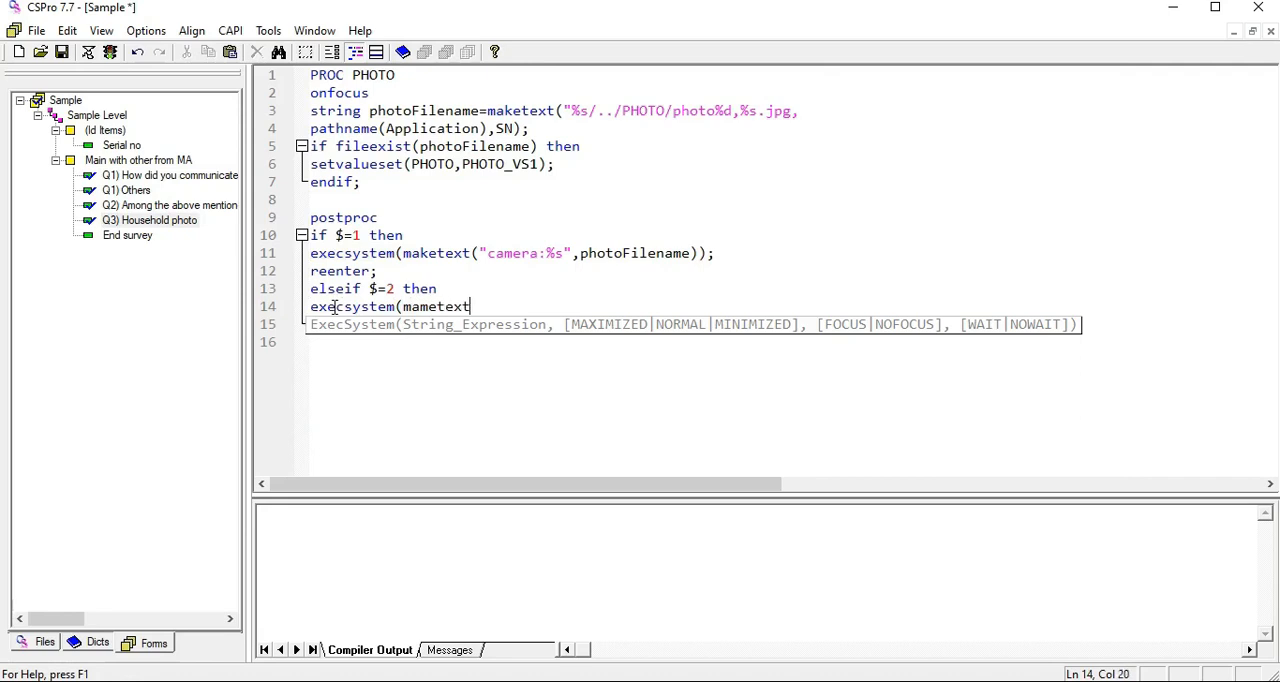
pyautogui.press('BackSpace')
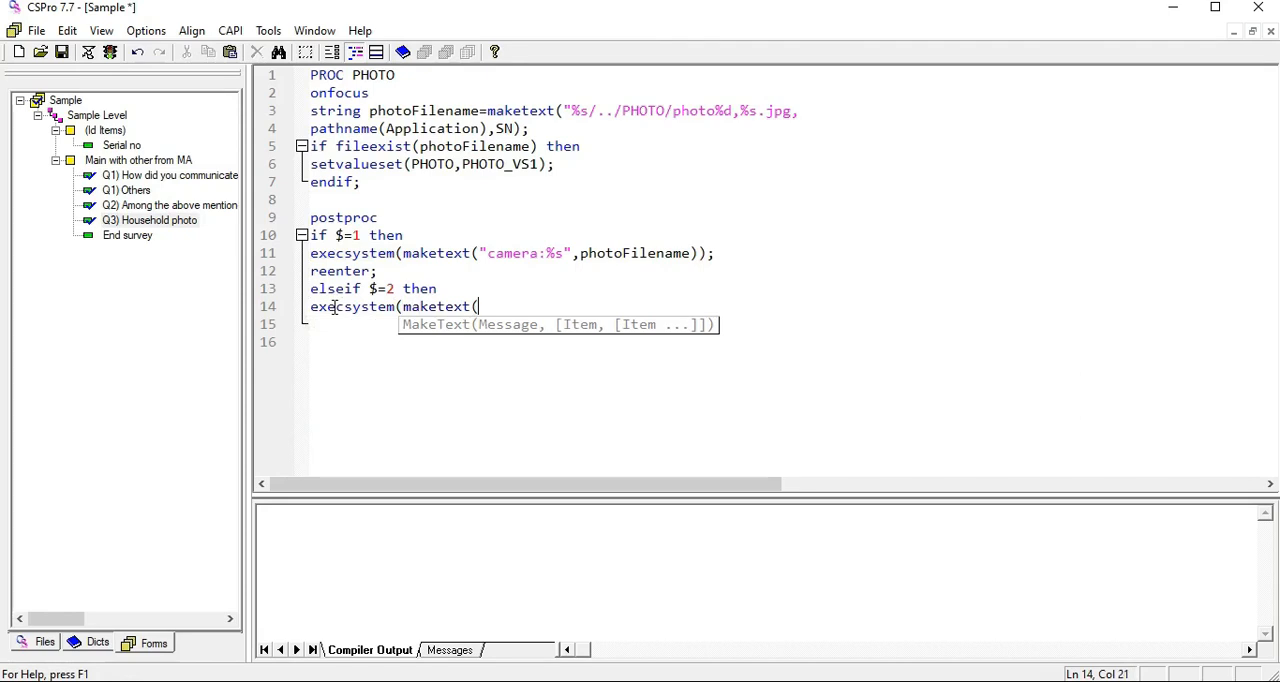
pyautogui.write('vi')
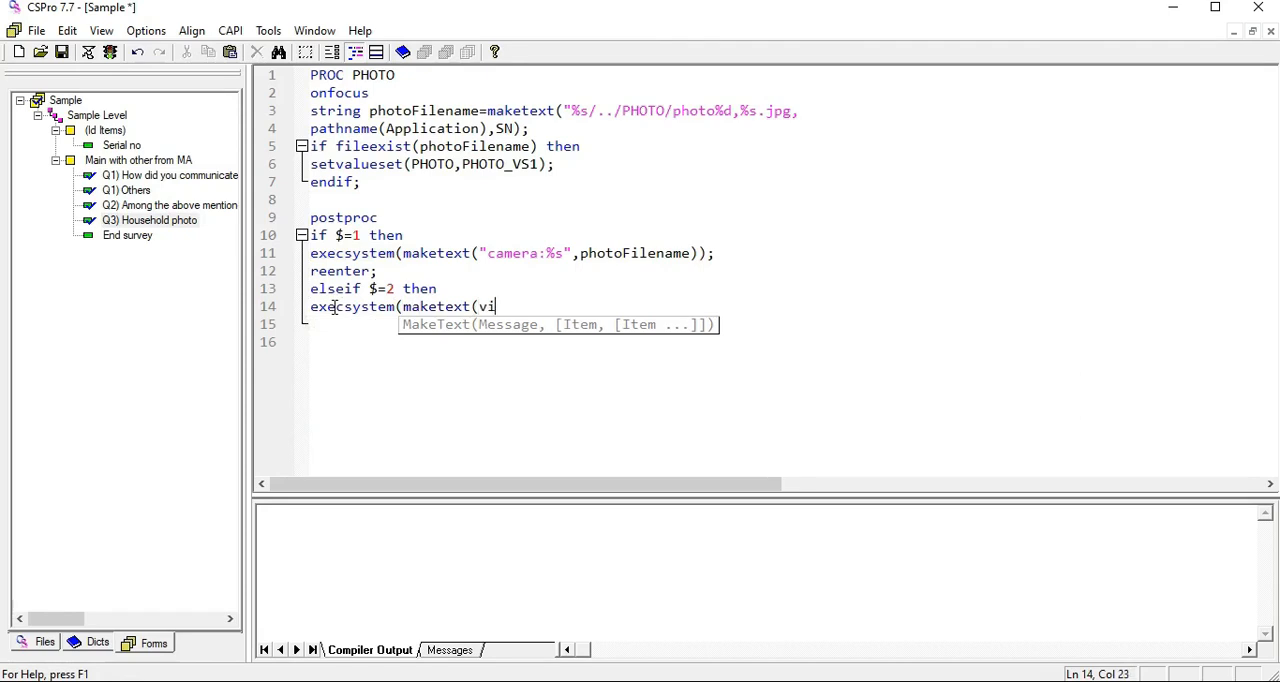
pyautogui.write('"v')
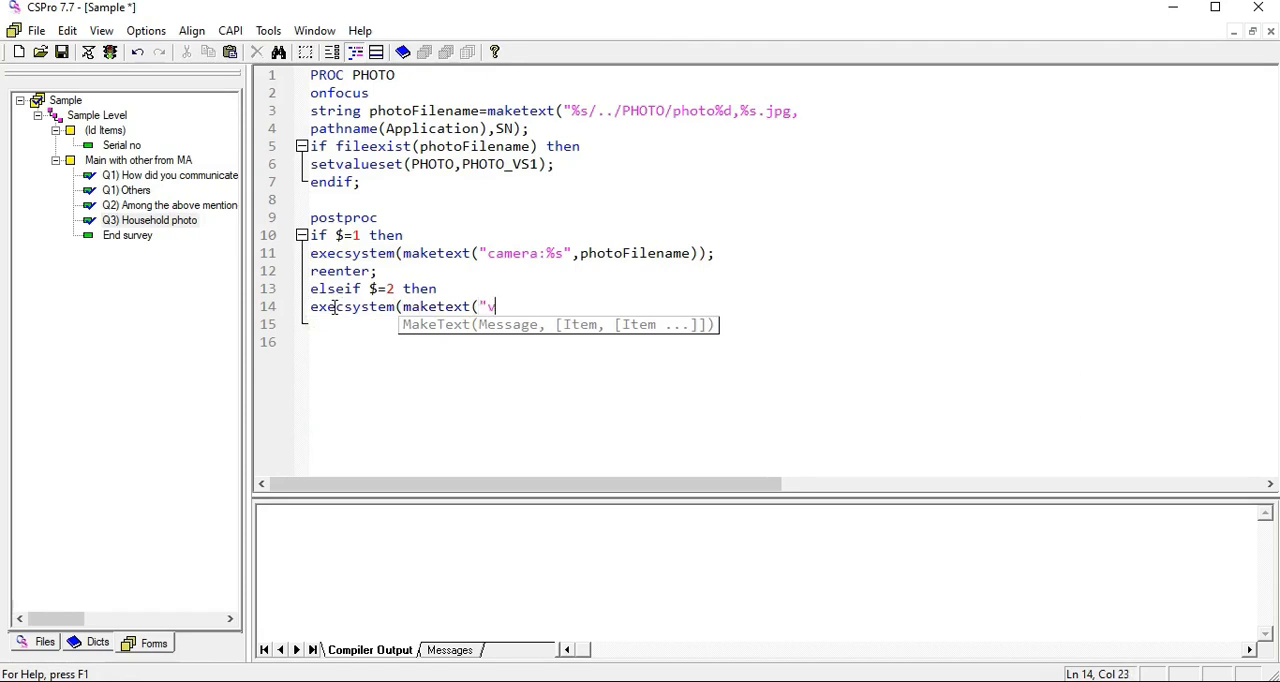
pyautogui.write('iew')
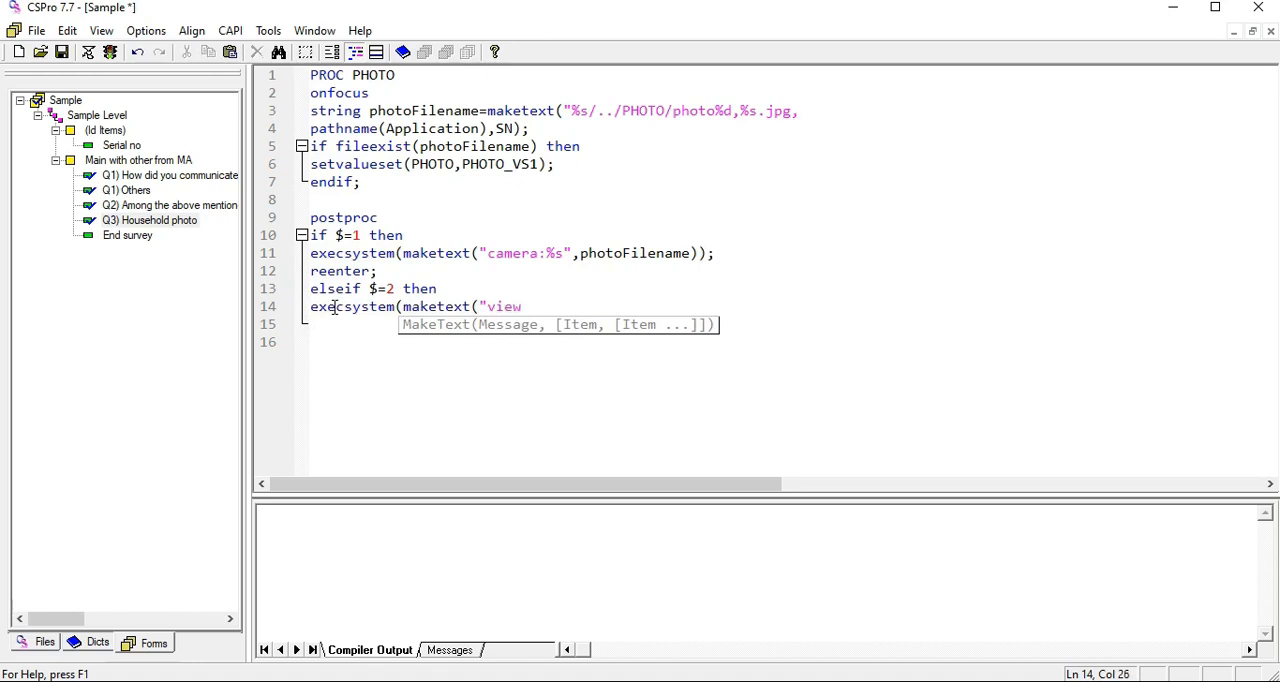
pyautogui.write(':')
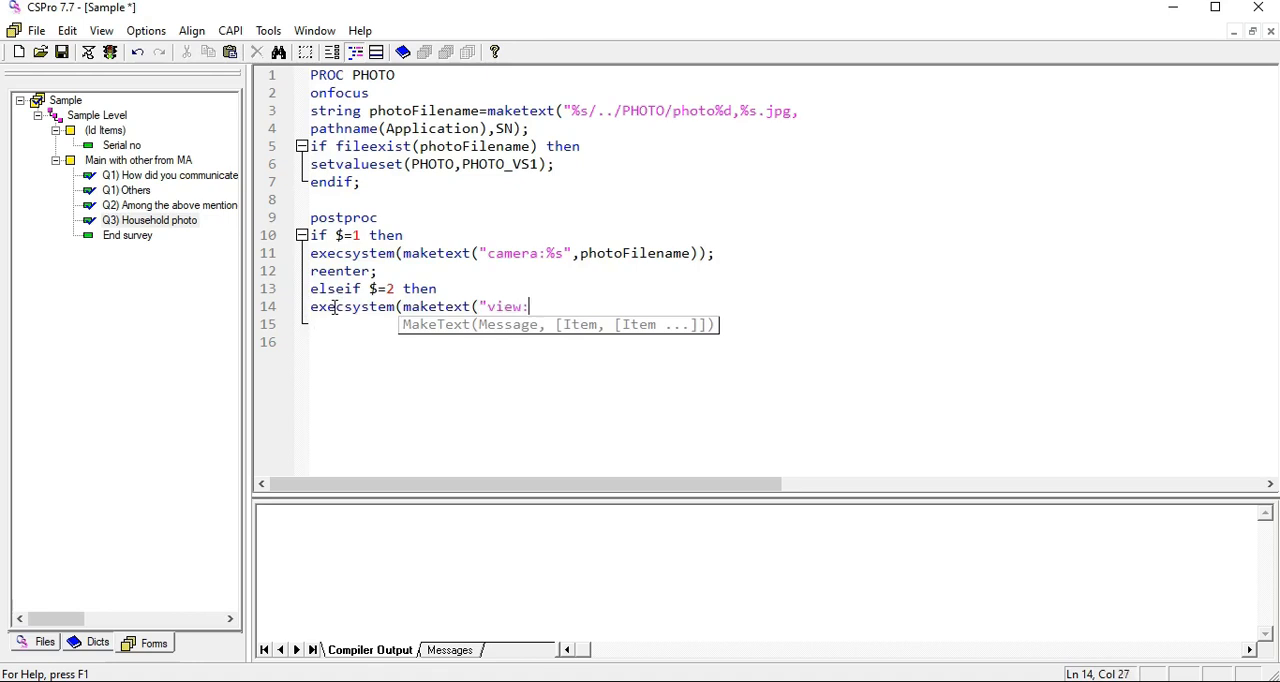
pyautogui.write('%s"')
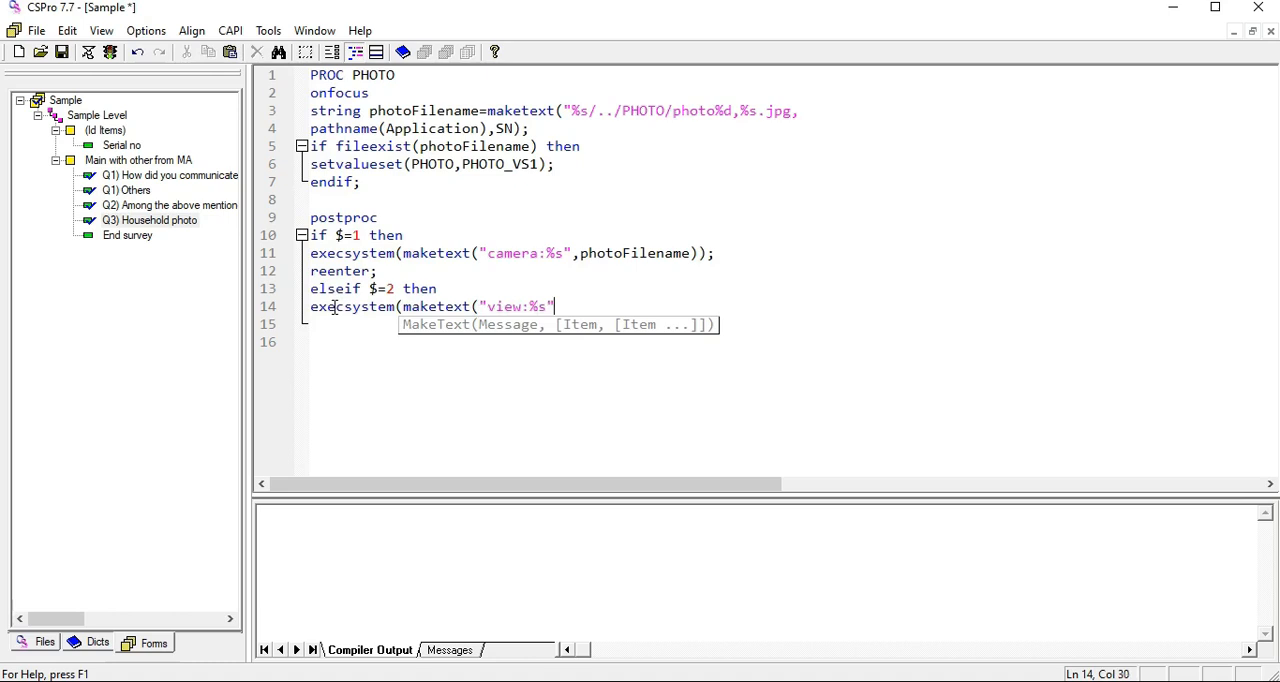
pyautogui.write(',')
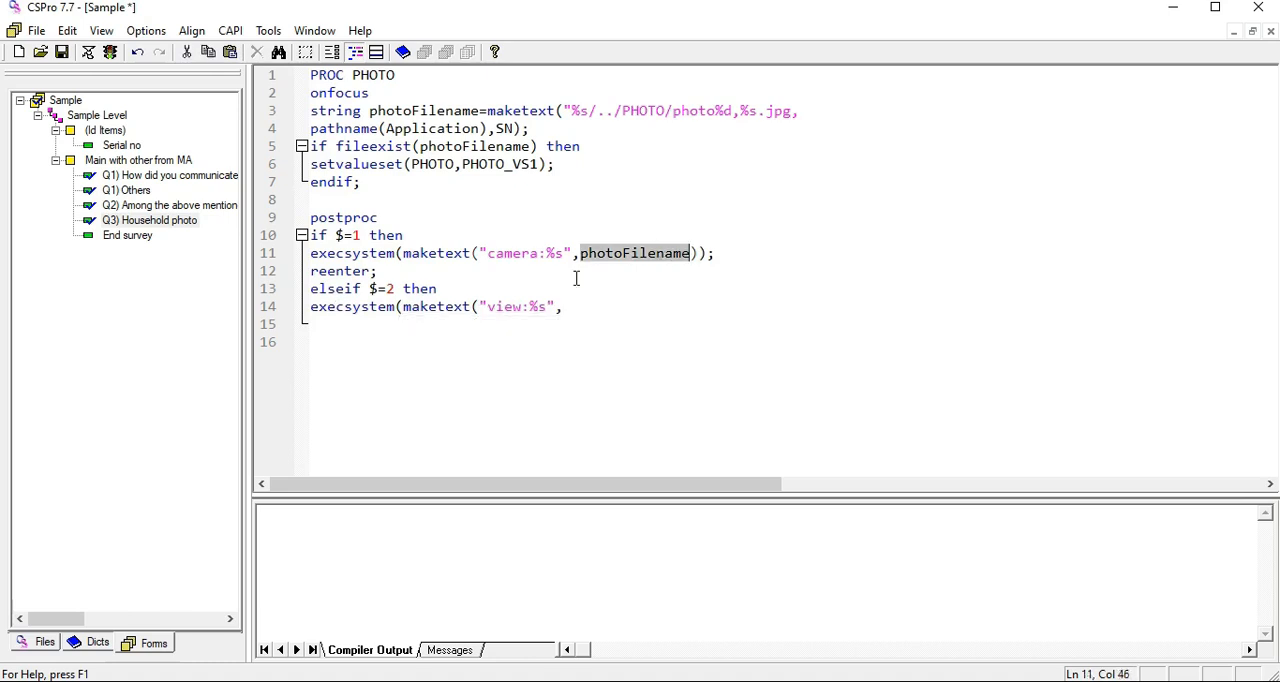
pyautogui.write('photoFilename')
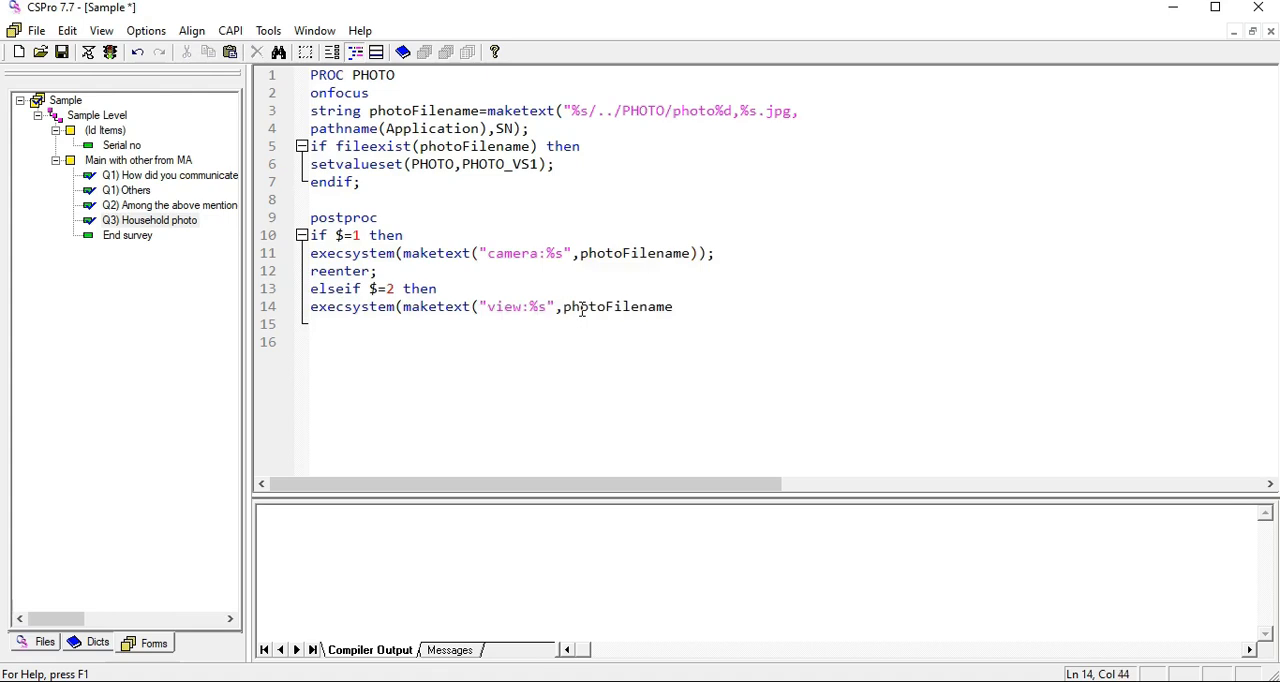
pyautogui.write('));')
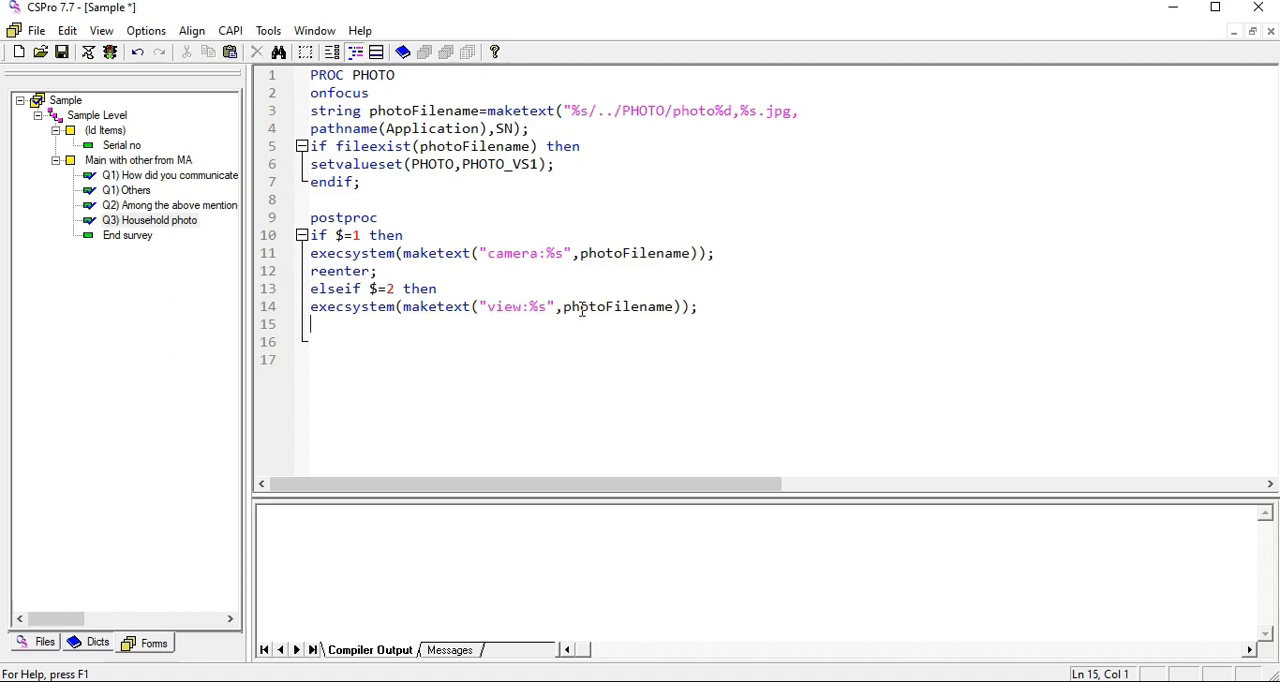
# Re-enter the field after viewing and start the 'elseif $=3' branch
pyautogui.write('reenter')
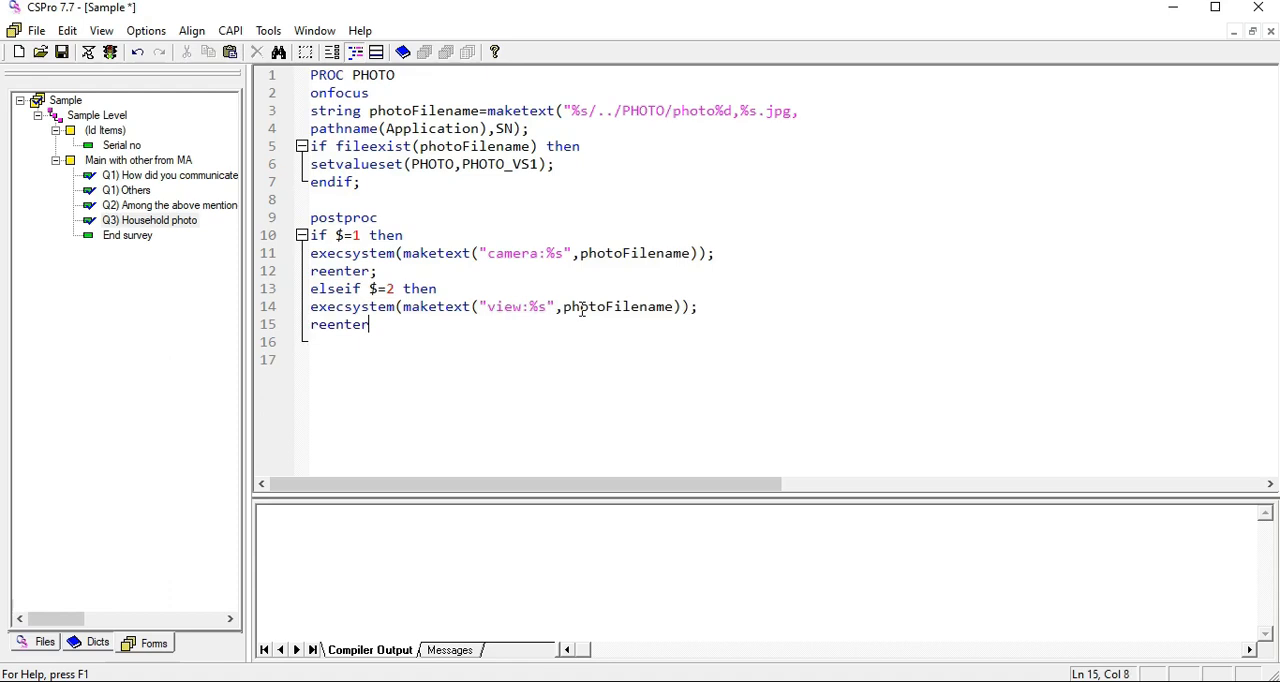
pyautogui.write(';')
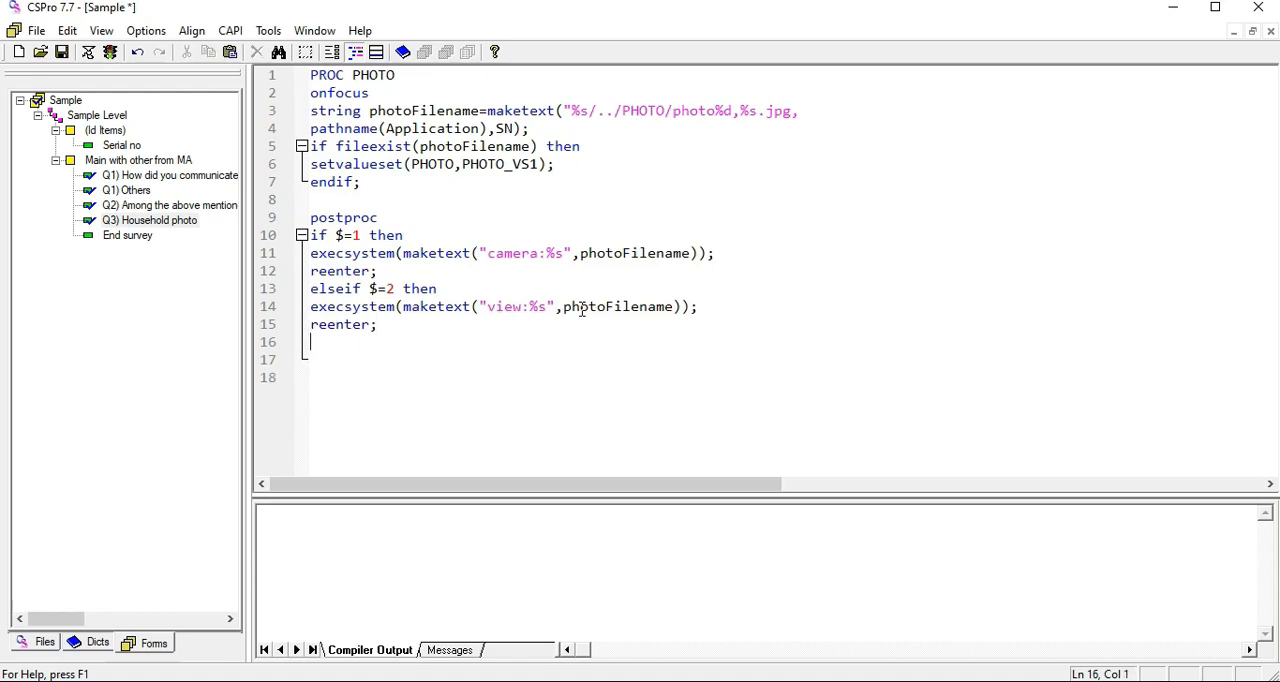
pyautogui.write('ele')
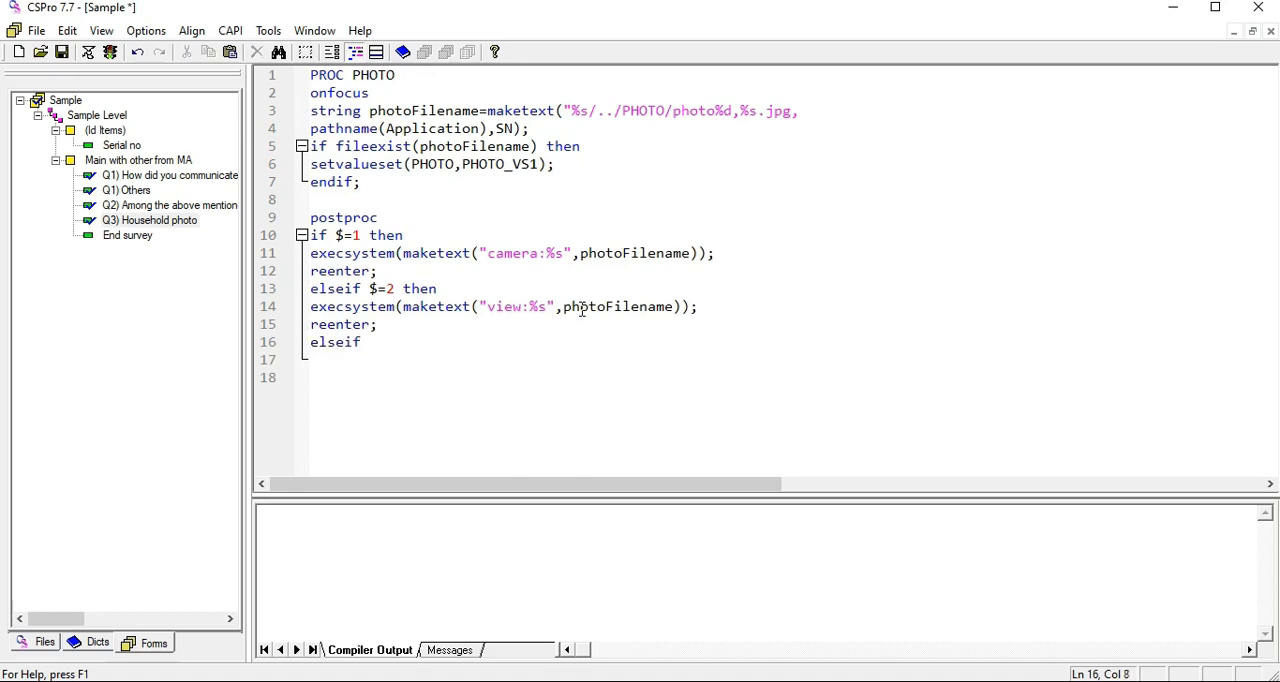
pyautogui.write('$=3')
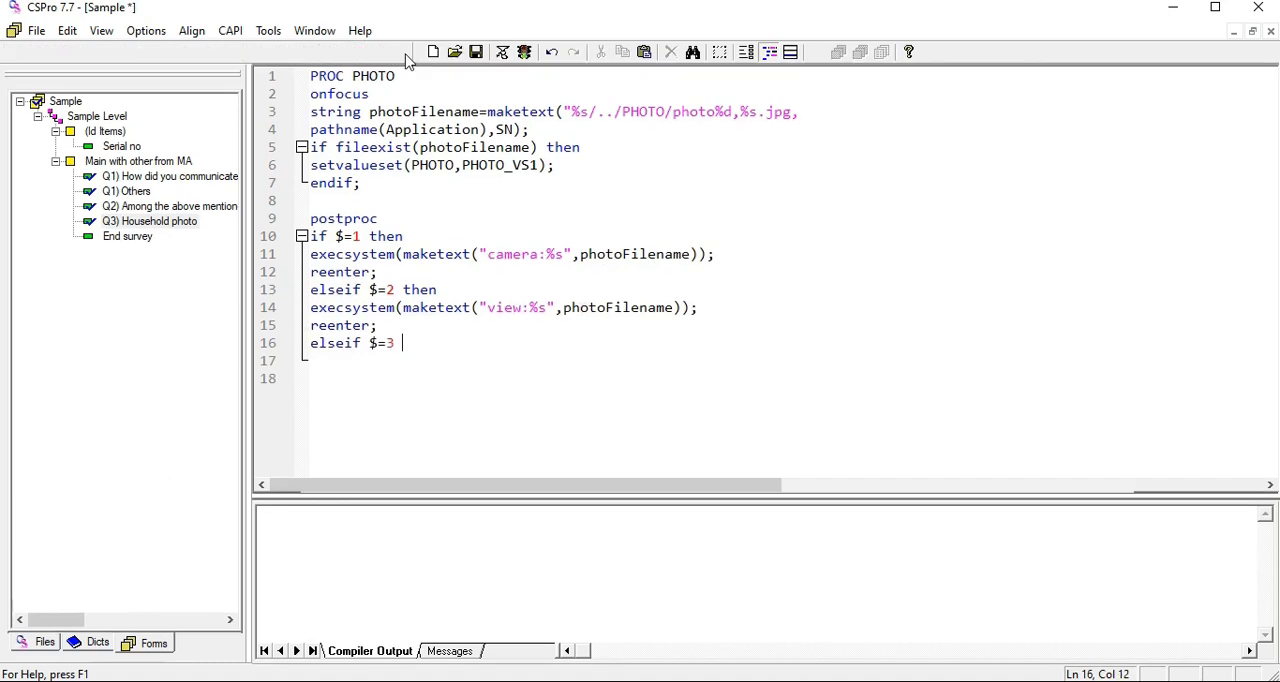
# Check the Household photo answer codes and add an 'elseif $=9 then' branch to the postproc
pyautogui.click(96, 642)
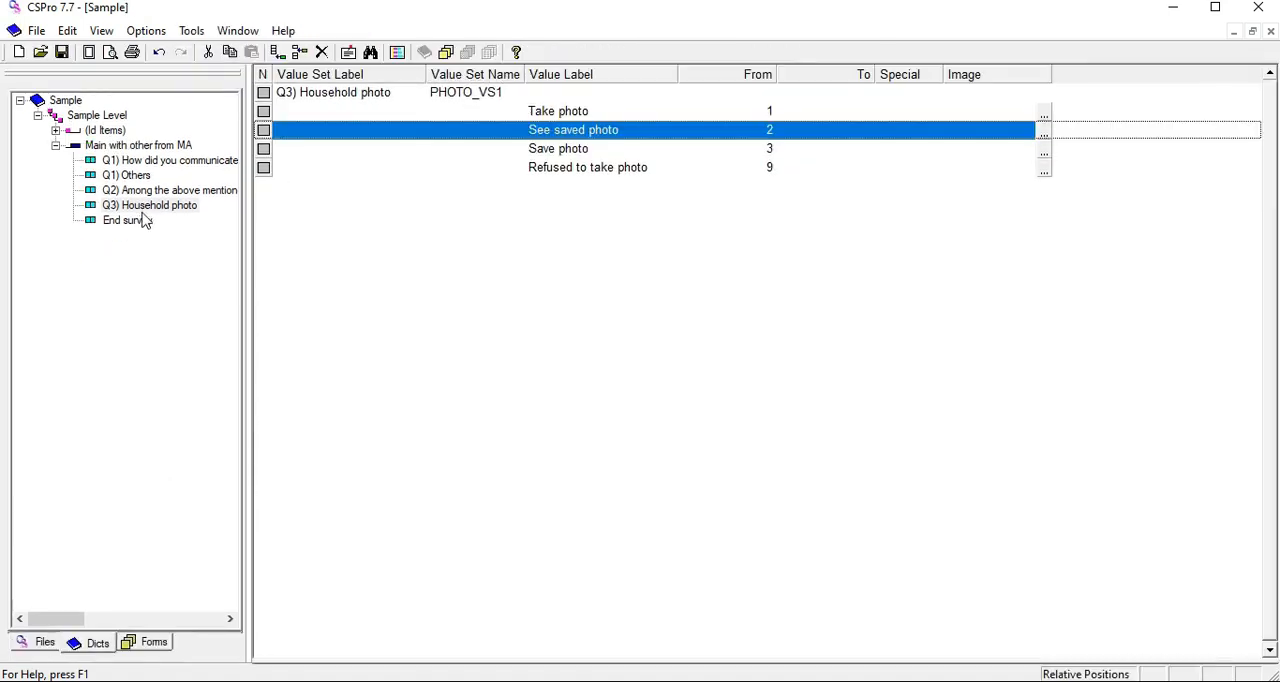
pyautogui.click(558, 148)
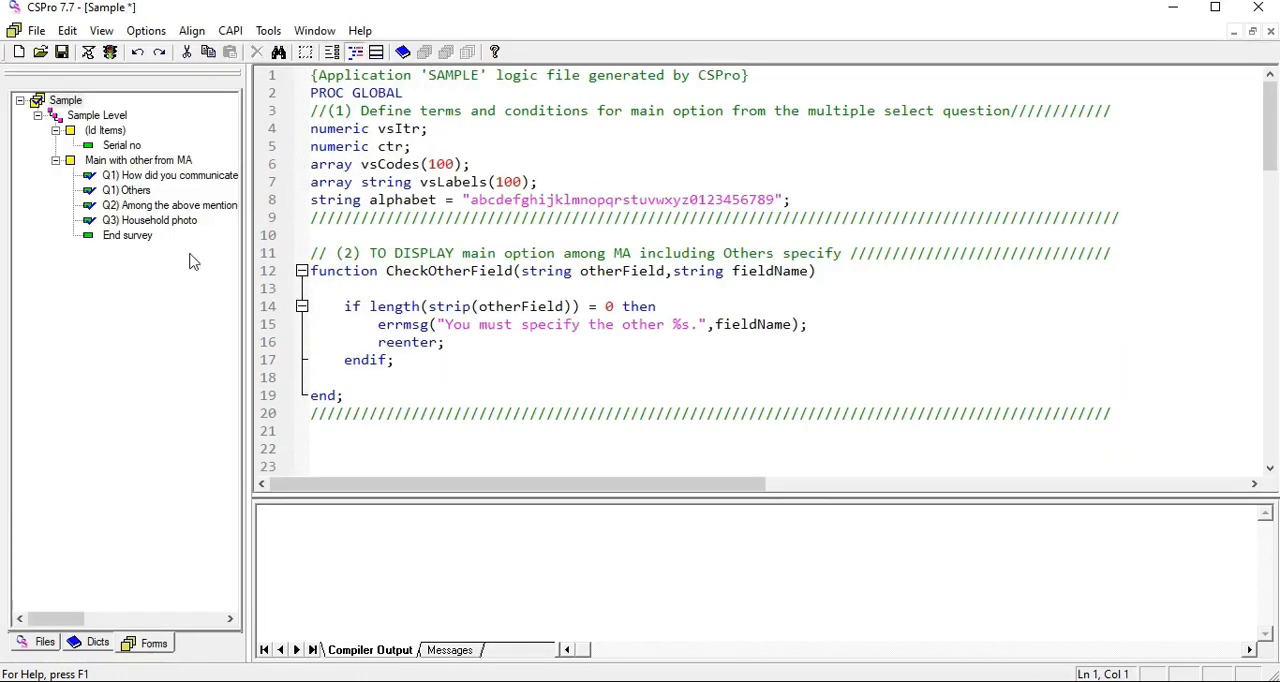
pyautogui.click(150, 220)
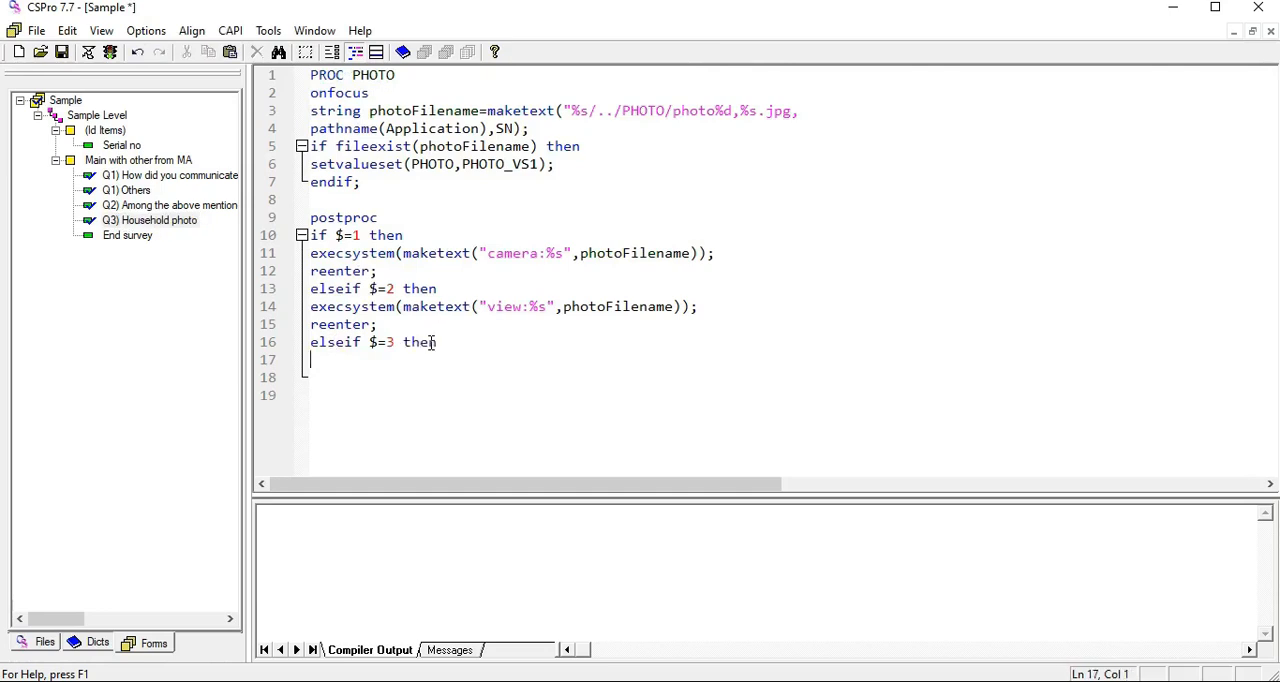
pyautogui.write('elseif')
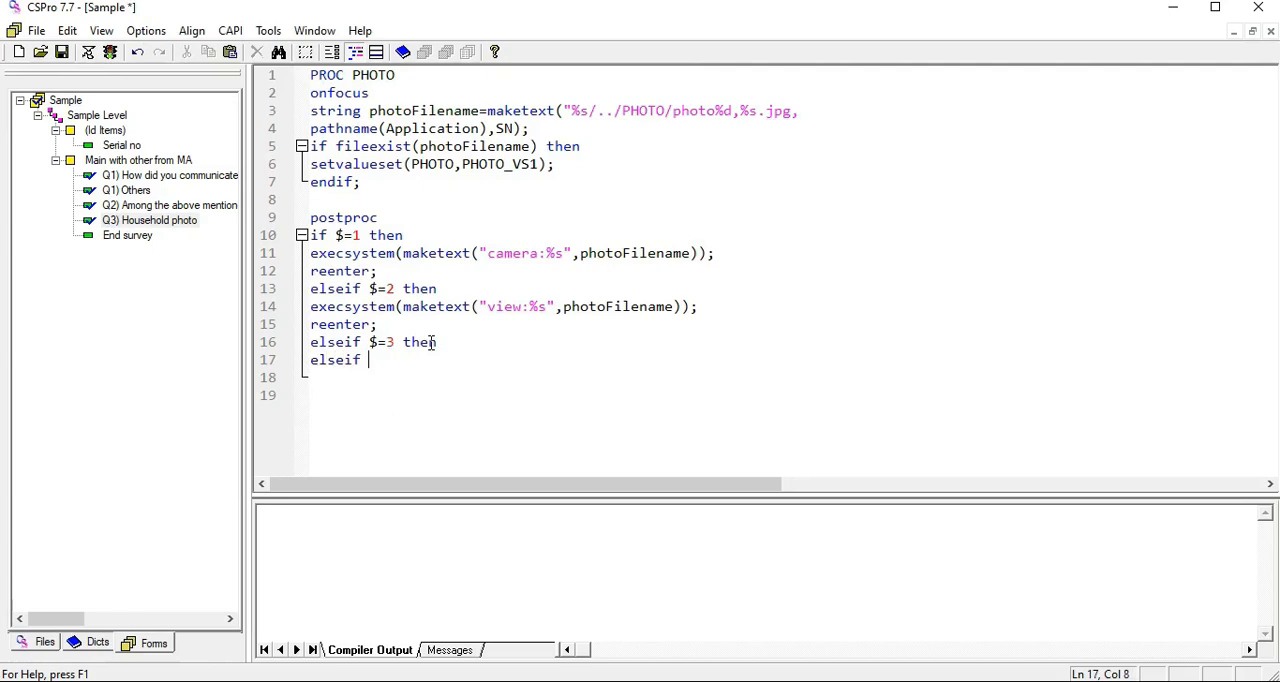
pyautogui.write('$=')
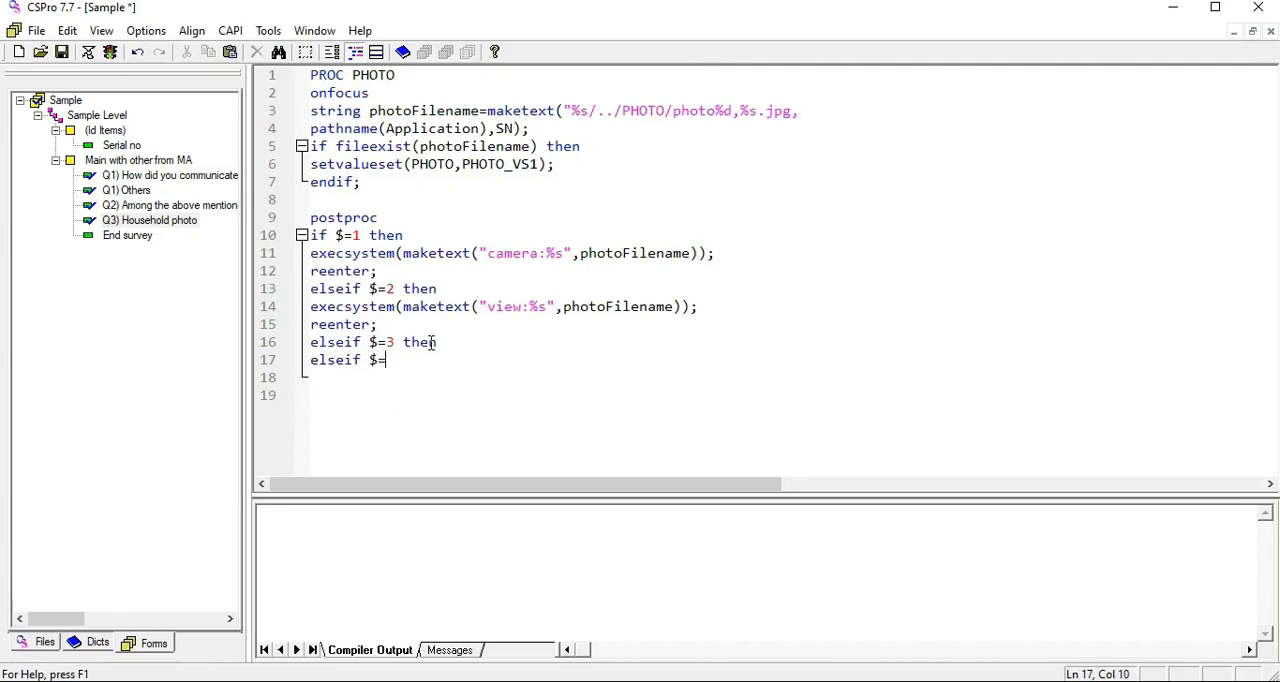
pyautogui.write('9 then')
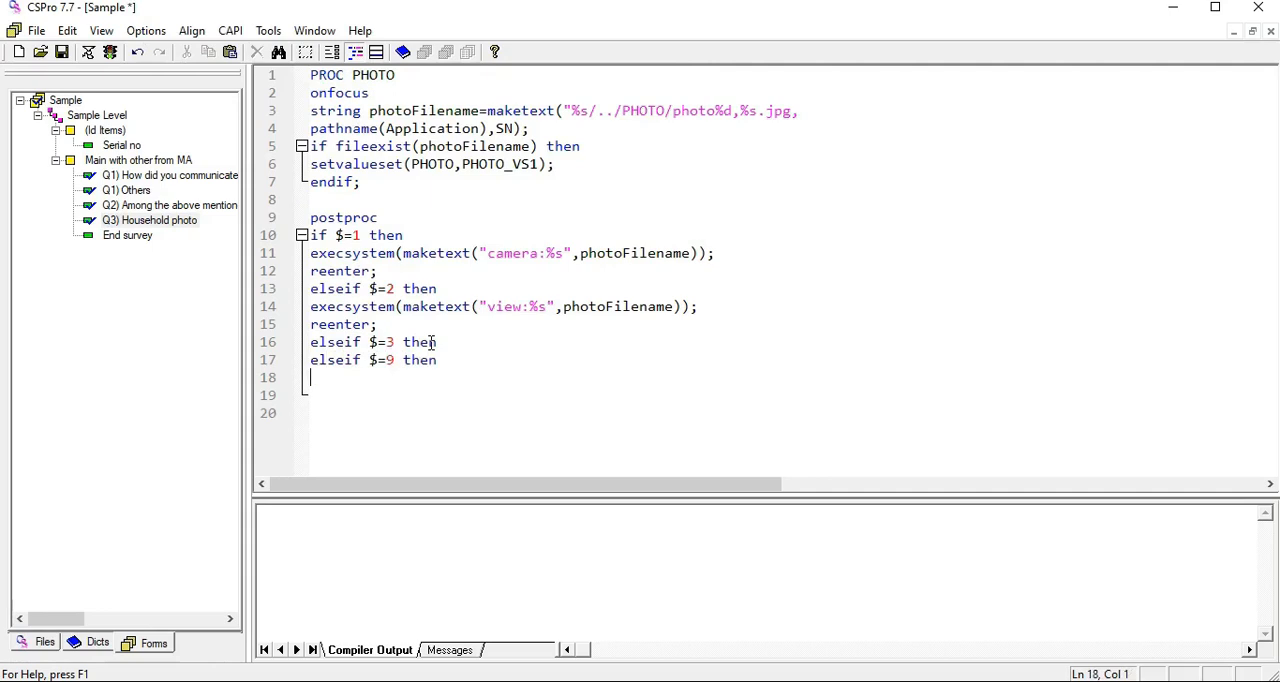
# Inside the code-9 branch write 'if fileexist(photoFilename) then' and confirm code 9 means refused
pyautogui.write('if')
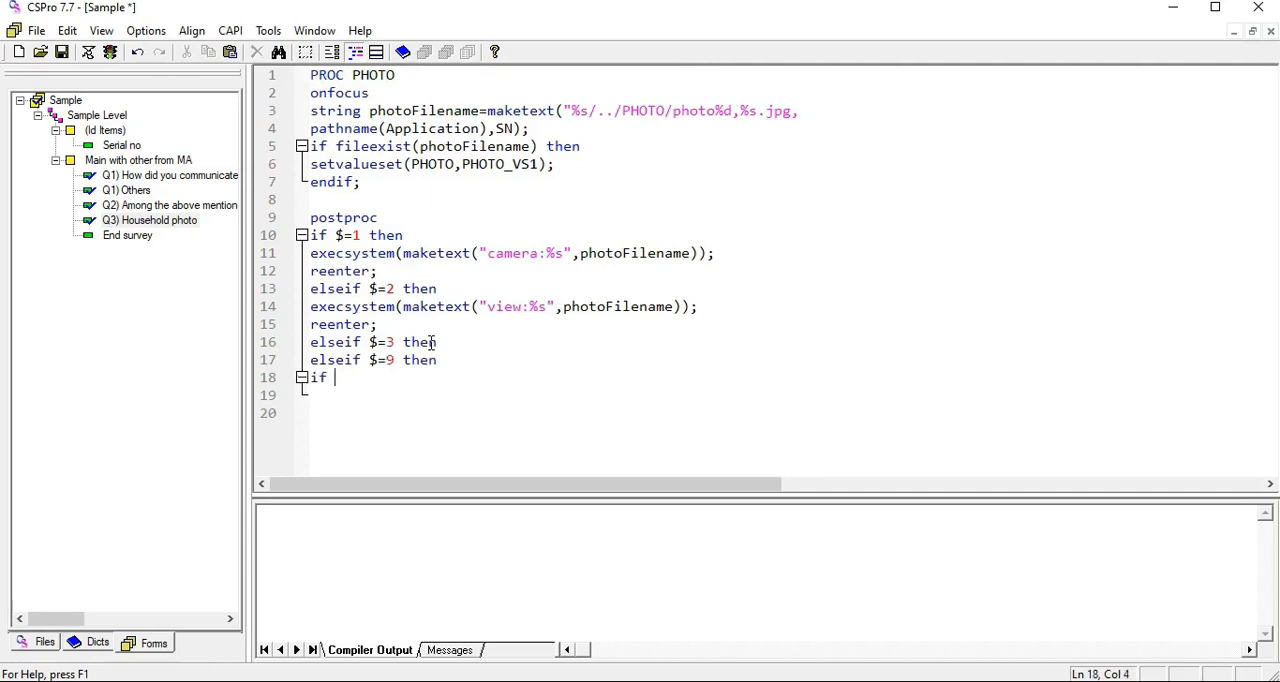
pyautogui.write('file')
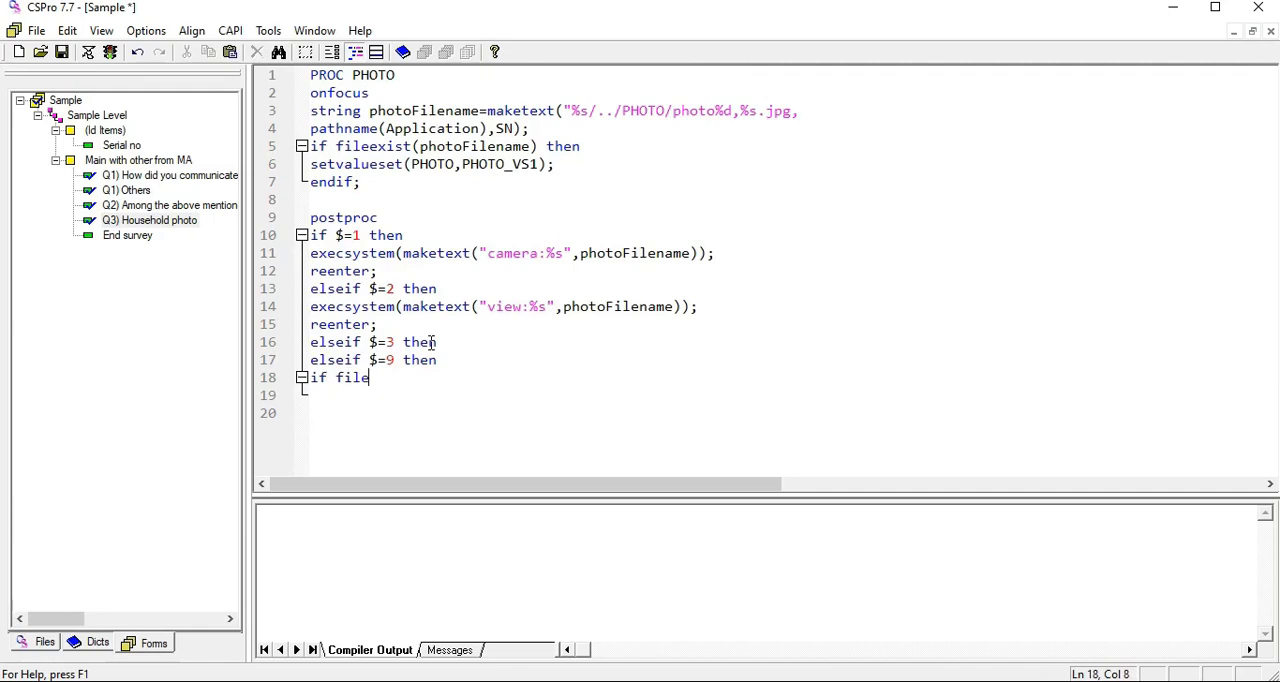
pyautogui.write('ex')
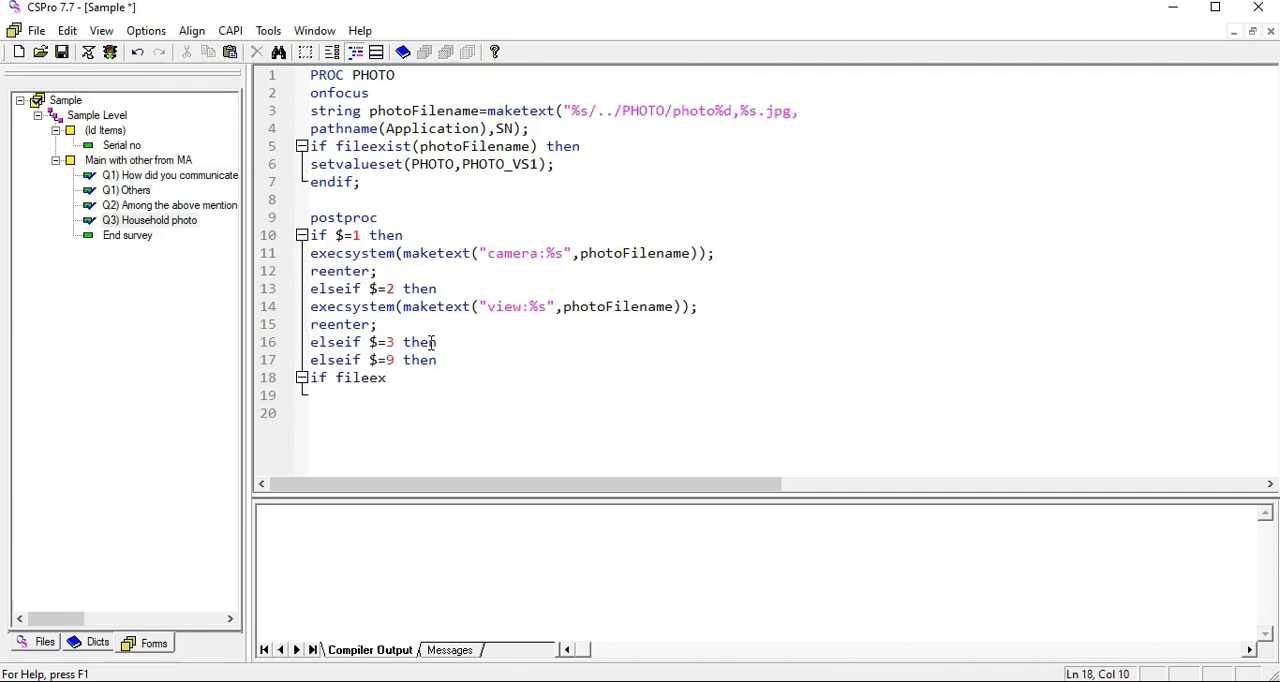
pyautogui.write('i')
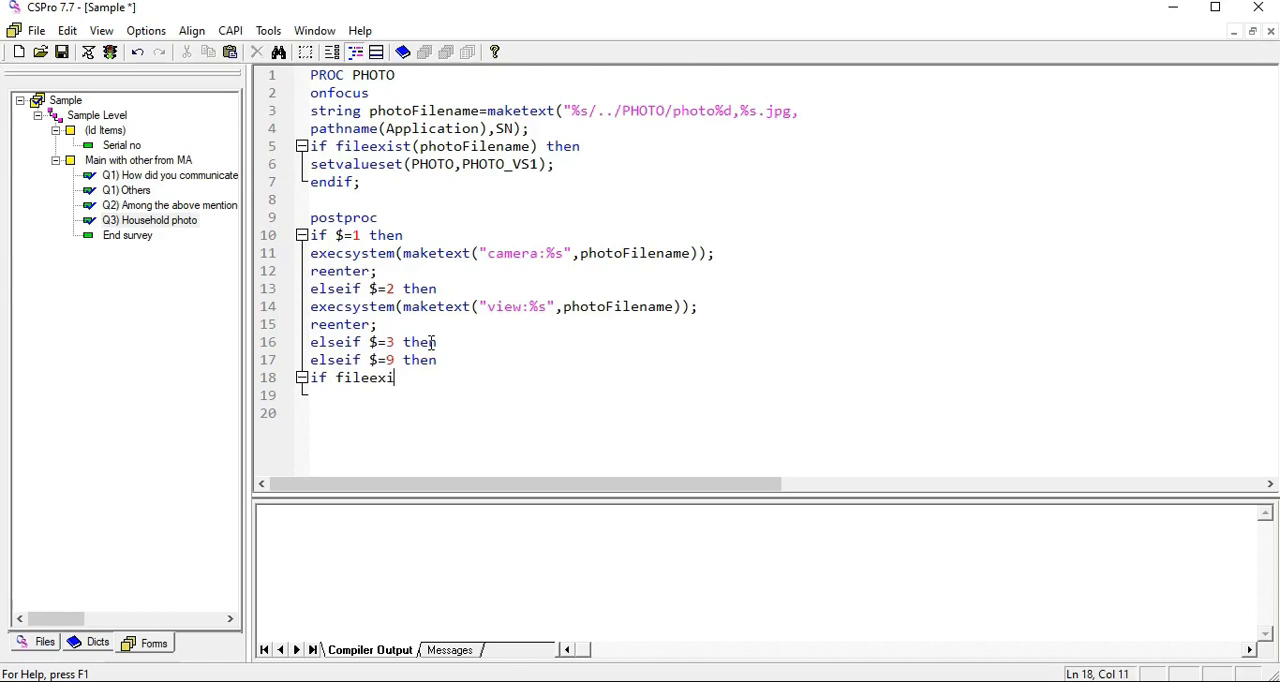
pyautogui.write('st')
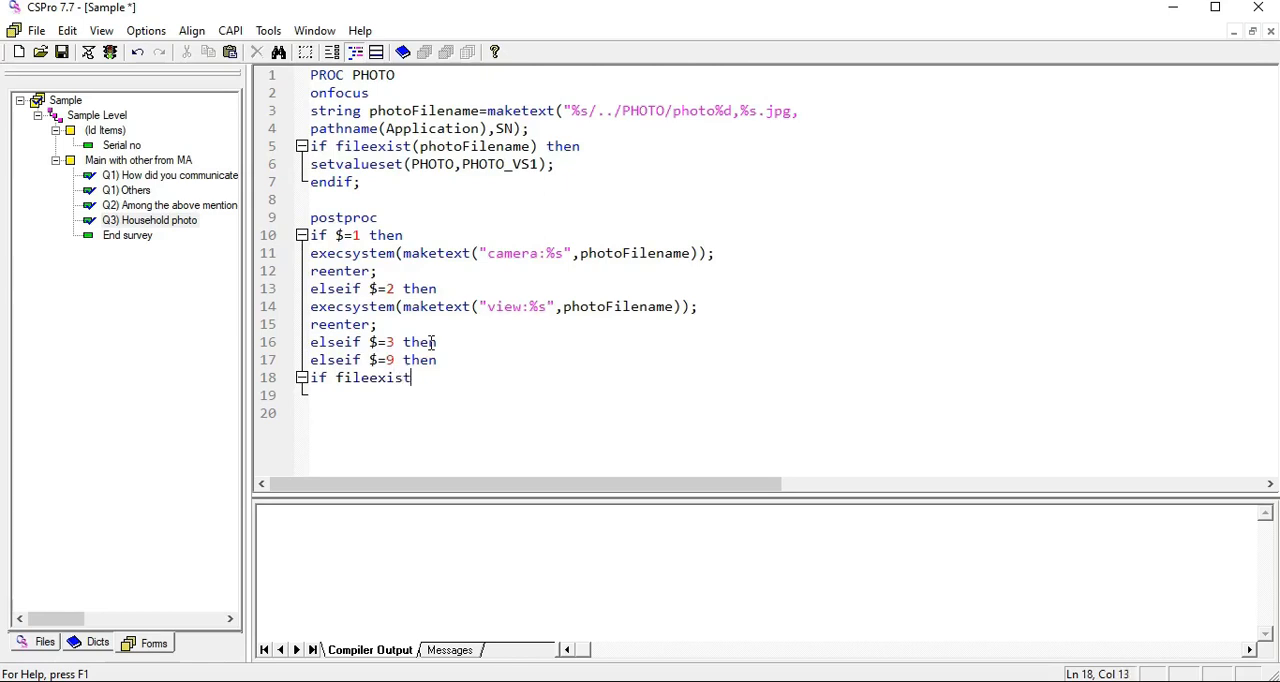
pyautogui.write('(')
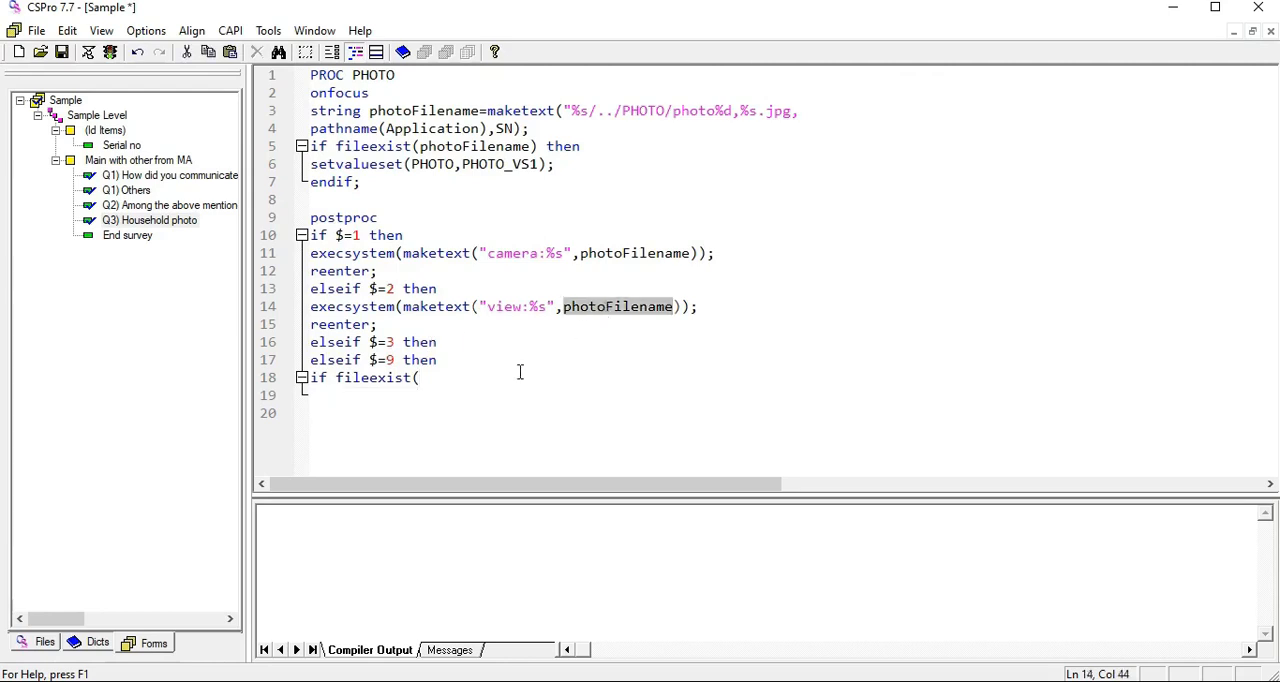
pyautogui.write('photoFilename')
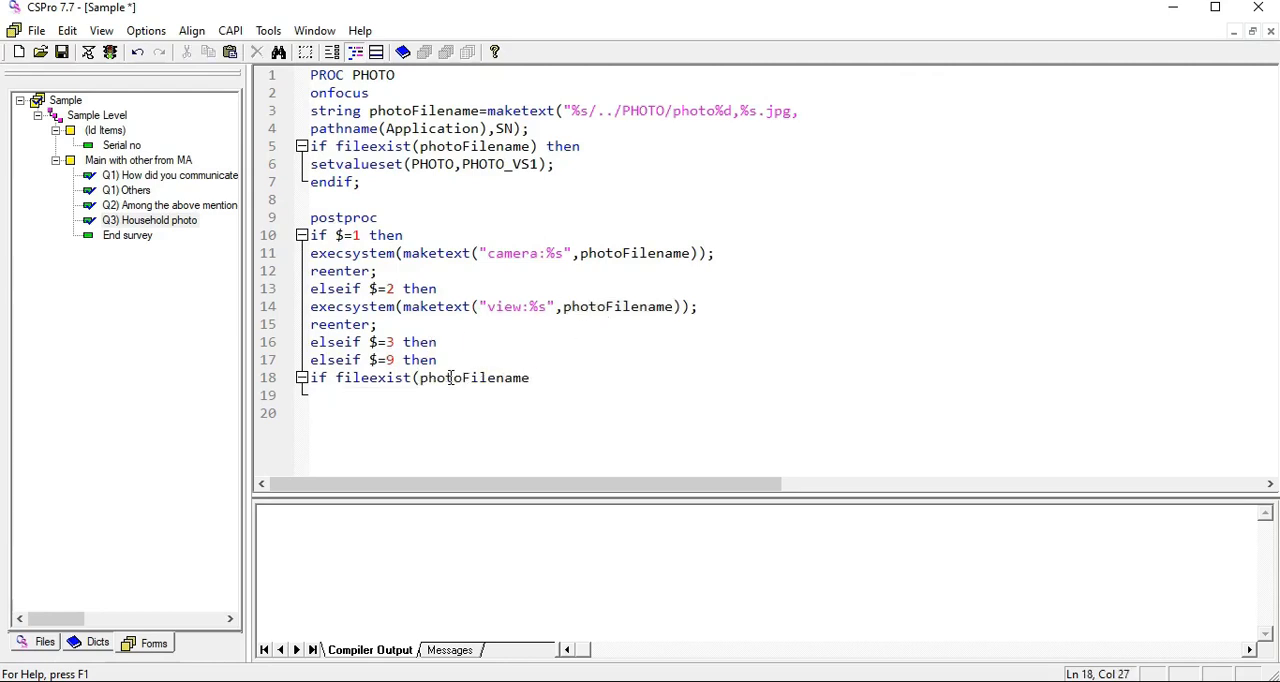
pyautogui.write('))')
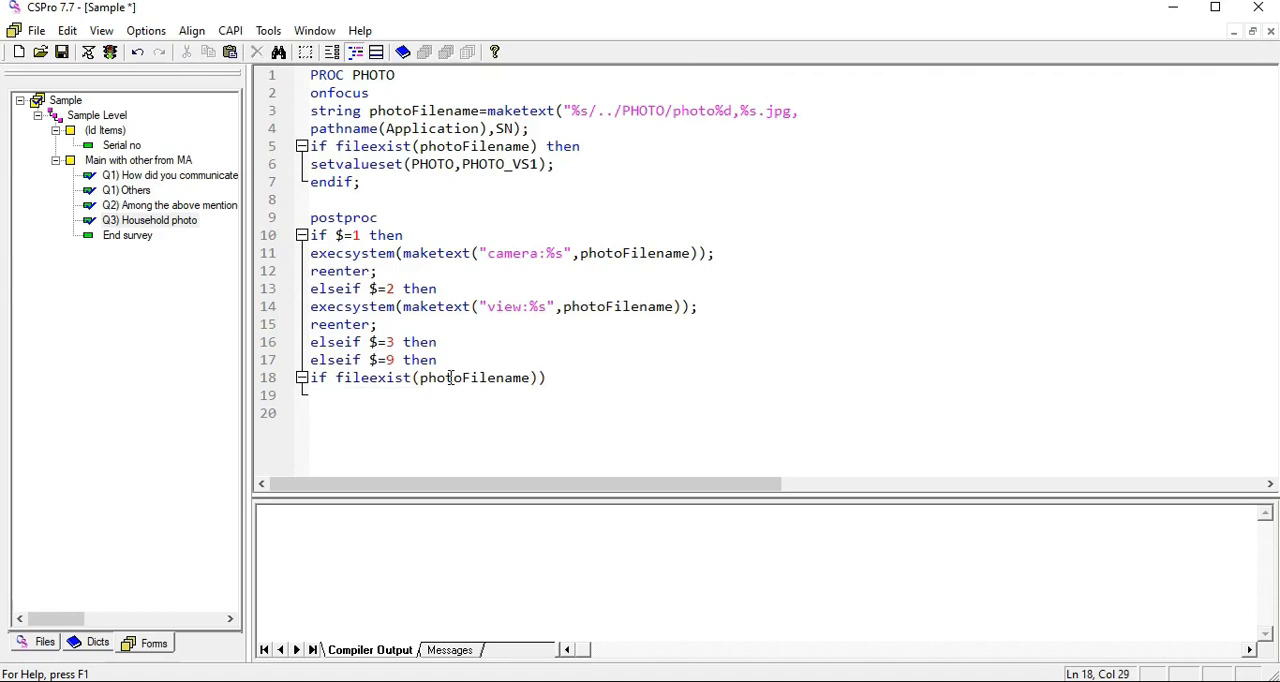
pyautogui.write('then')
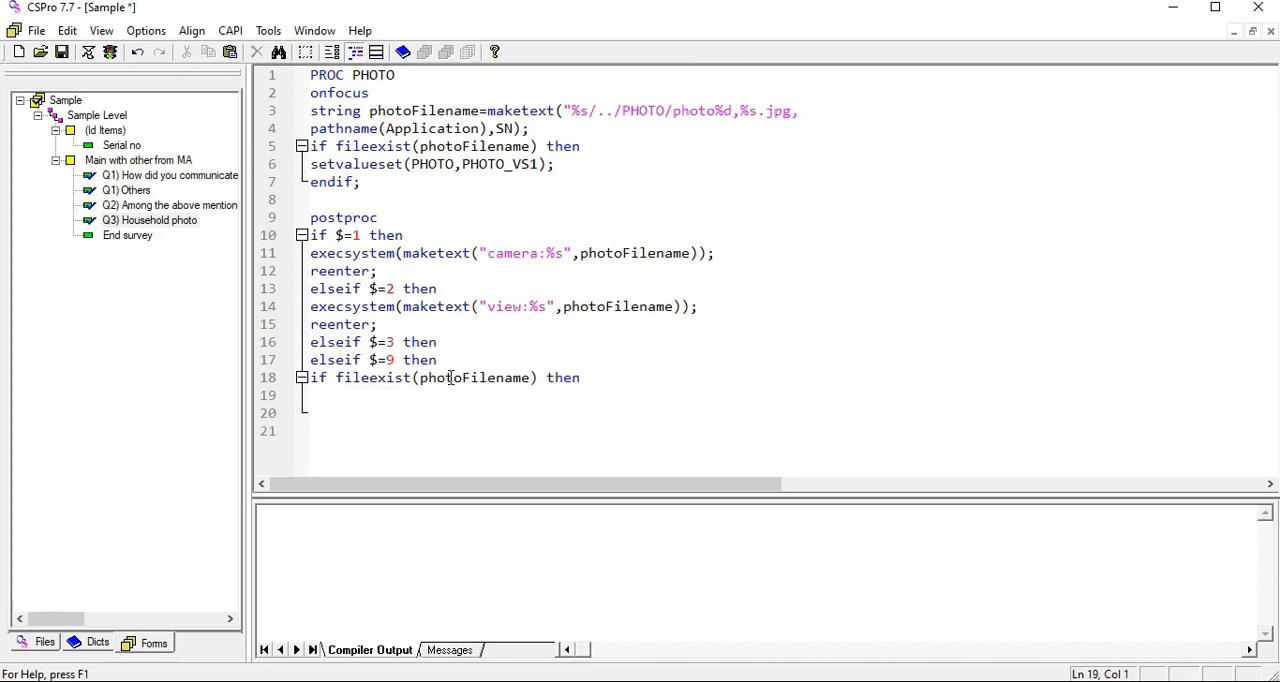
pyautogui.click(96, 642)
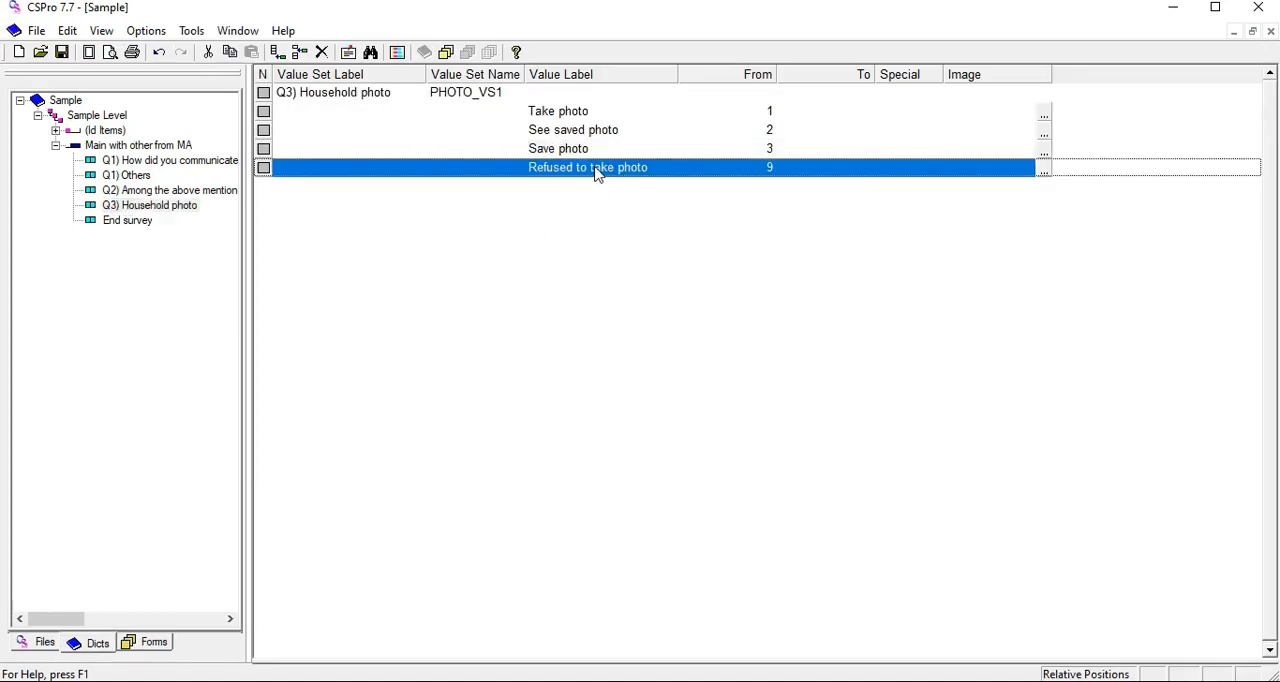
pyautogui.moveTo(760, 182)
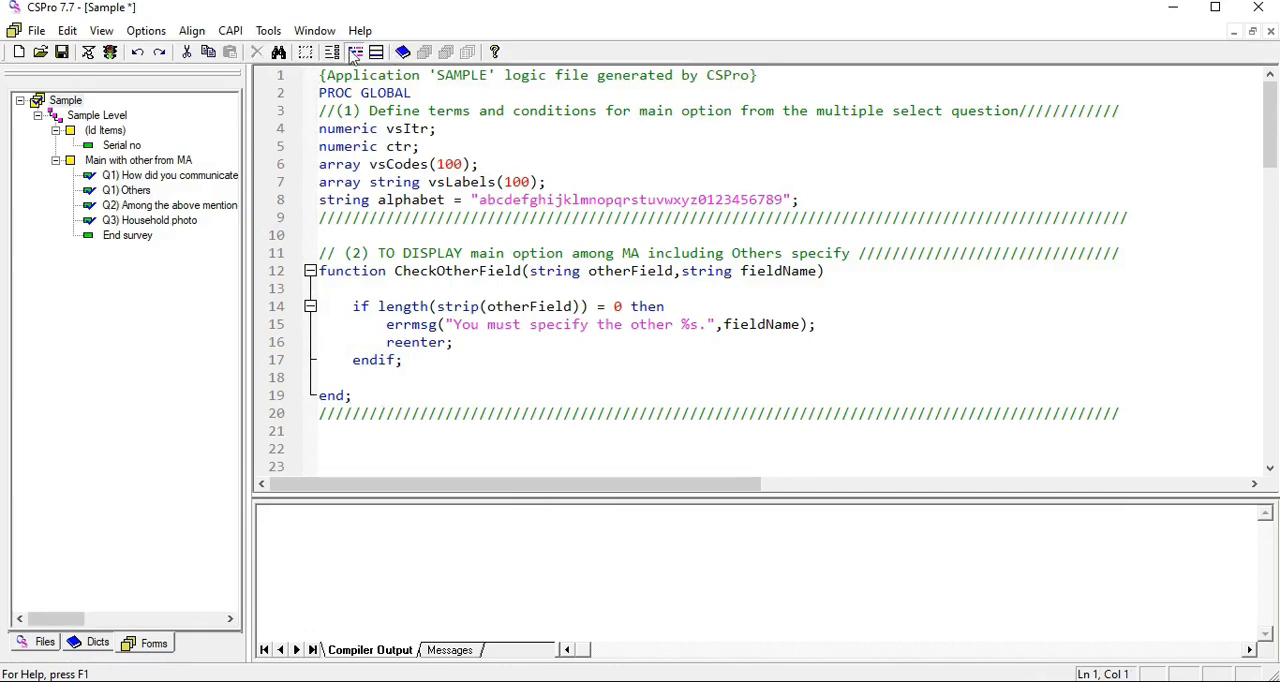
# Have the code-9 branch run filedelete(photoFilename) and close the blocks with two endif lines
pyautogui.click(150, 220)
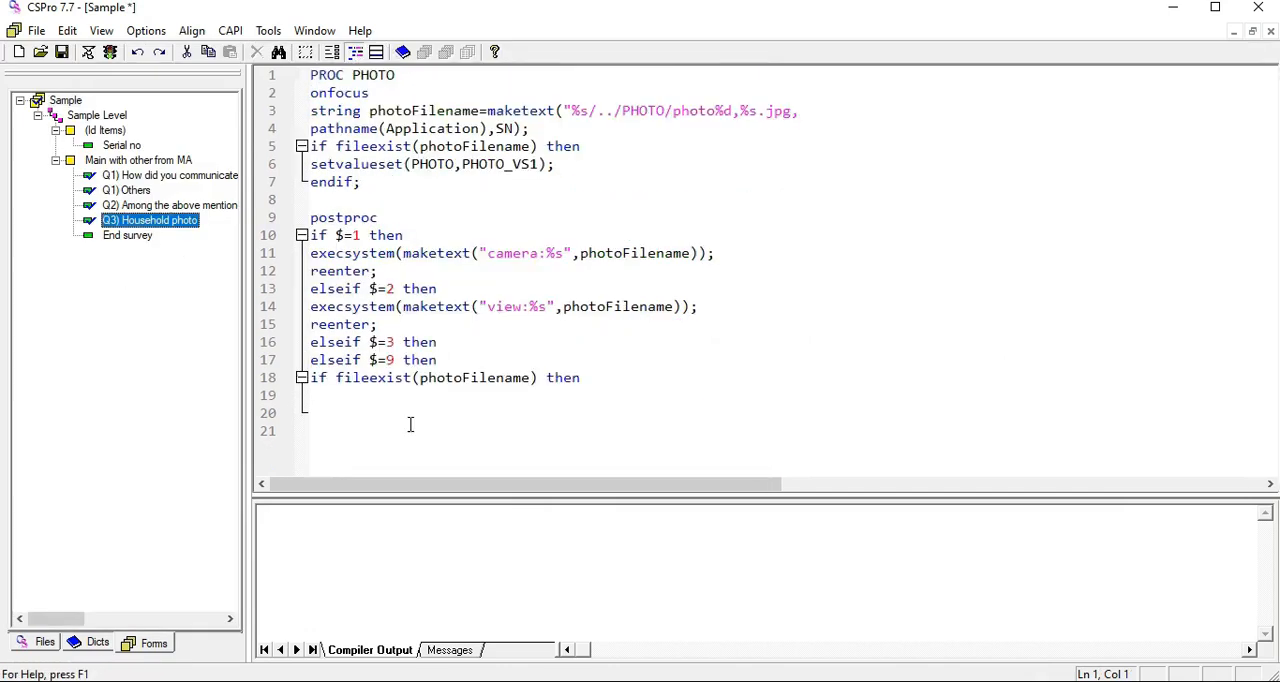
pyautogui.click(384, 394)
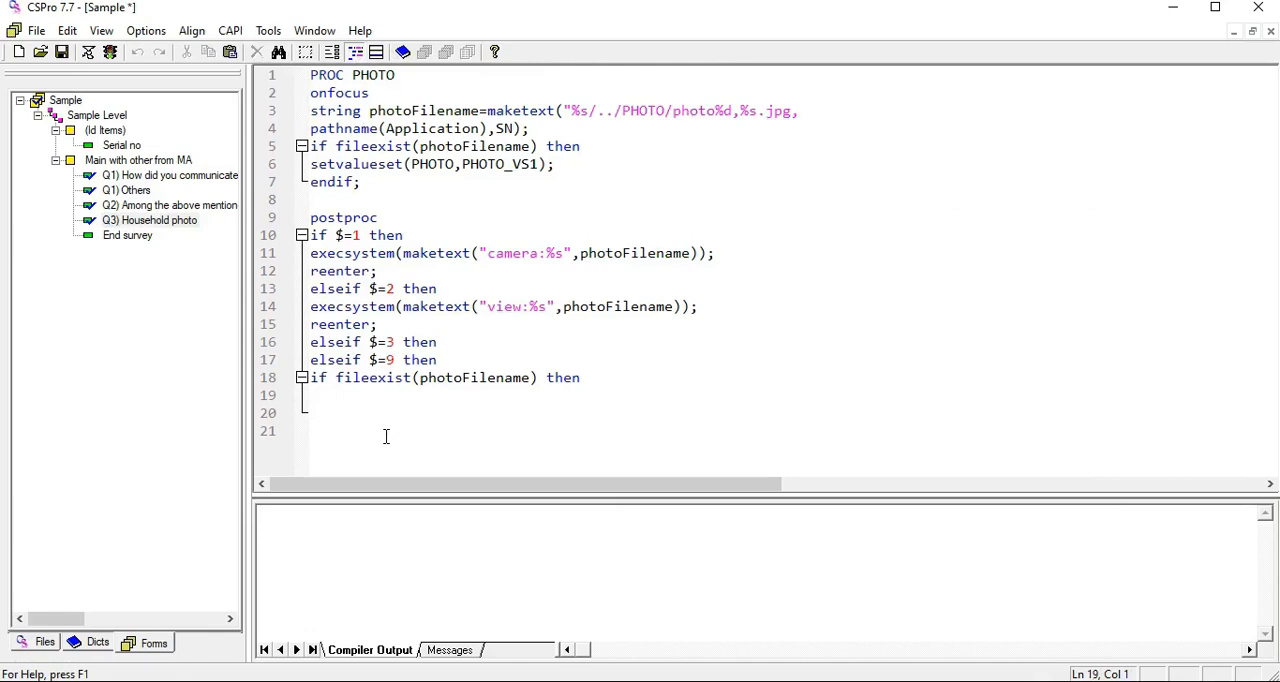
pyautogui.write('filed')
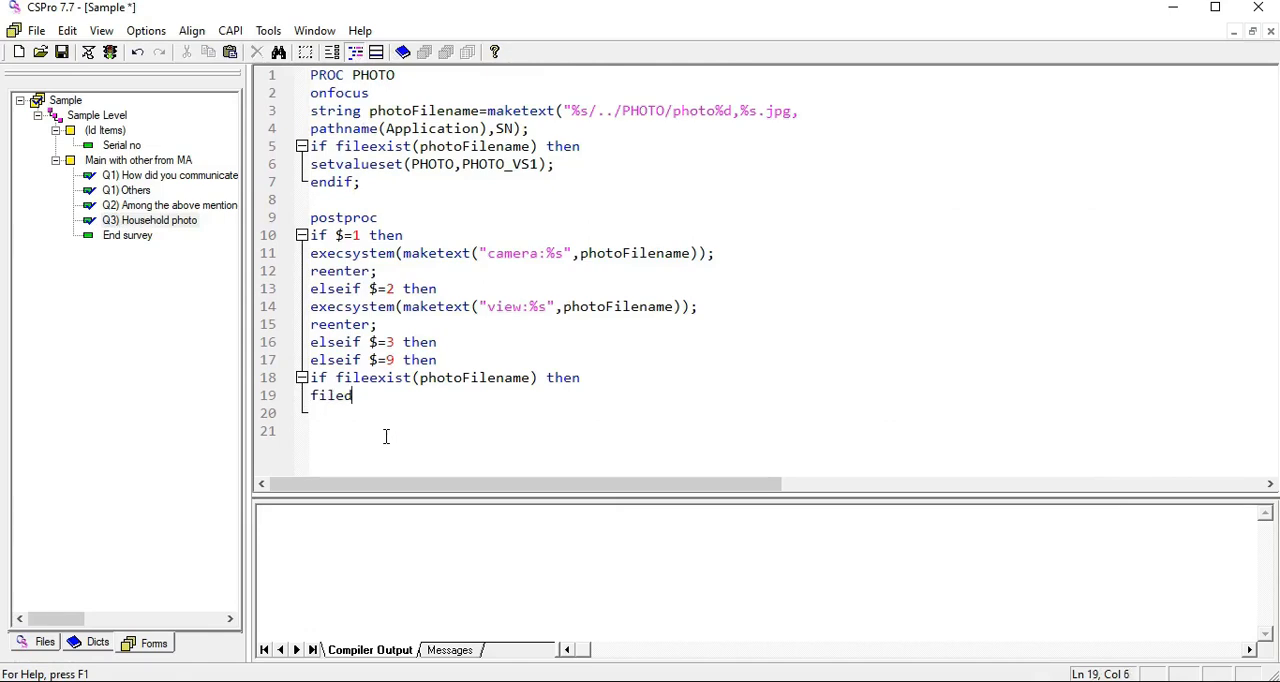
pyautogui.write('elete')
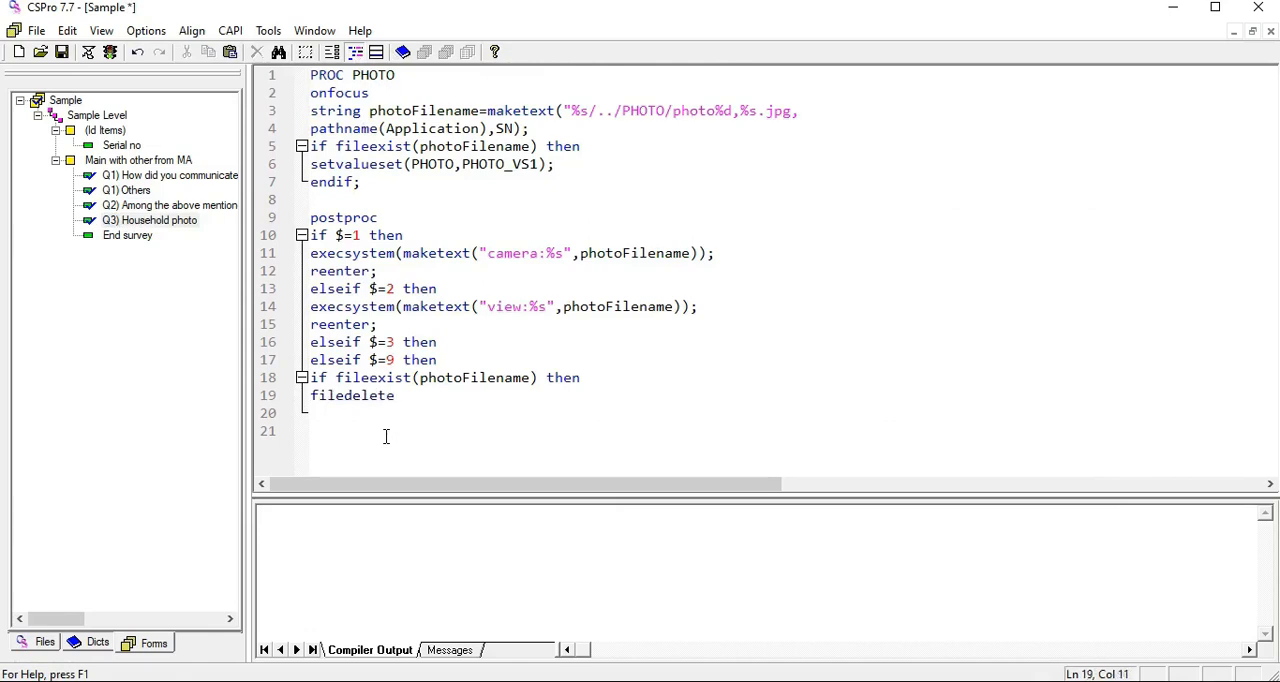
pyautogui.write('(')
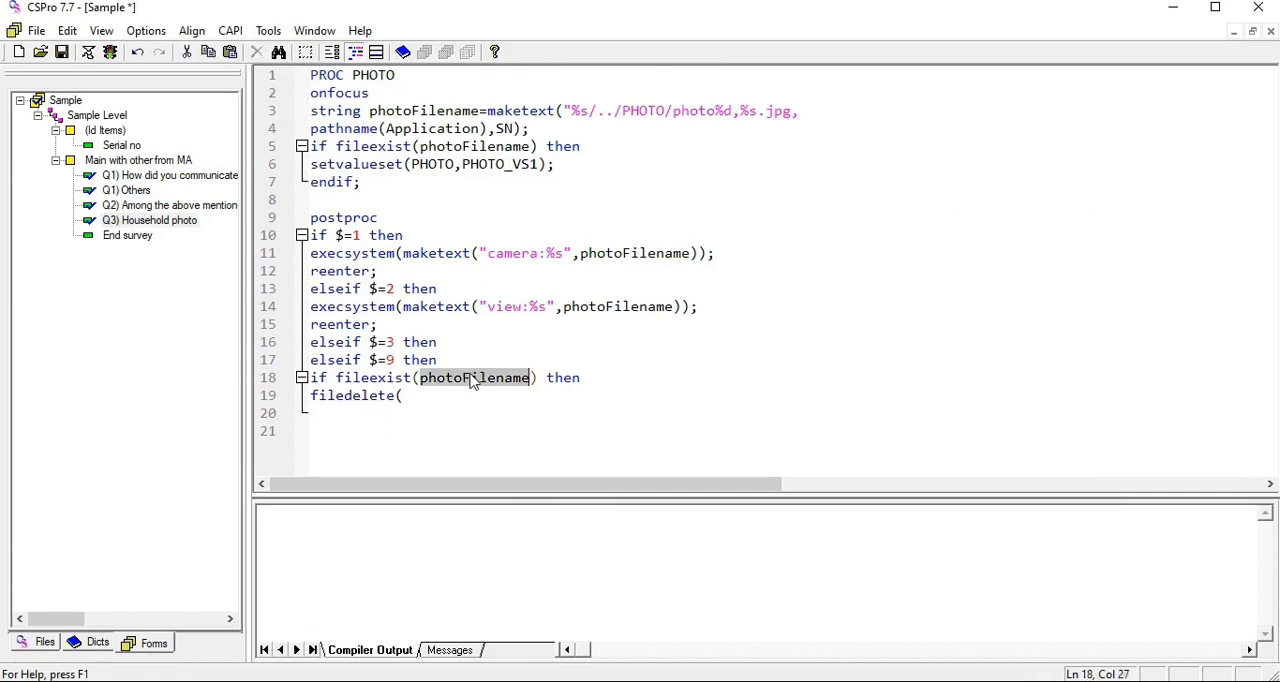
pyautogui.write('photoFilename')
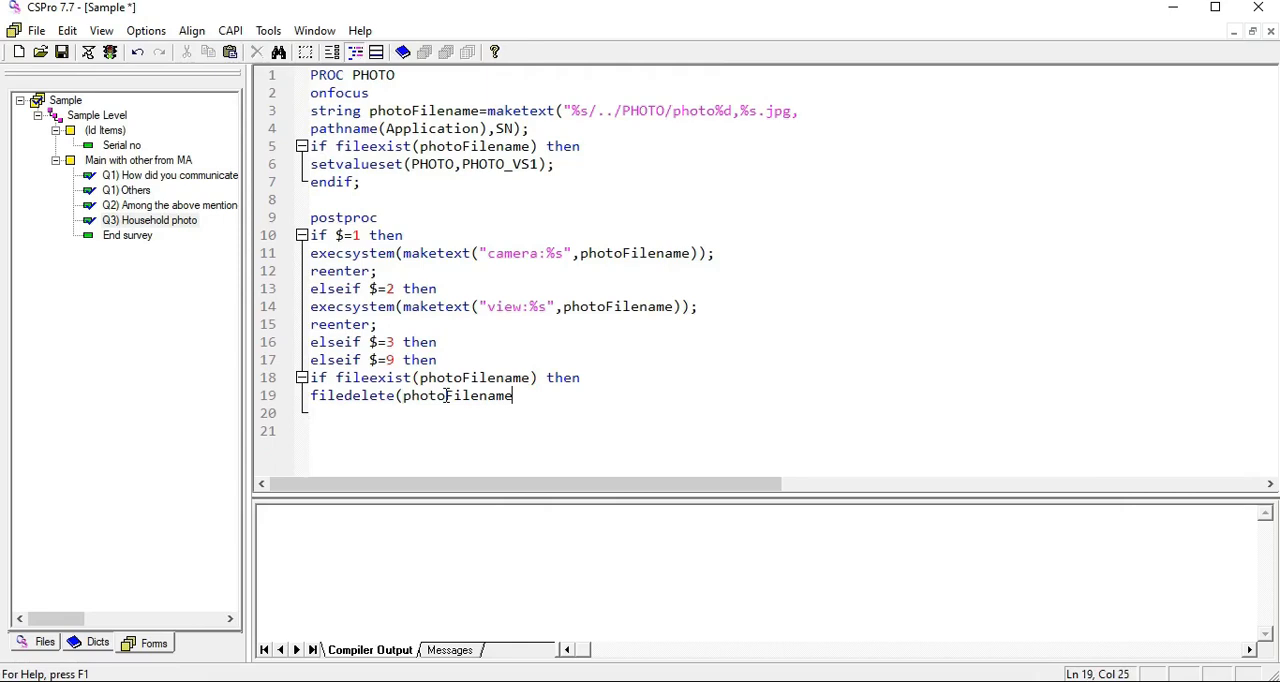
pyautogui.write(');')
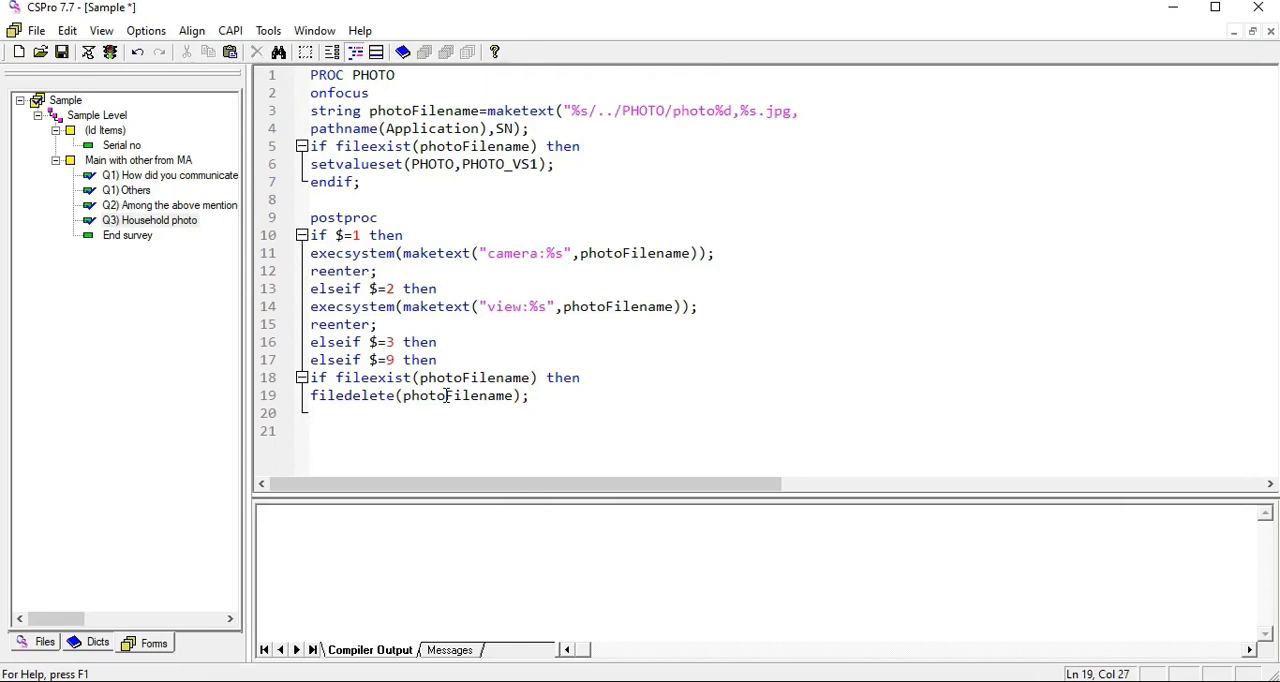
pyautogui.write('endif;')
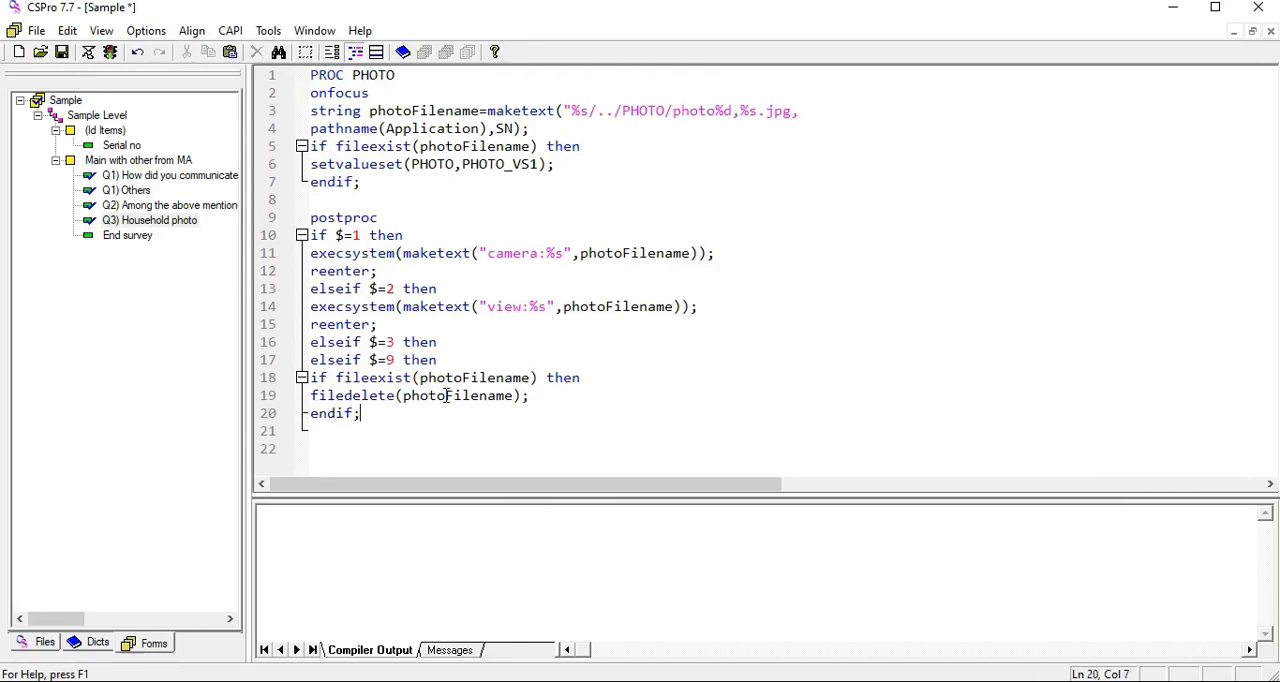
pyautogui.write('endif;')
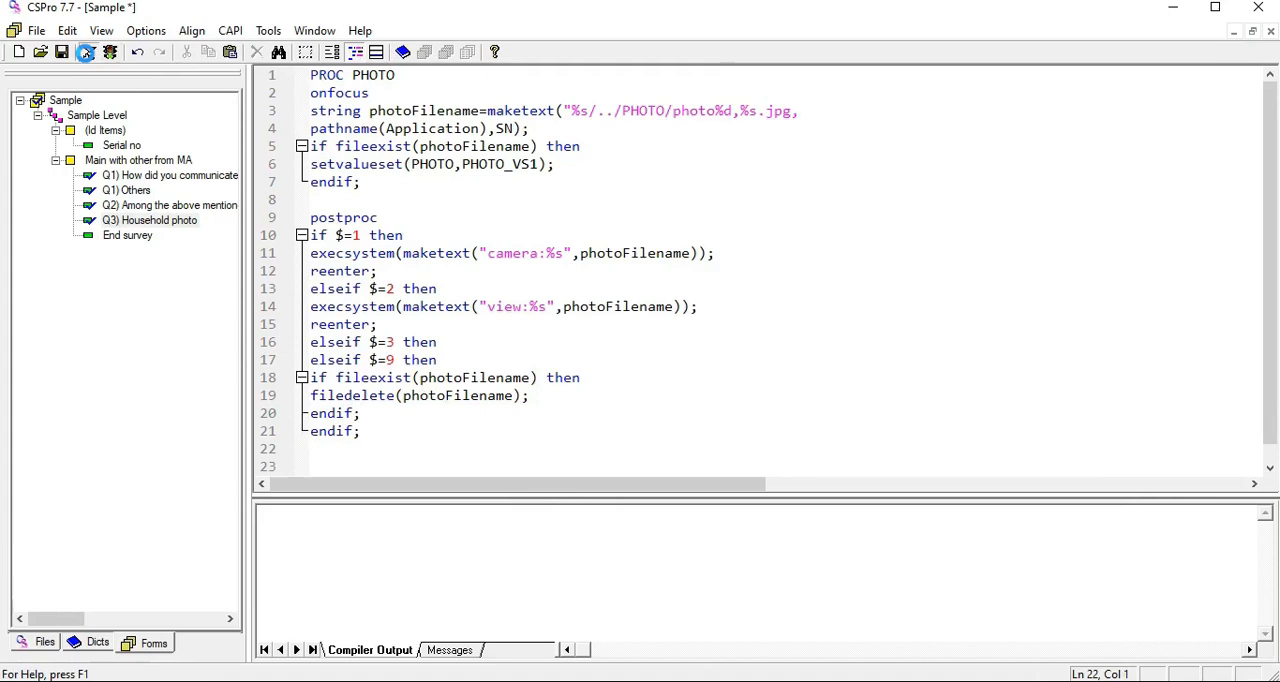
# Compile, acknowledge the missing-quote error, add the closing quote on line 3 and recompile
pyautogui.click(84, 52)
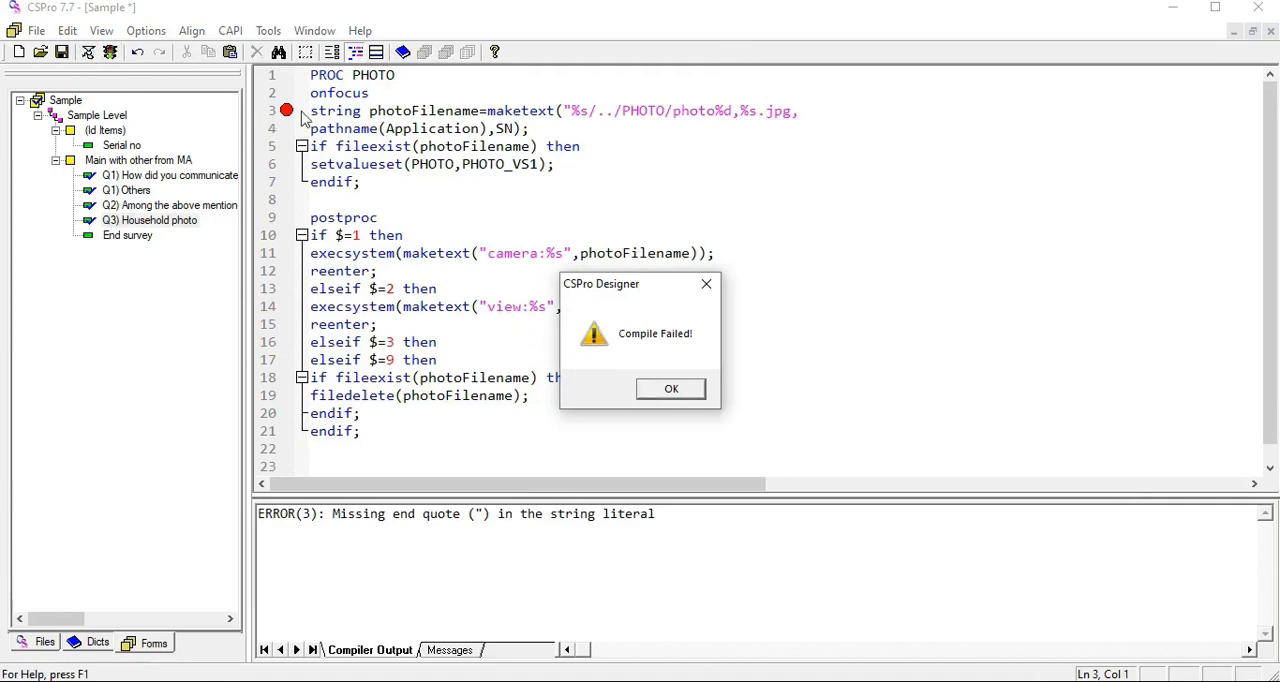
pyautogui.click(672, 388)
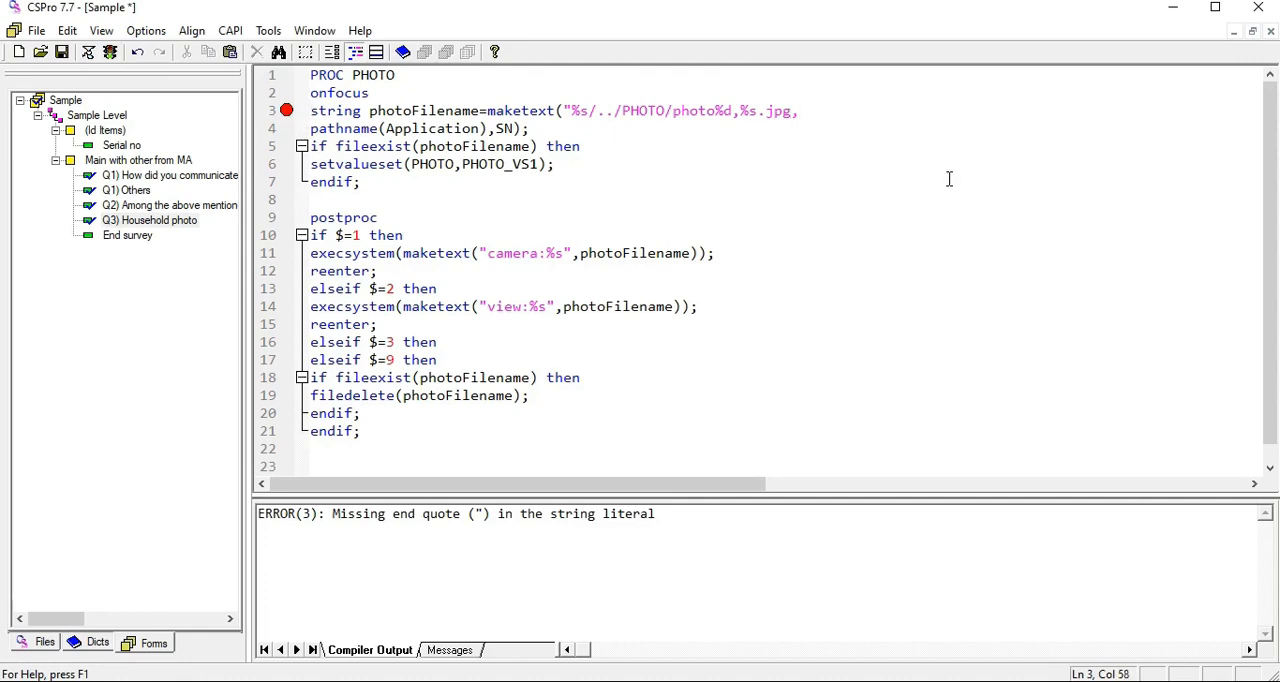
pyautogui.write(',')
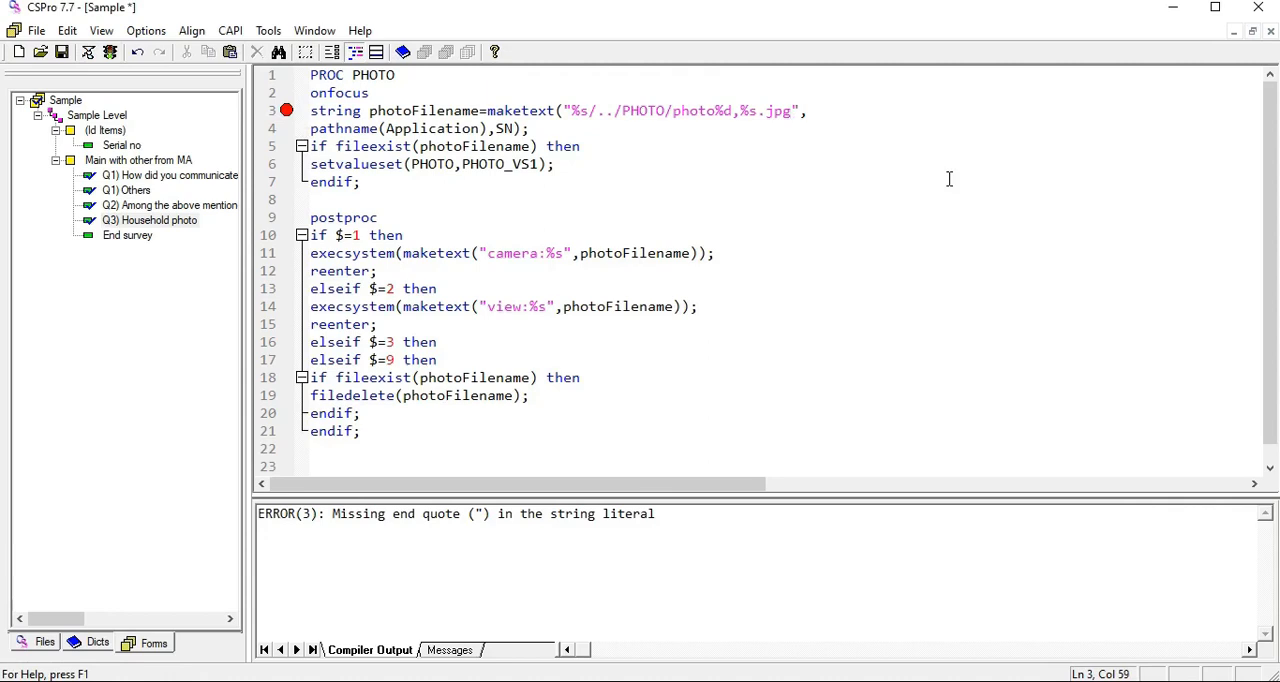
pyautogui.click(88, 52)
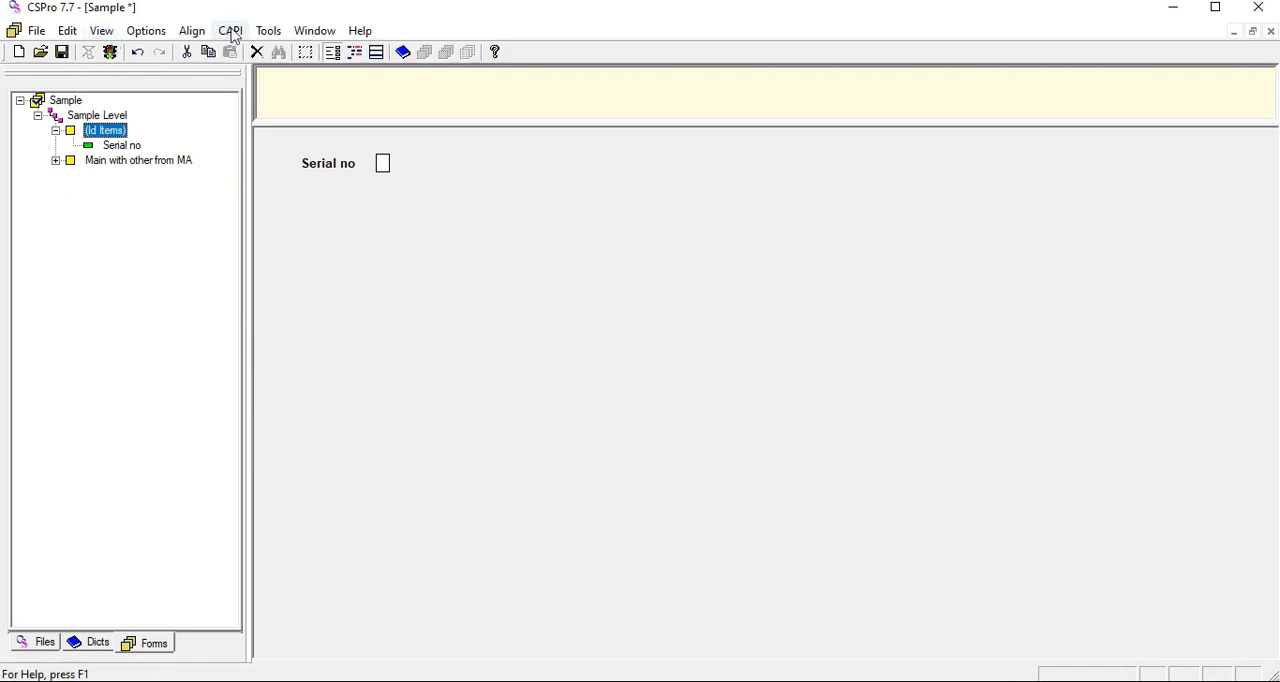
# Add a second language named NEP with label Nepali in the Languages dialog and confirm it
pyautogui.click(268, 30)
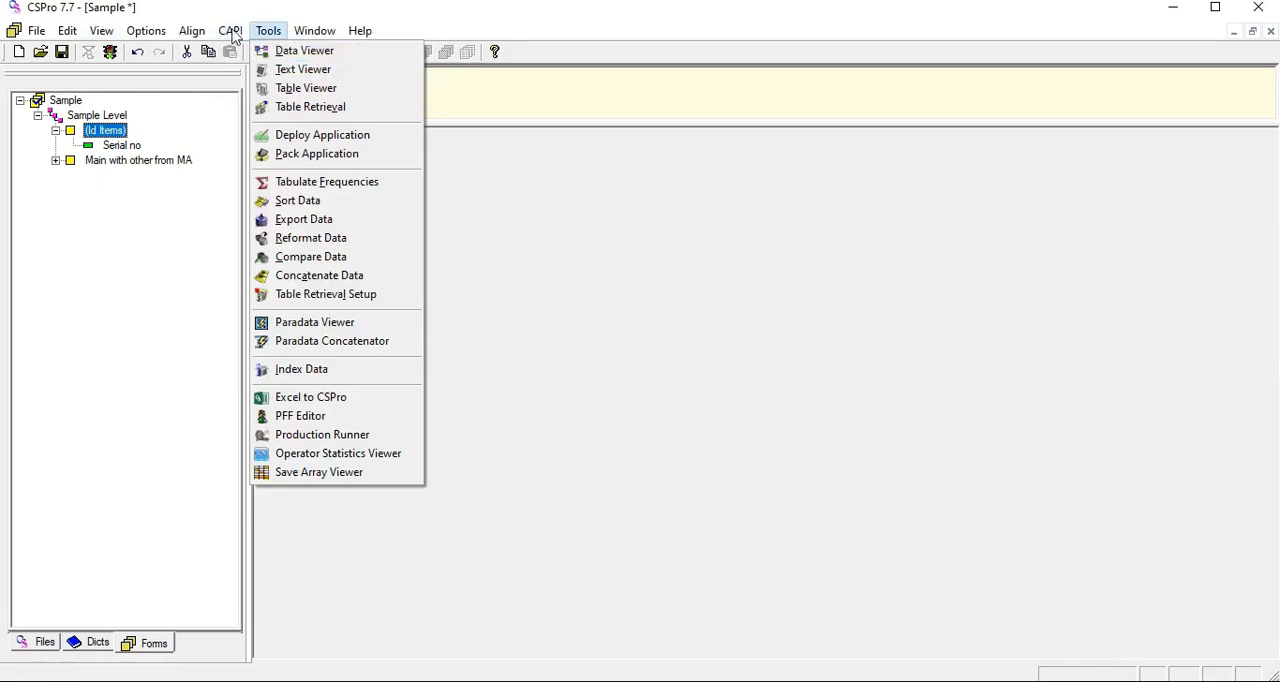
pyautogui.click(230, 30)
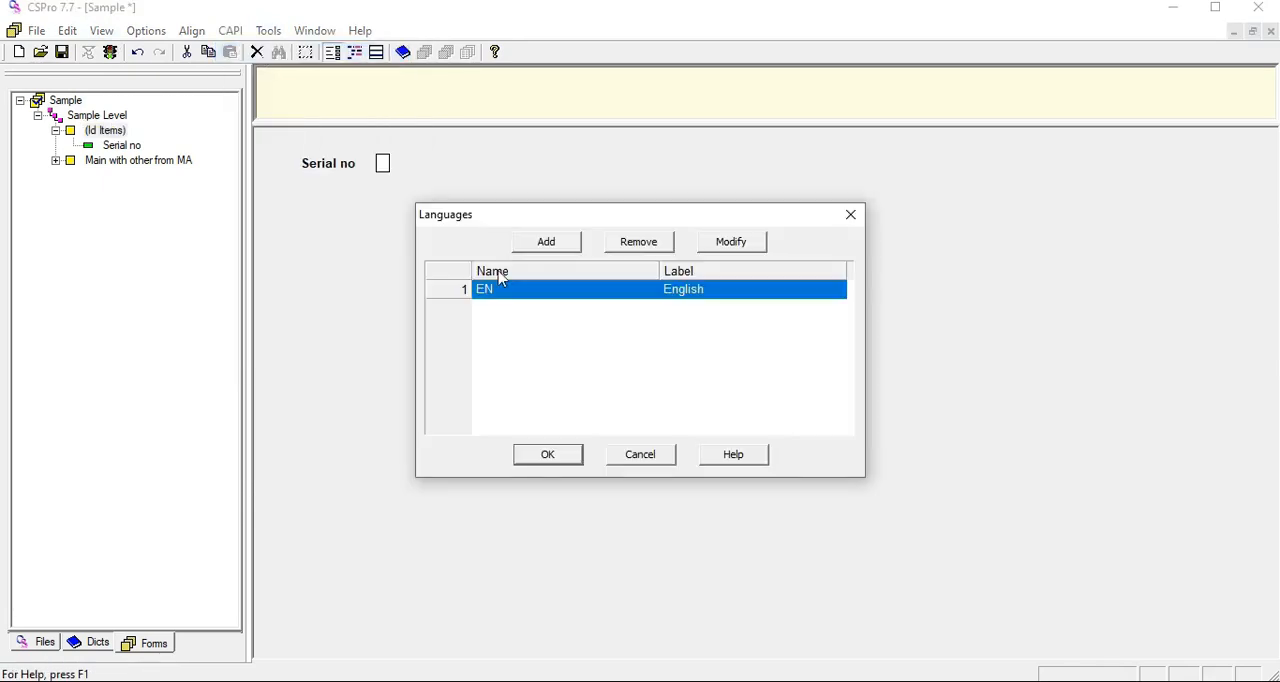
pyautogui.click(546, 240)
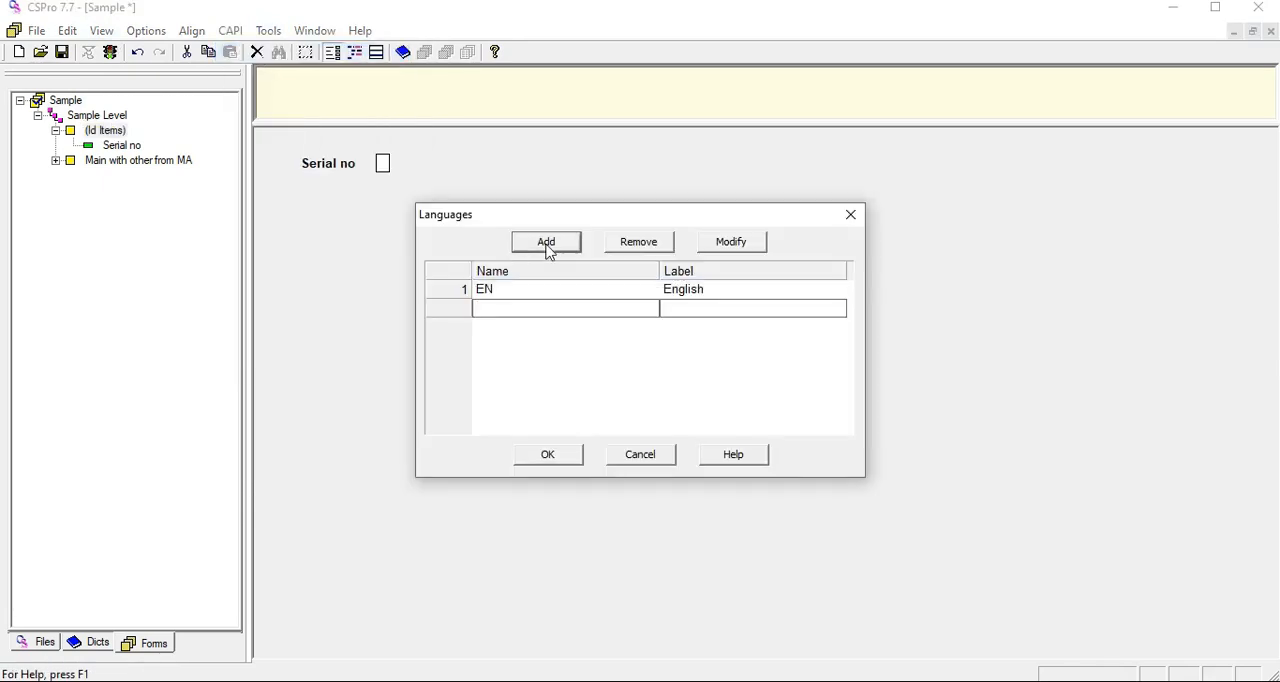
pyautogui.write('N')
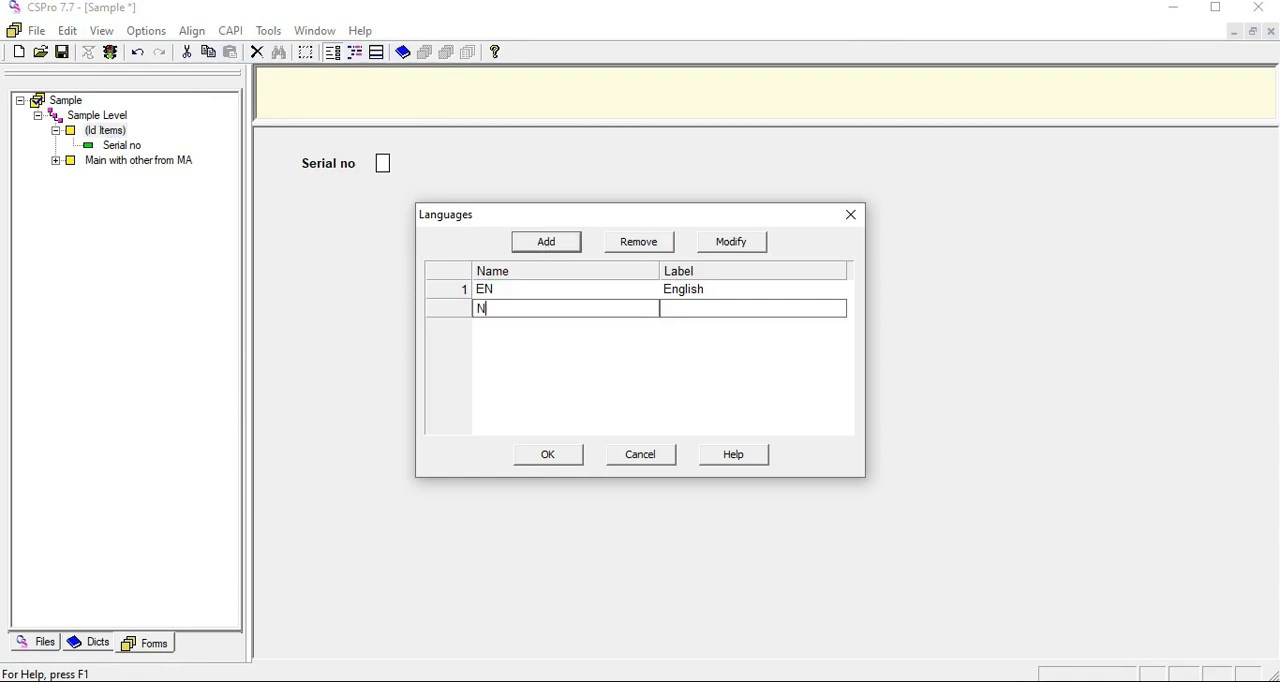
pyautogui.write('EP')
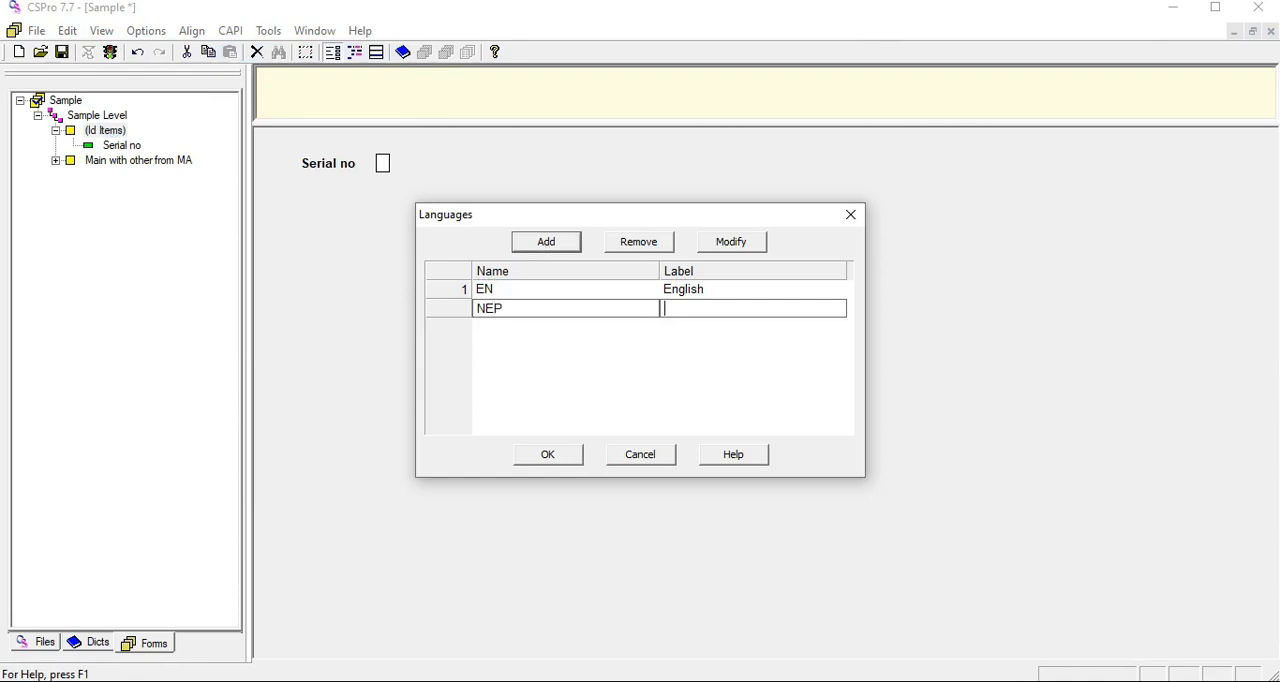
pyautogui.write('Nepali')
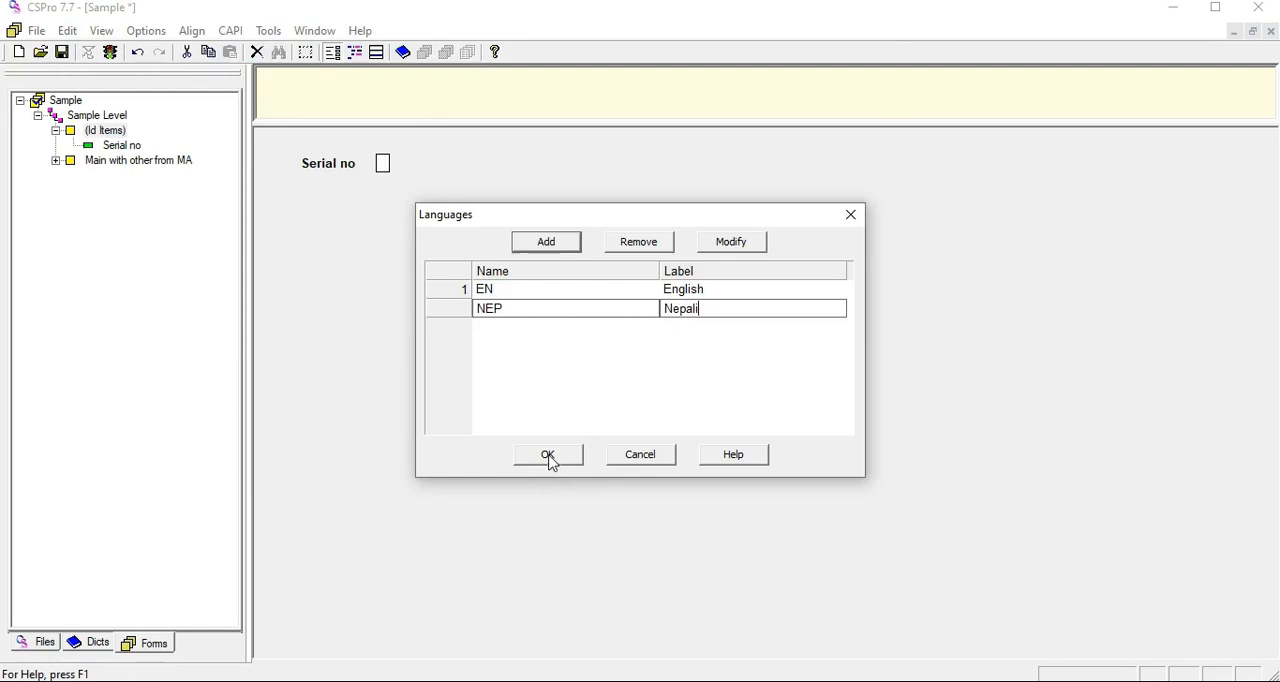
pyautogui.click(548, 454)
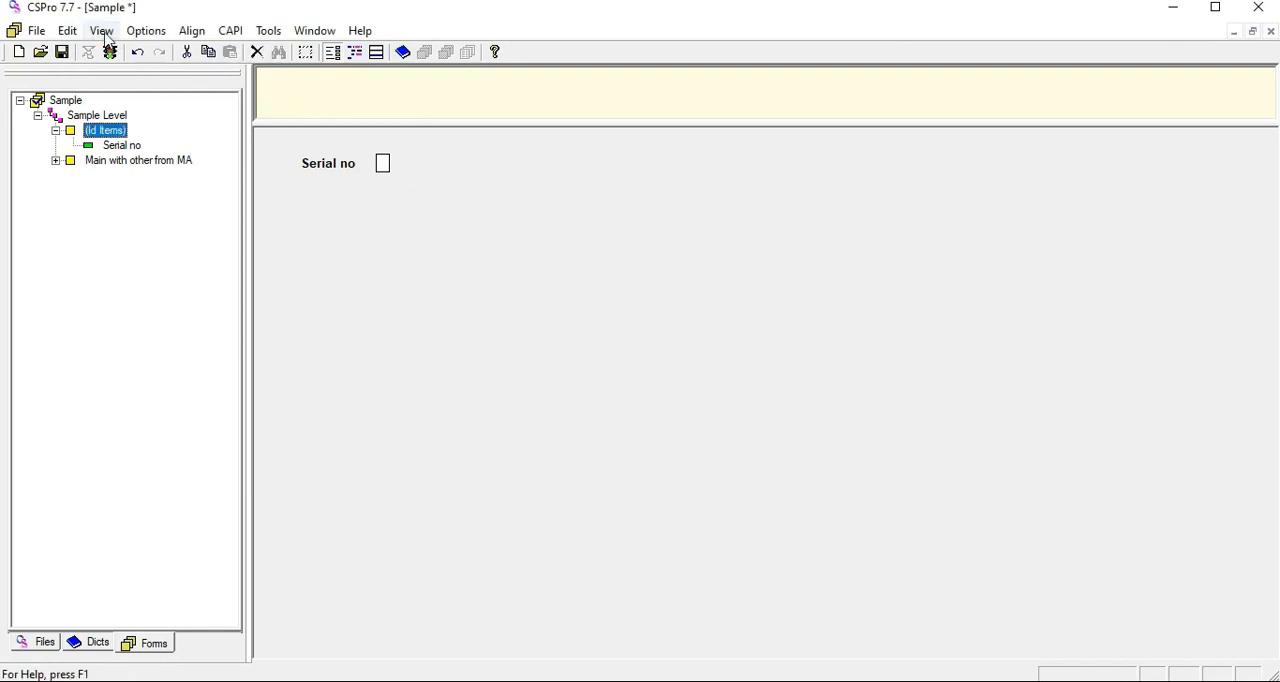
pyautogui.click(100, 30)
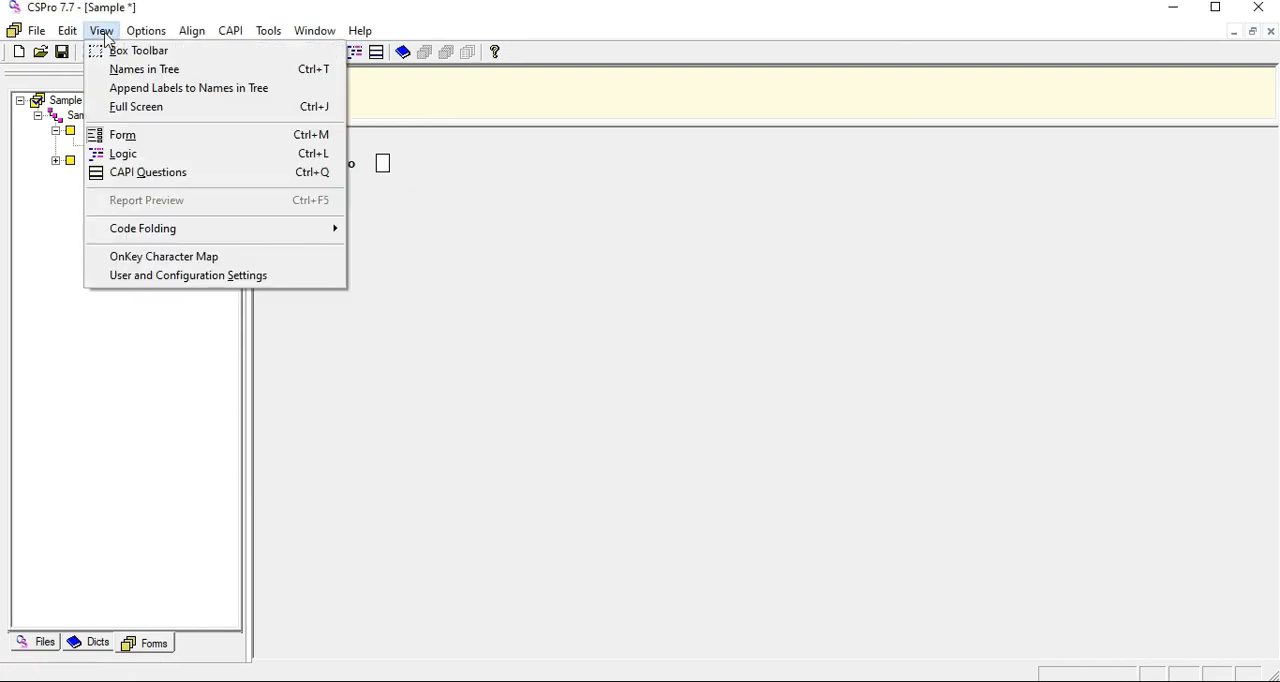
# In CAPI Questions, give Serial no the English text 'Serial number' and the Nepali 'क्रम' translation
pyautogui.click(122, 134)
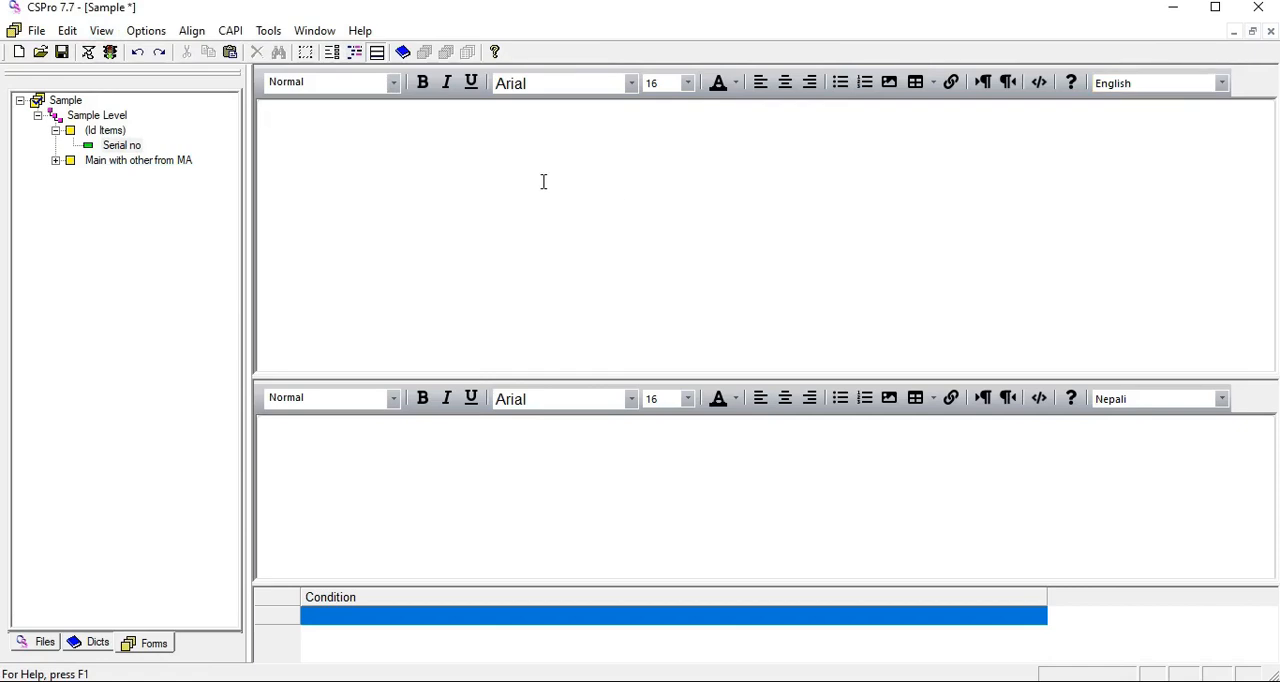
pyautogui.write('Serial number')
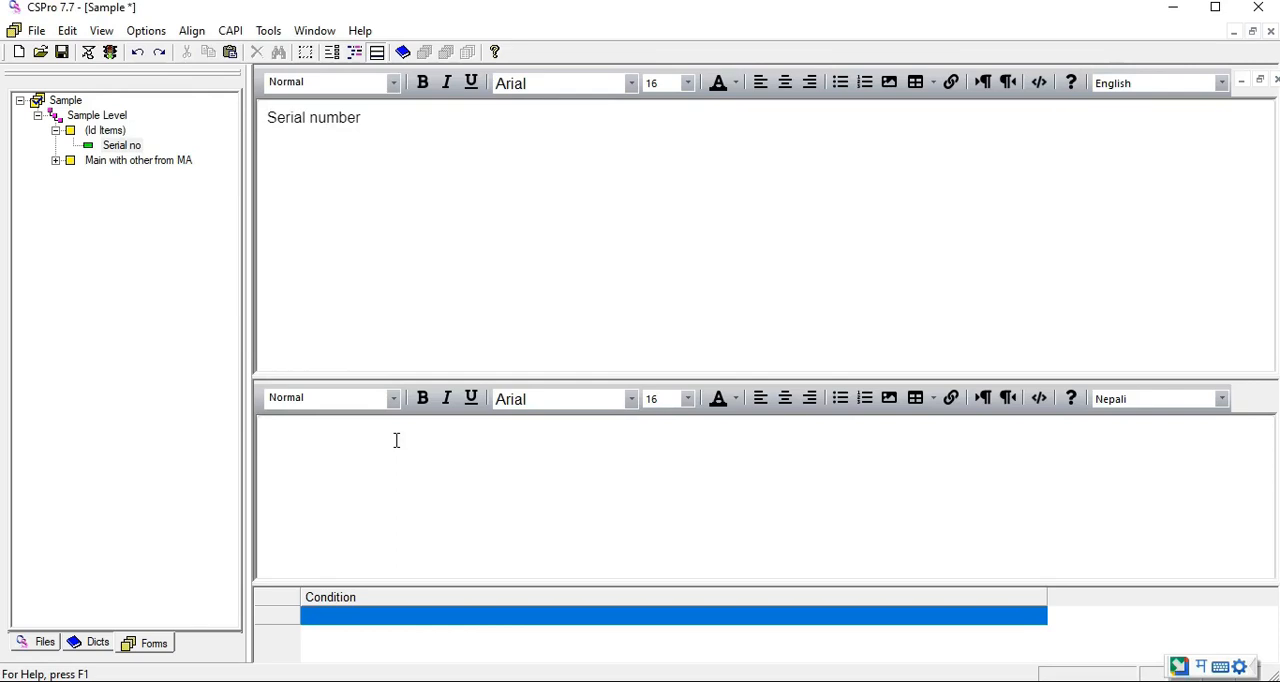
pyautogui.write('क्रम')
pyautogui.write('sankhya')
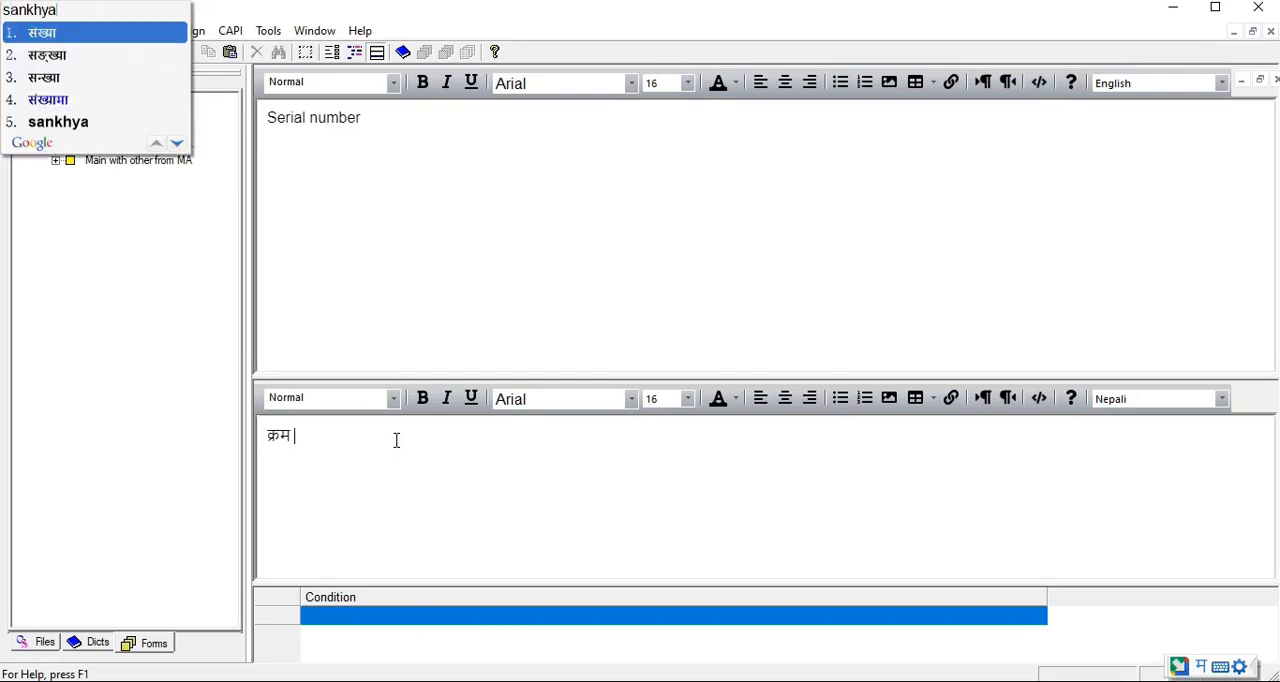
pyautogui.click(44, 32)
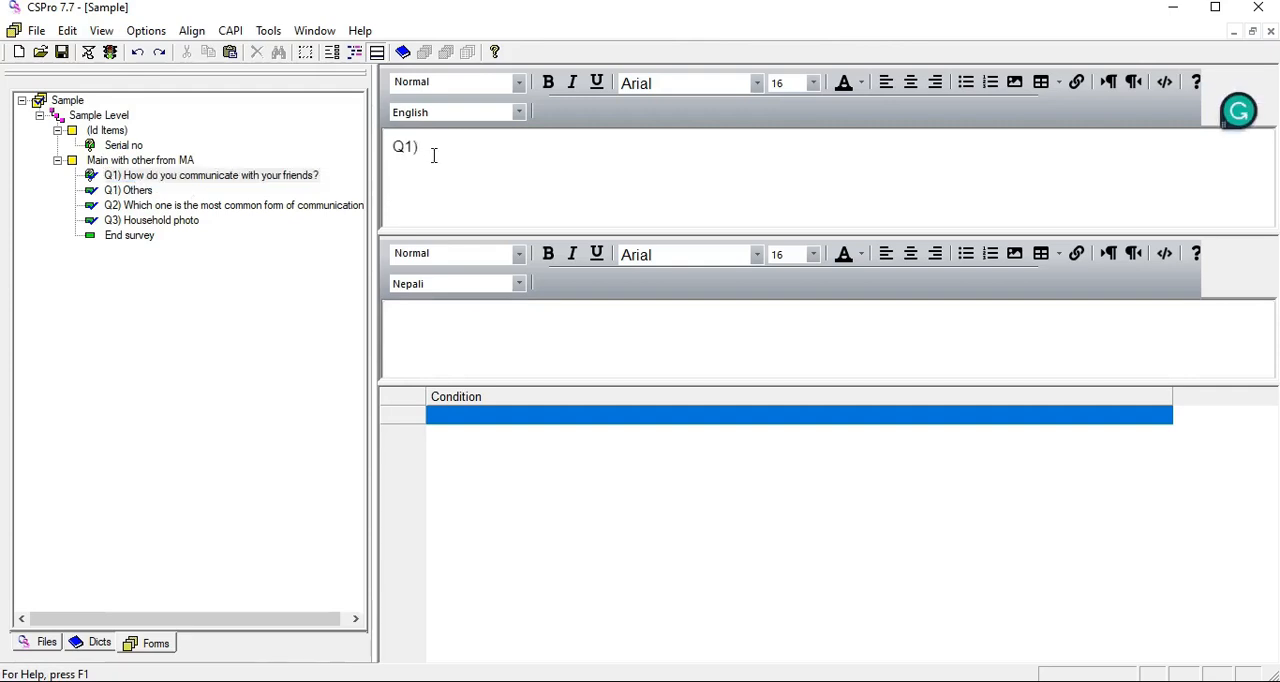
# Write Q1's English text 'Q1) How do you communicate with your friends'
pyautogui.write('How d')
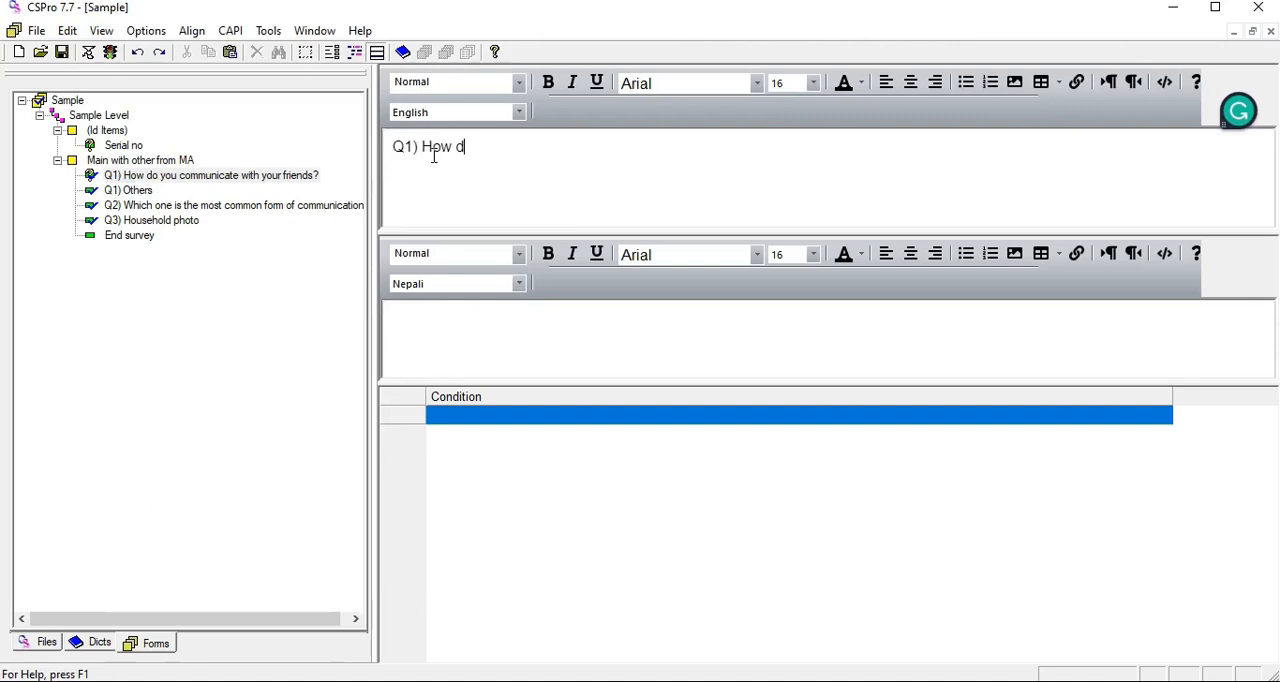
pyautogui.write('o you comm')
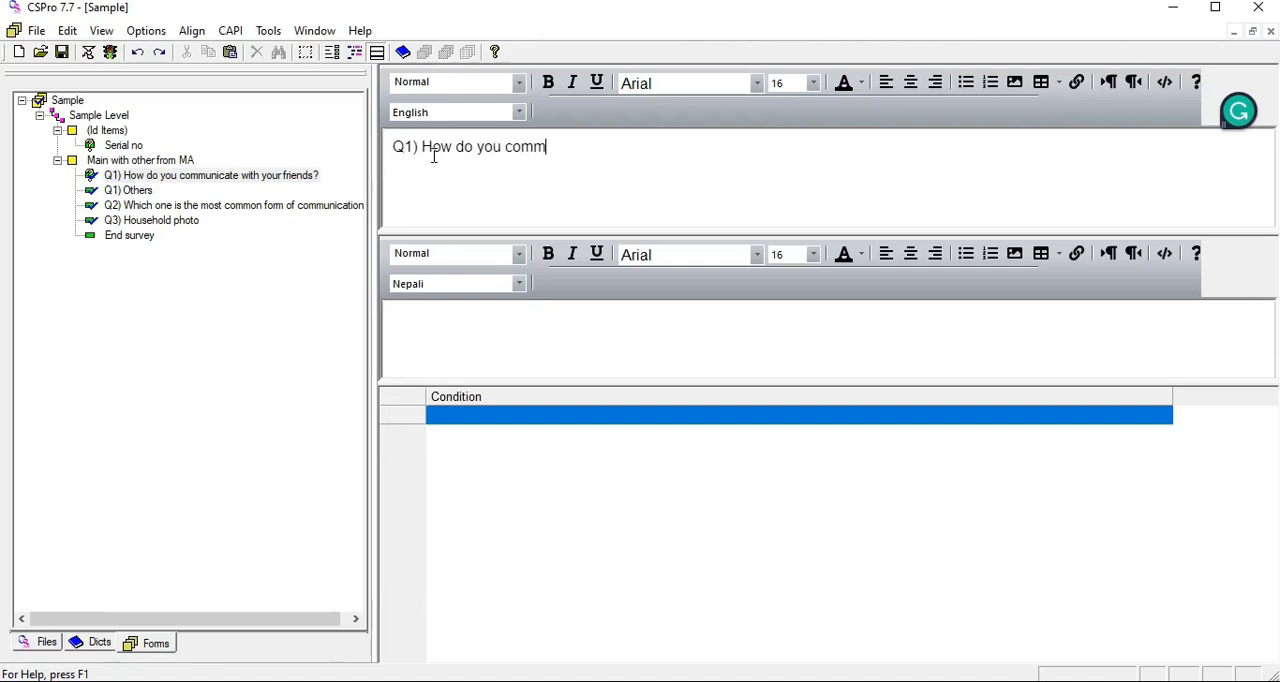
pyautogui.write('unicate')
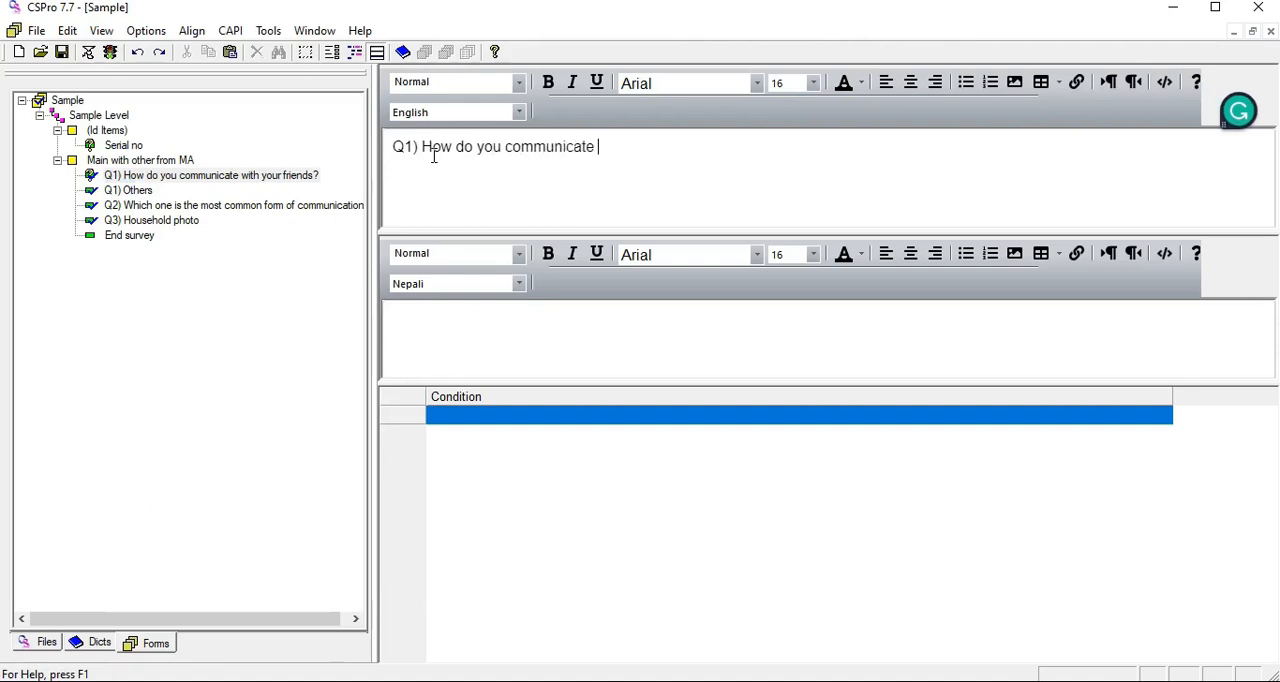
pyautogui.write('with')
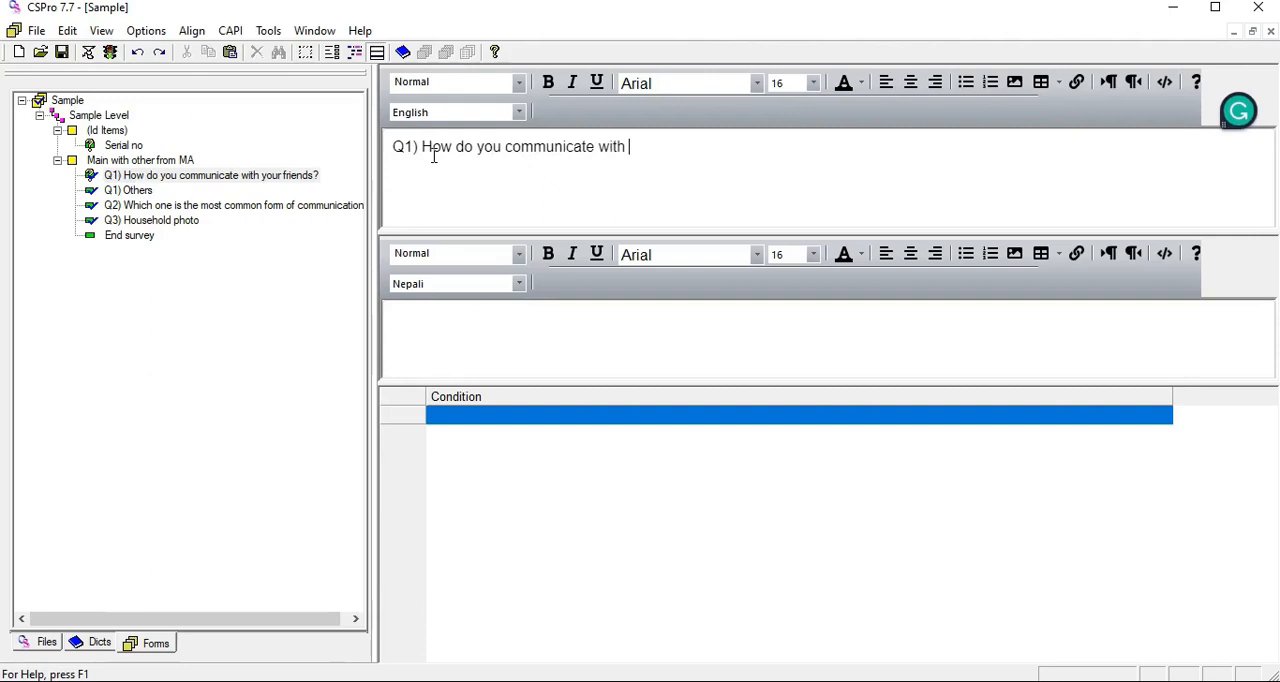
pyautogui.write('your friends?')
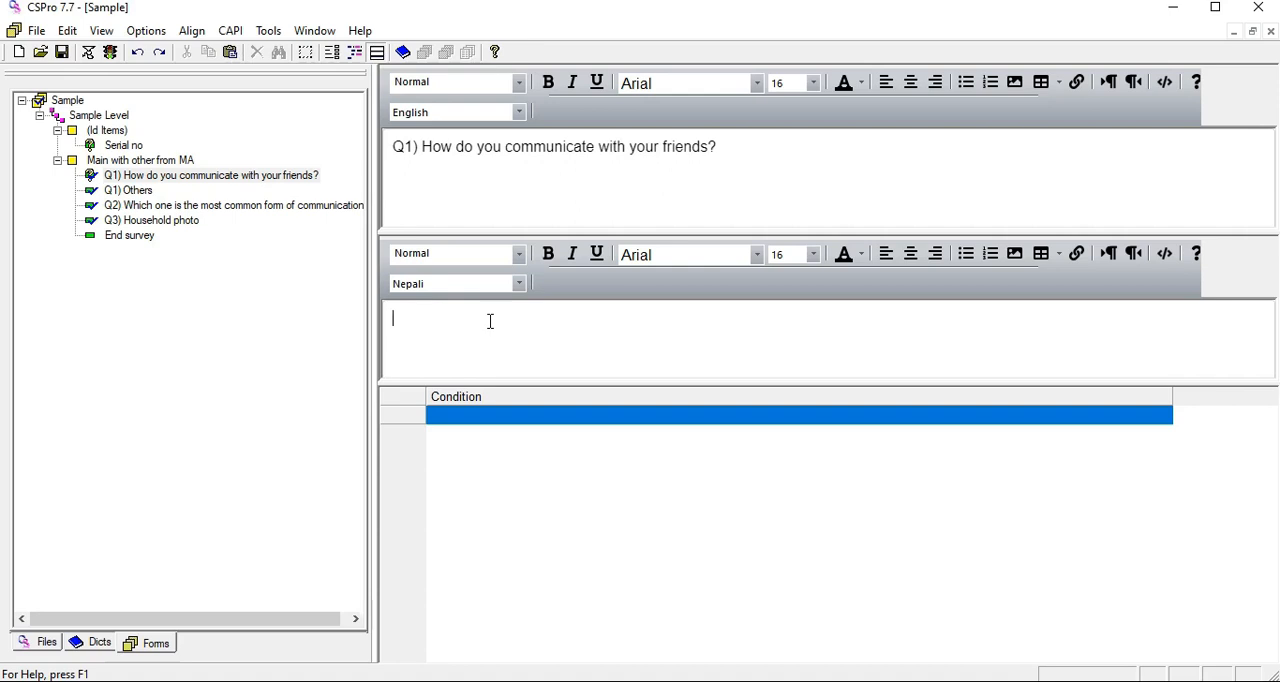
pyautogui.write('Q')
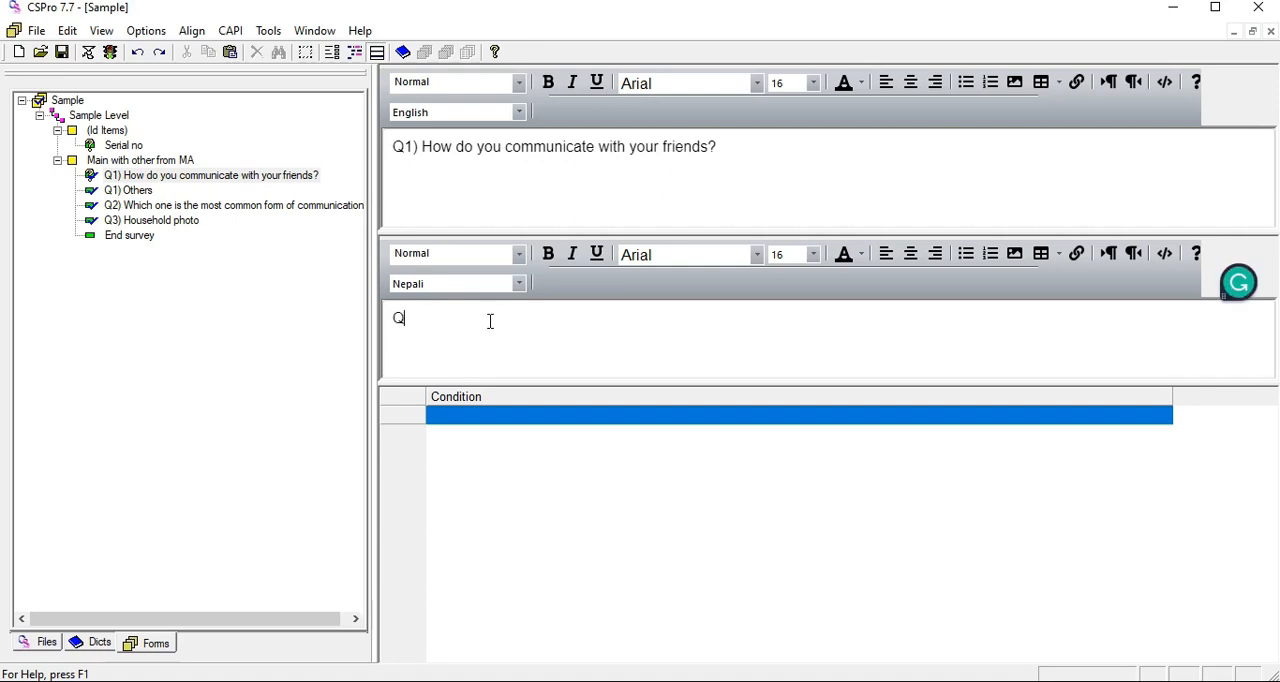
pyautogui.write('1)')
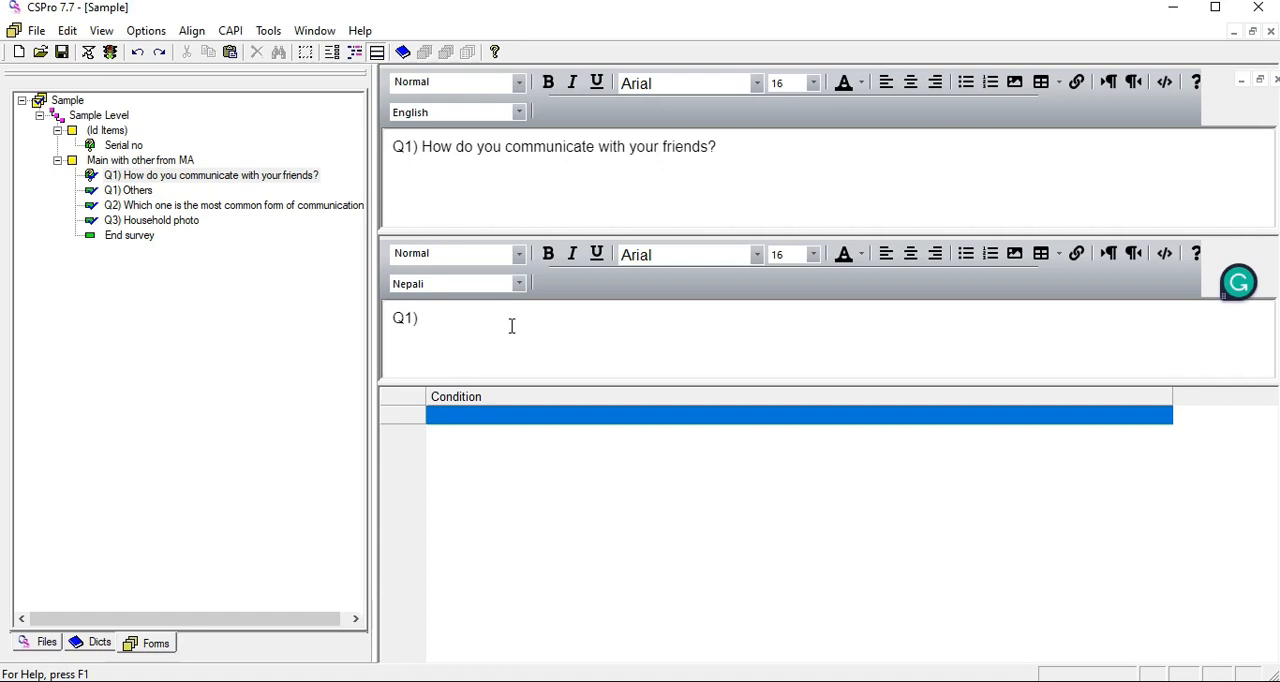
# Write Q1's Nepali translation asking which medium you communicate with friends through
pyautogui.write('tapa')
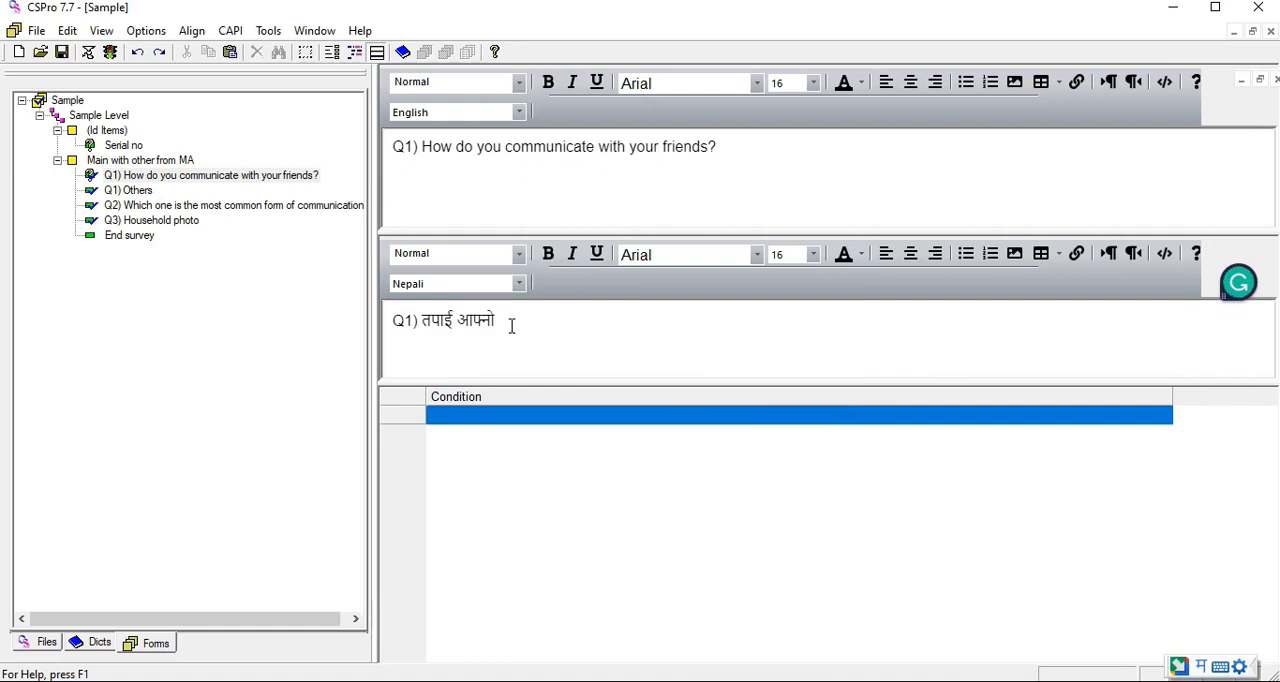
pyautogui.write('sanga')
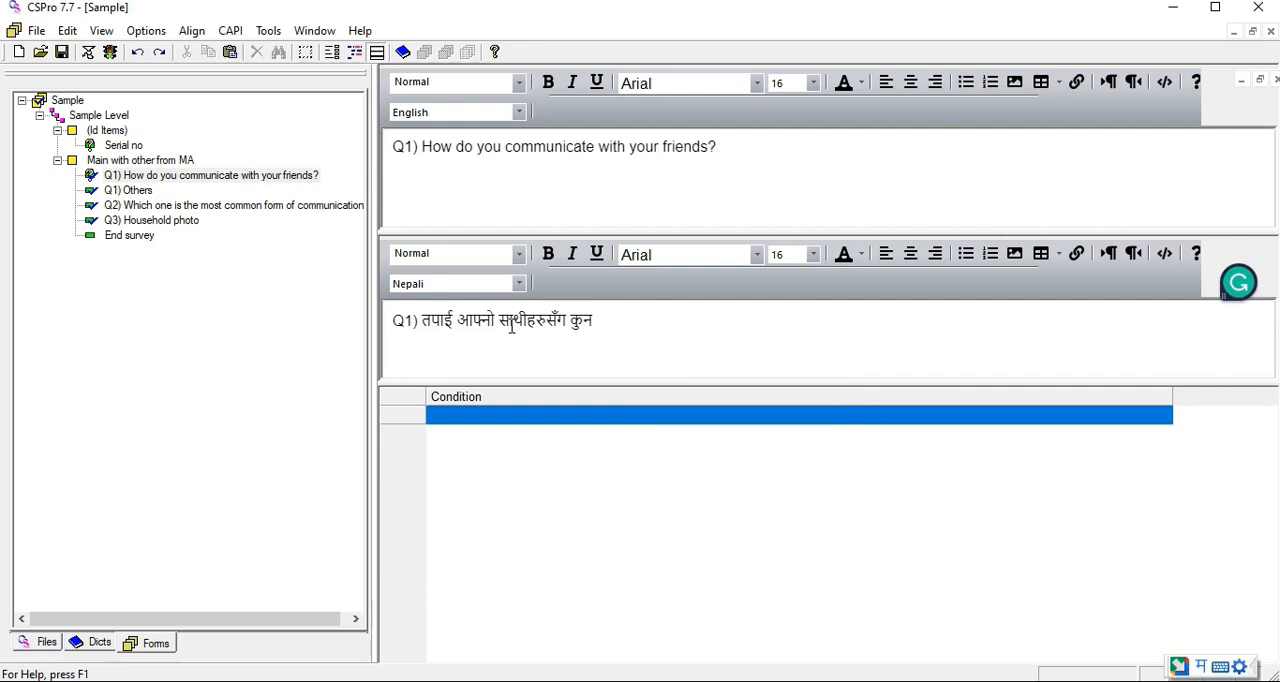
pyautogui.write('मध्यमबाट')
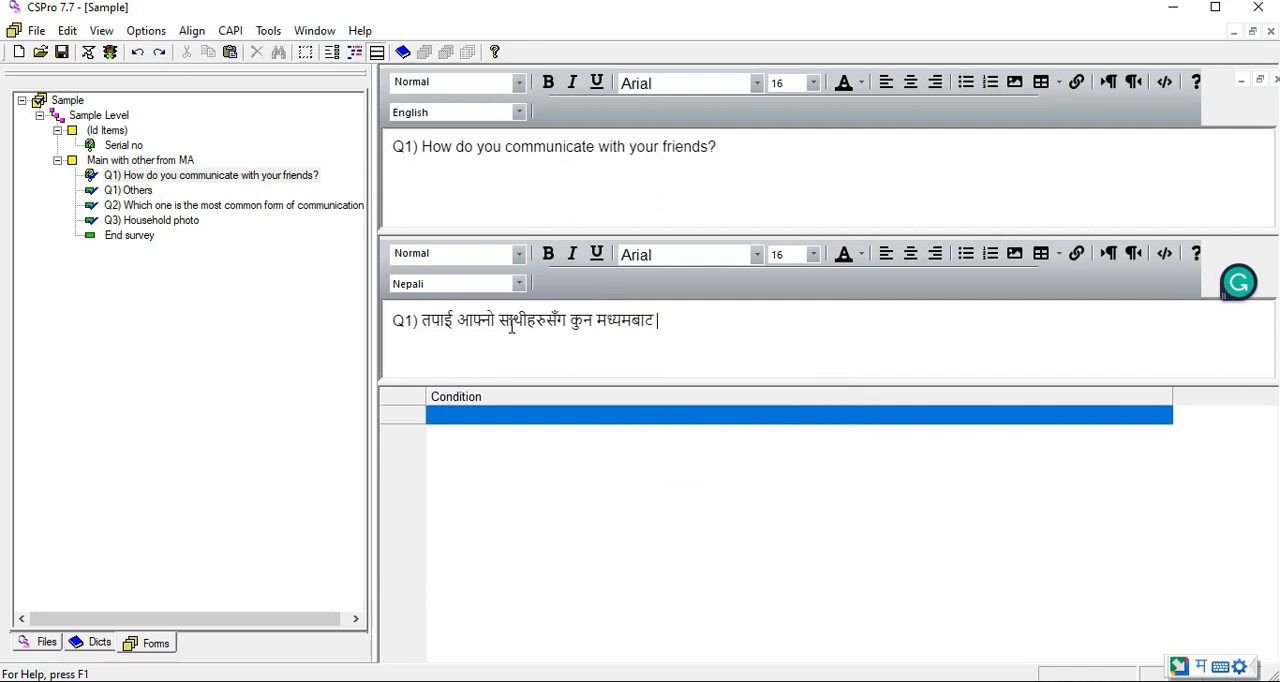
pyautogui.write('kani')
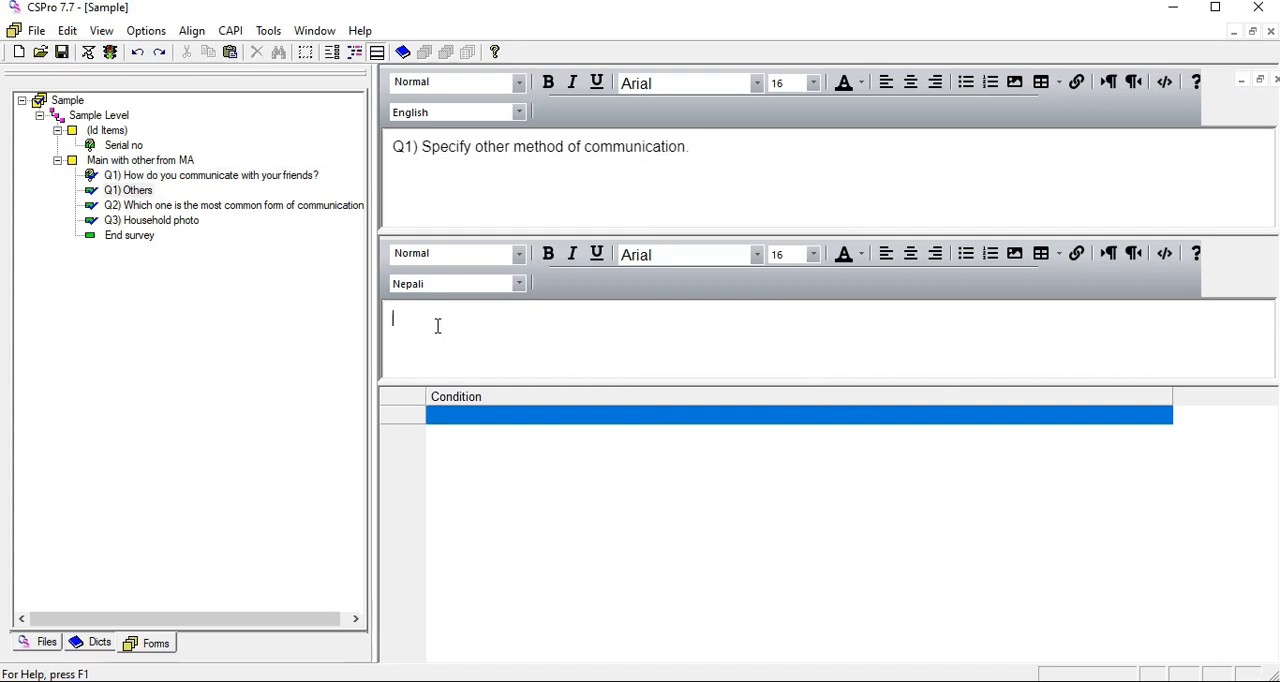
# Give Q1 Others the Nepali text 'Q1) अन्य माध्यम उल्लेख', correcting the misspelled word
pyautogui.write('Q1) अन्य बध्यम')
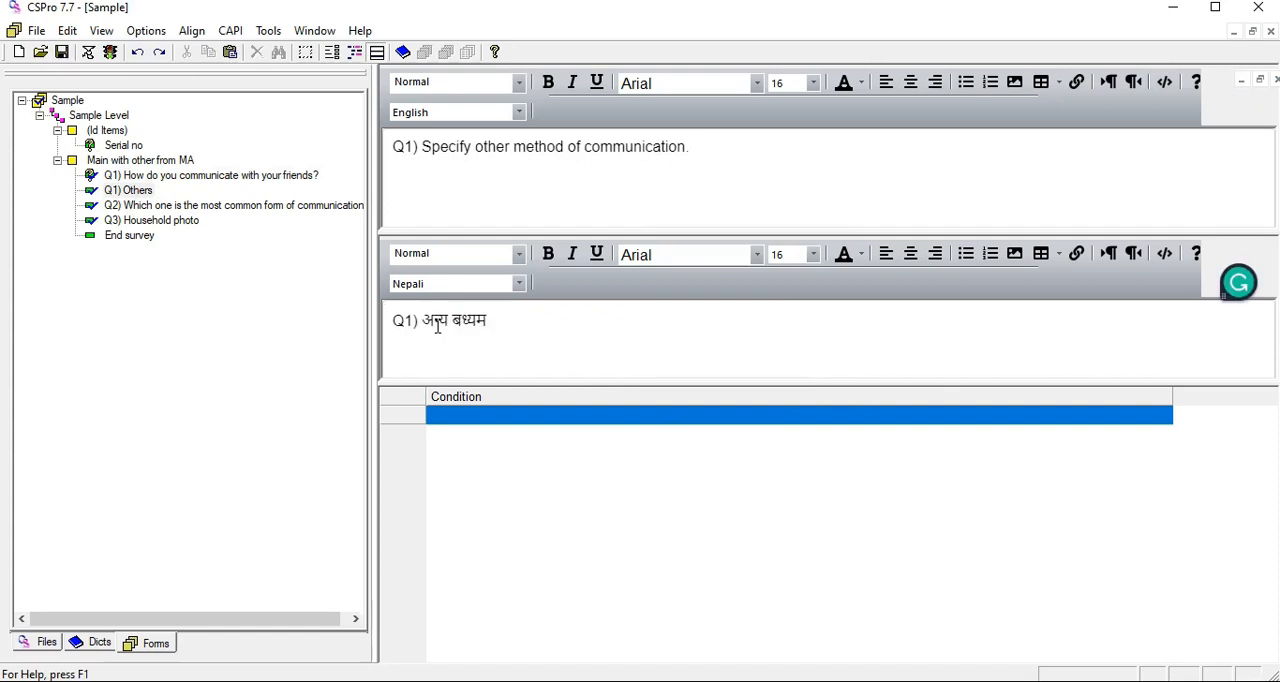
pyautogui.press('BackSpace')
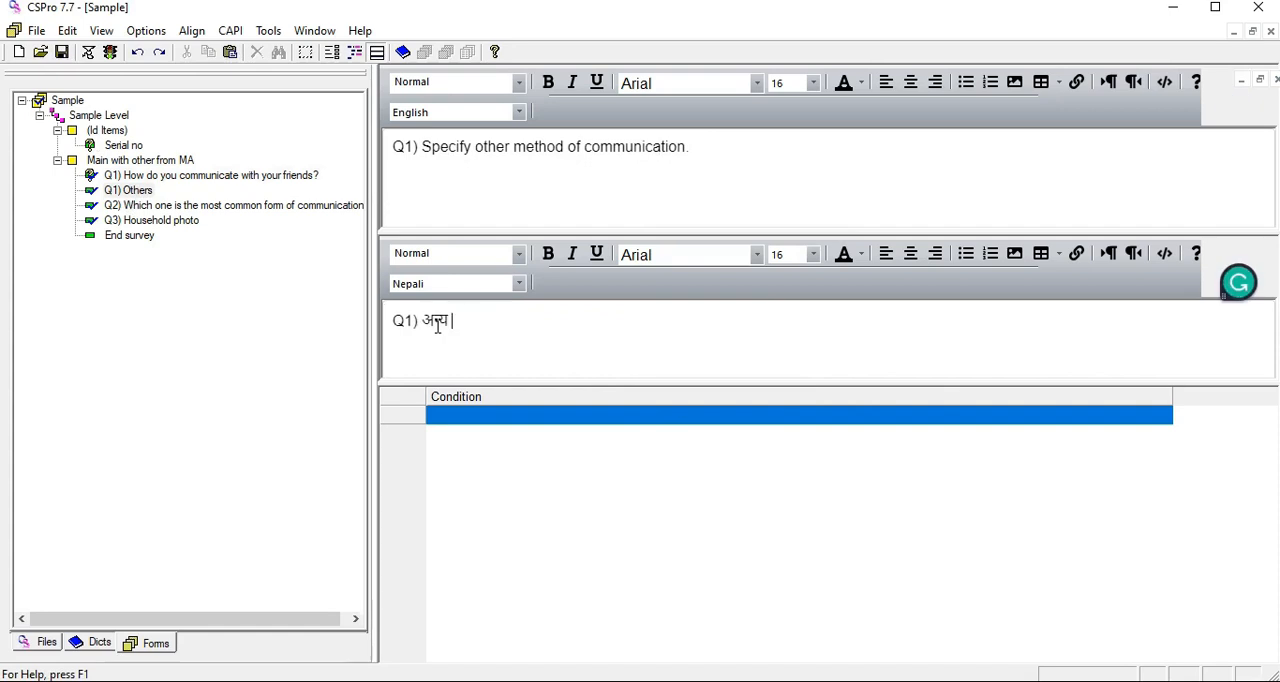
pyautogui.write('माध्यम उल्लेख')
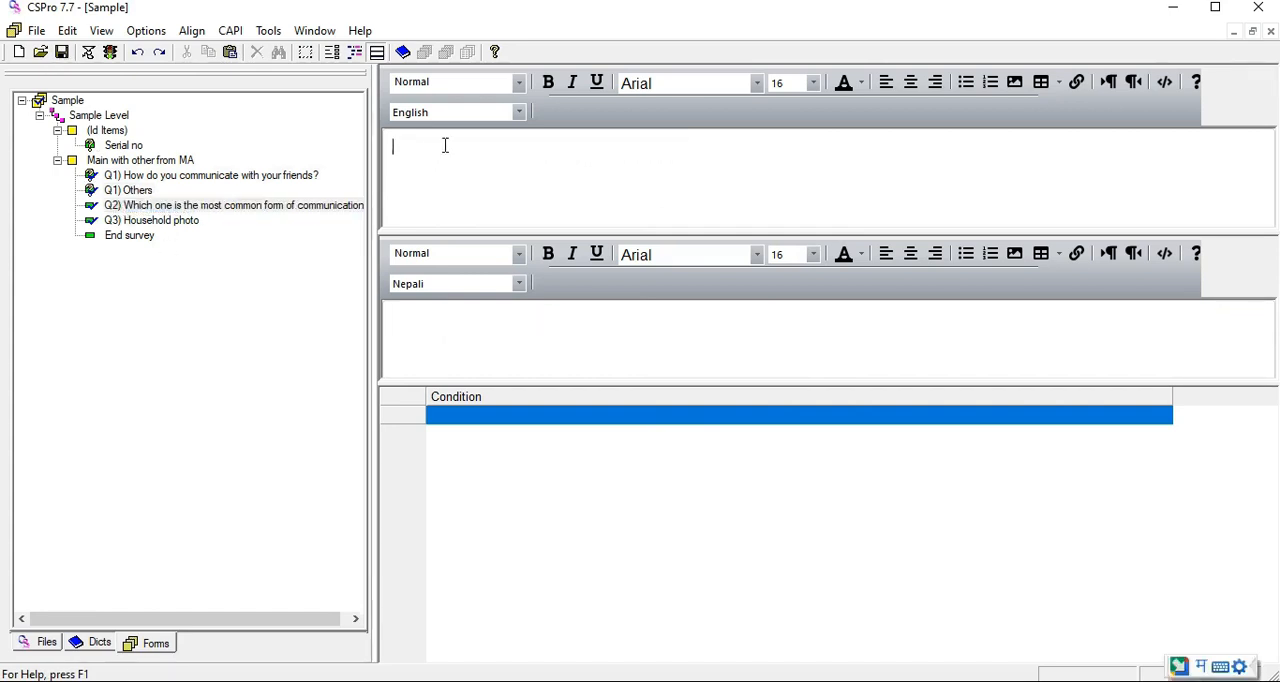
# Write question text for Q2 and the English 'End survey' text for the End survey item
pyautogui.click(232, 204)
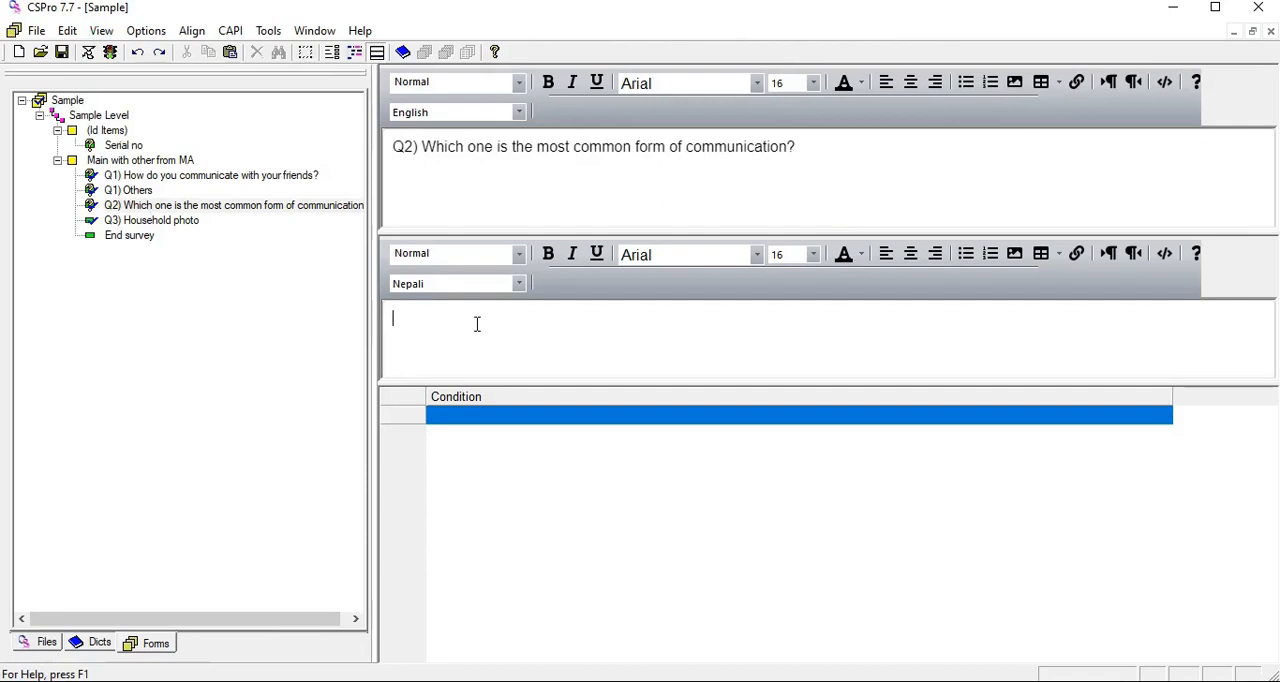
pyautogui.write('Q2) ma')
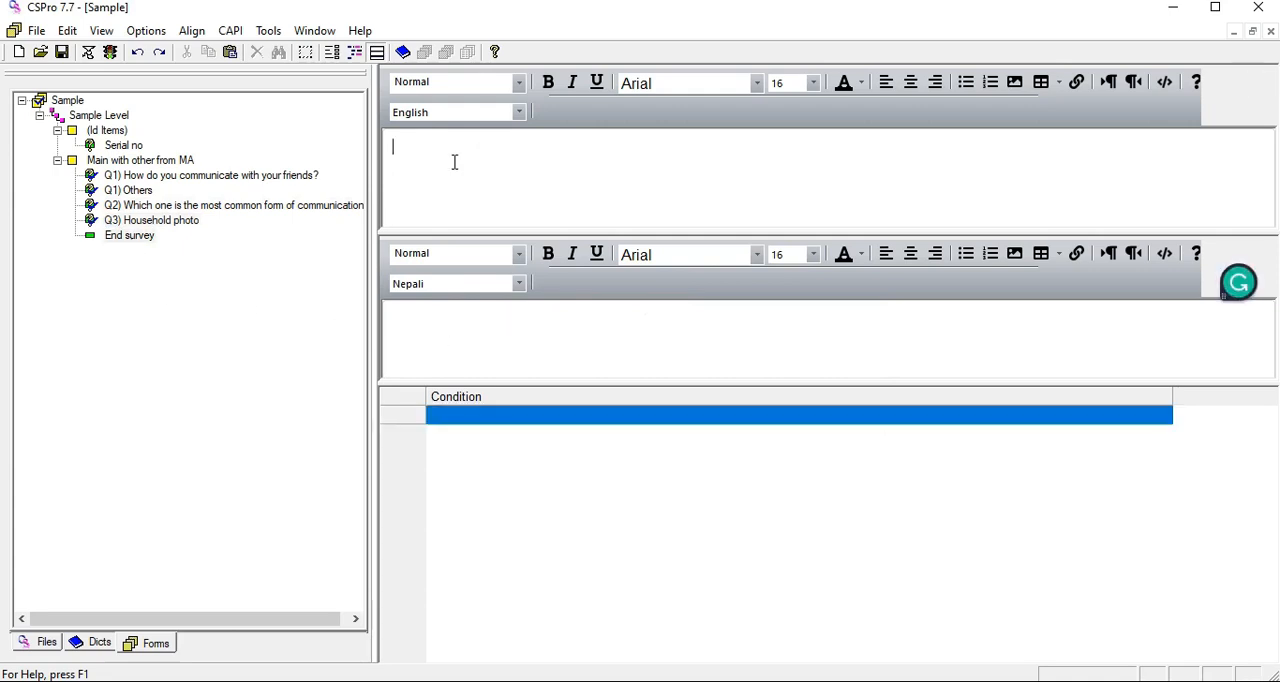
pyautogui.write('End the')
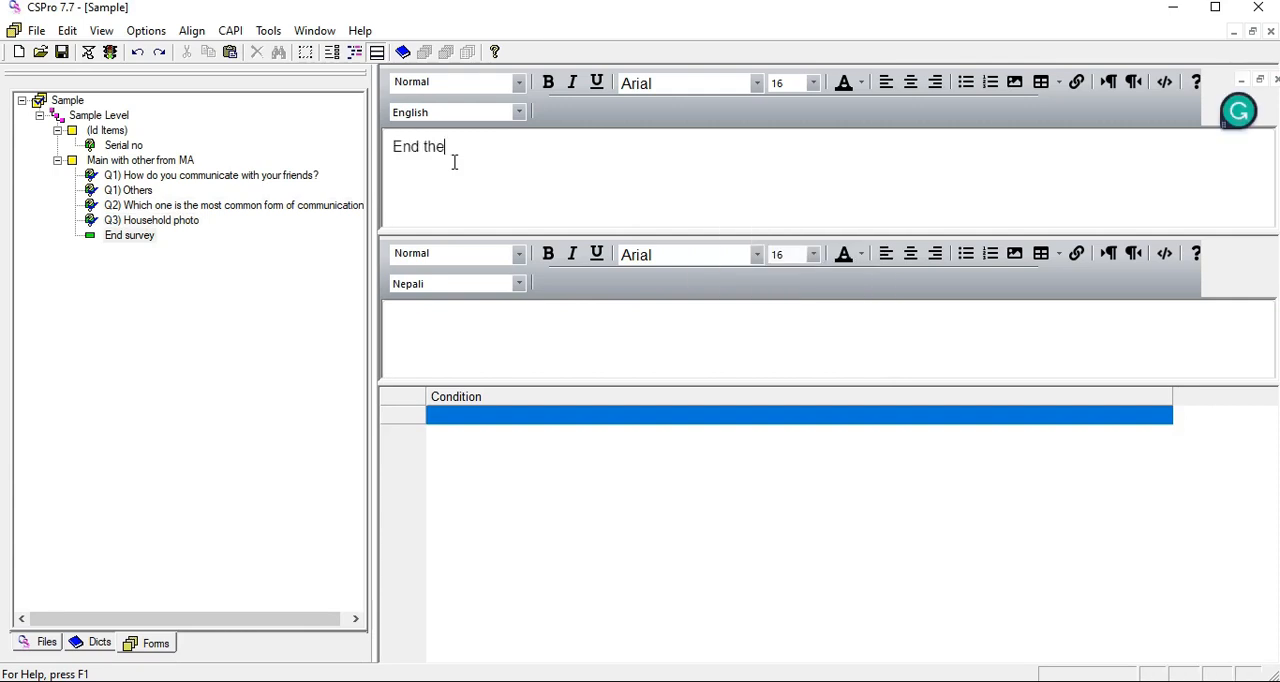
pyautogui.write('survey')
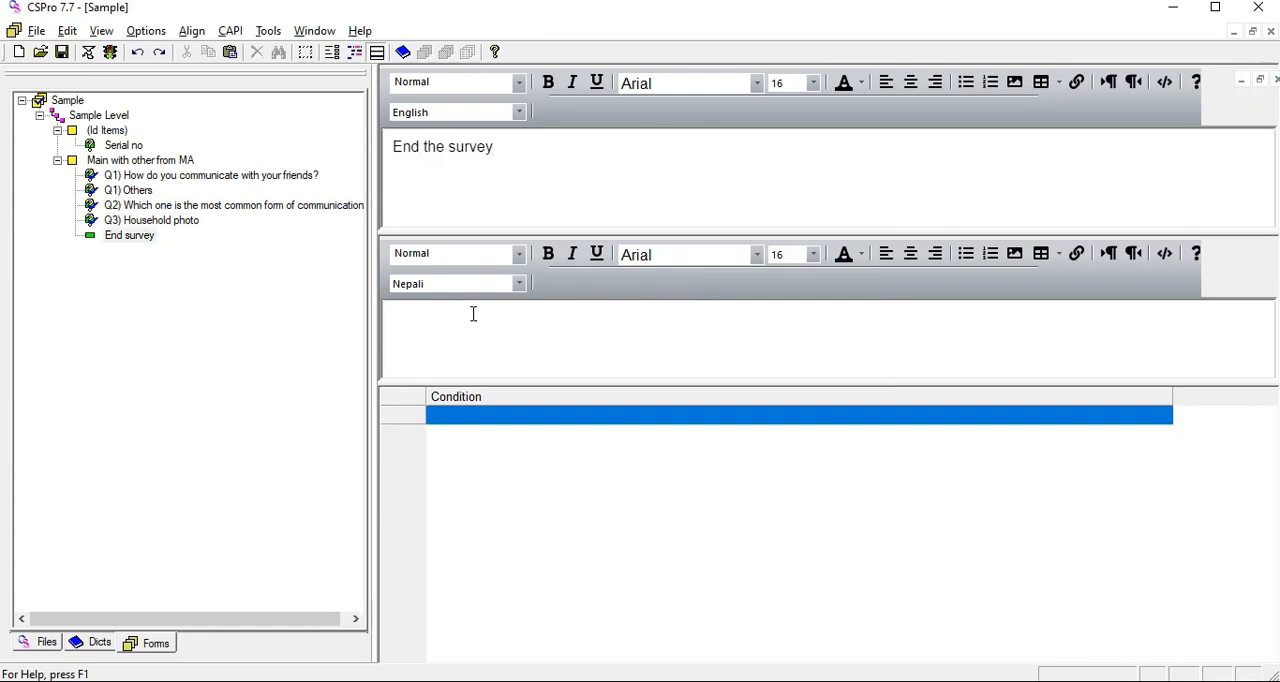
# Give End survey its Nepali text ending in 'समाप्त'
pyautogui.click(472, 316)
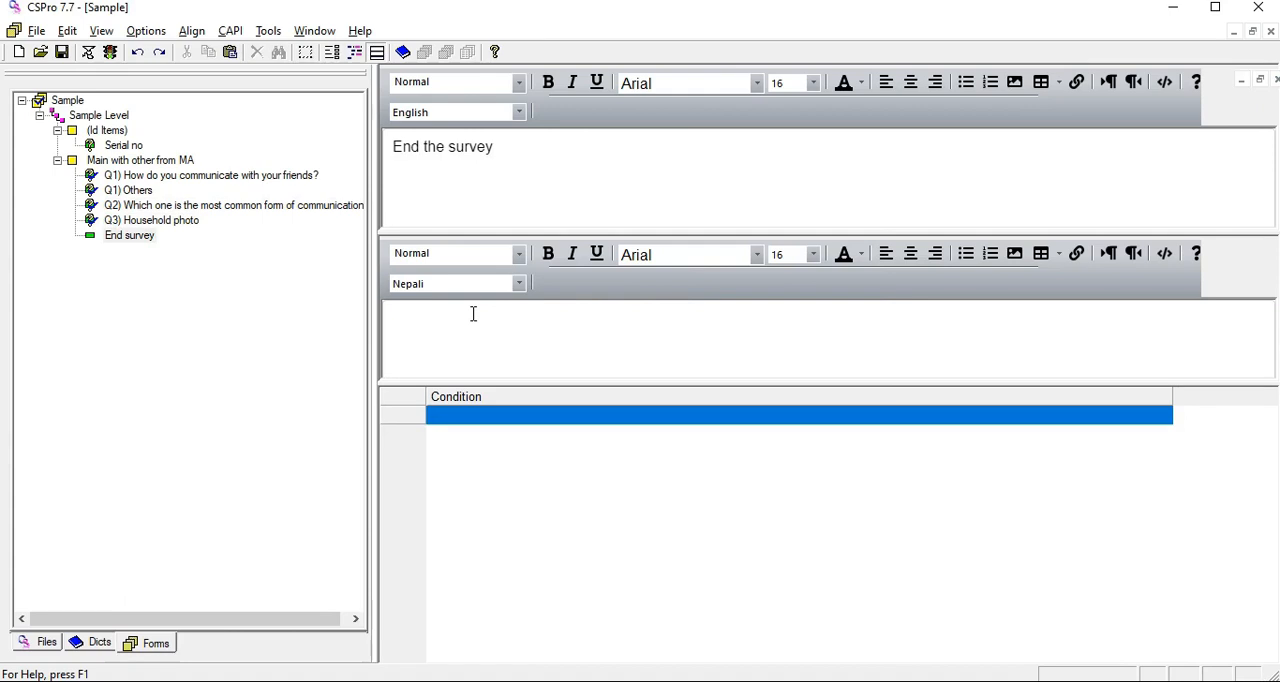
pyautogui.write('Surevey')
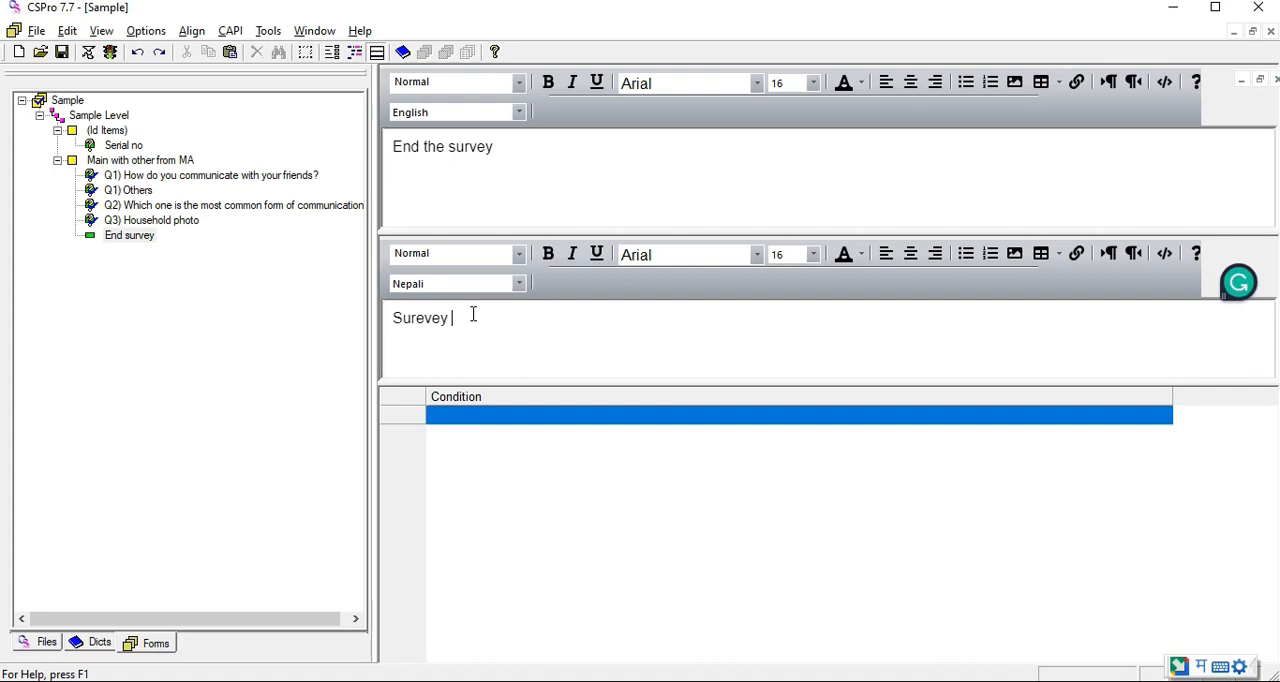
pyautogui.write('समाप्त')
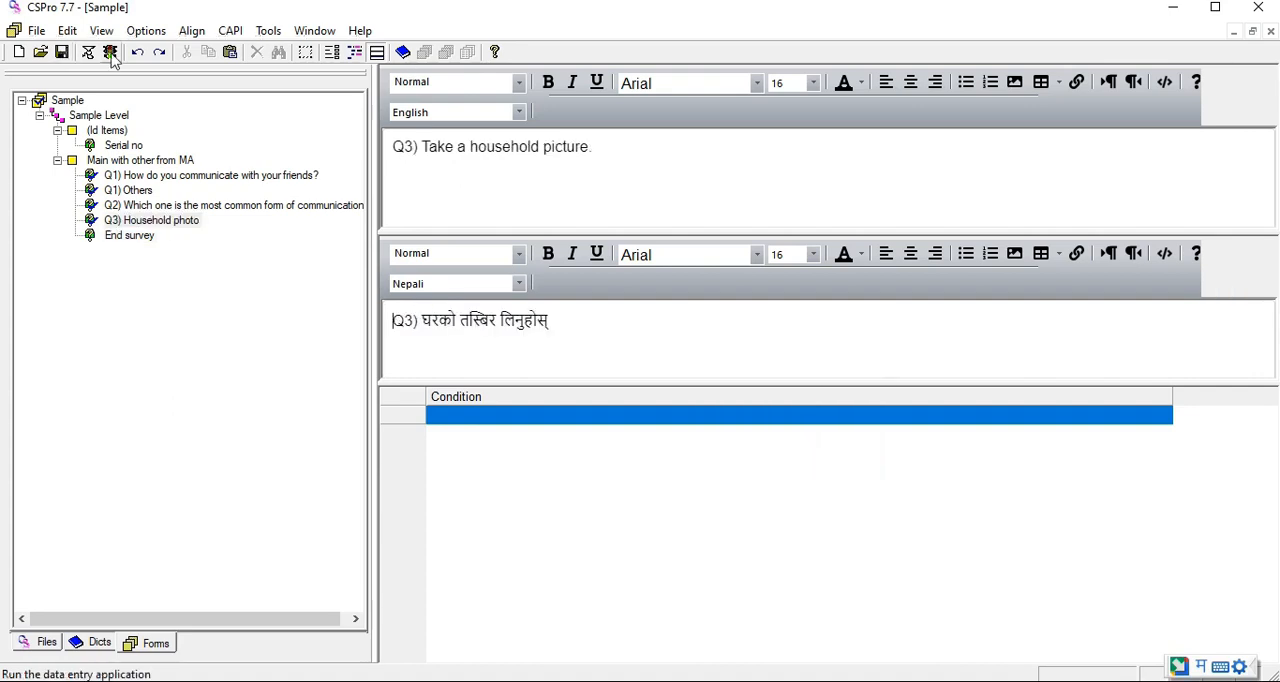
# Run the app with data.csdb, add a case with serial 2 and reach Q3's Take photo option
pyautogui.click(110, 52)
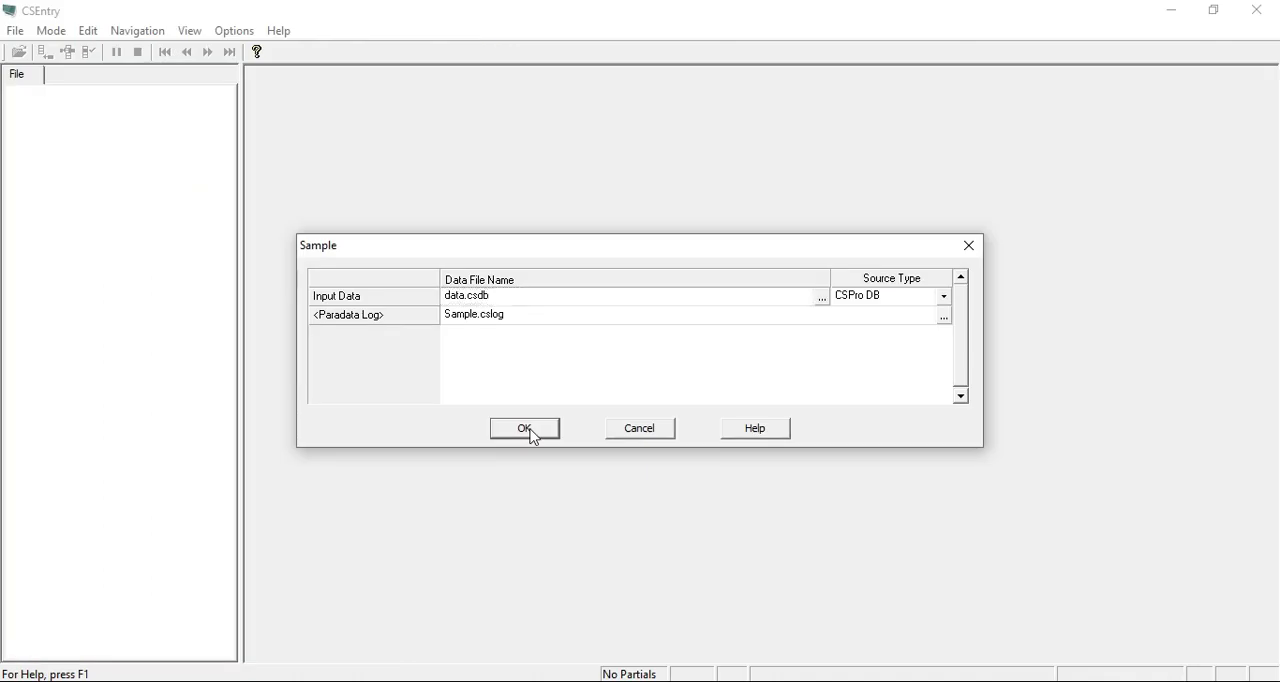
pyautogui.click(524, 428)
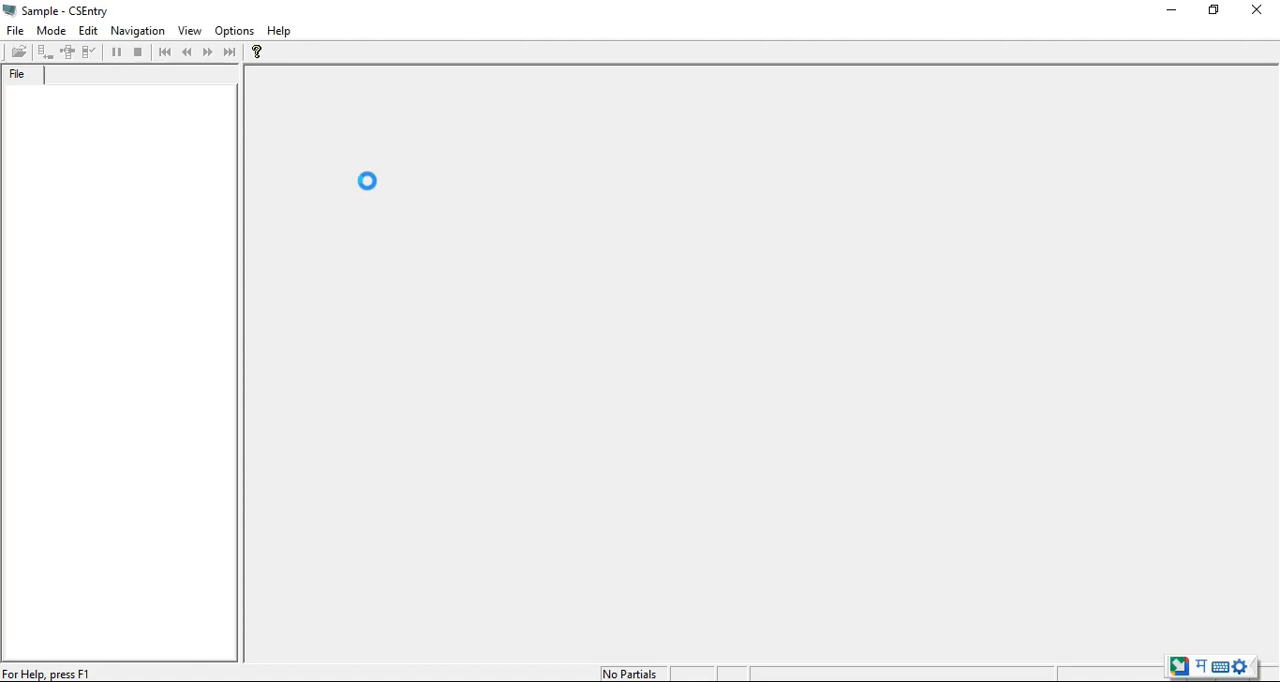
pyautogui.click(44, 52)
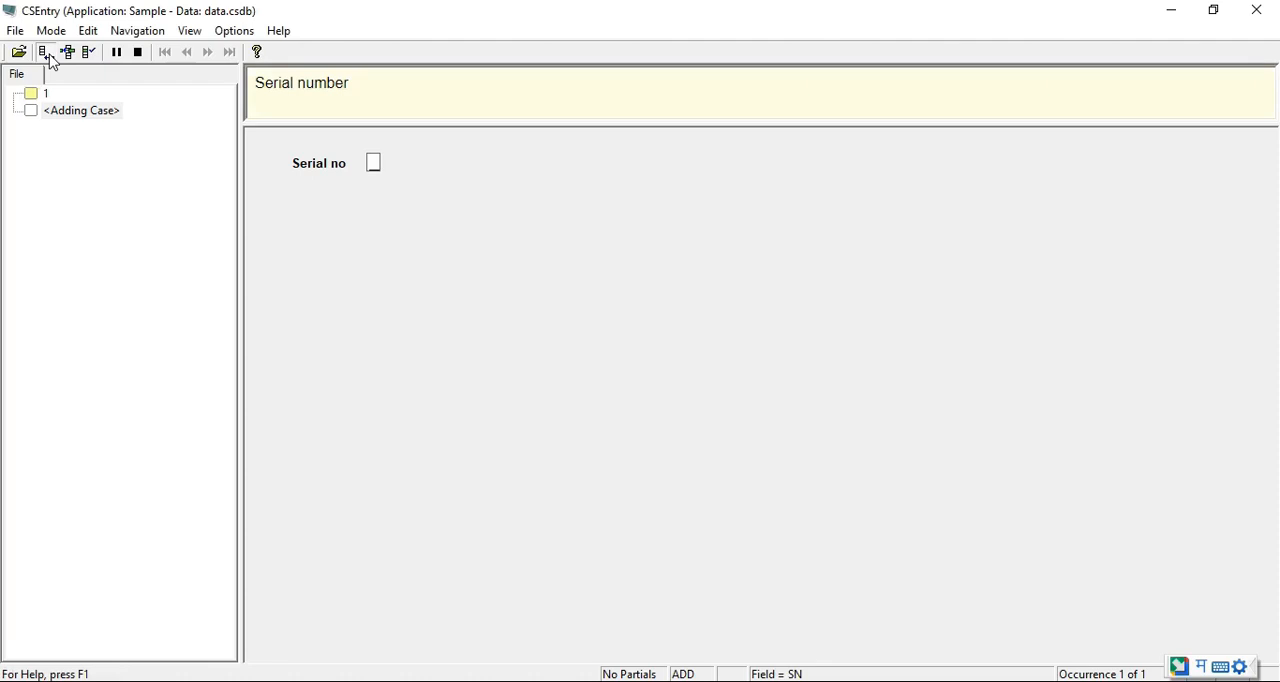
pyautogui.write('2')
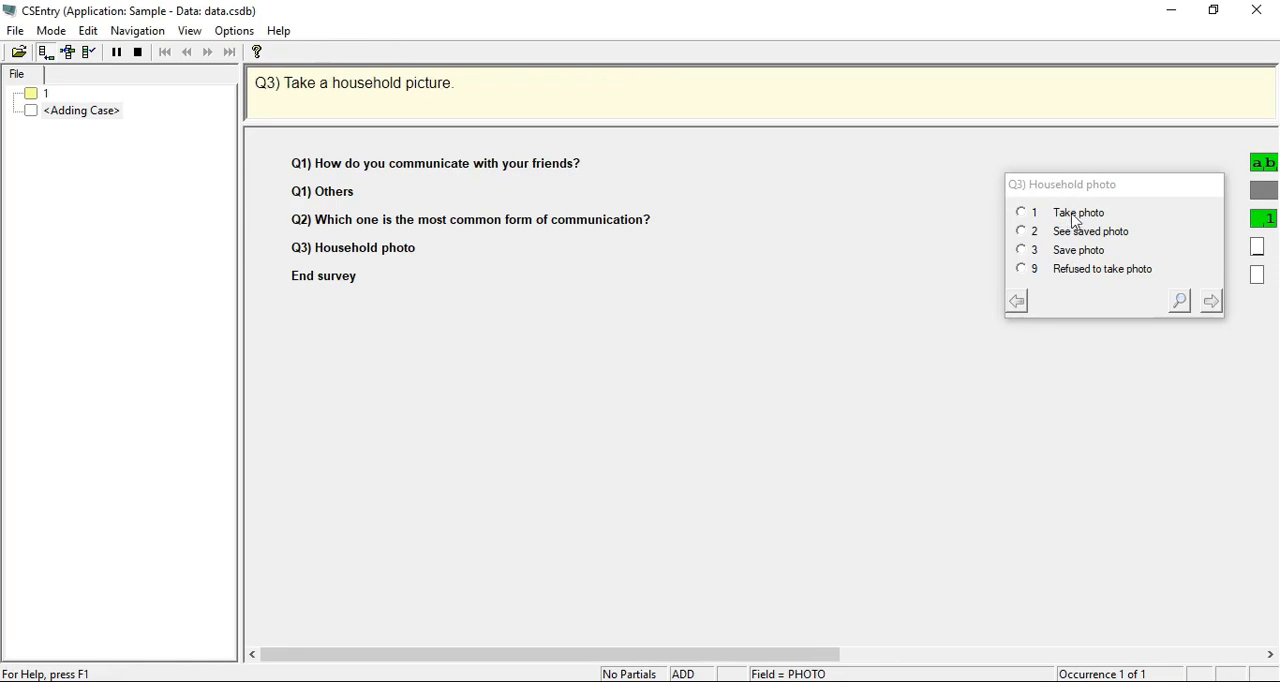
pyautogui.moveTo(1078, 218)
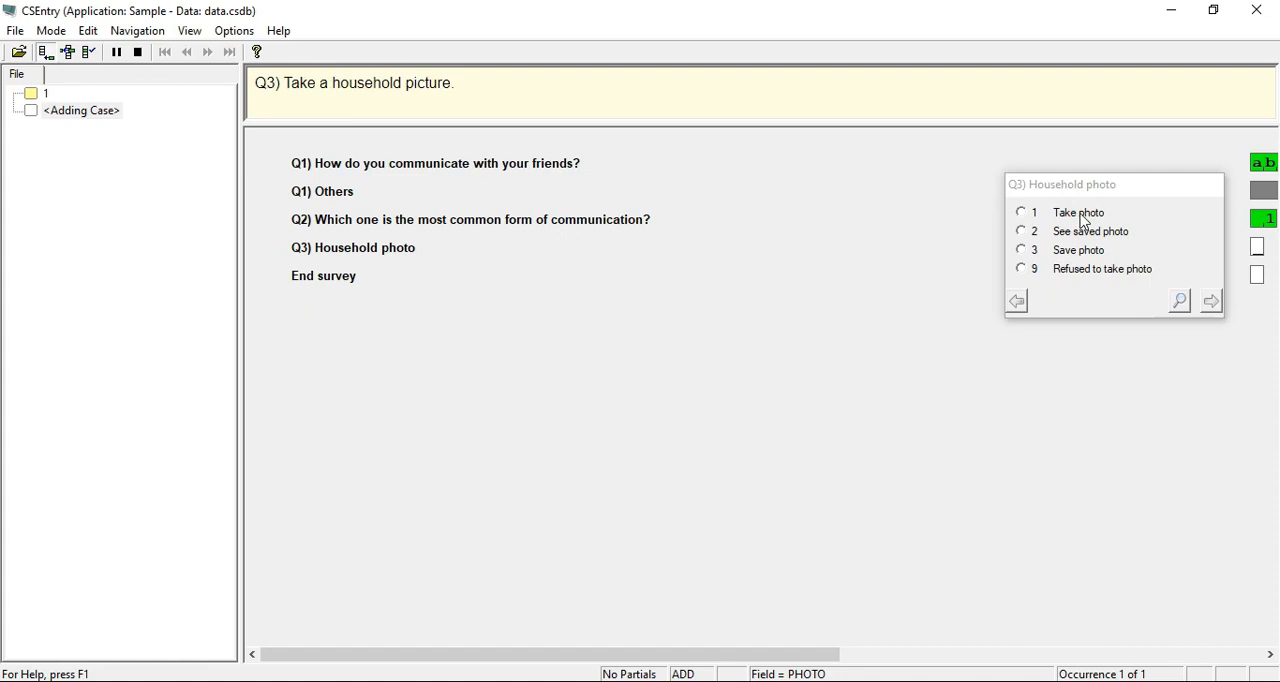
pyautogui.click(1020, 212)
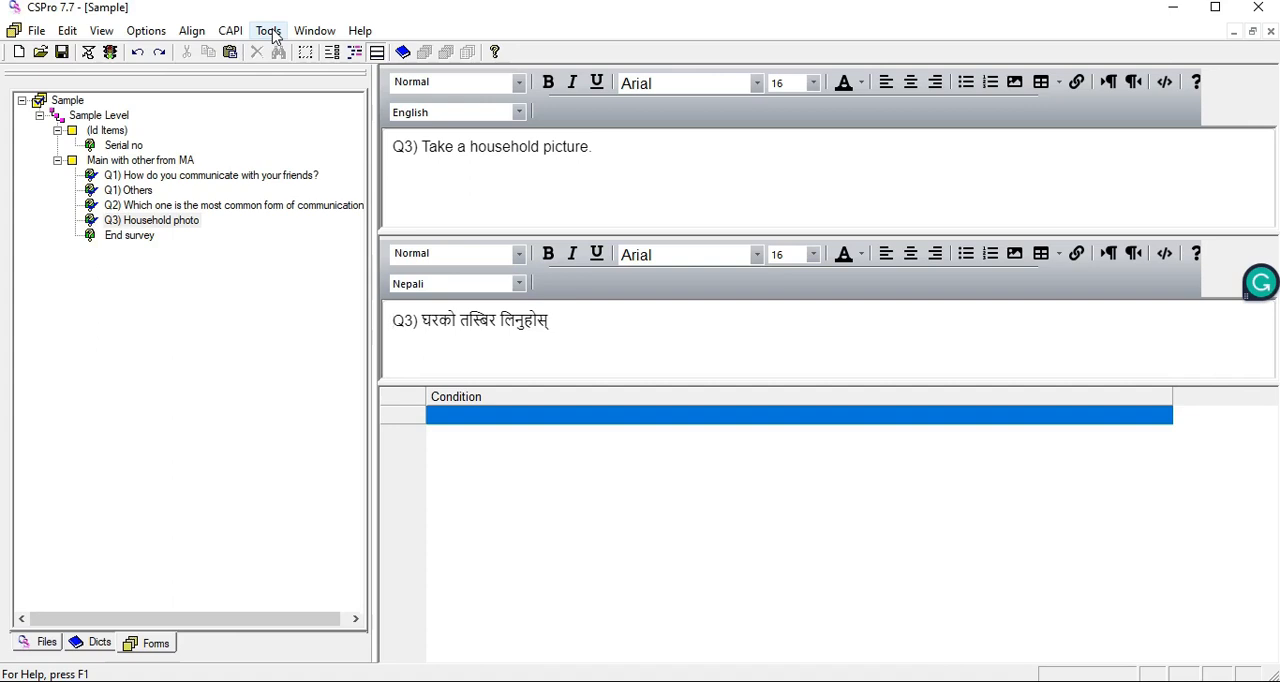
# Deploy the Sample package (Sample.pff, Sample.ent) to Dropbox from Deploy Application
pyautogui.click(268, 30)
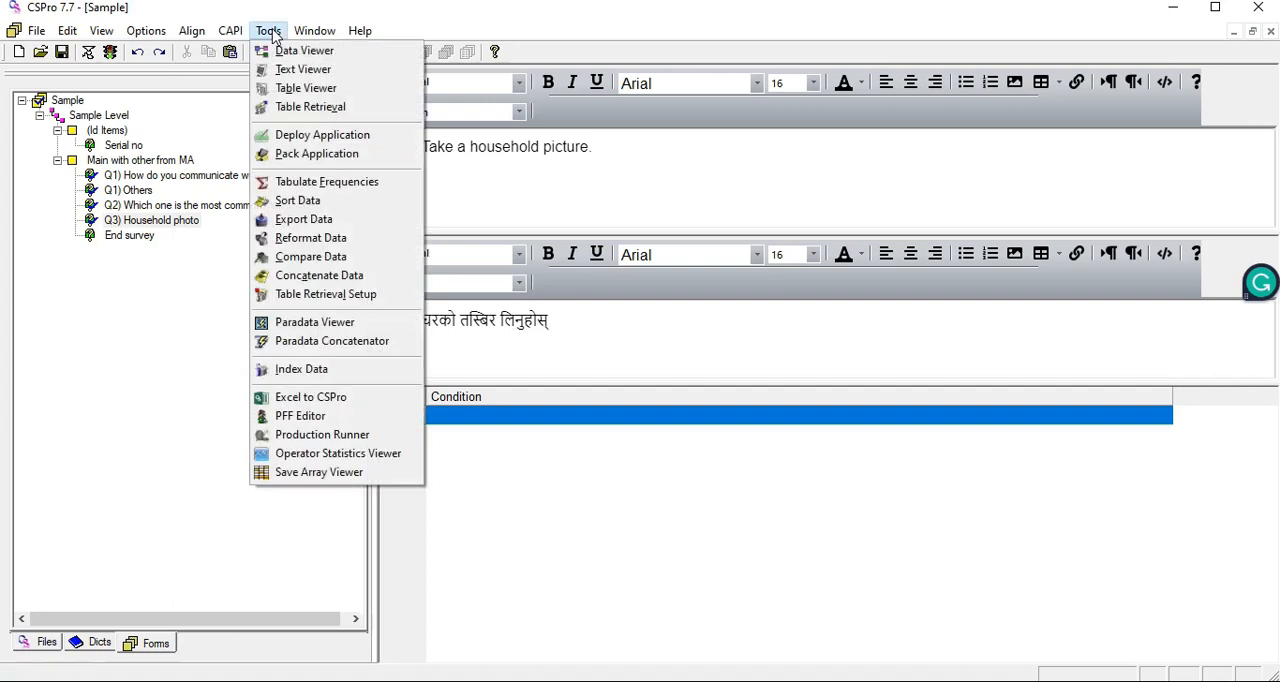
pyautogui.moveTo(322, 134)
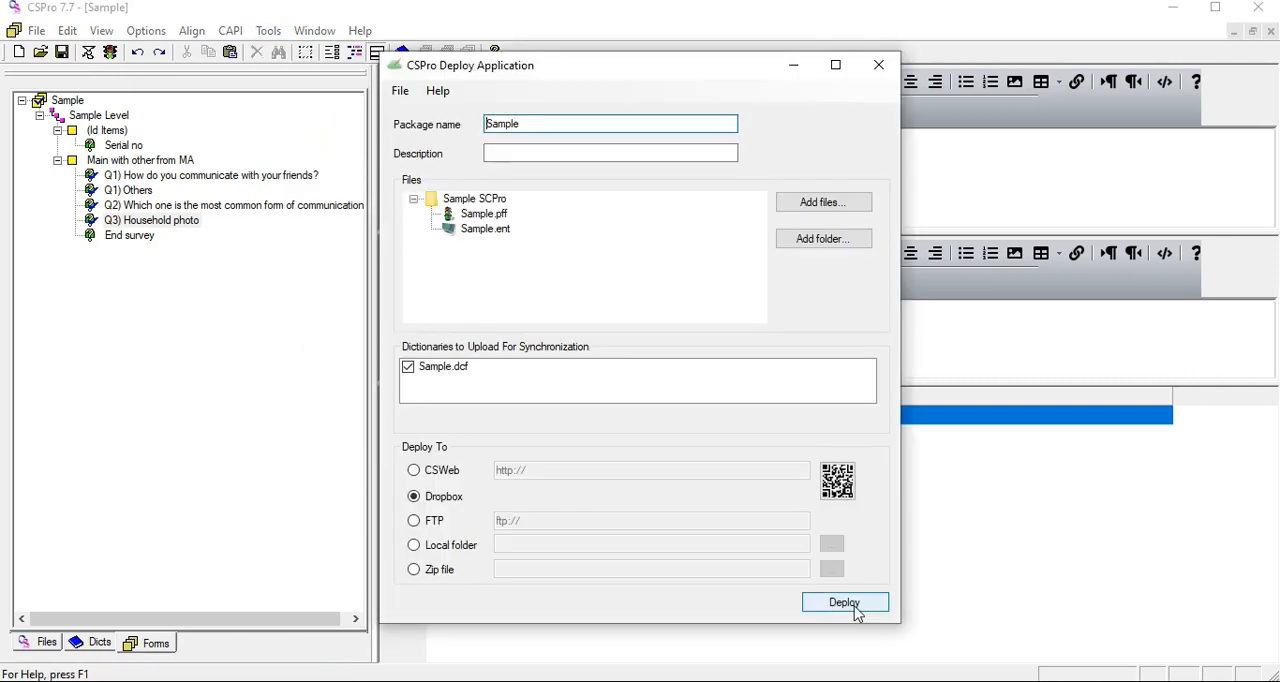
pyautogui.click(844, 602)
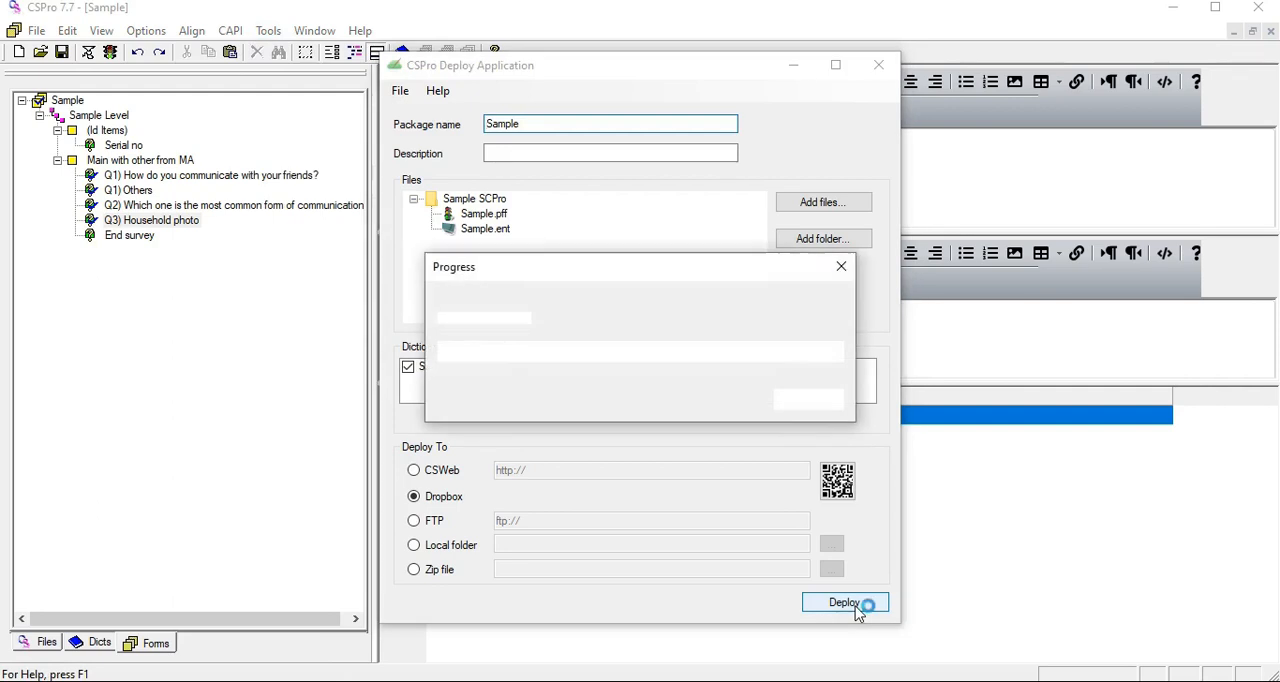
pyautogui.click(844, 602)
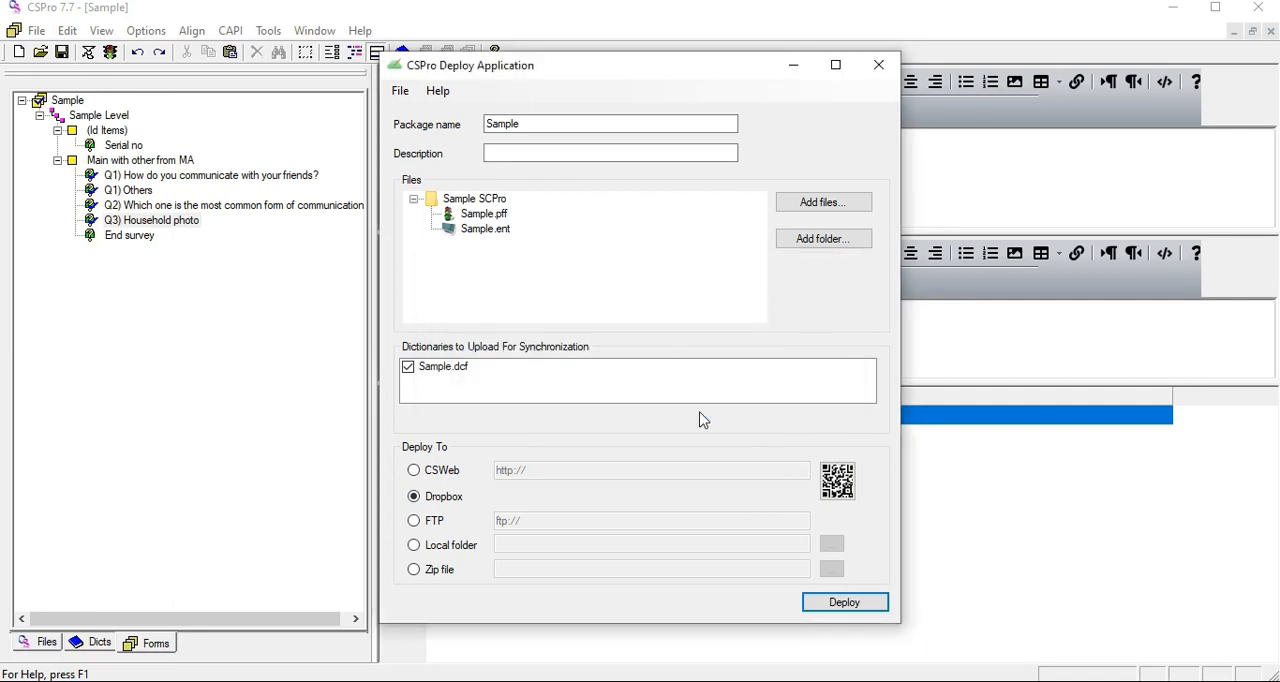
# Switch to the Android phone screen showing the CSEntry app
pyautogui.click(878, 64)
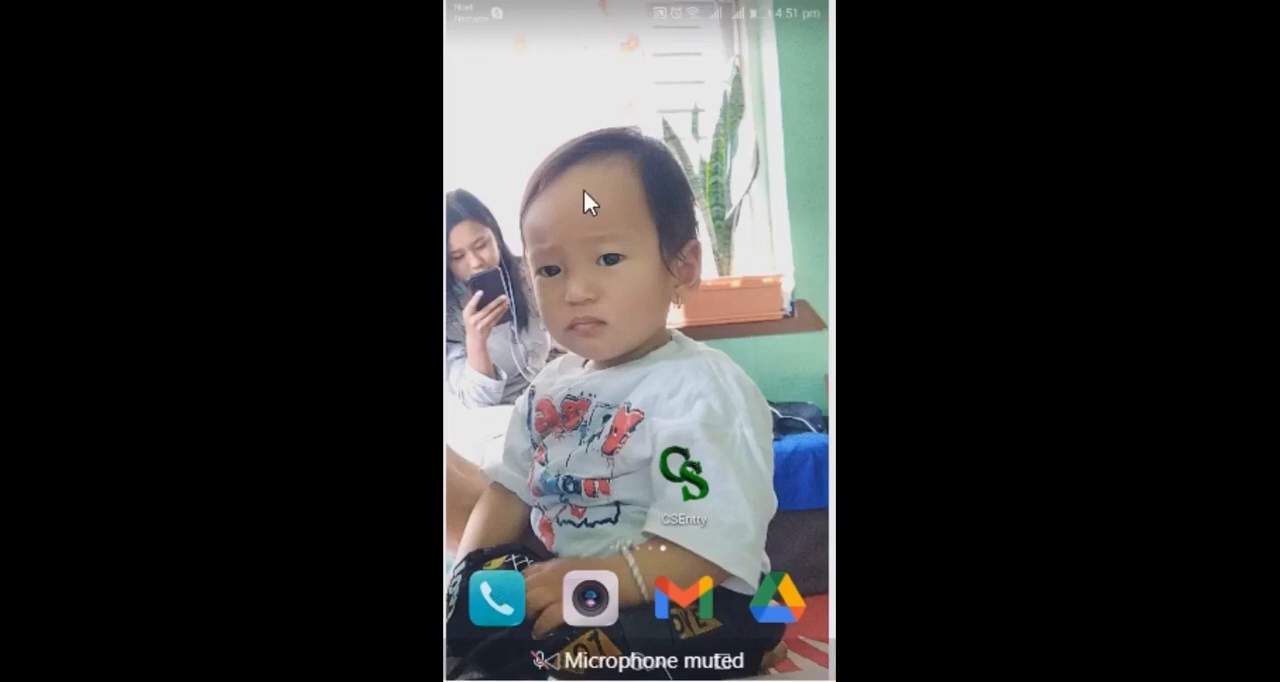
pyautogui.moveTo(568, 270)
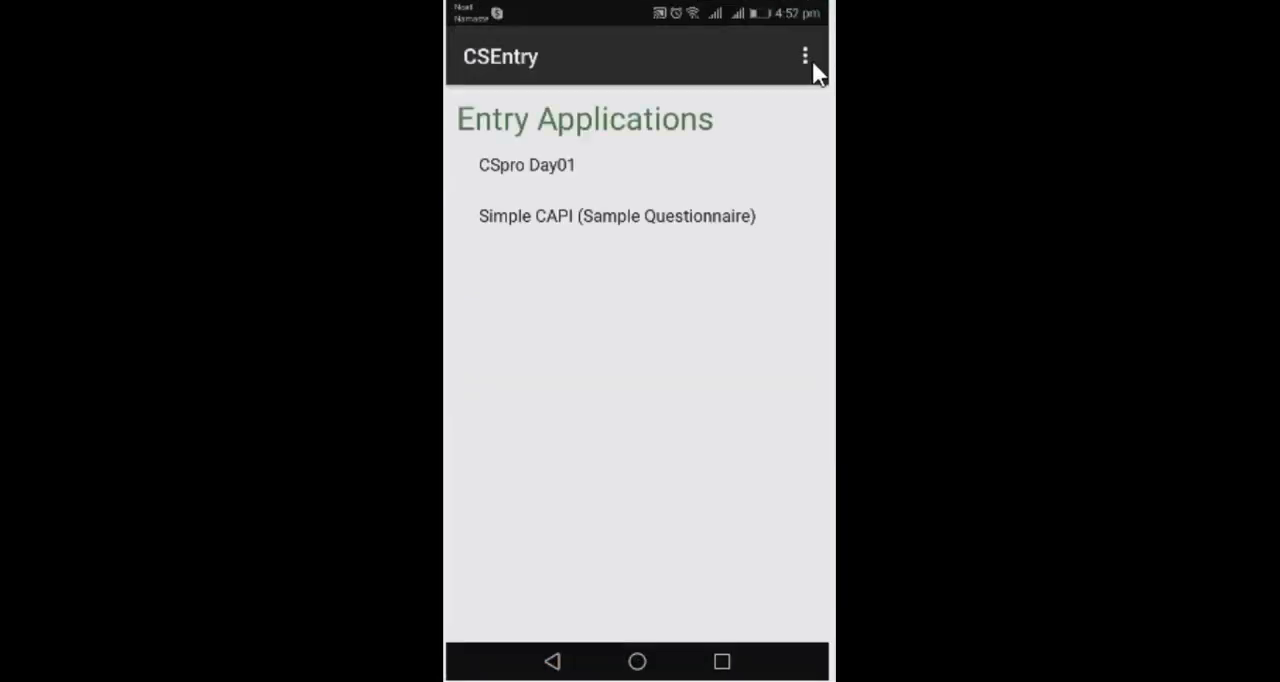
# Choose Add Application from CSEntry's menu and pick Dropbox as the source
pyautogui.click(804, 56)
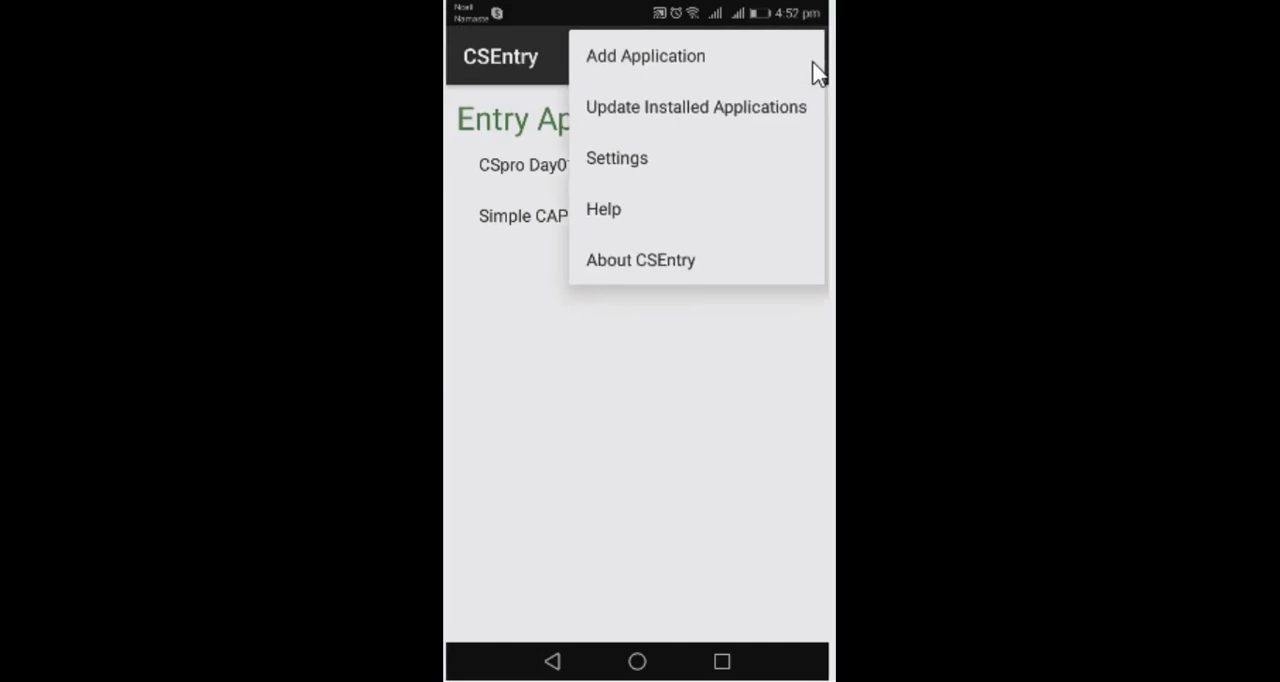
pyautogui.moveTo(700, 72)
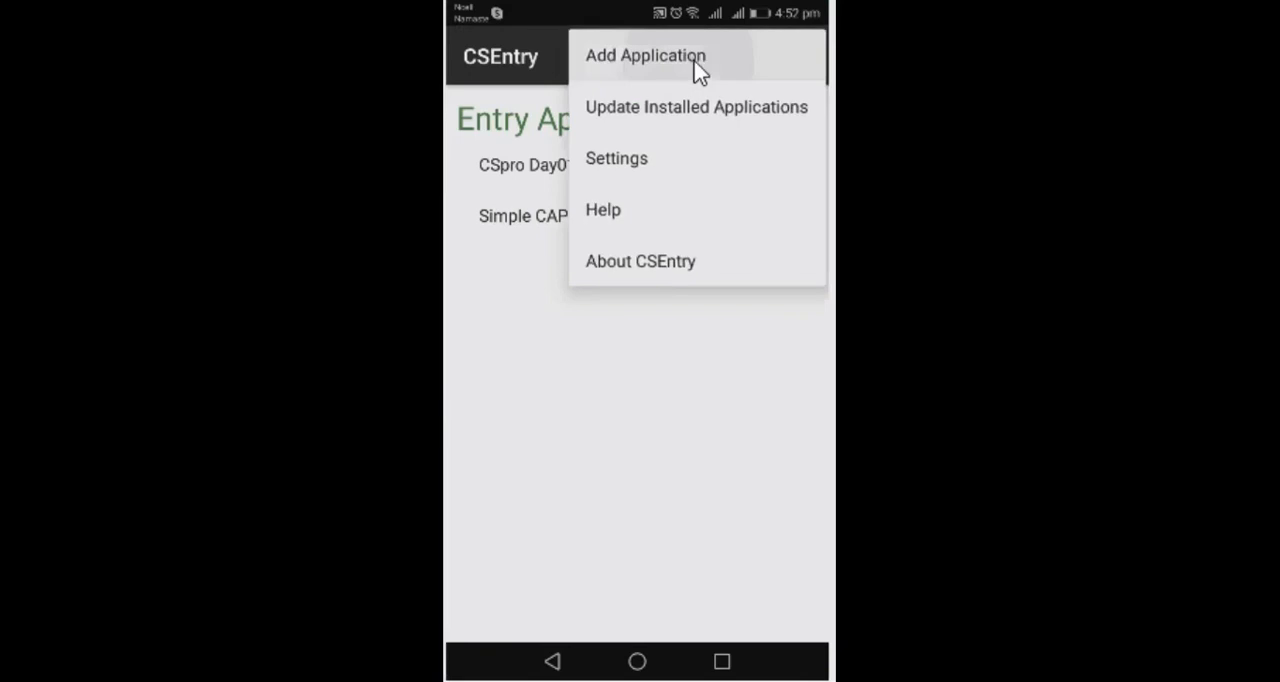
pyautogui.click(644, 56)
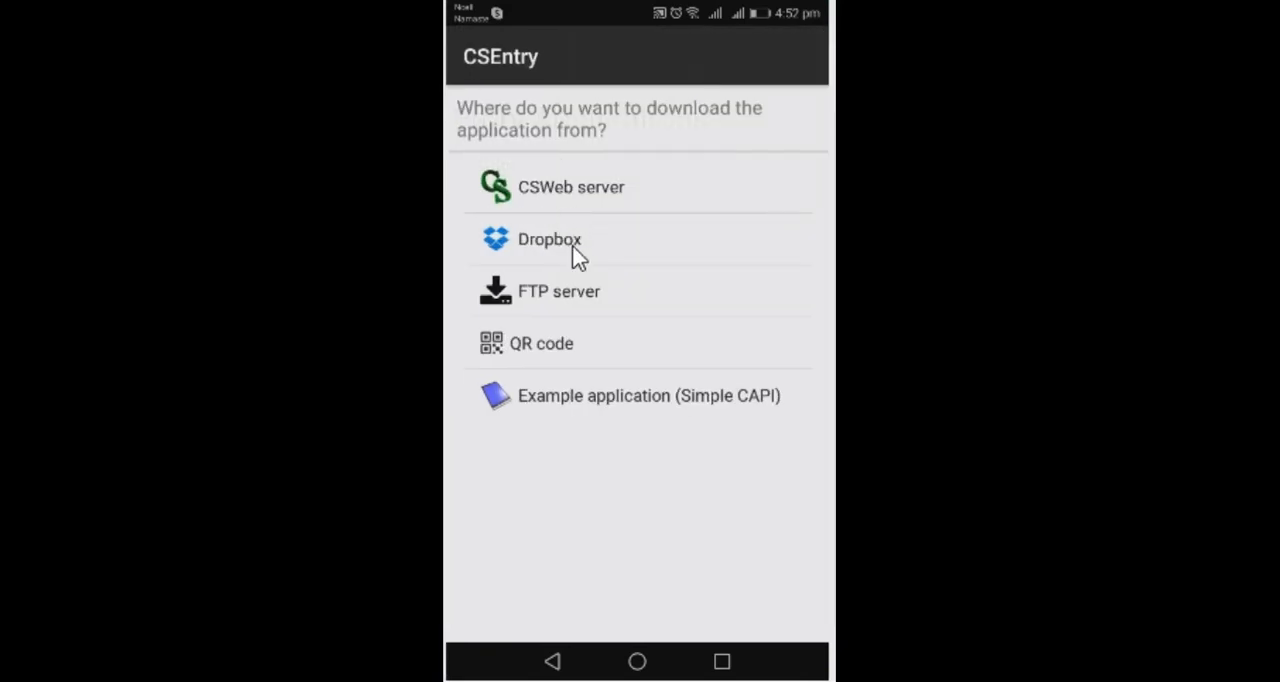
pyautogui.click(550, 240)
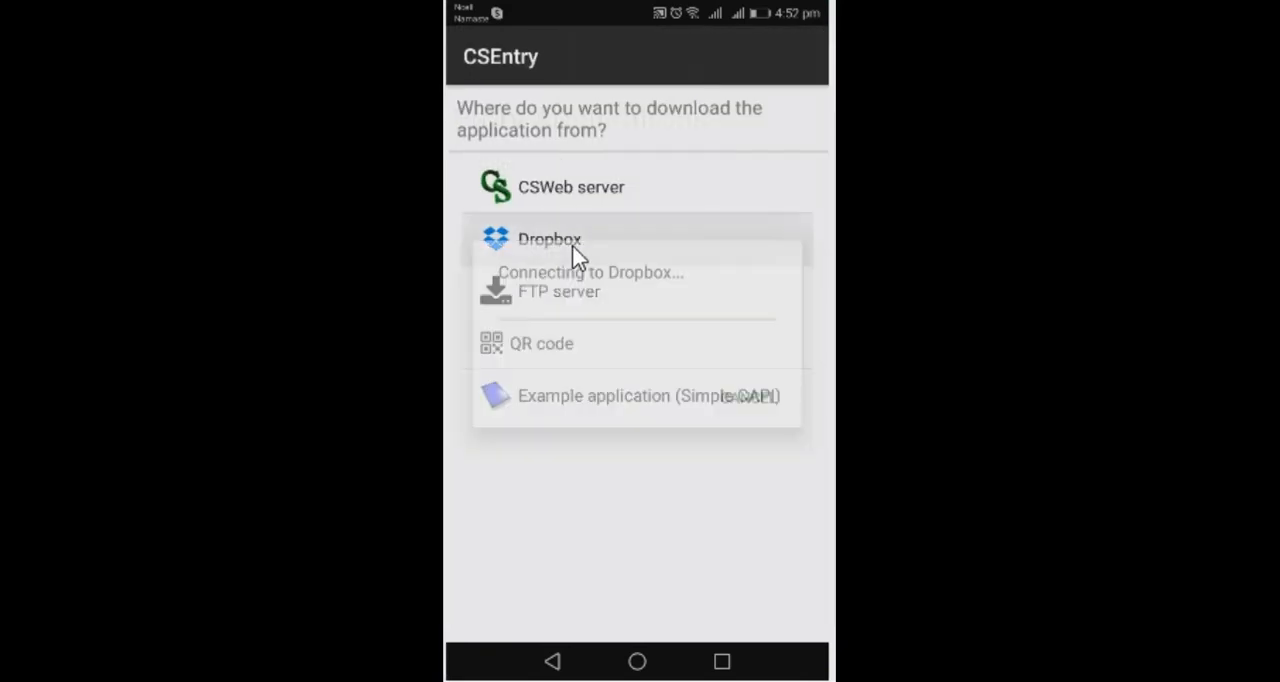
pyautogui.click(548, 238)
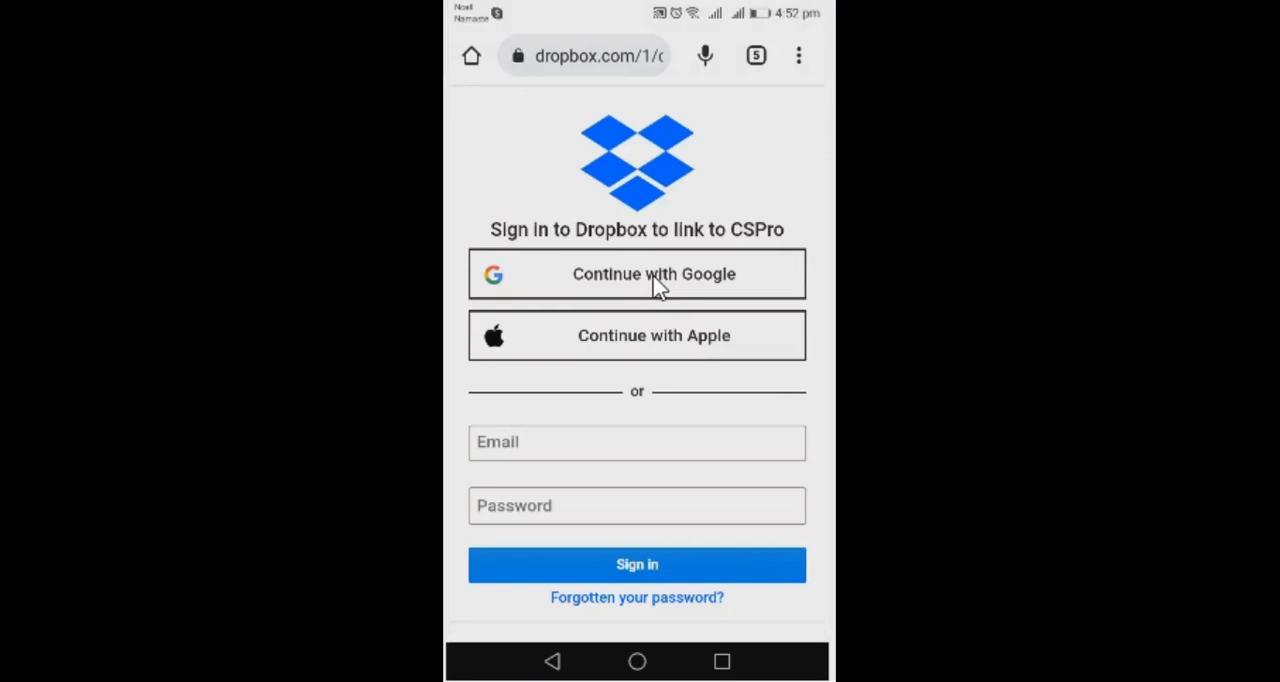
pyautogui.moveTo(618, 290)
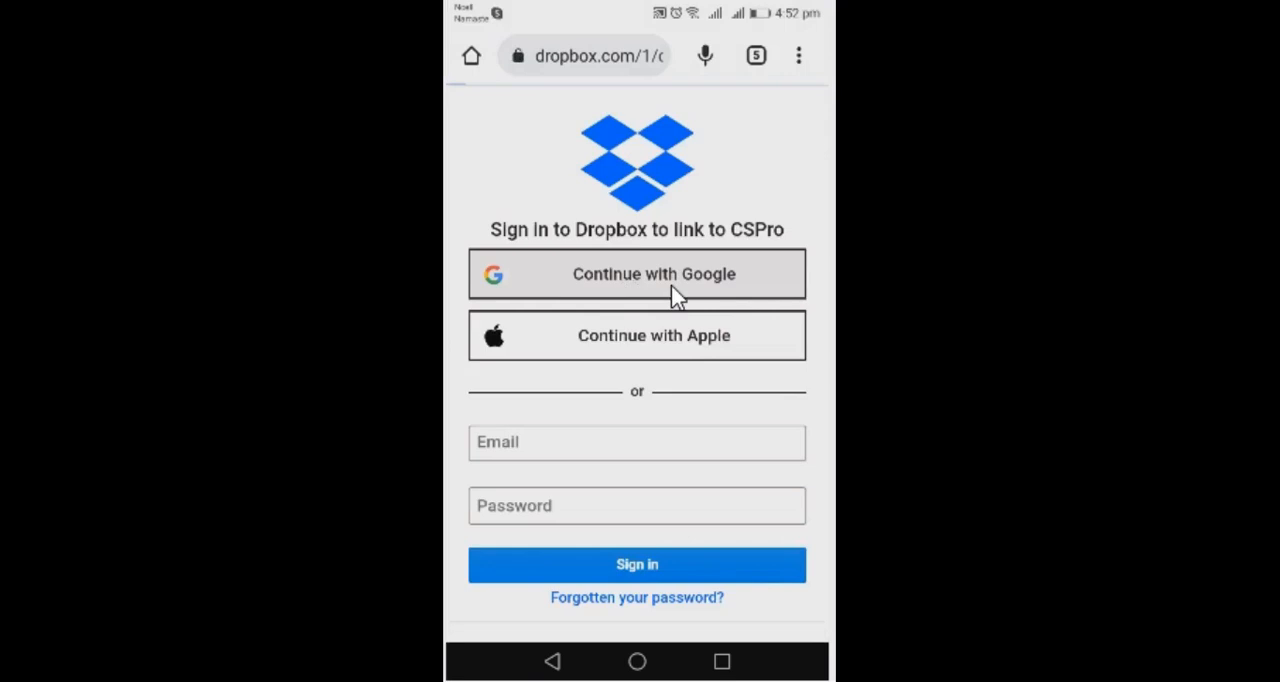
# Sign in to Dropbox with the Google account and allow CSPro access to its files
pyautogui.click(636, 272)
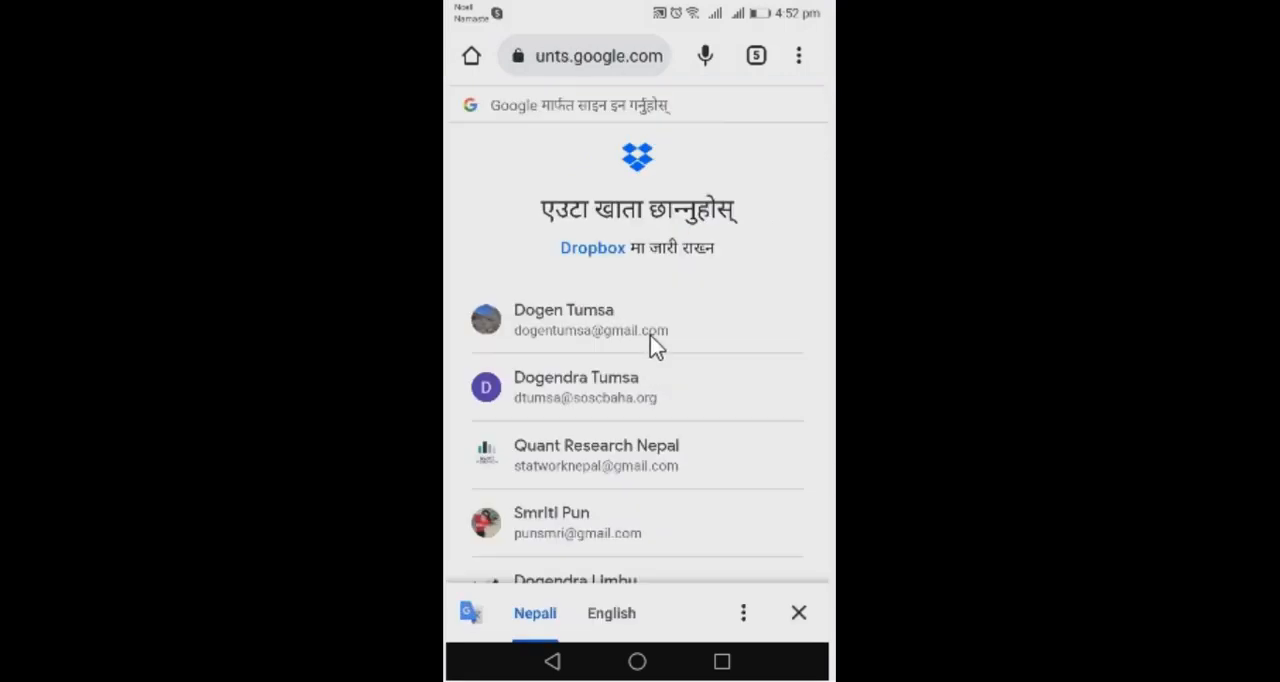
pyautogui.click(590, 320)
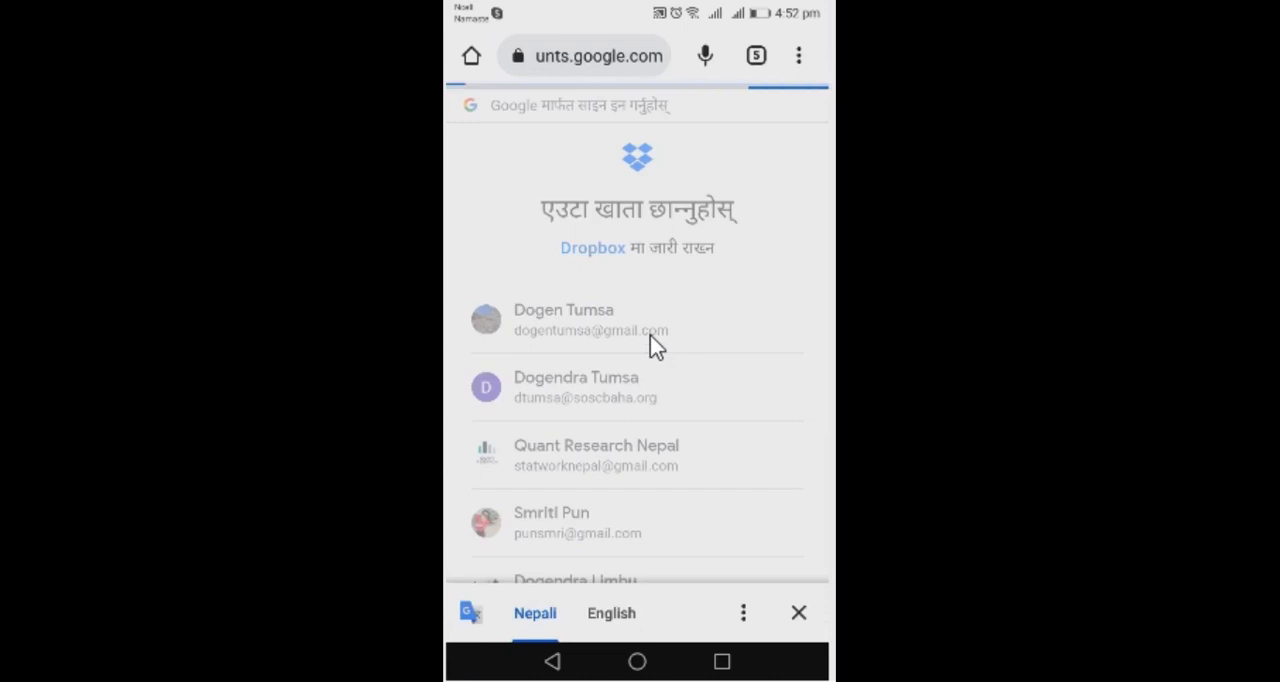
pyautogui.click(564, 320)
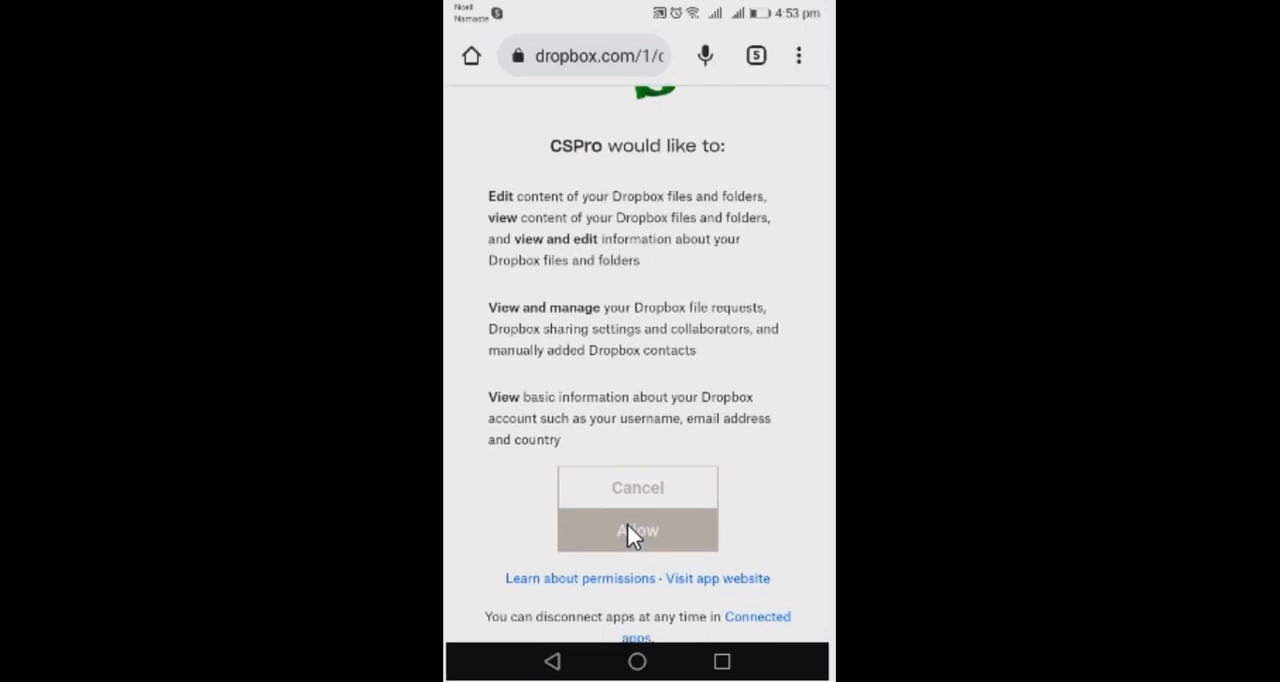
pyautogui.click(636, 532)
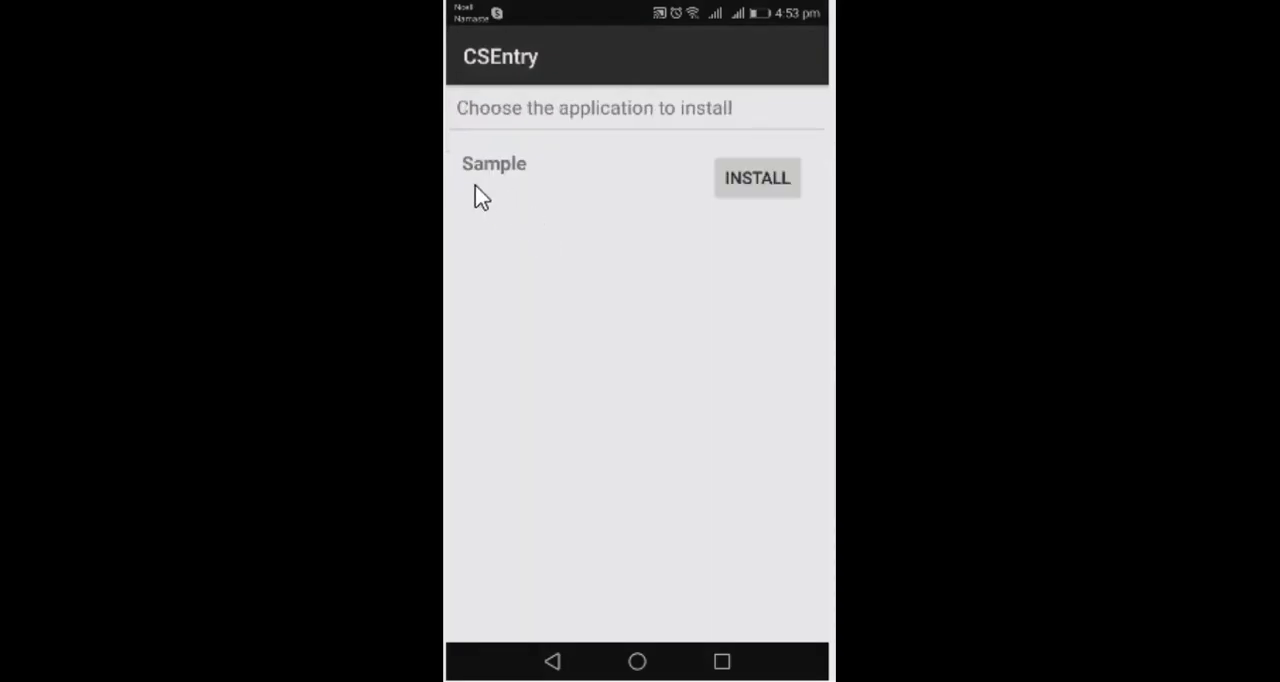
pyautogui.moveTo(520, 170)
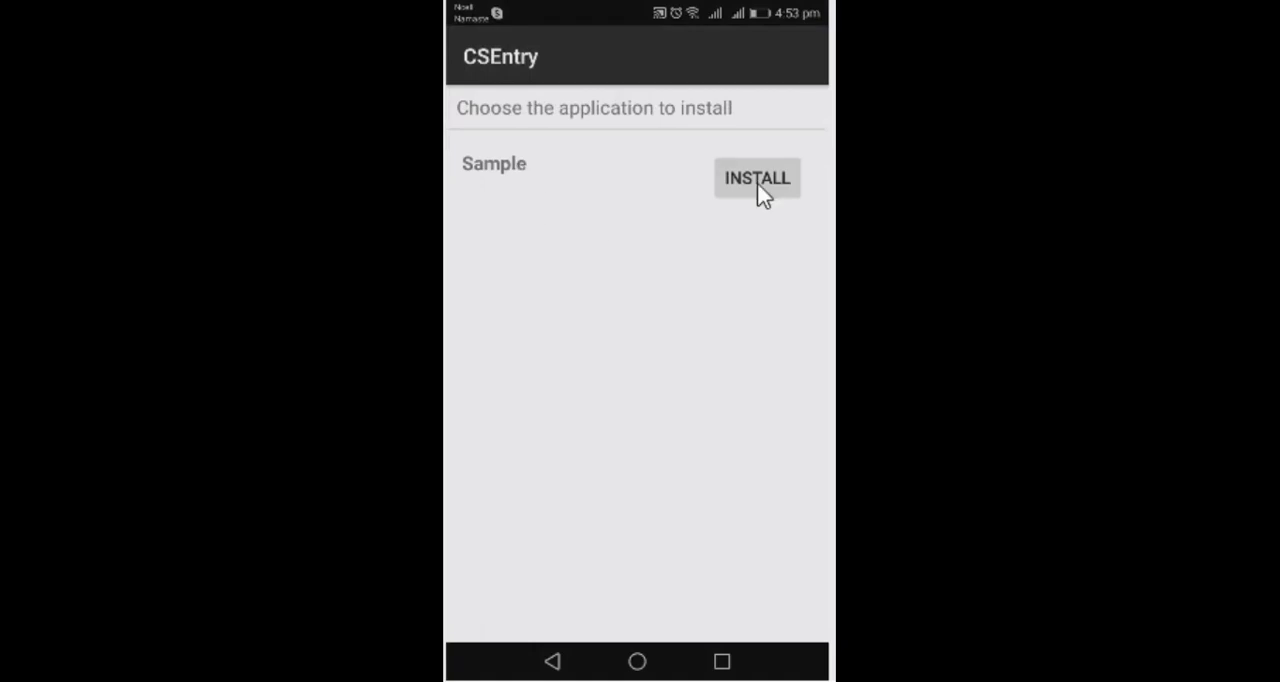
# Install the Sample application in CSEntry and open its empty case list
pyautogui.click(756, 178)
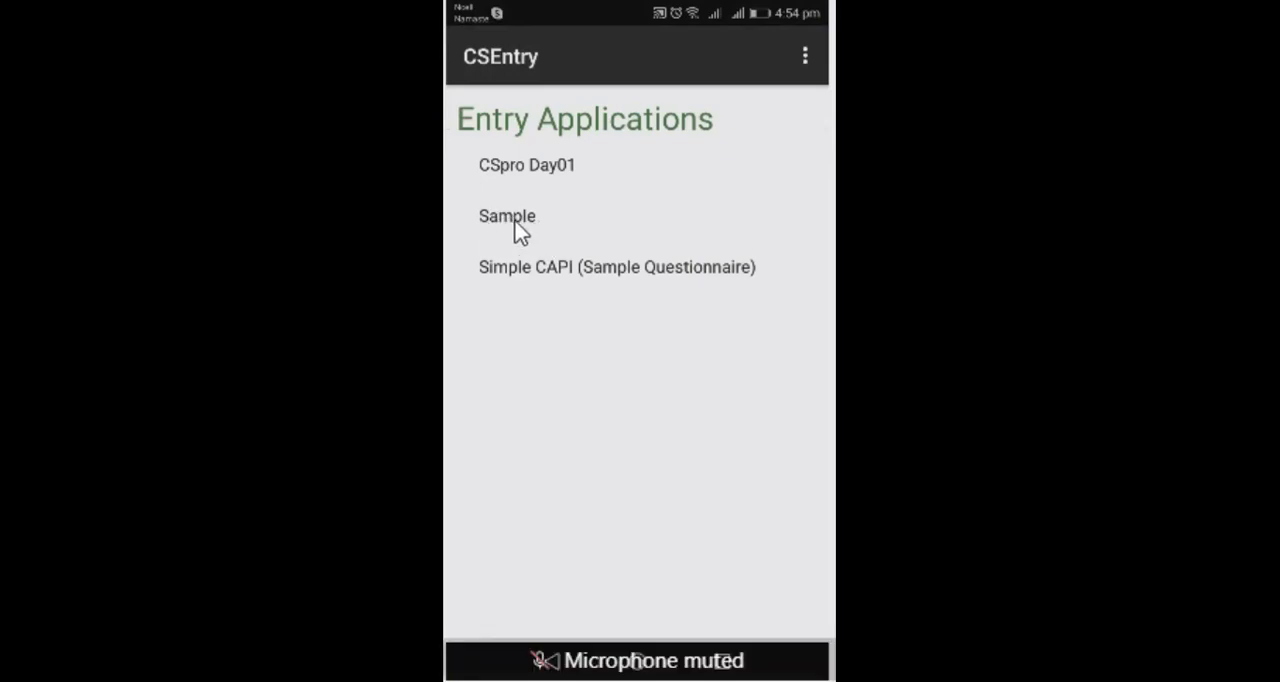
pyautogui.click(508, 216)
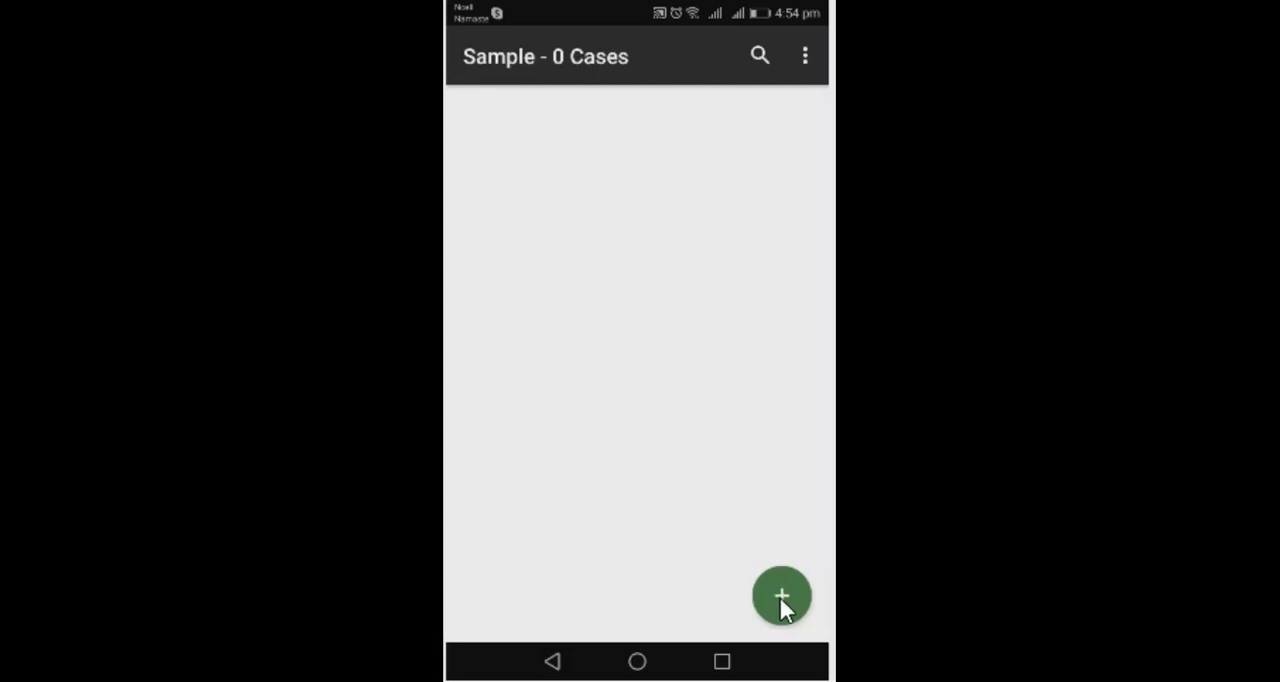
# Add a new case and switch the questionnaire language from English to Nepali
pyautogui.click(780, 596)
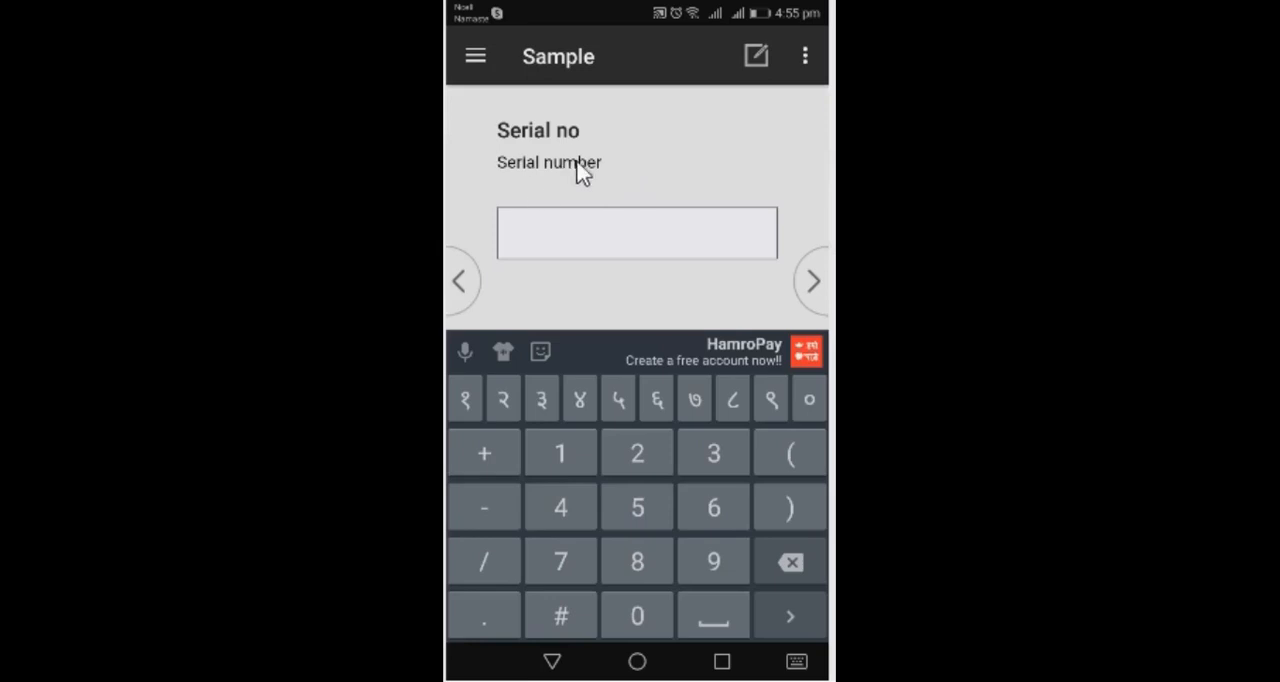
pyautogui.moveTo(588, 182)
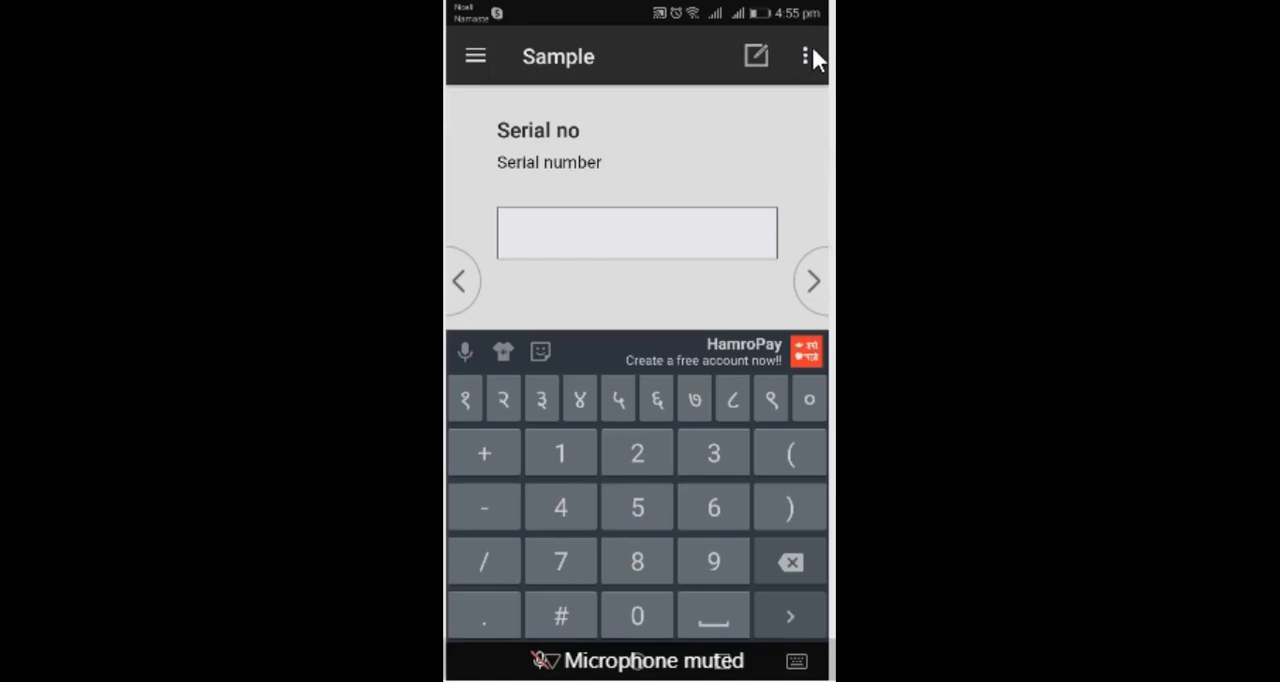
pyautogui.moveTo(810, 64)
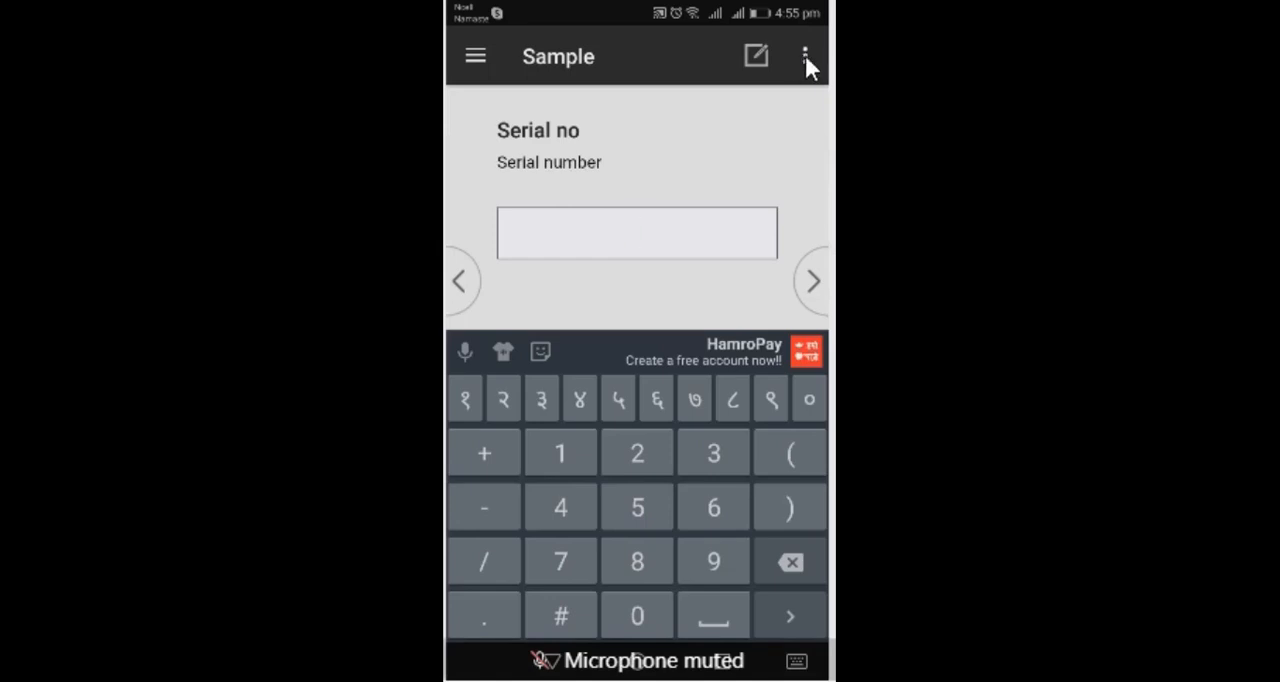
pyautogui.click(806, 56)
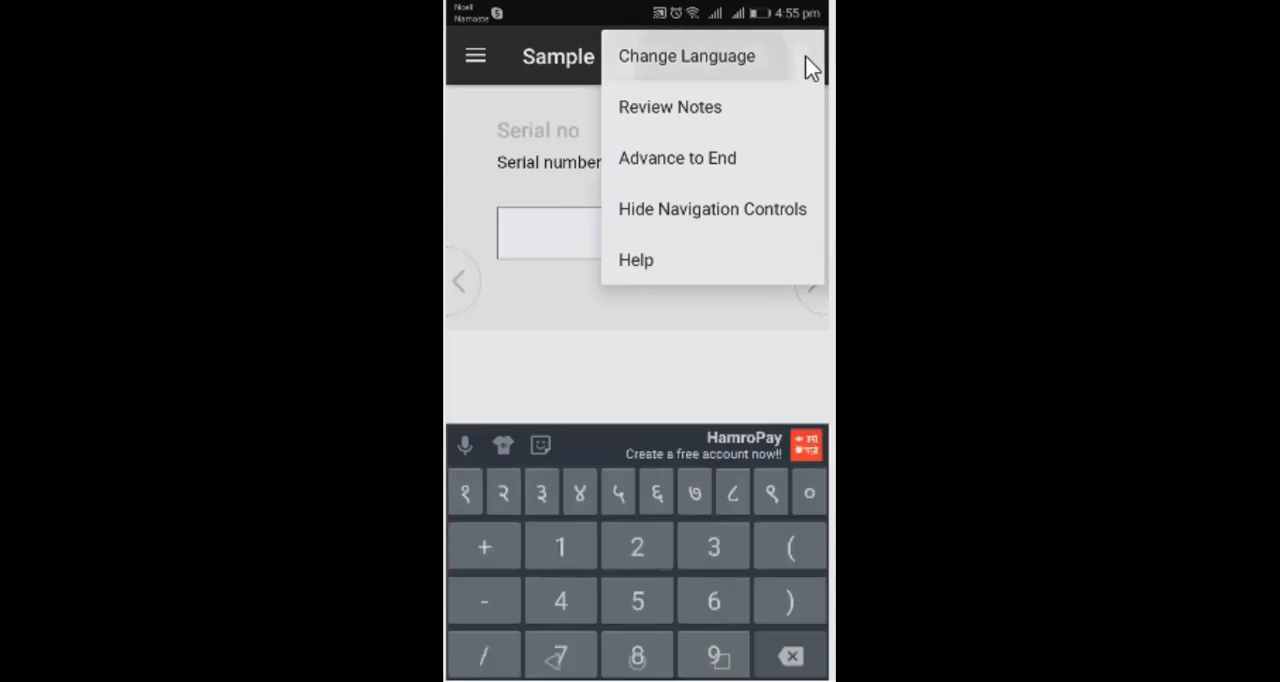
pyautogui.click(686, 56)
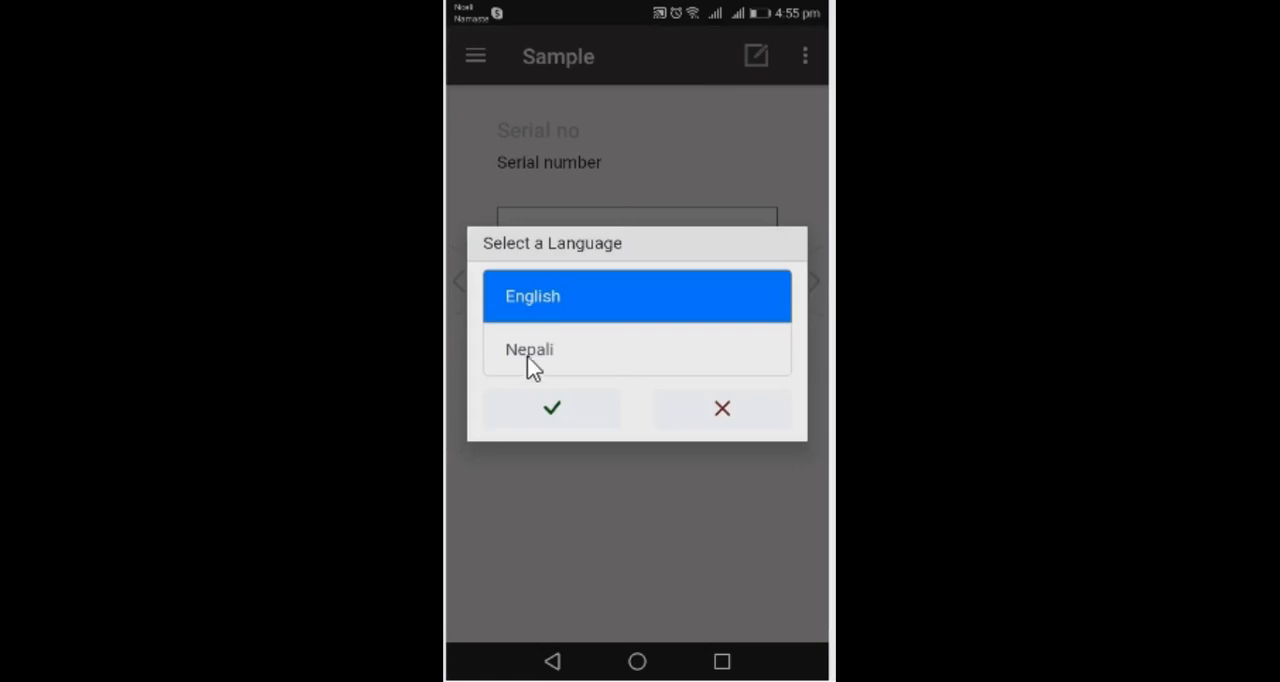
pyautogui.moveTo(544, 370)
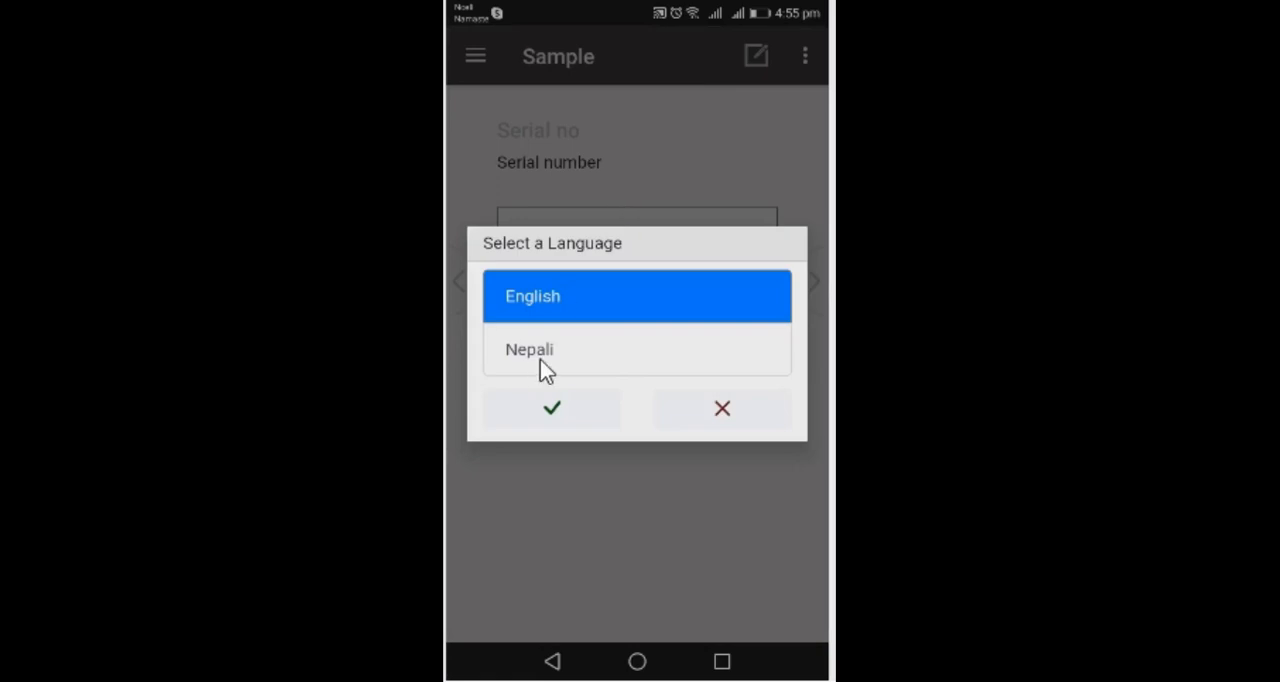
pyautogui.moveTo(554, 308)
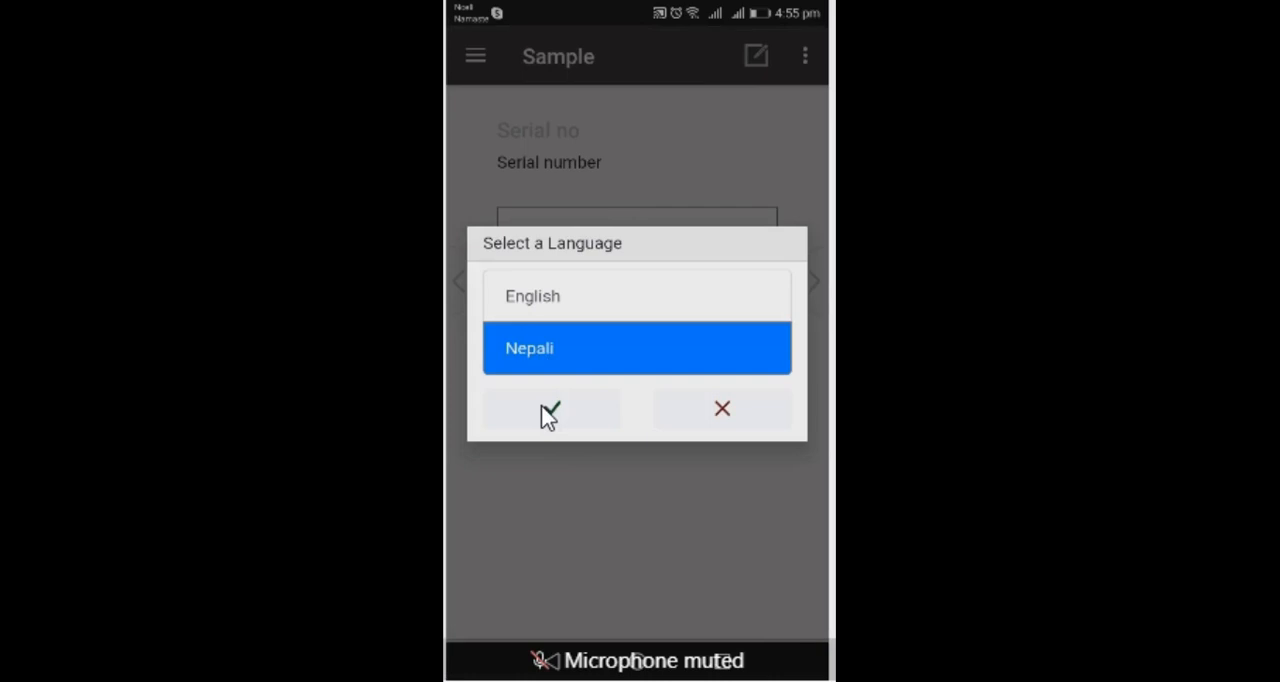
pyautogui.click(552, 408)
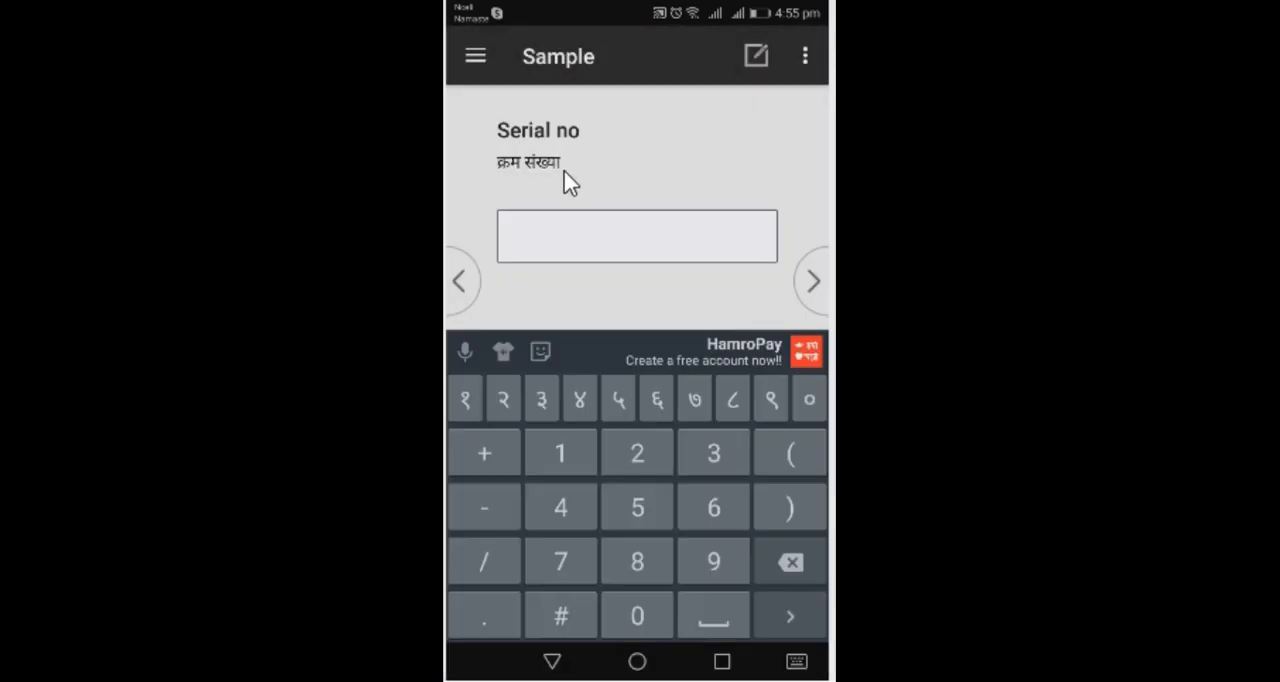
pyautogui.moveTo(530, 172)
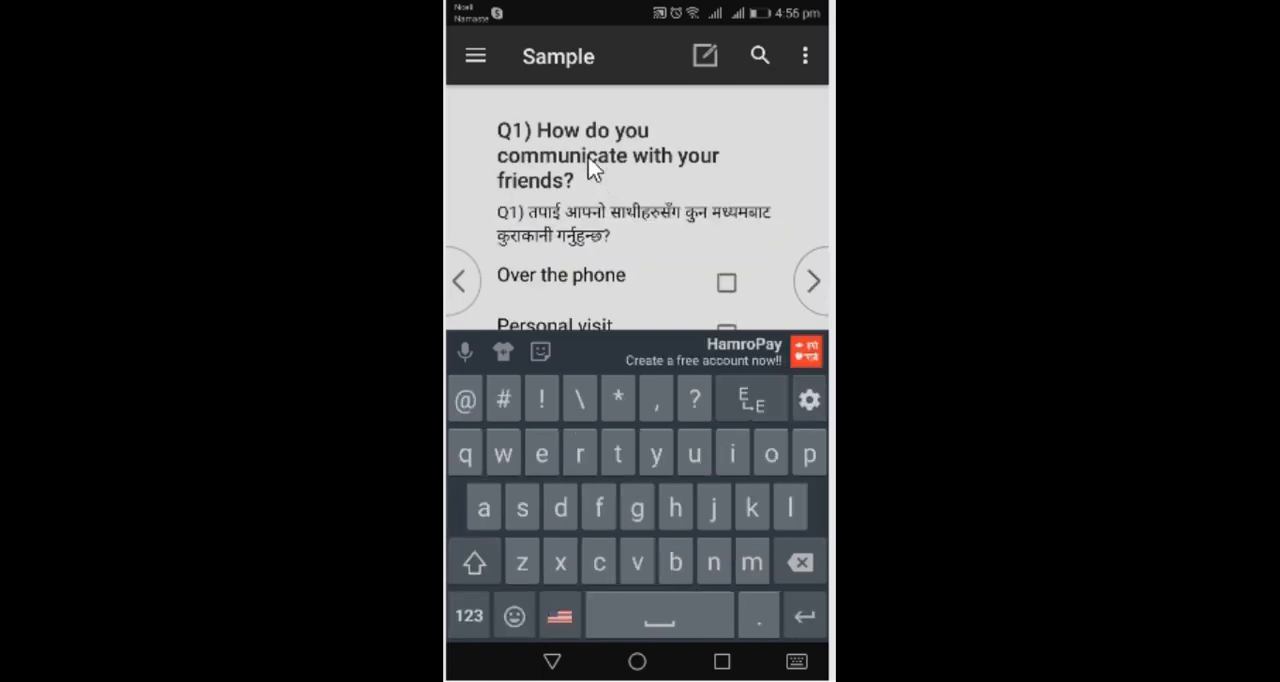
pyautogui.moveTo(618, 282)
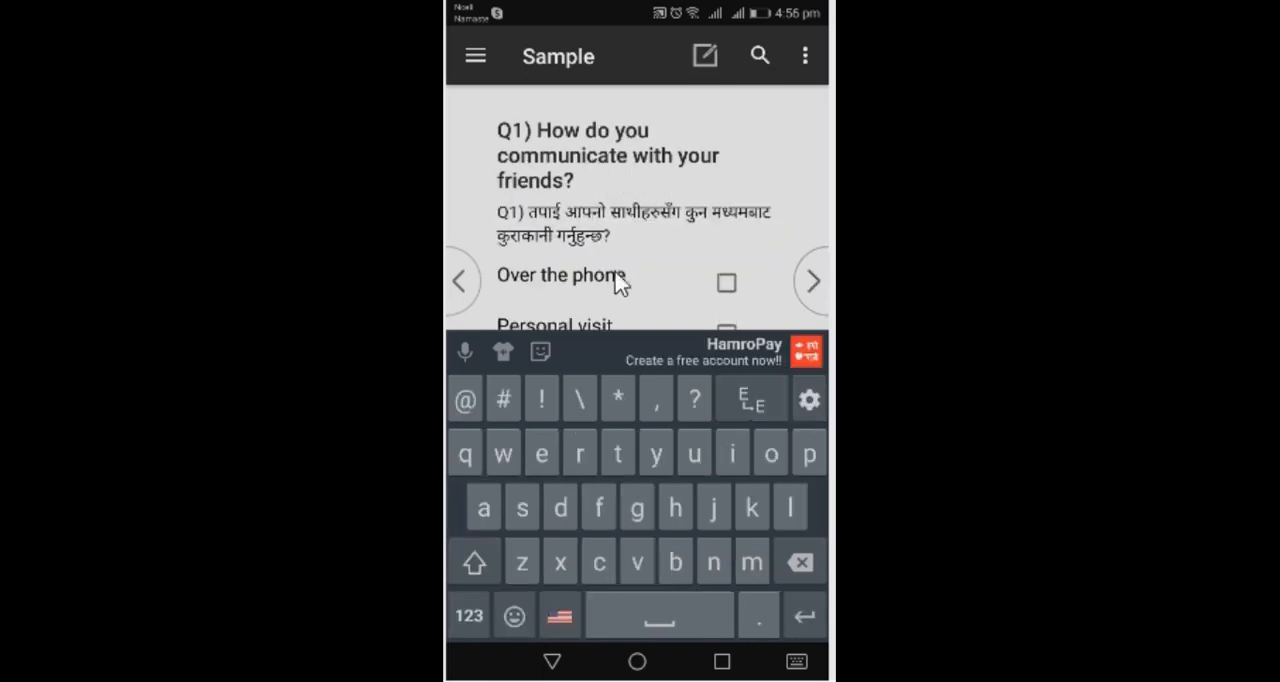
pyautogui.moveTo(650, 264)
pyautogui.write('satafag')
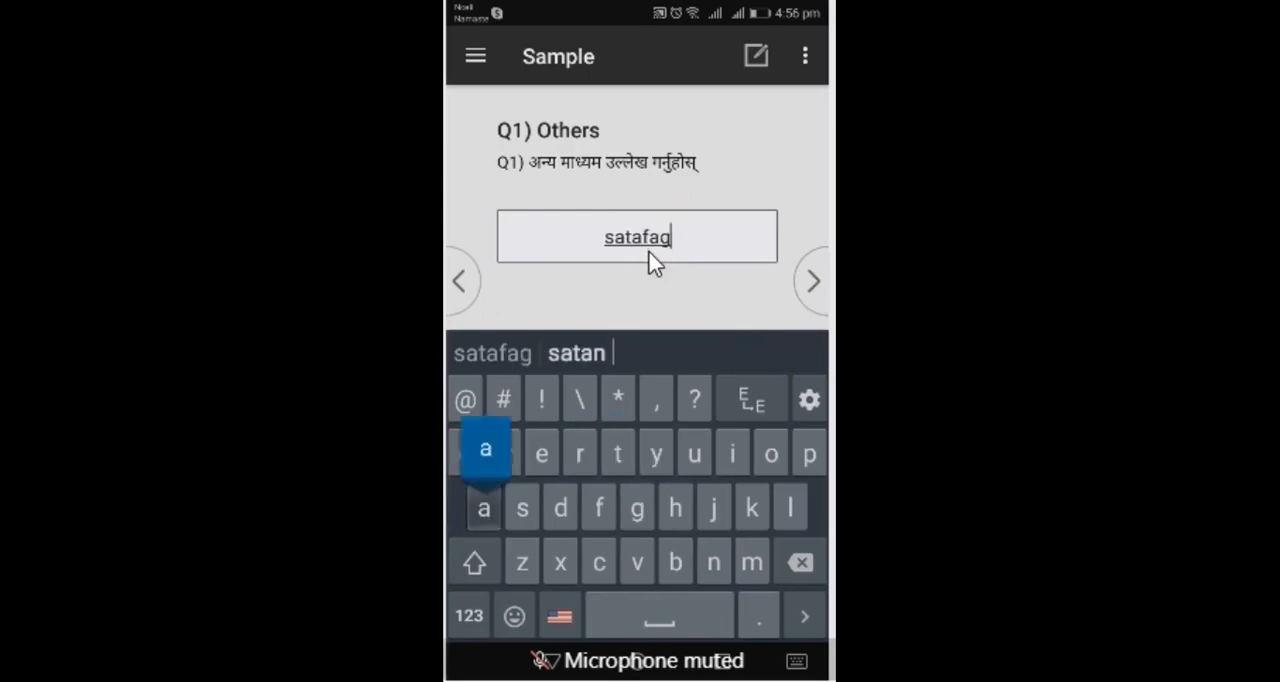
# Move on from the Others communication medium answer to Q3 Household photo
pyautogui.click(812, 280)
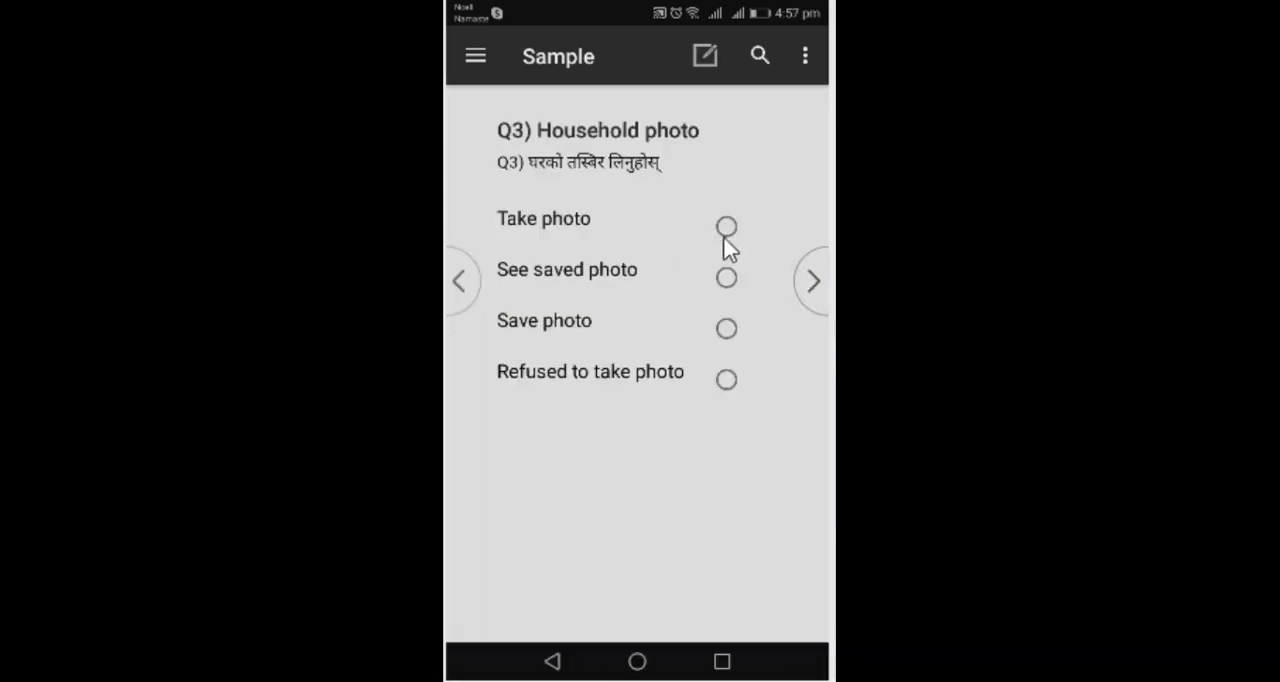
pyautogui.moveTo(730, 240)
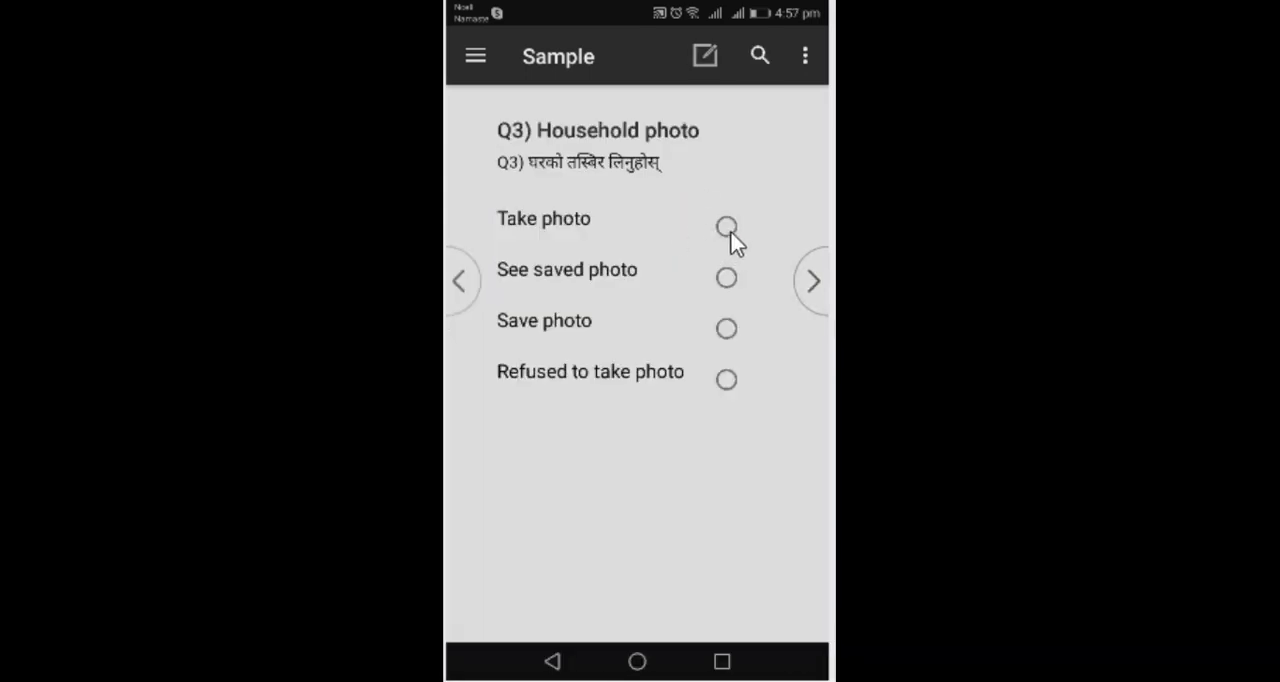
pyautogui.moveTo(718, 242)
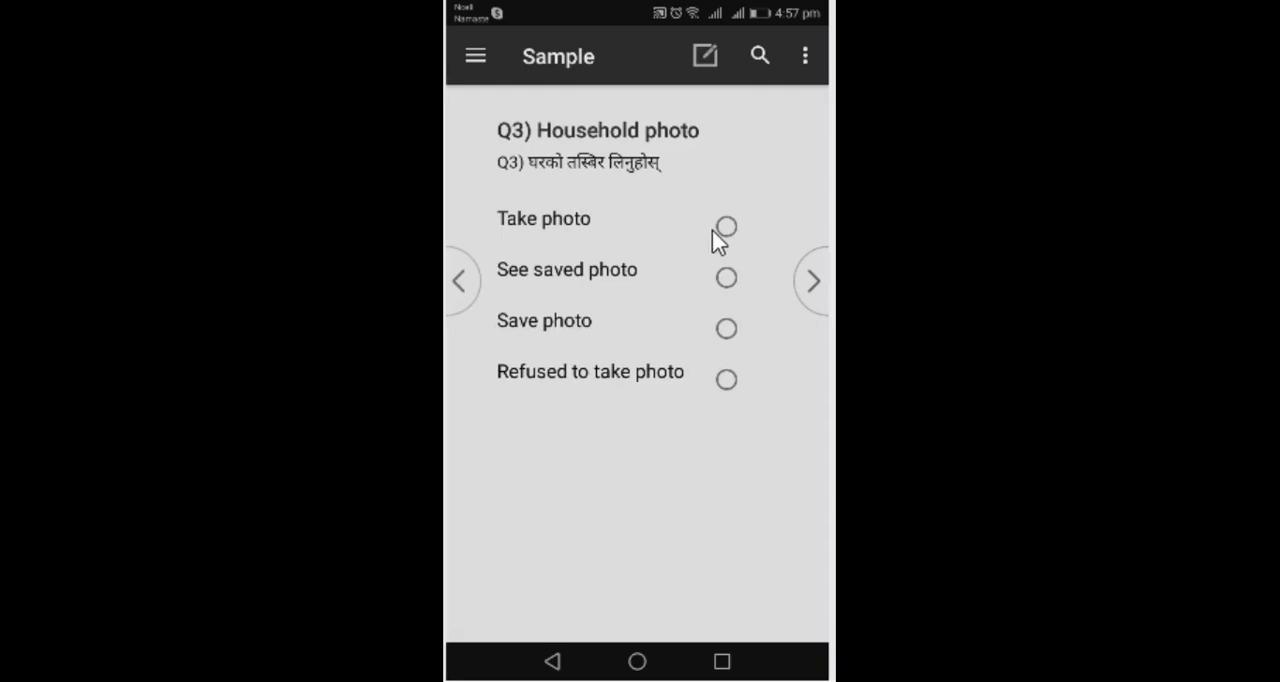
# Take the household photo, save it as the Q3 answer, and advance to End survey
pyautogui.click(726, 226)
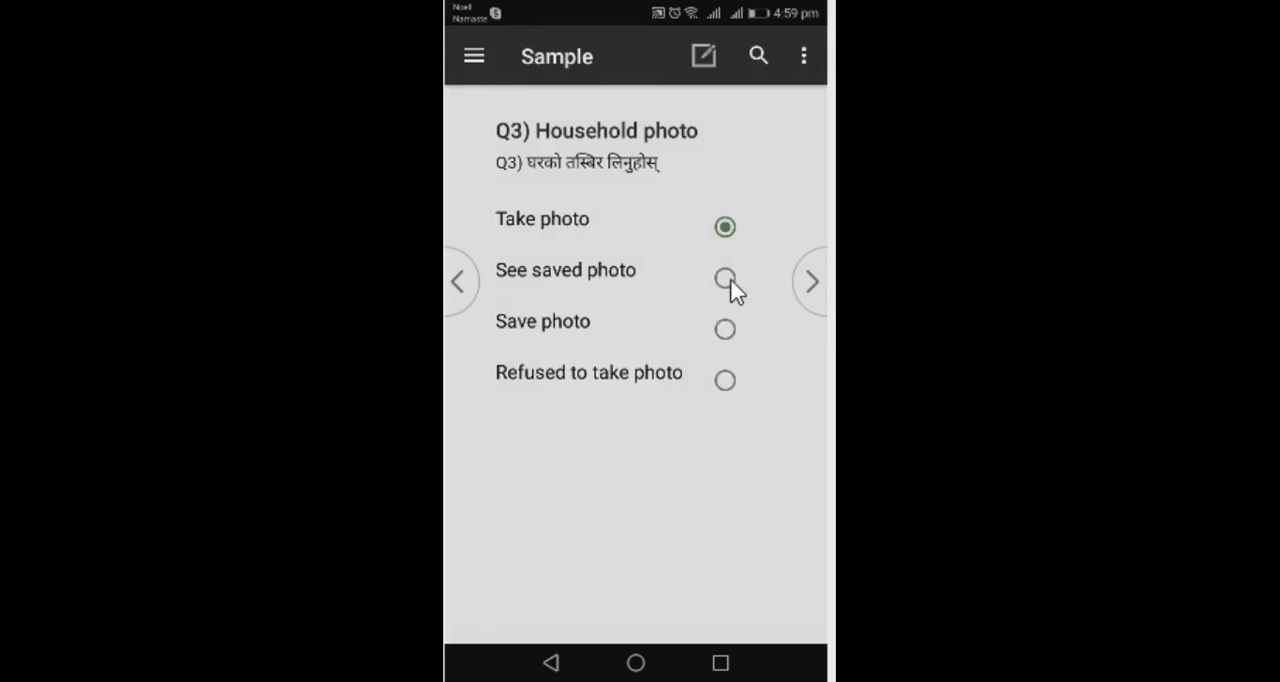
pyautogui.moveTo(732, 280)
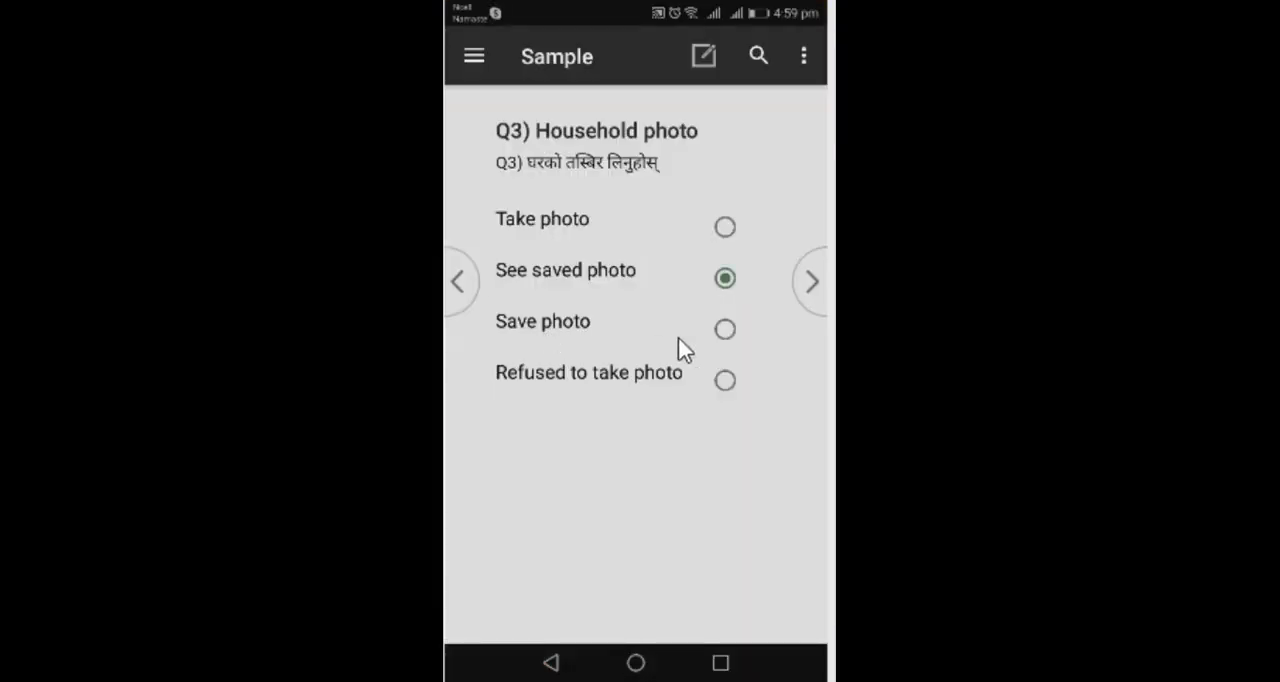
pyautogui.moveTo(730, 340)
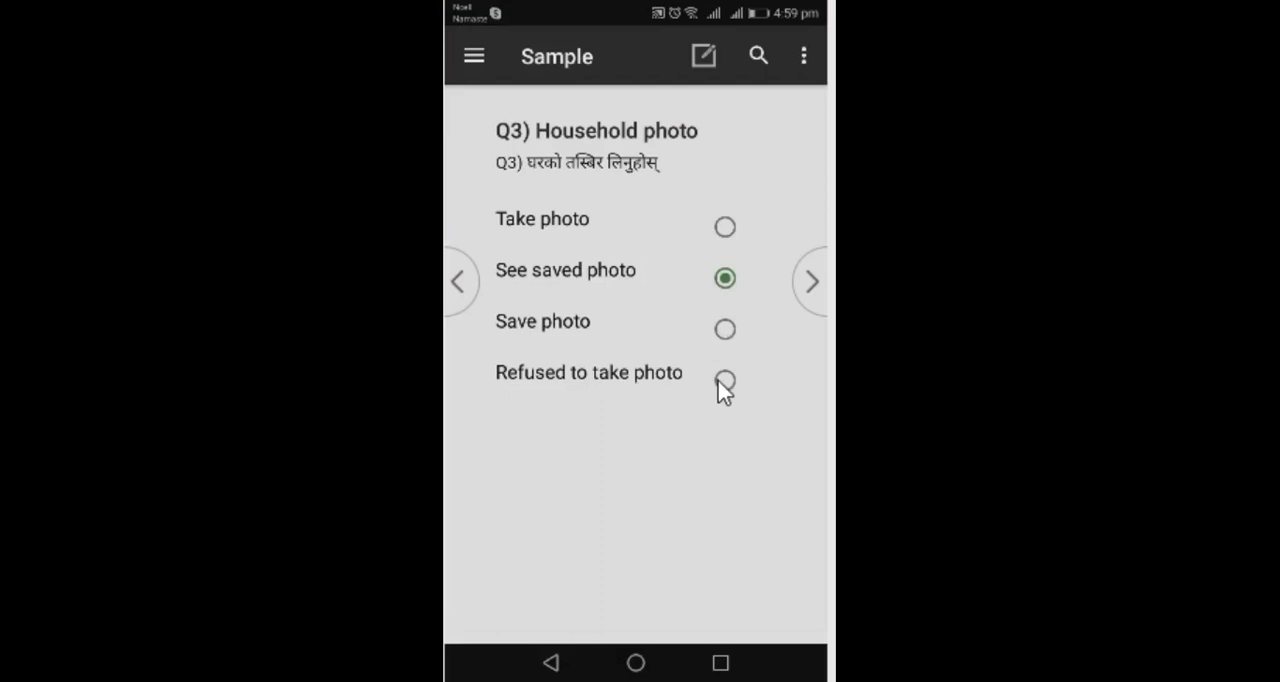
pyautogui.moveTo(818, 290)
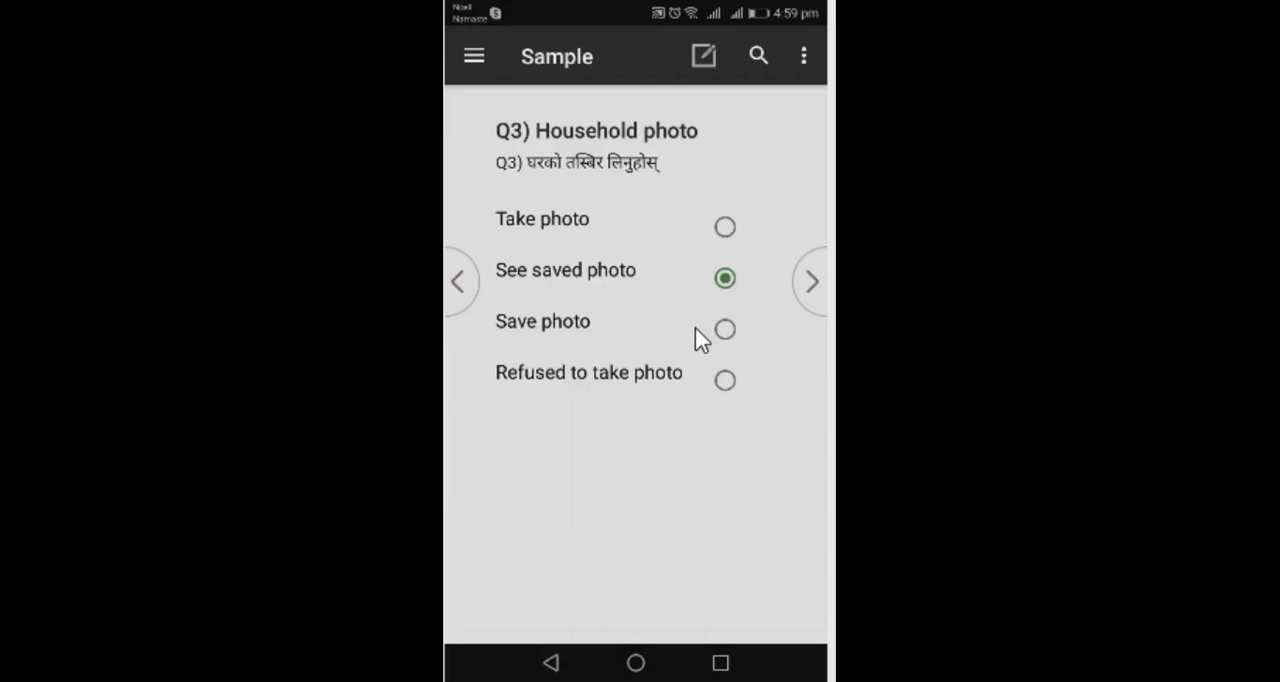
pyautogui.moveTo(724, 336)
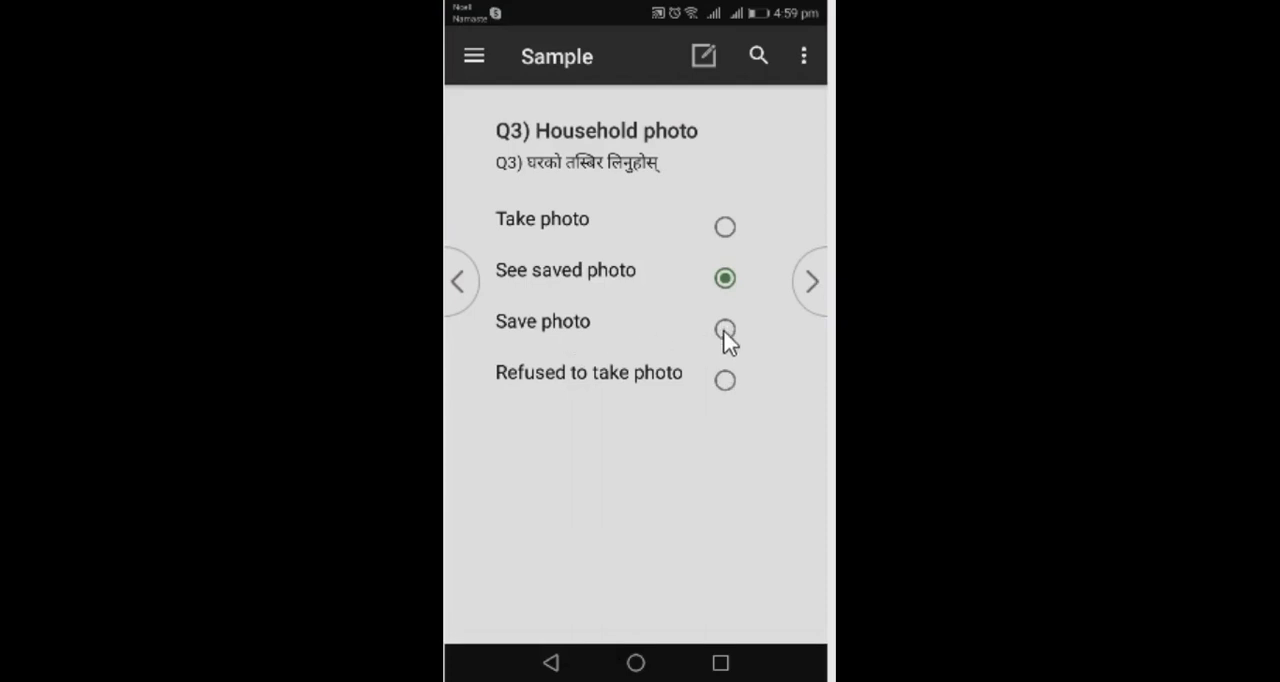
pyautogui.click(724, 332)
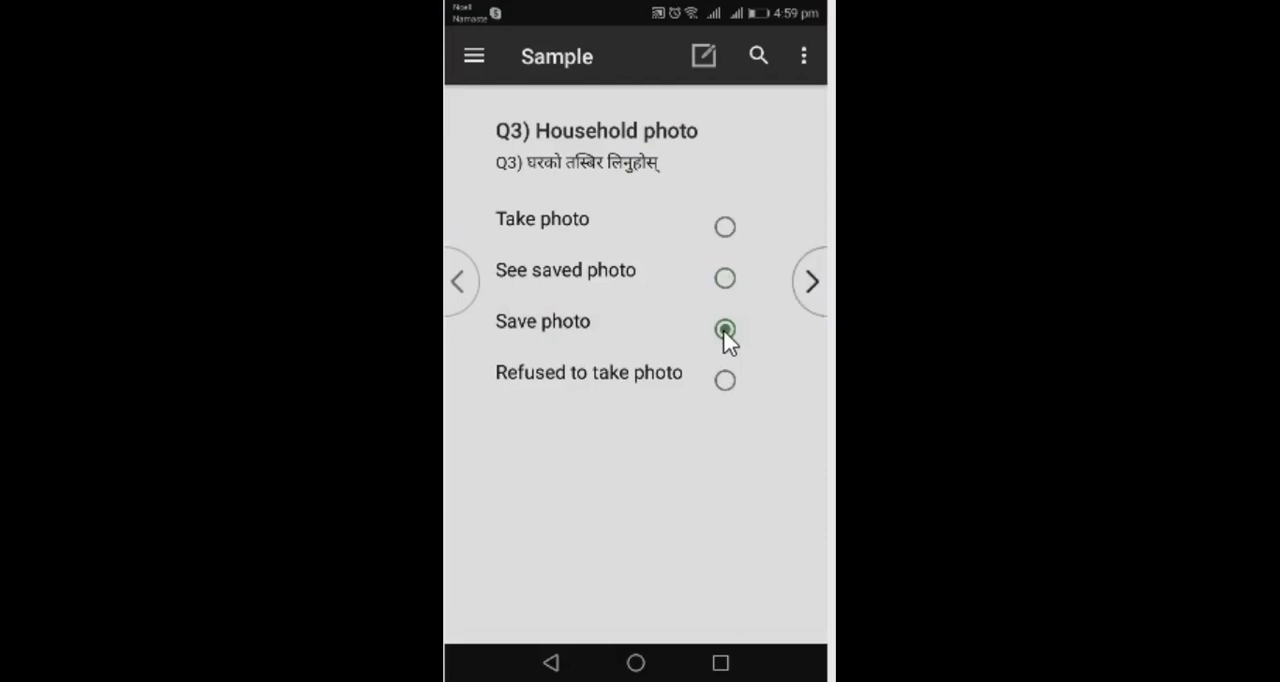
pyautogui.click(812, 280)
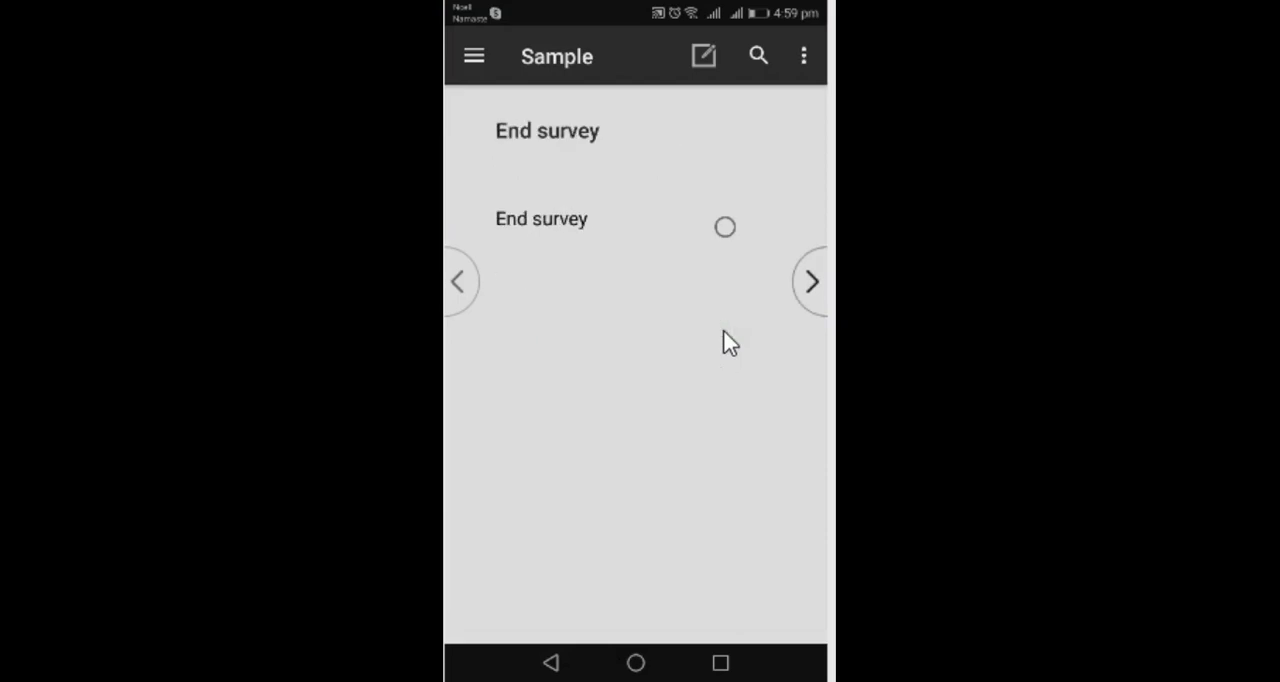
# Answer End survey and accept the completed case with YES
pyautogui.click(724, 228)
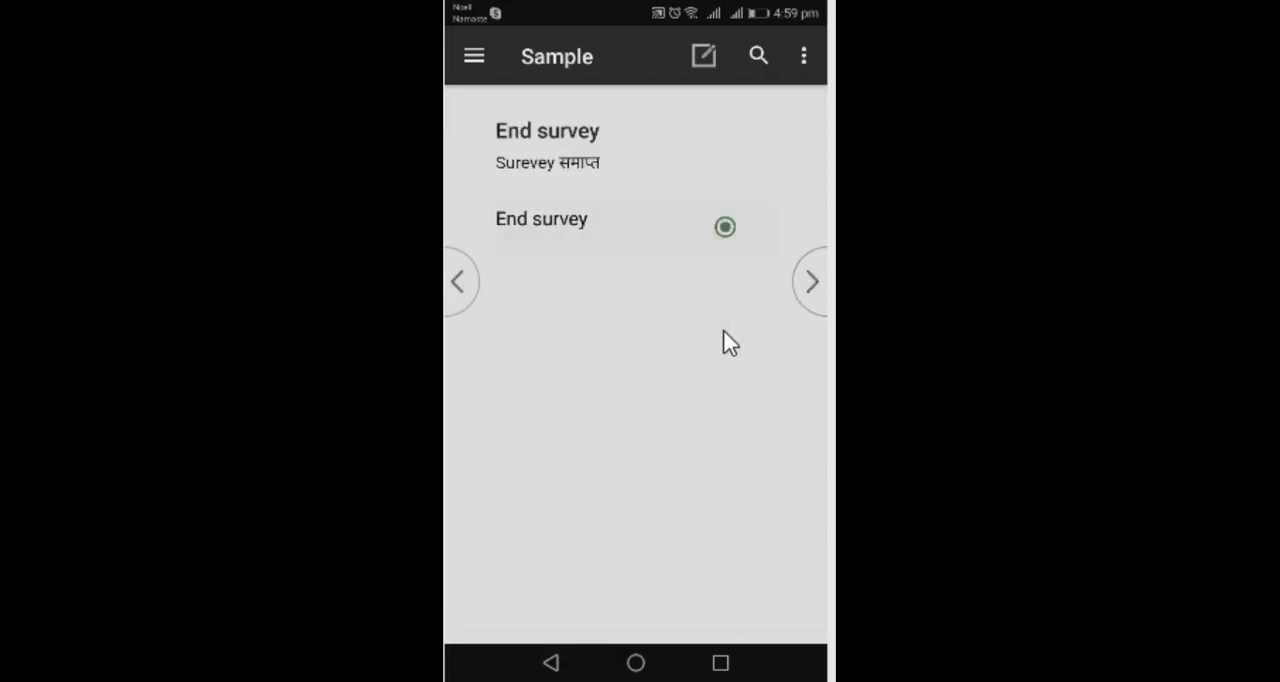
pyautogui.click(724, 228)
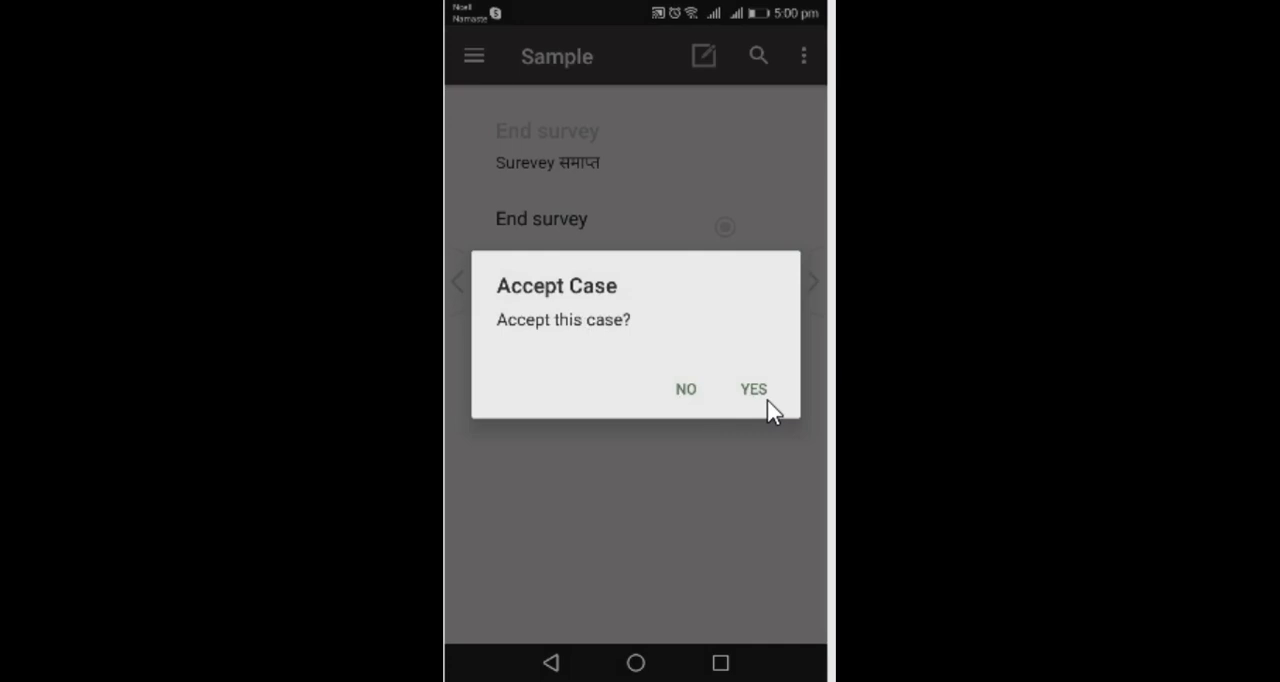
pyautogui.click(752, 390)
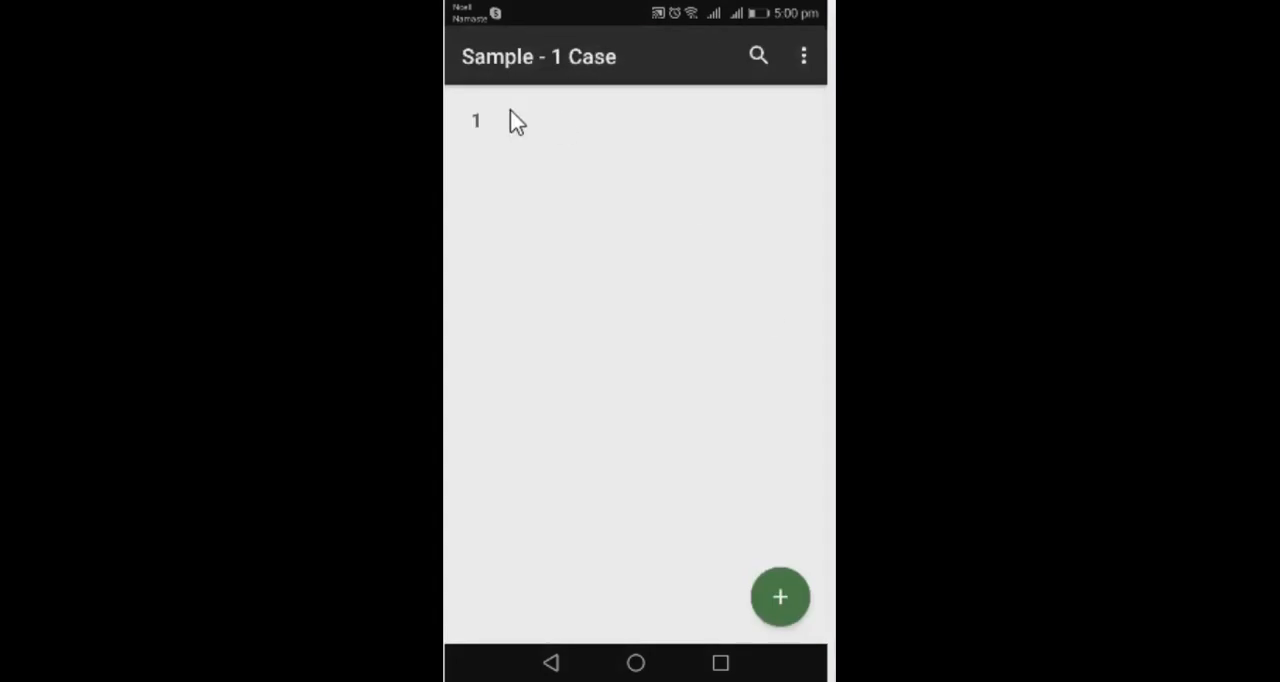
pyautogui.moveTo(488, 112)
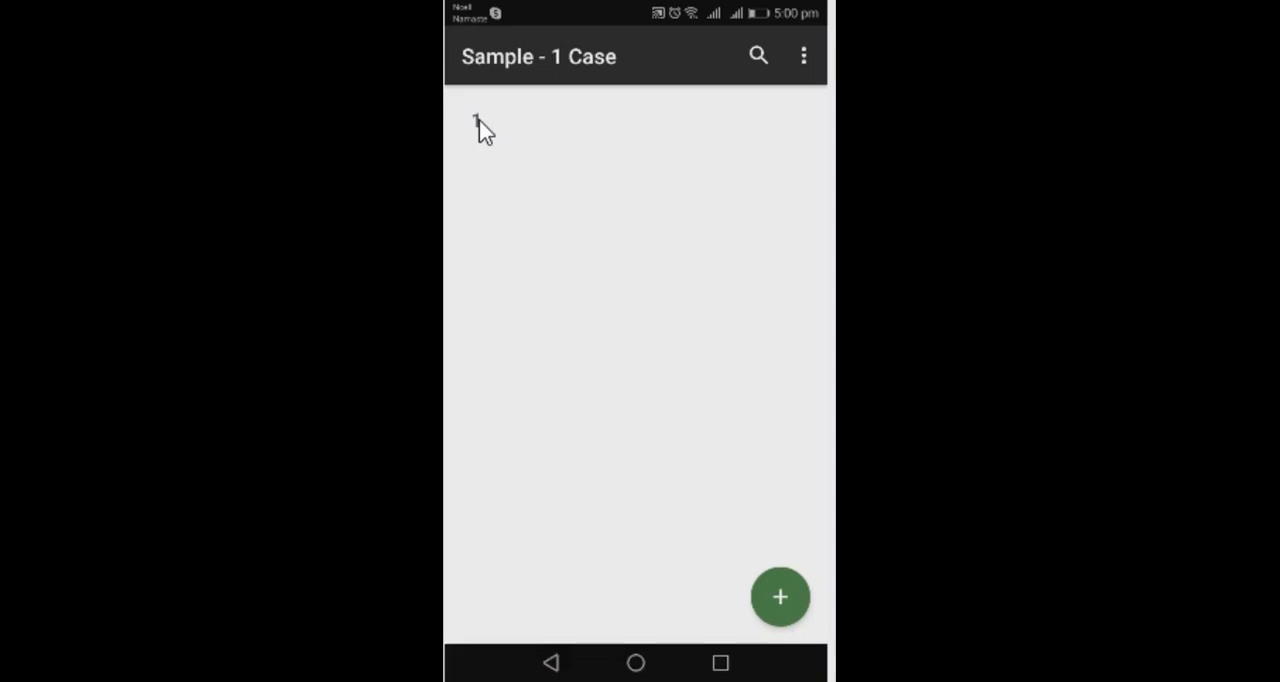
# Reopen case 1 to check it, then return to the case list
pyautogui.click(780, 596)
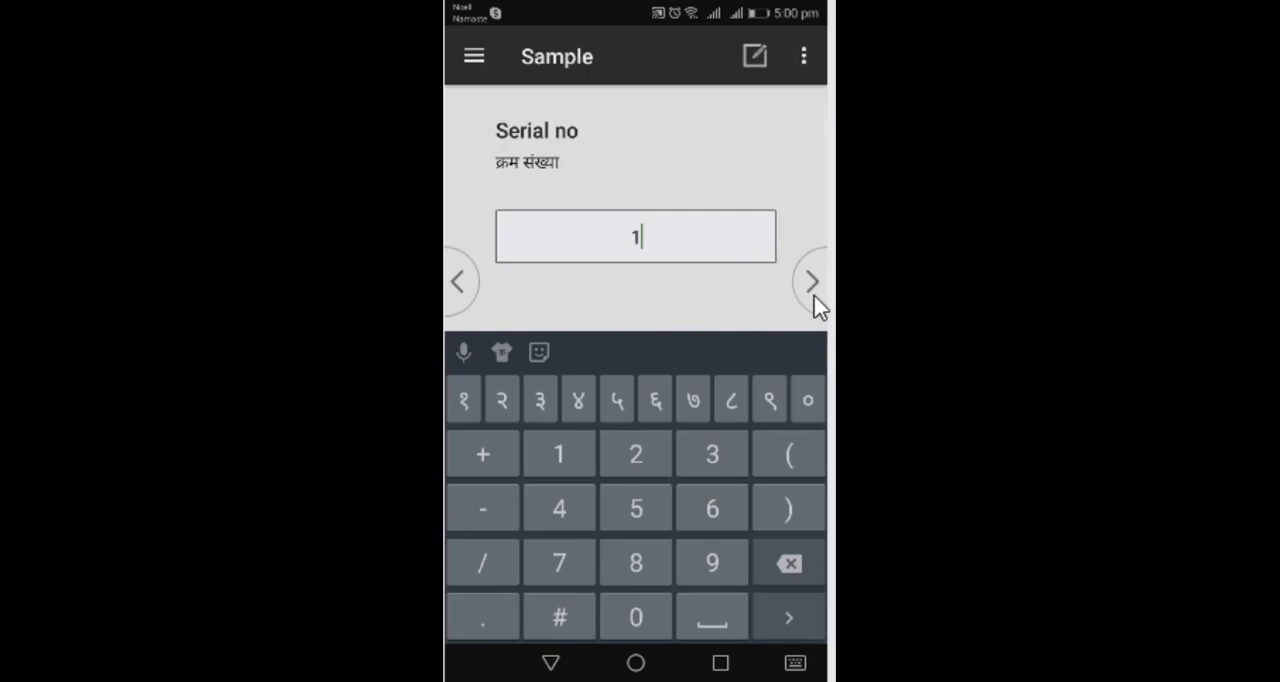
pyautogui.click(812, 280)
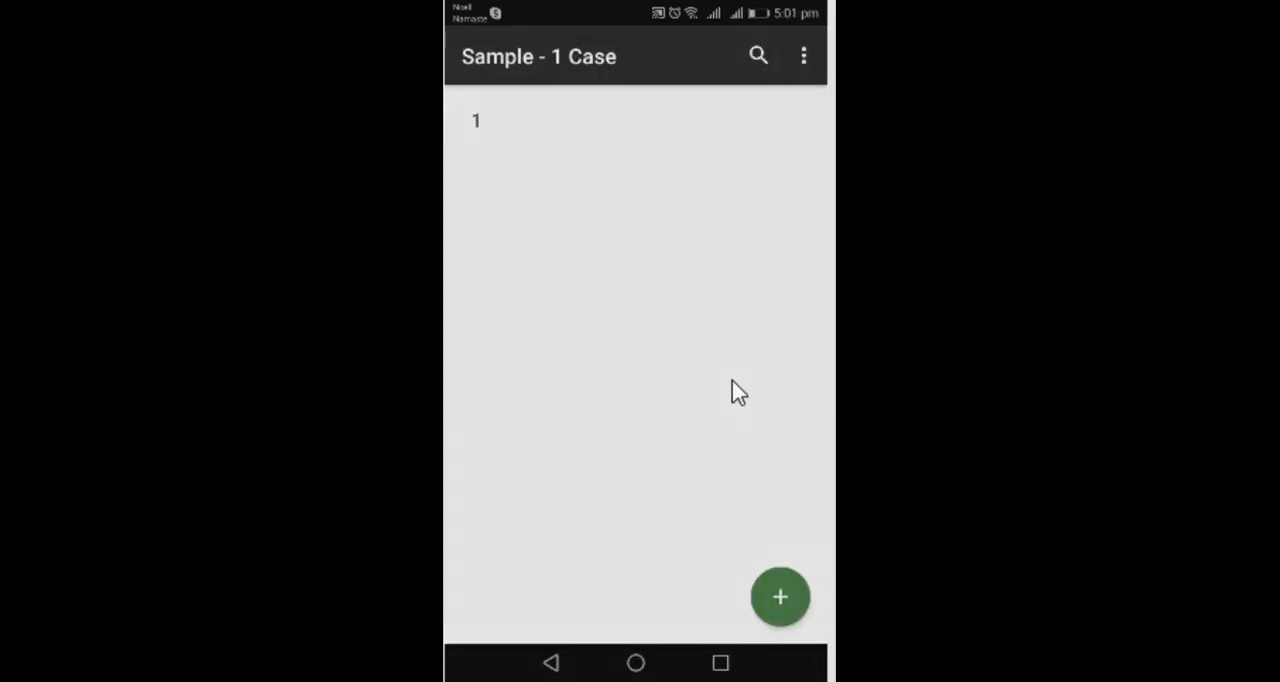